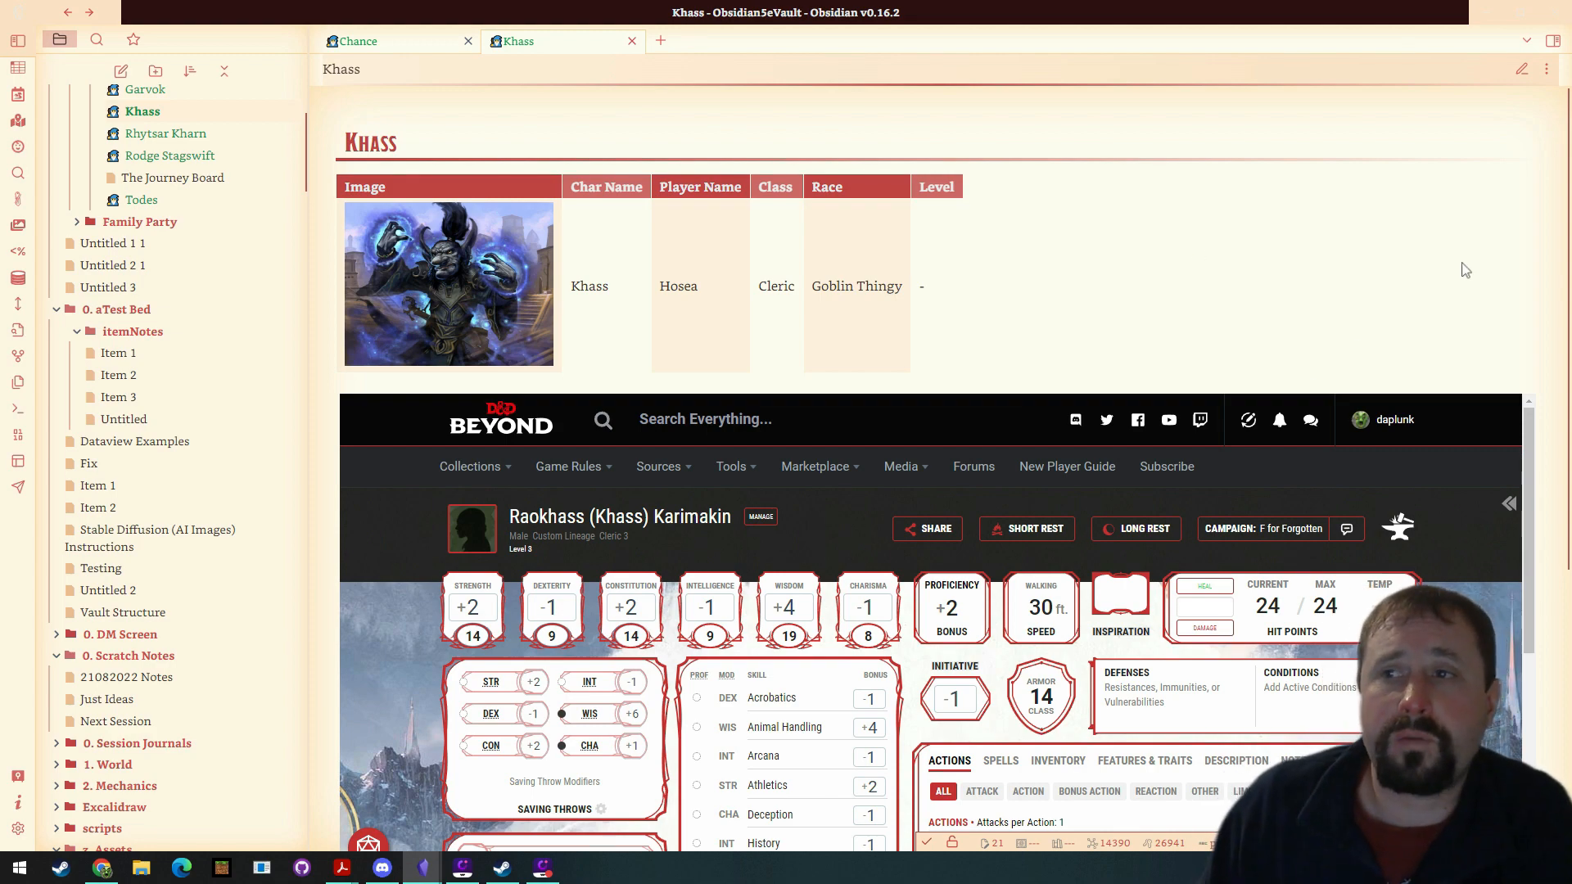
pyautogui.moveTo(1411, 346)
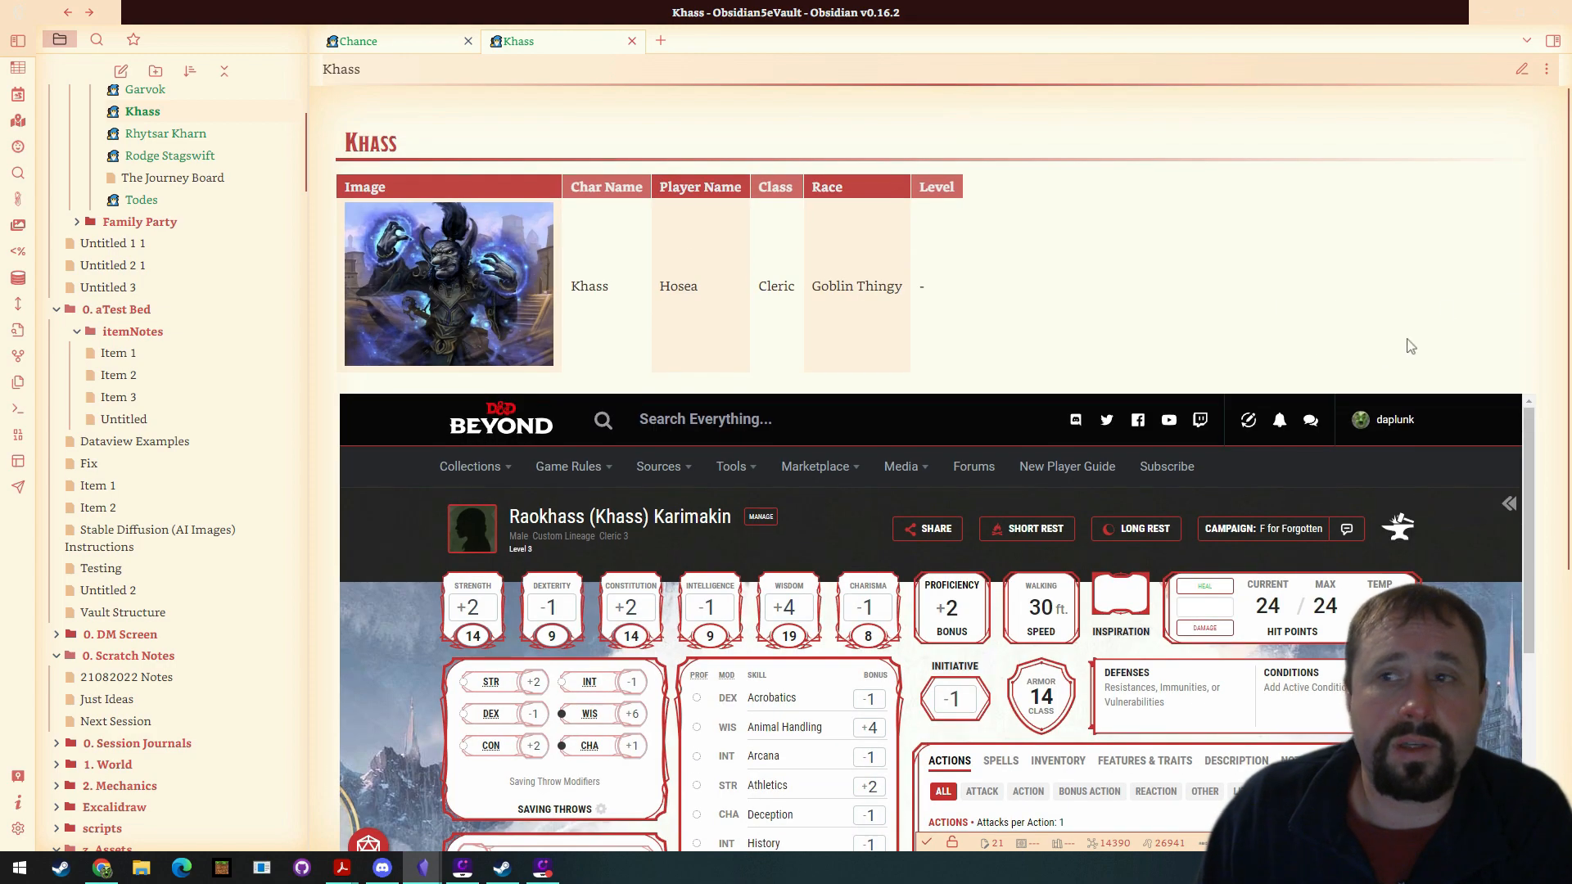
# In Khass's embedded sheet, go through Description, Notes and Backstory to the Enemies entry.
pyautogui.scroll(3)
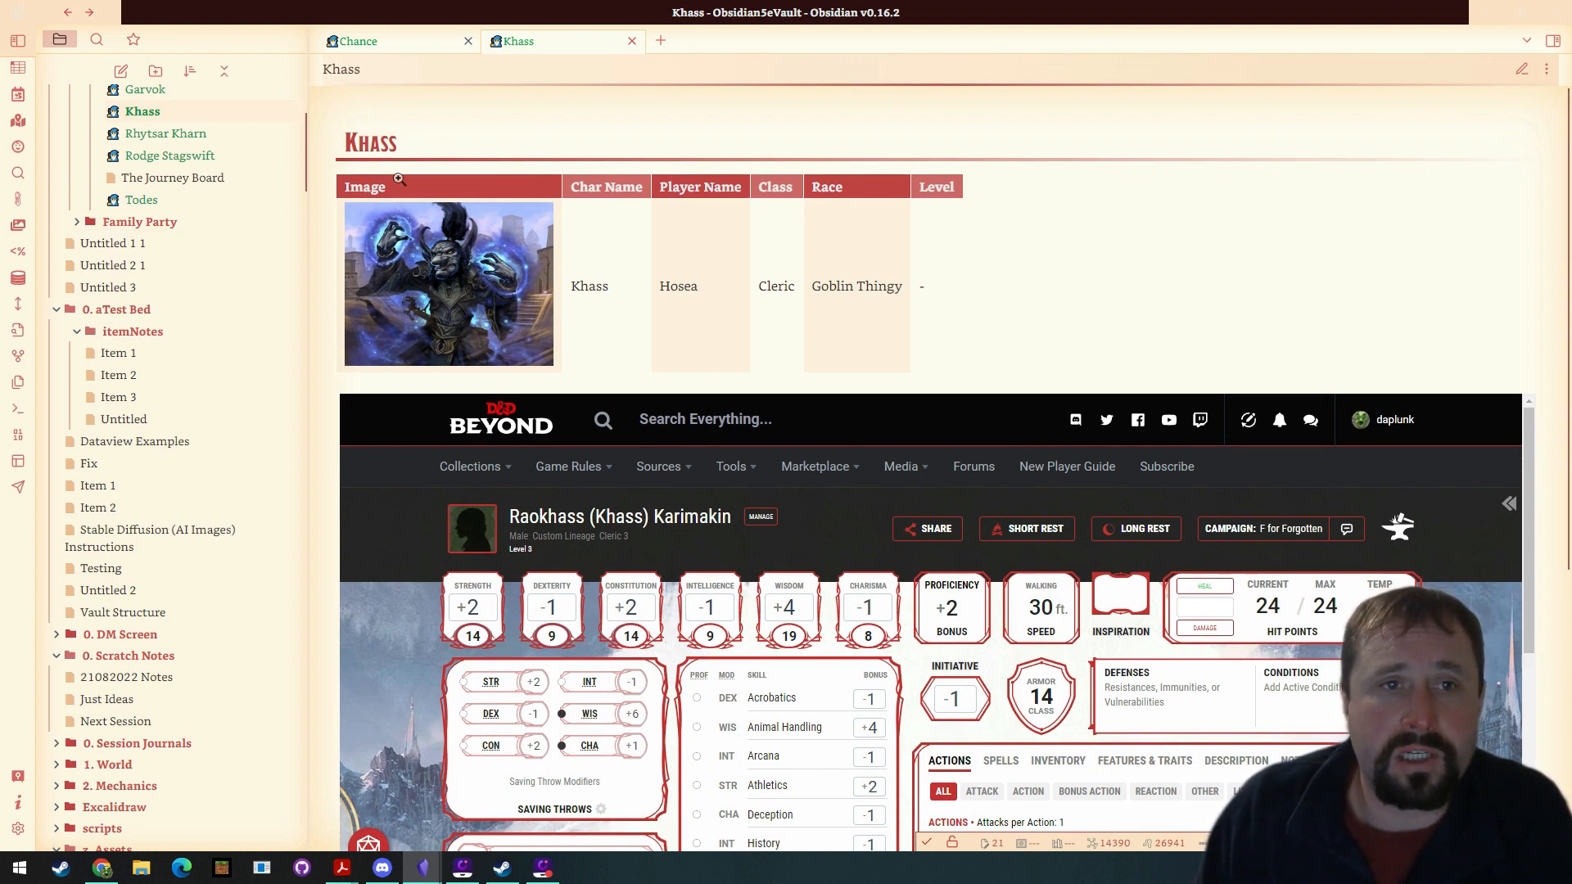
pyautogui.moveTo(920, 248)
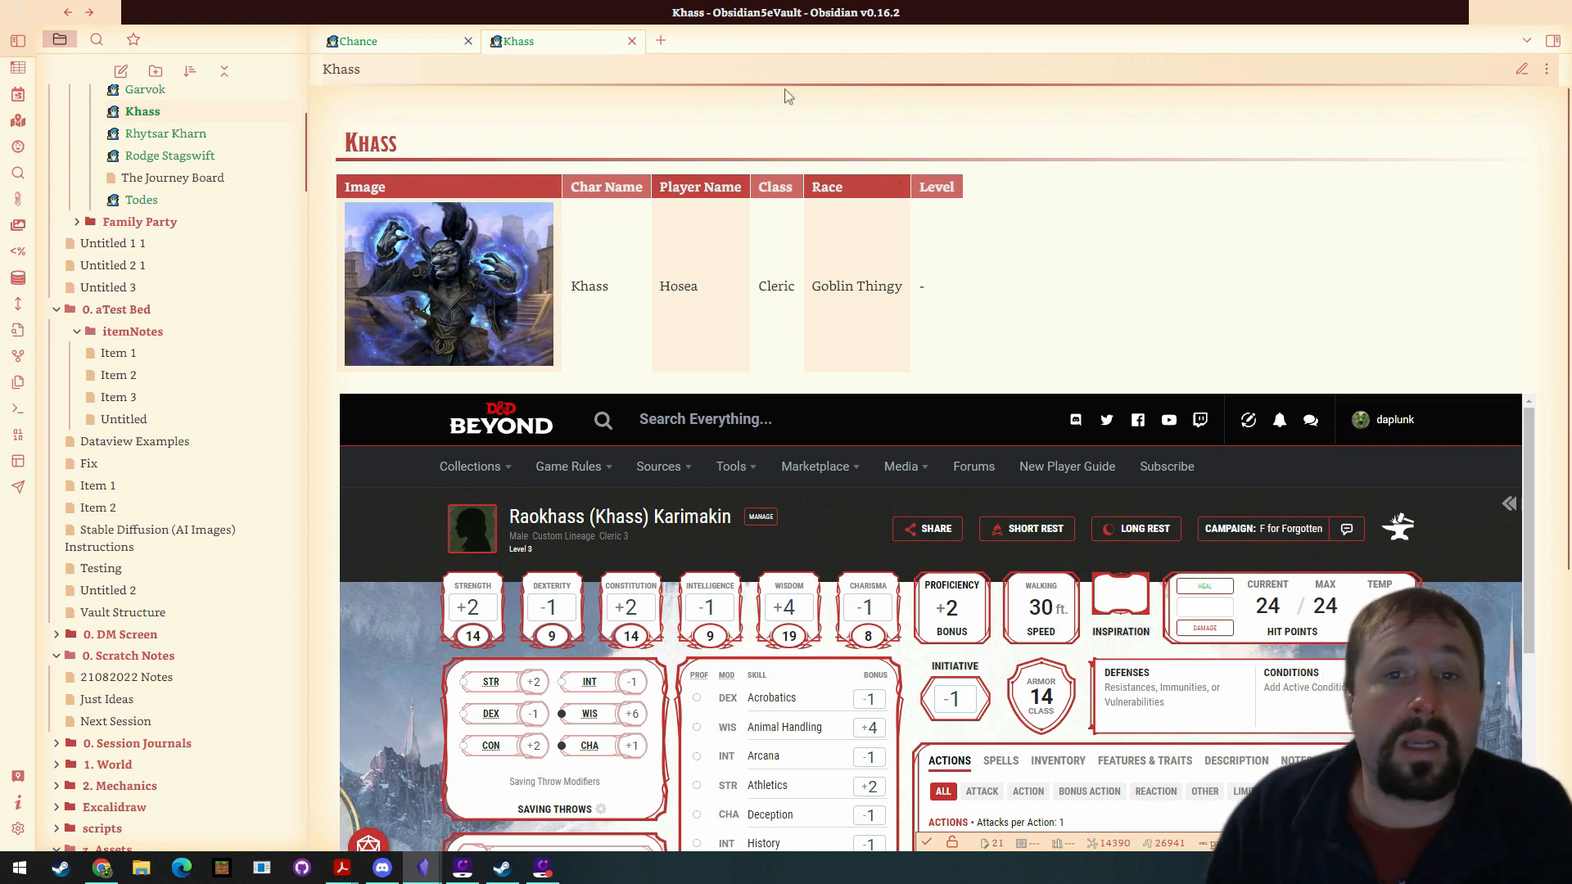
pyautogui.moveTo(548, 227)
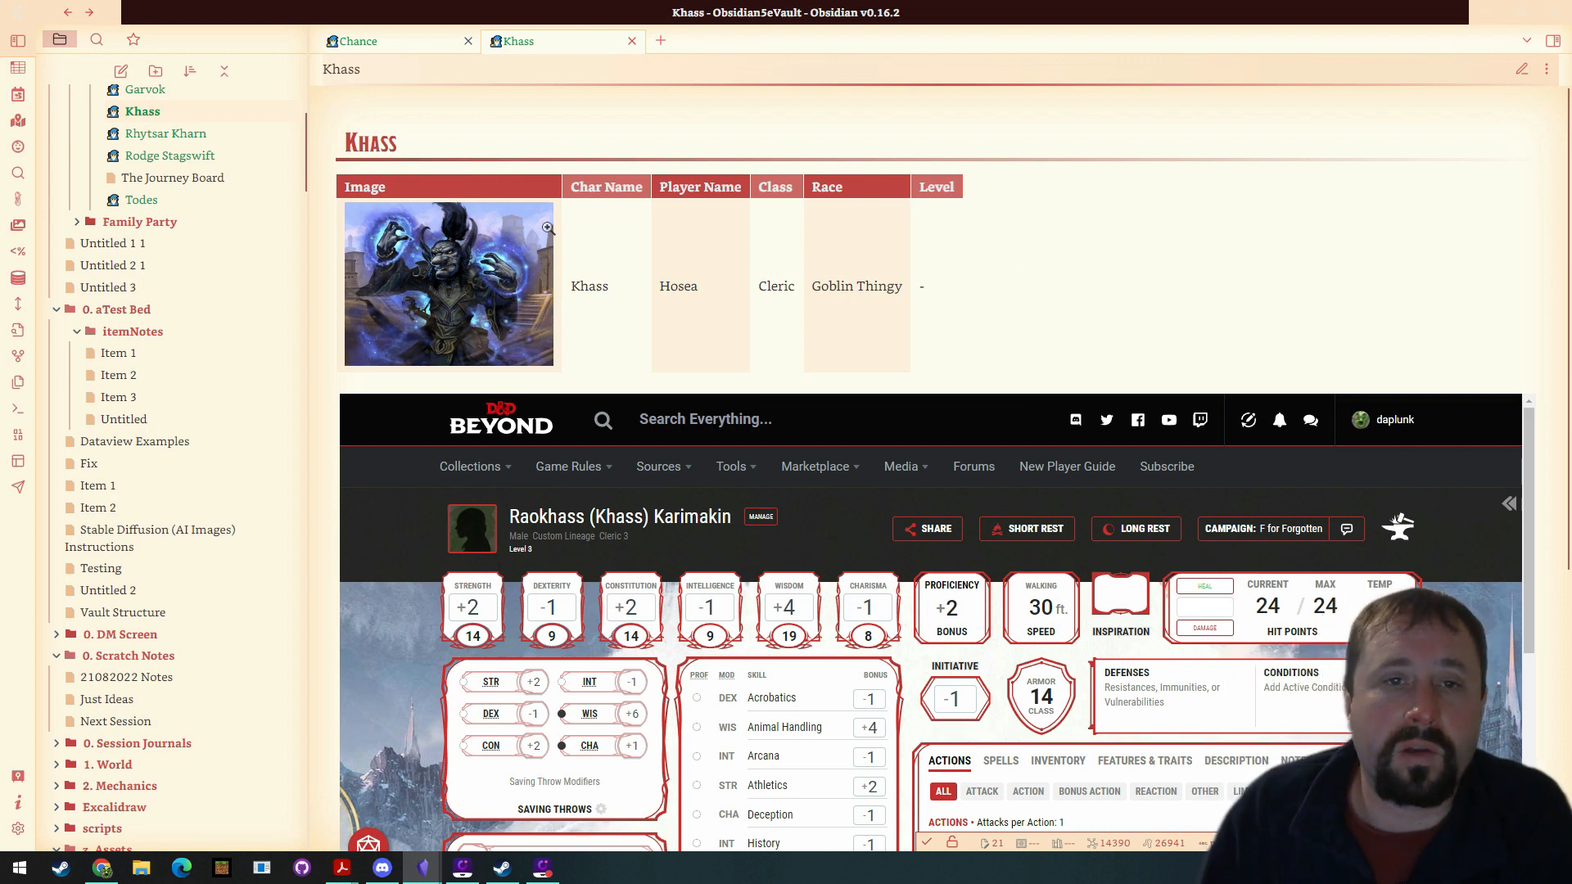
pyautogui.moveTo(1488, 529)
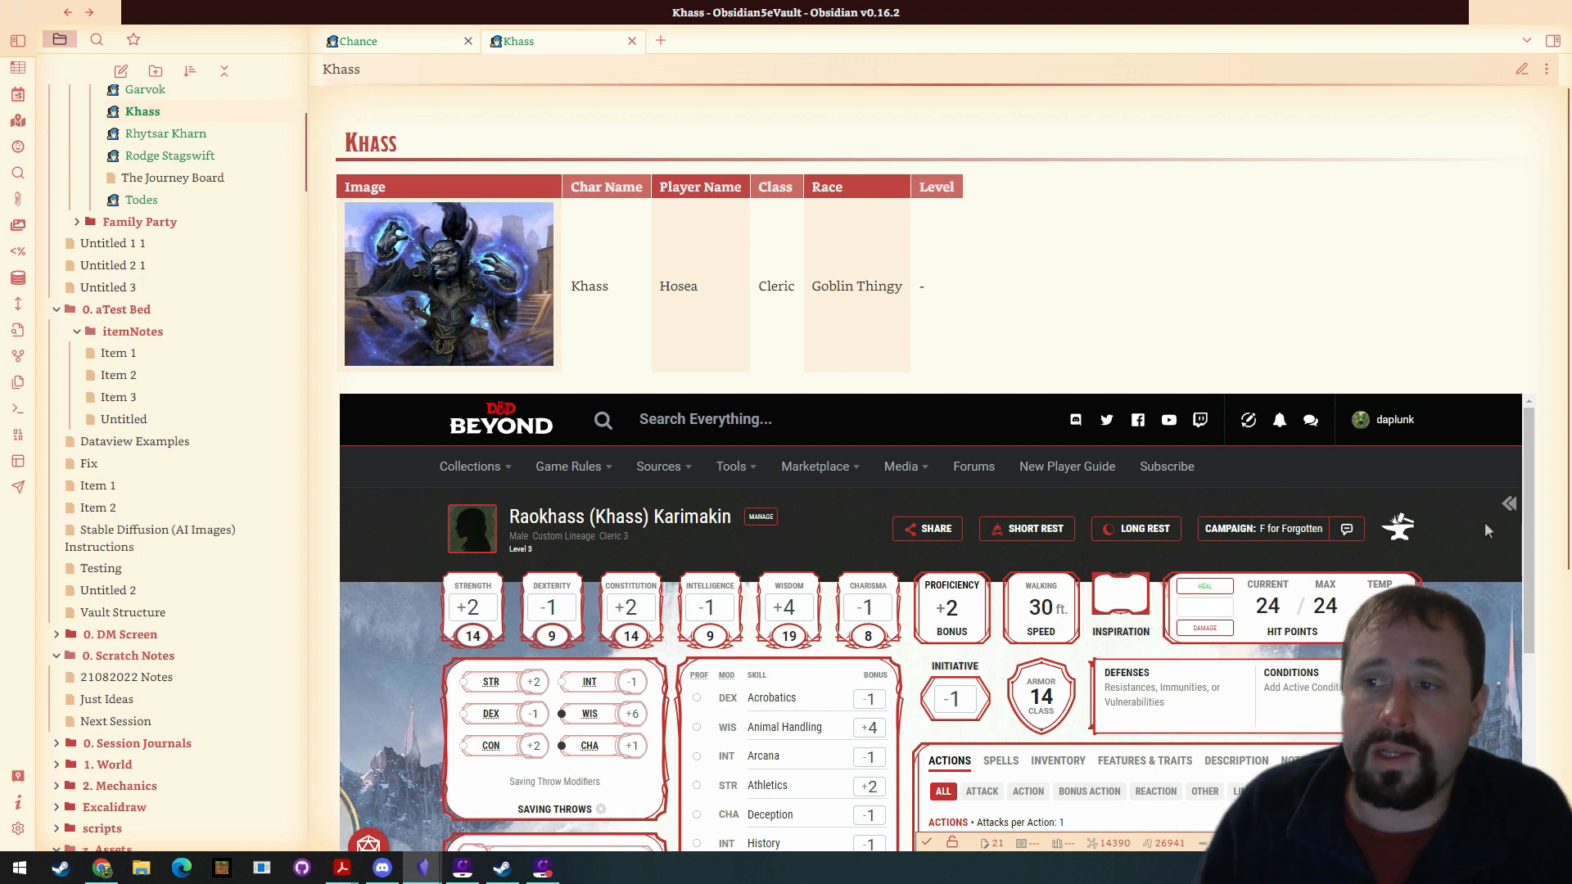
pyautogui.scroll(-3)
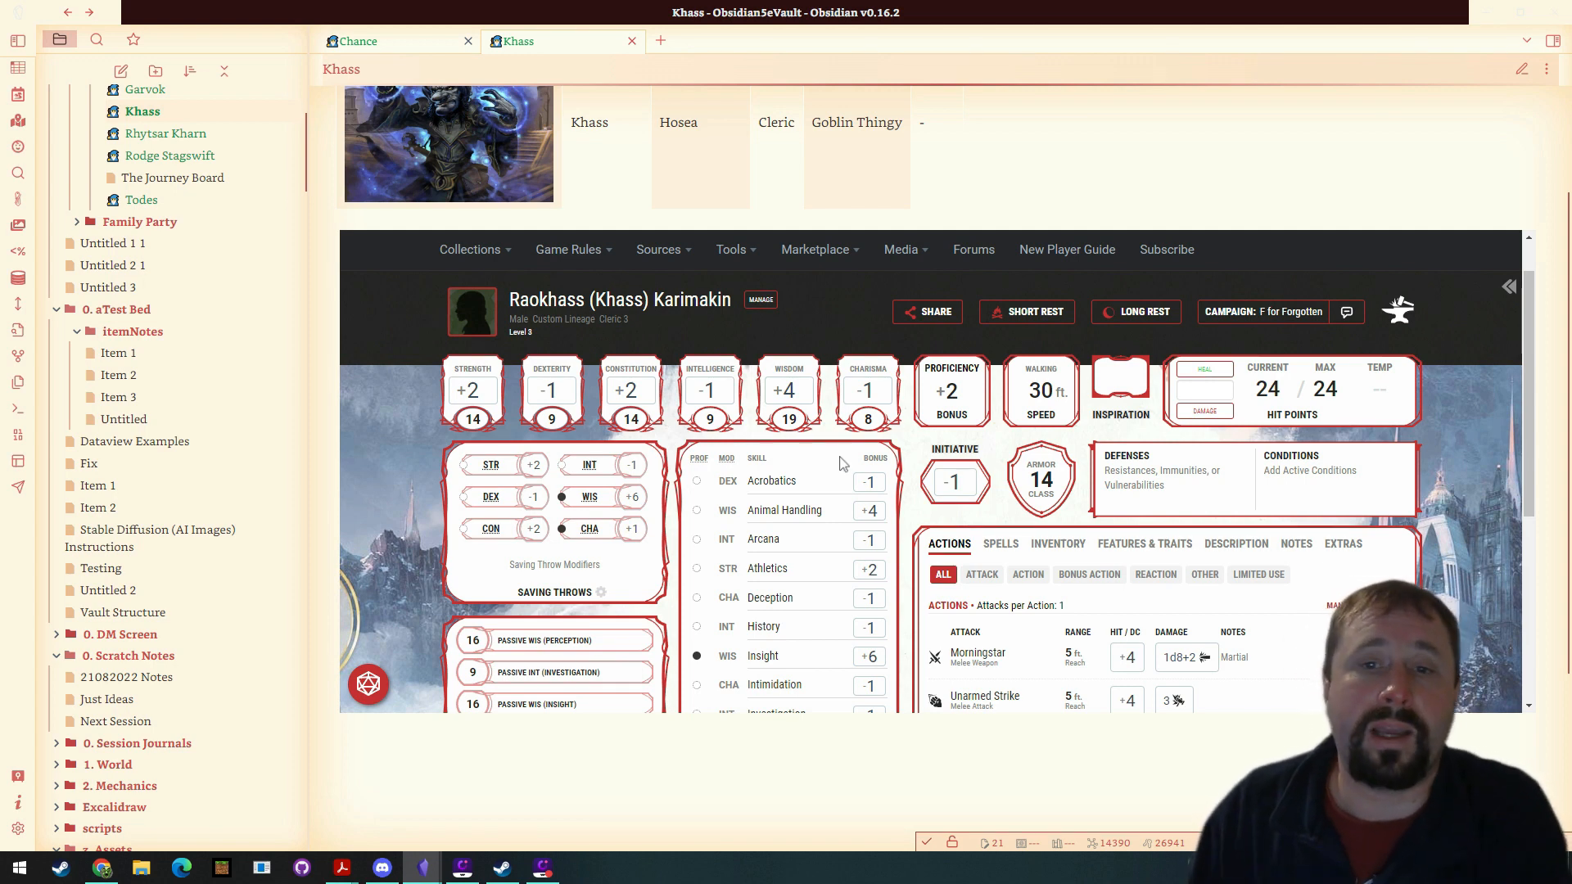
pyautogui.moveTo(839, 780)
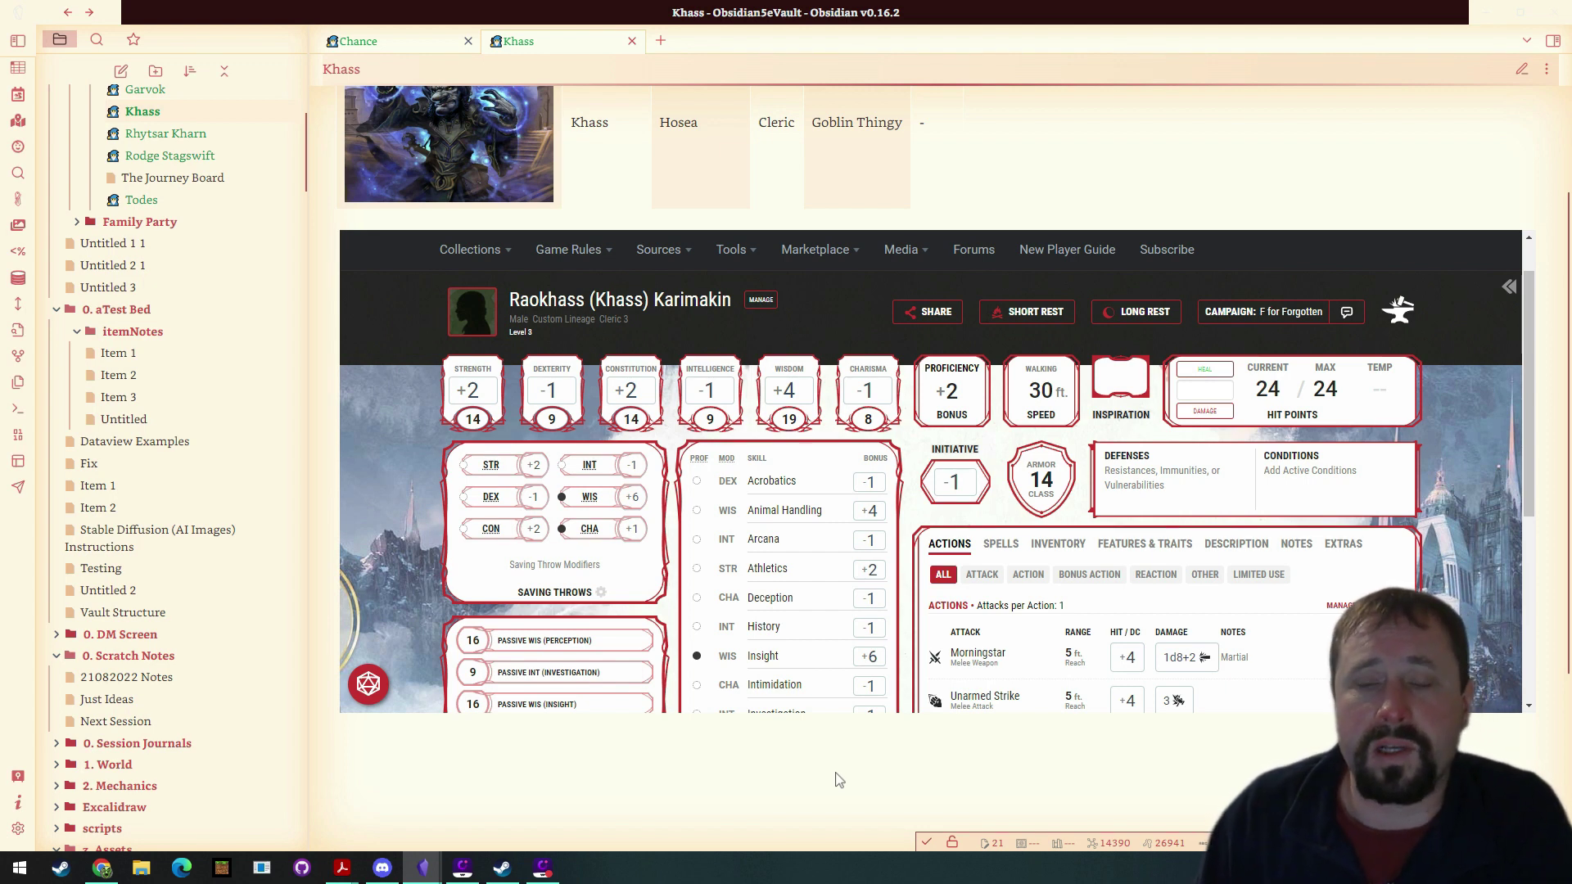
pyautogui.moveTo(1117, 383)
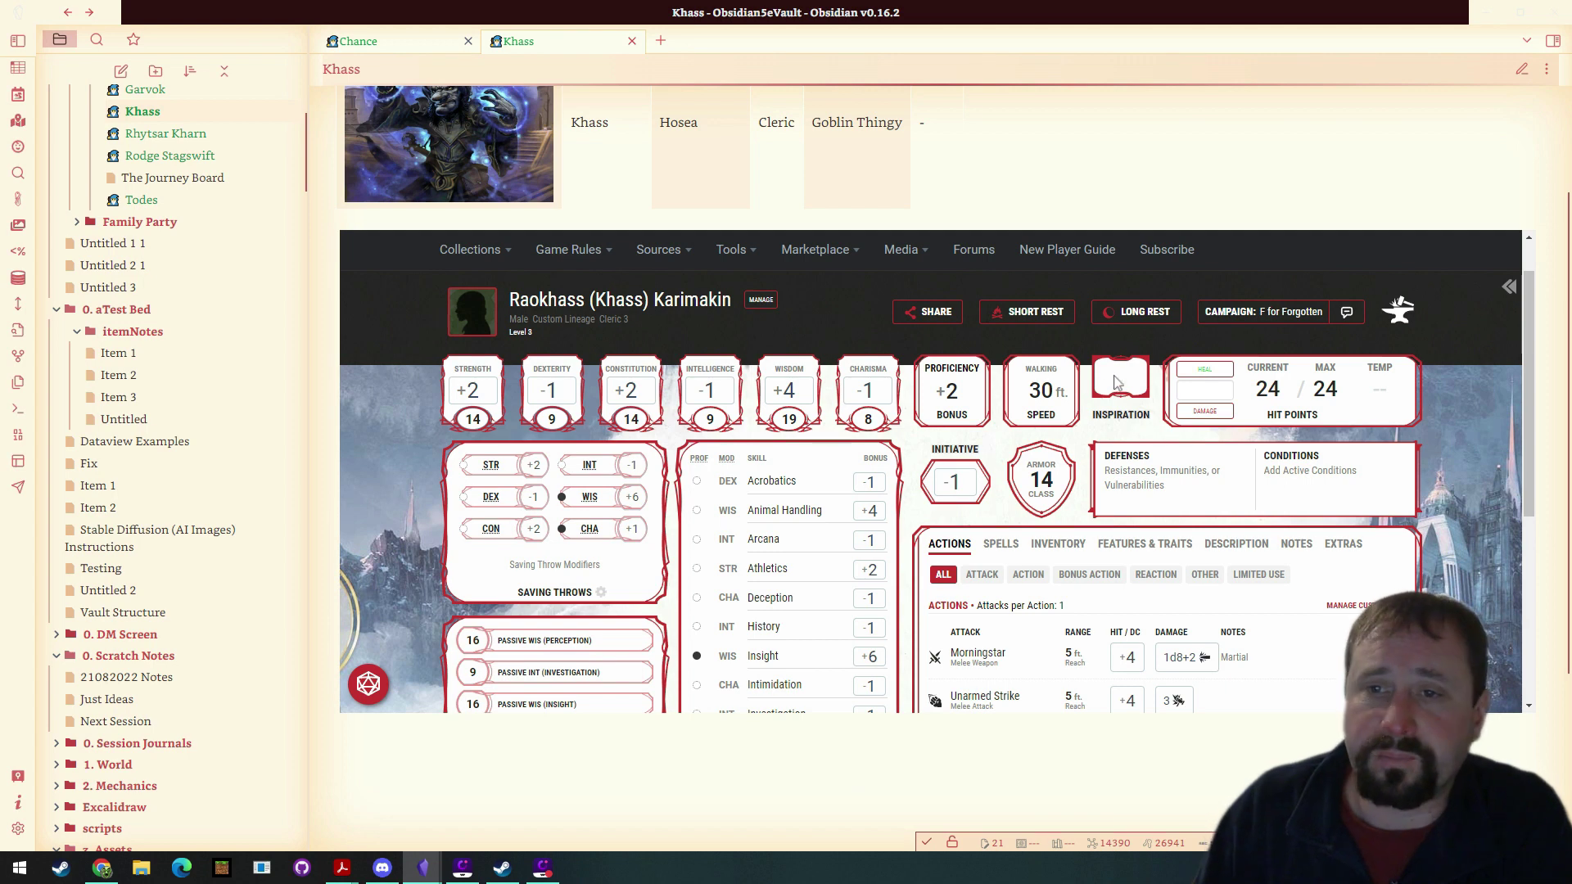
pyautogui.moveTo(1083, 167)
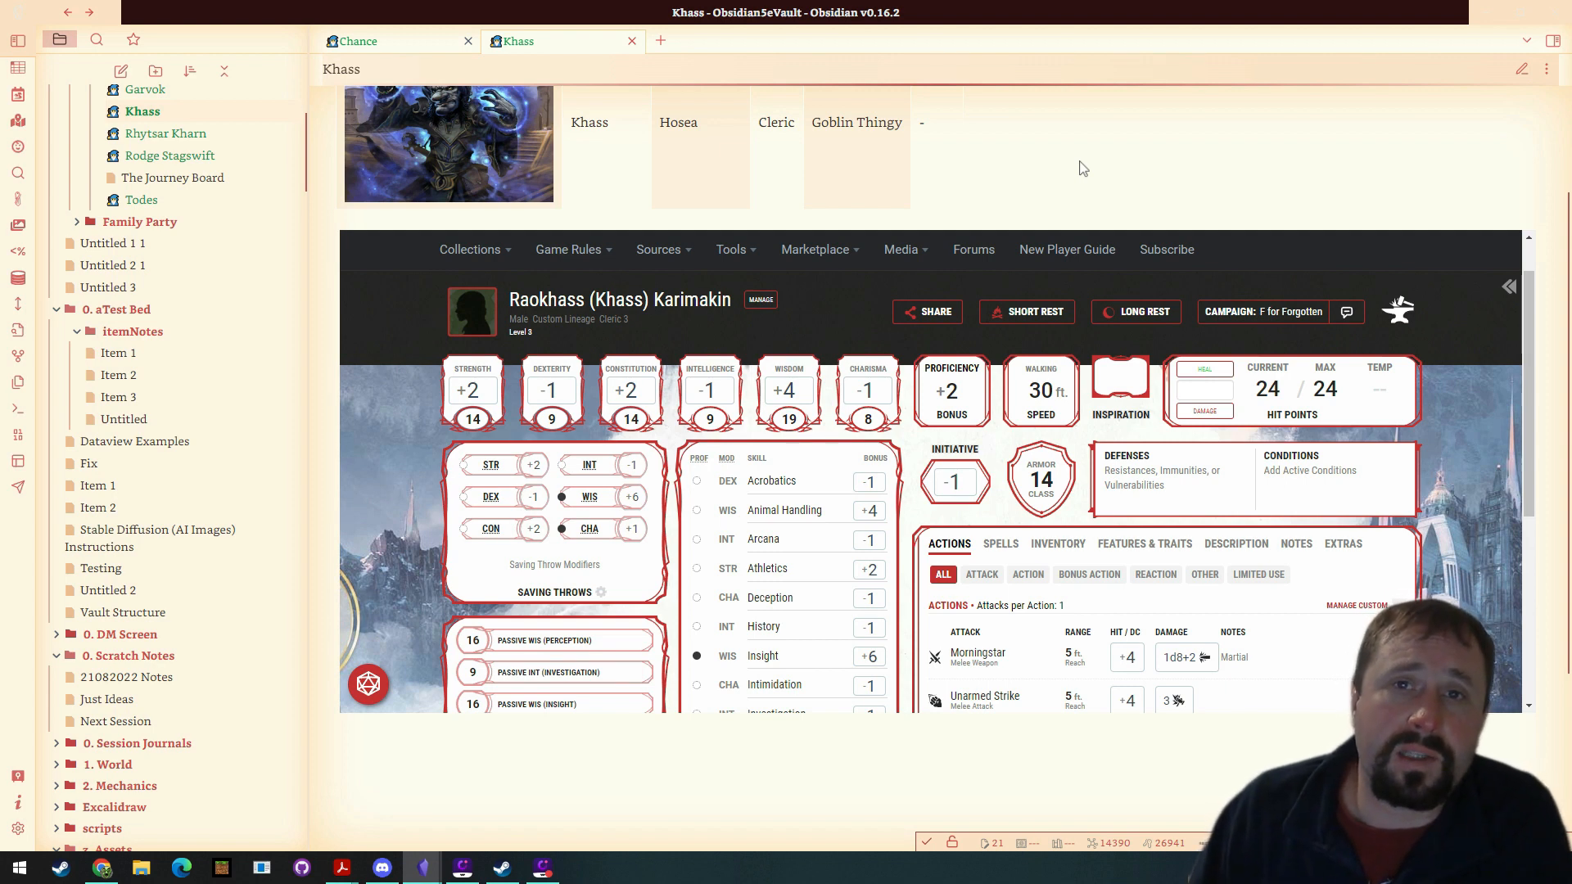
pyautogui.moveTo(1549, 289)
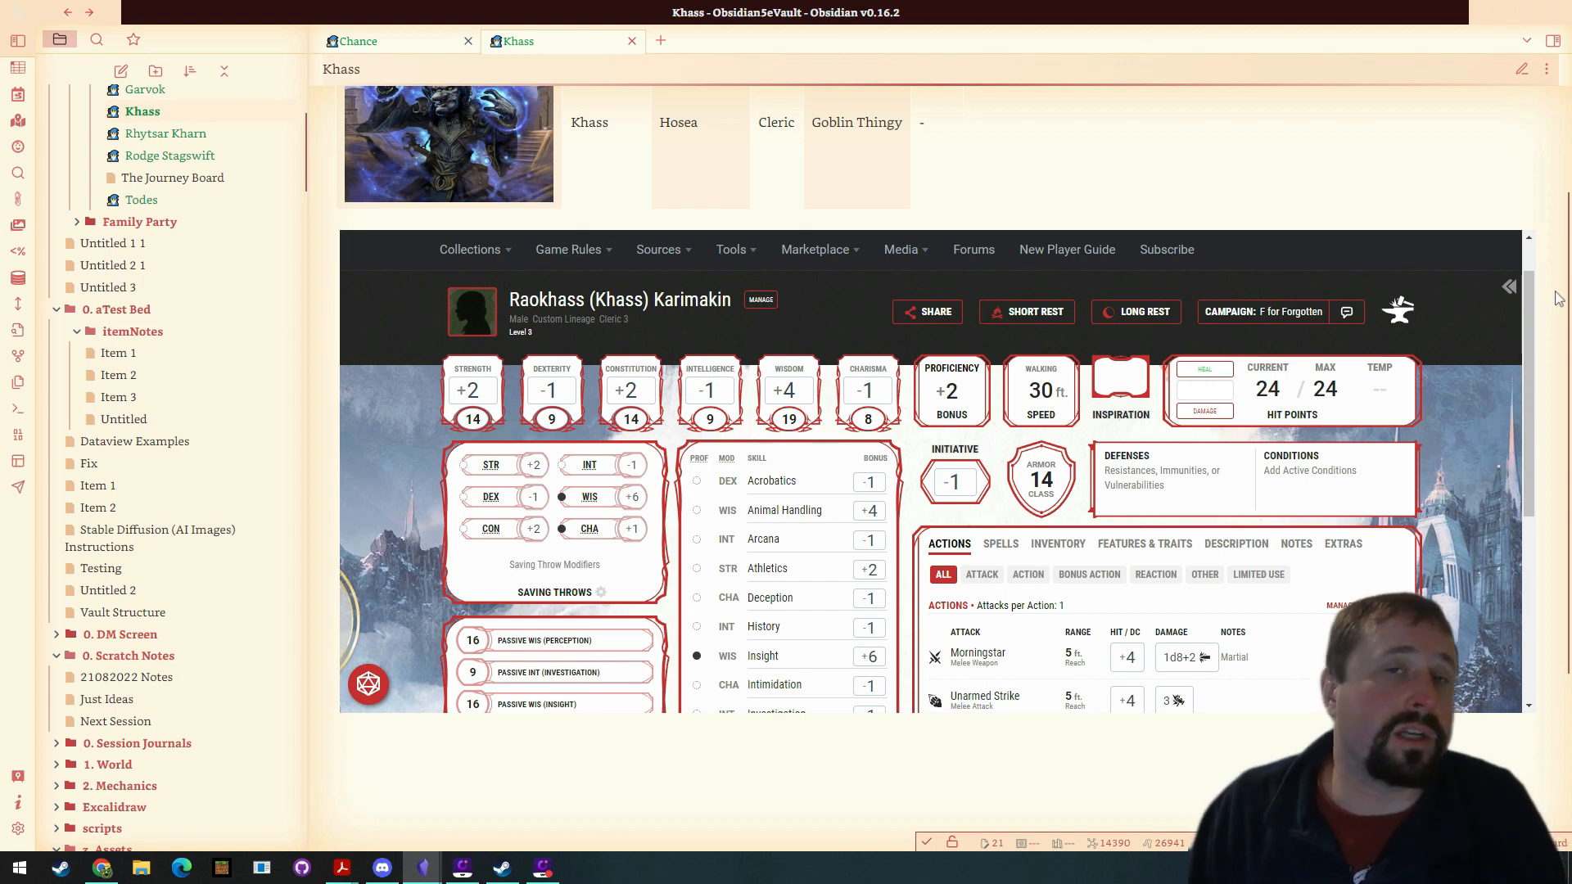
pyautogui.moveTo(1393, 425)
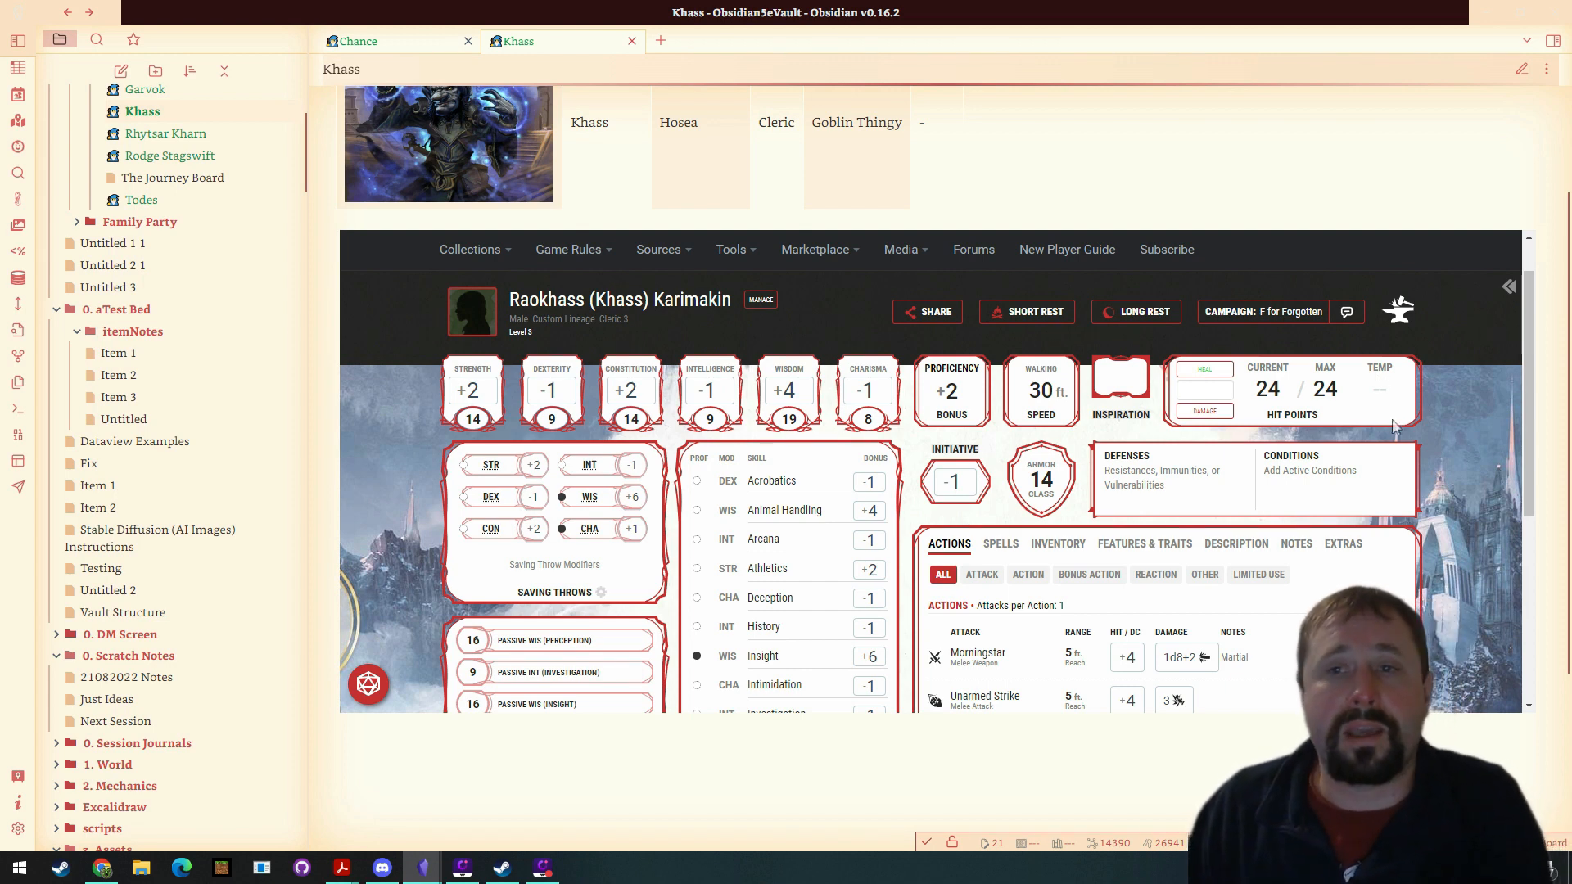
pyautogui.moveTo(1408, 426)
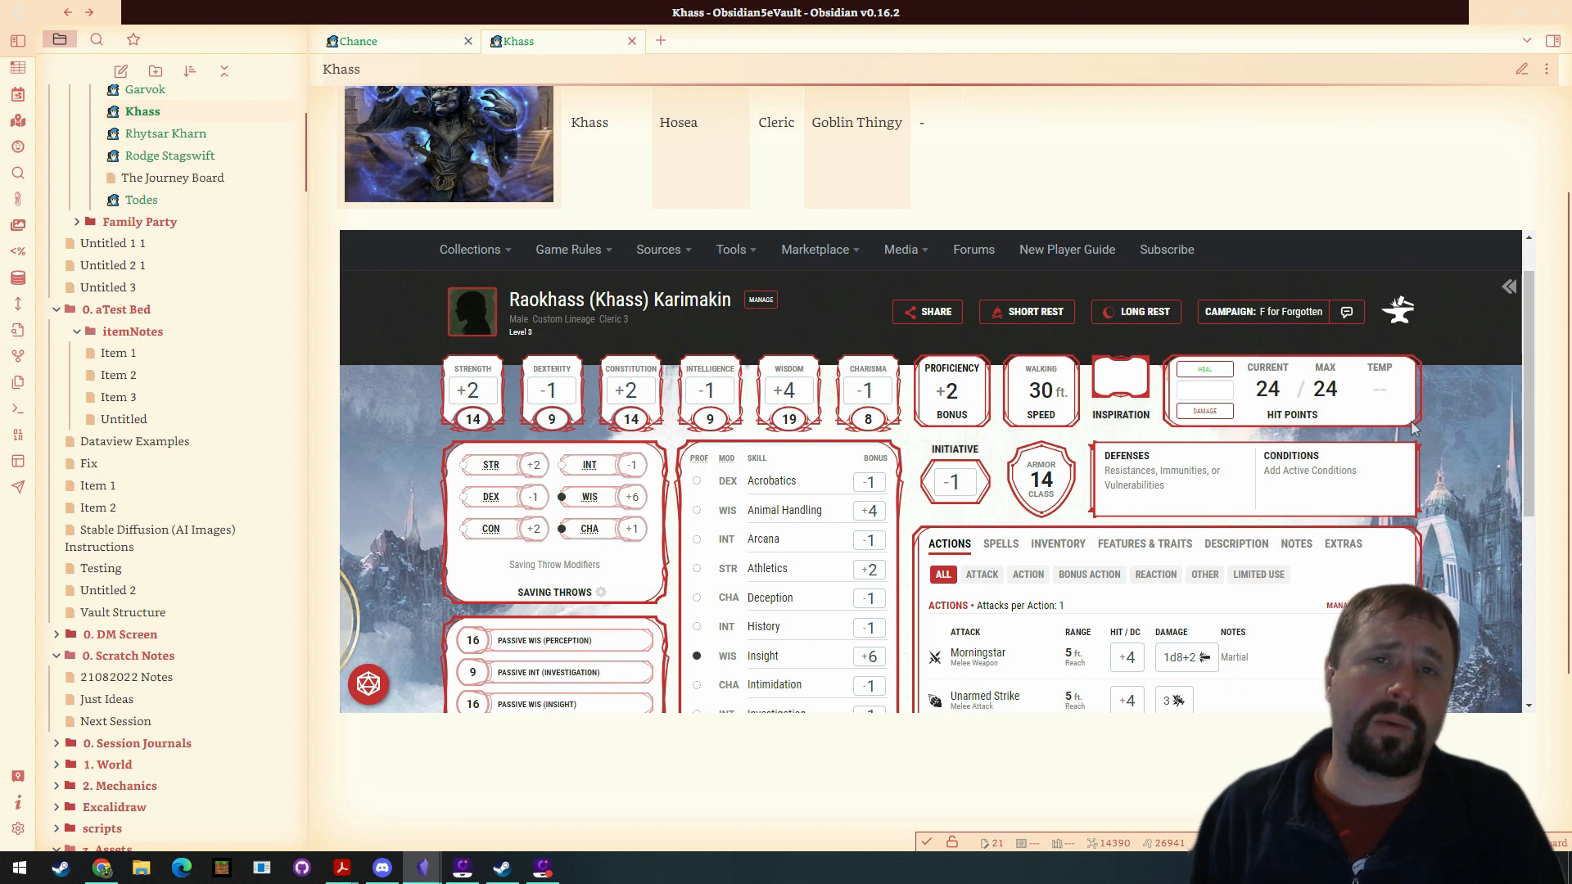
pyautogui.scroll(-3)
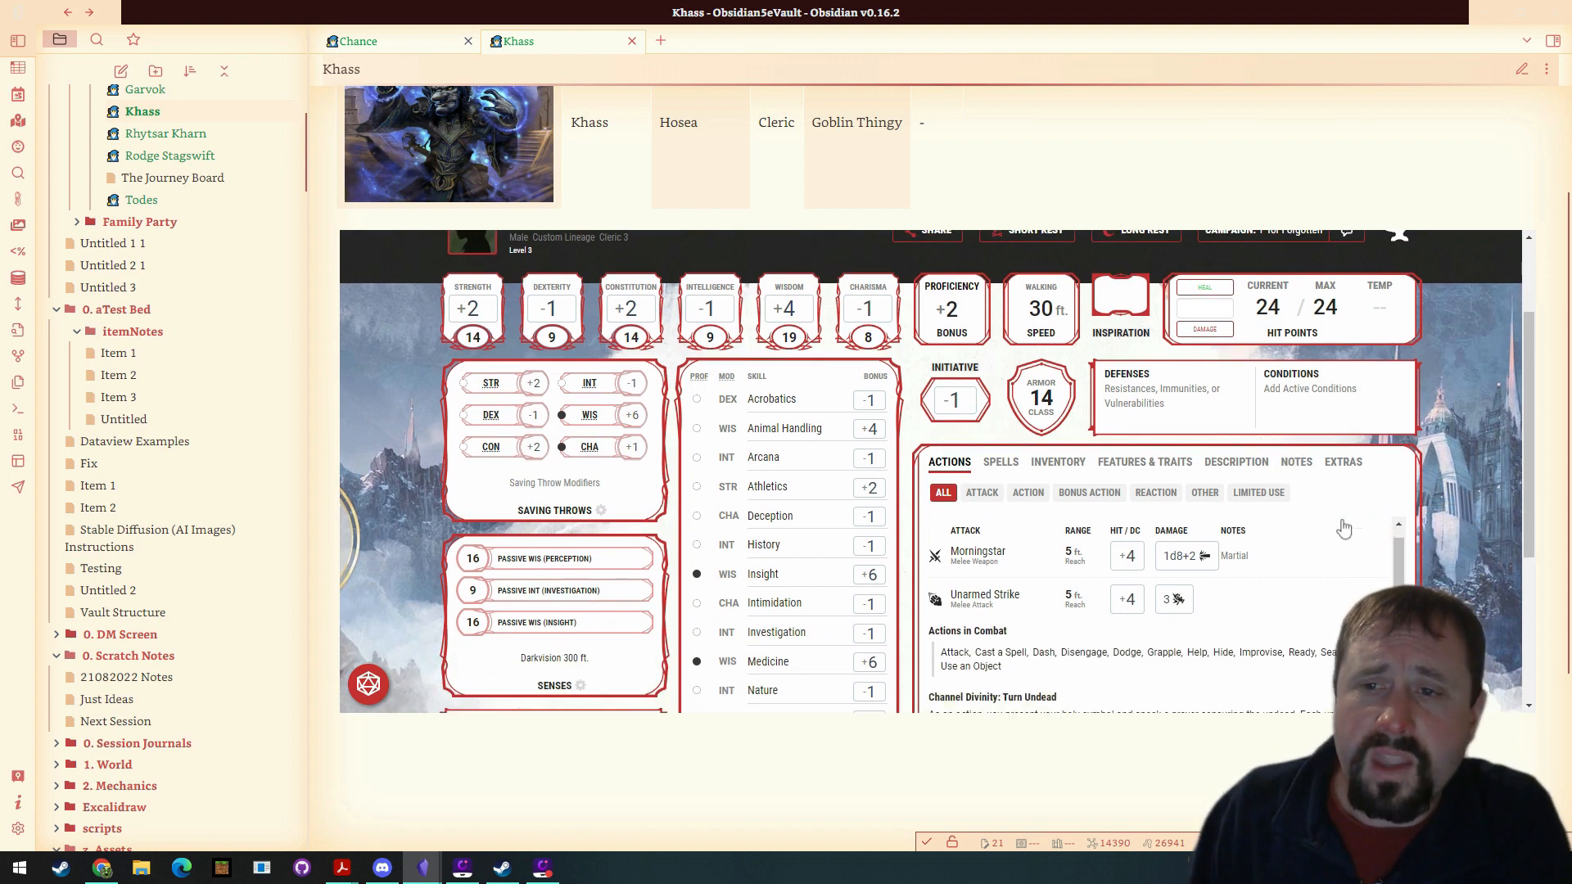
pyautogui.click(1235, 461)
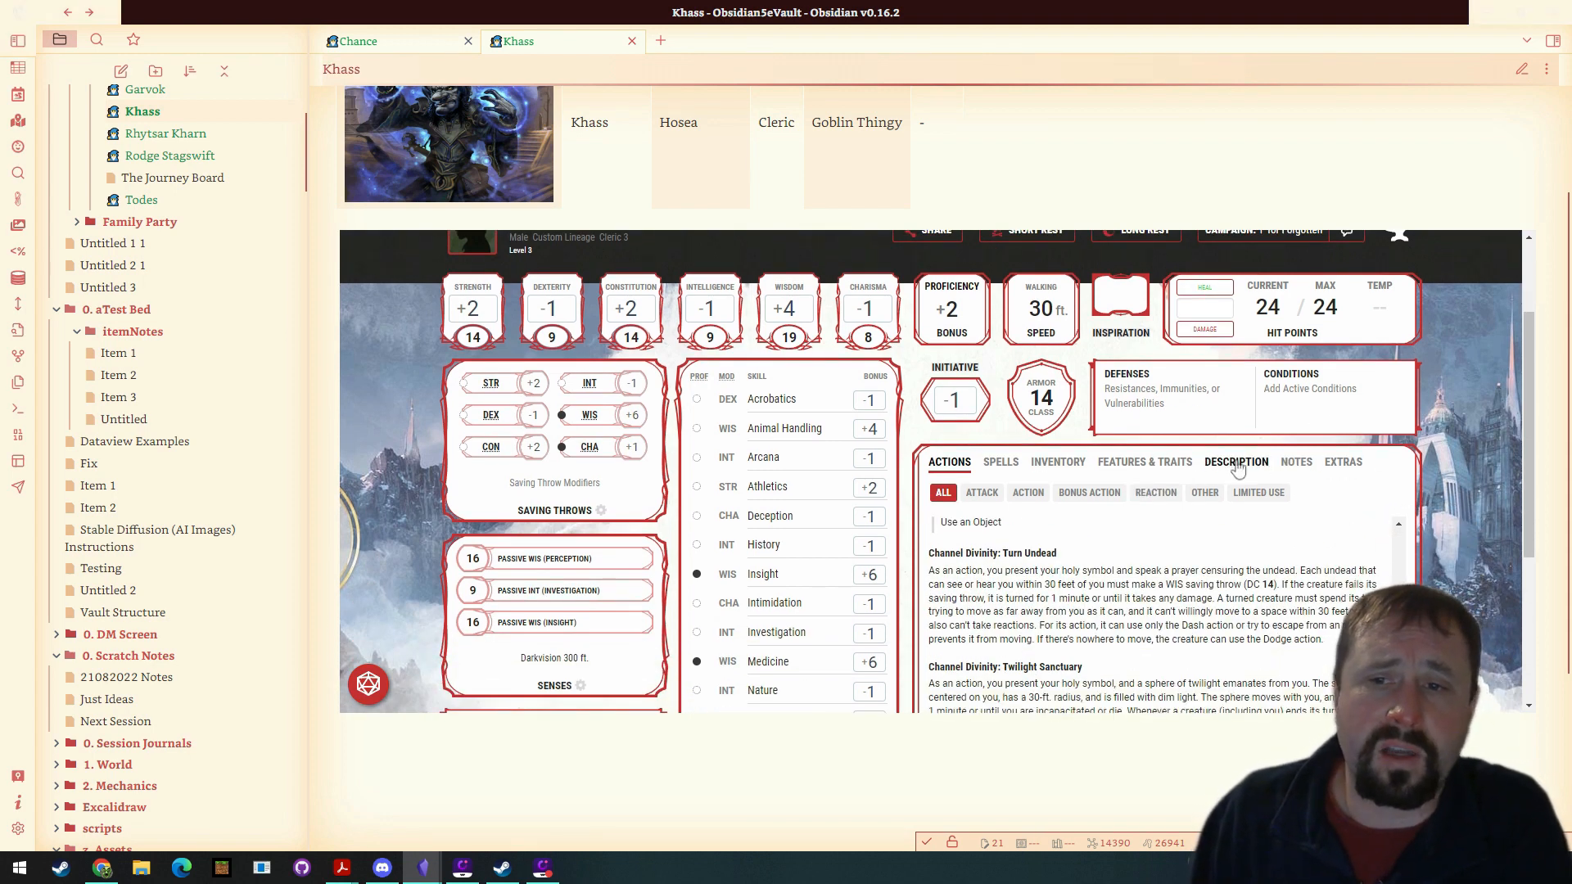
pyautogui.click(1237, 461)
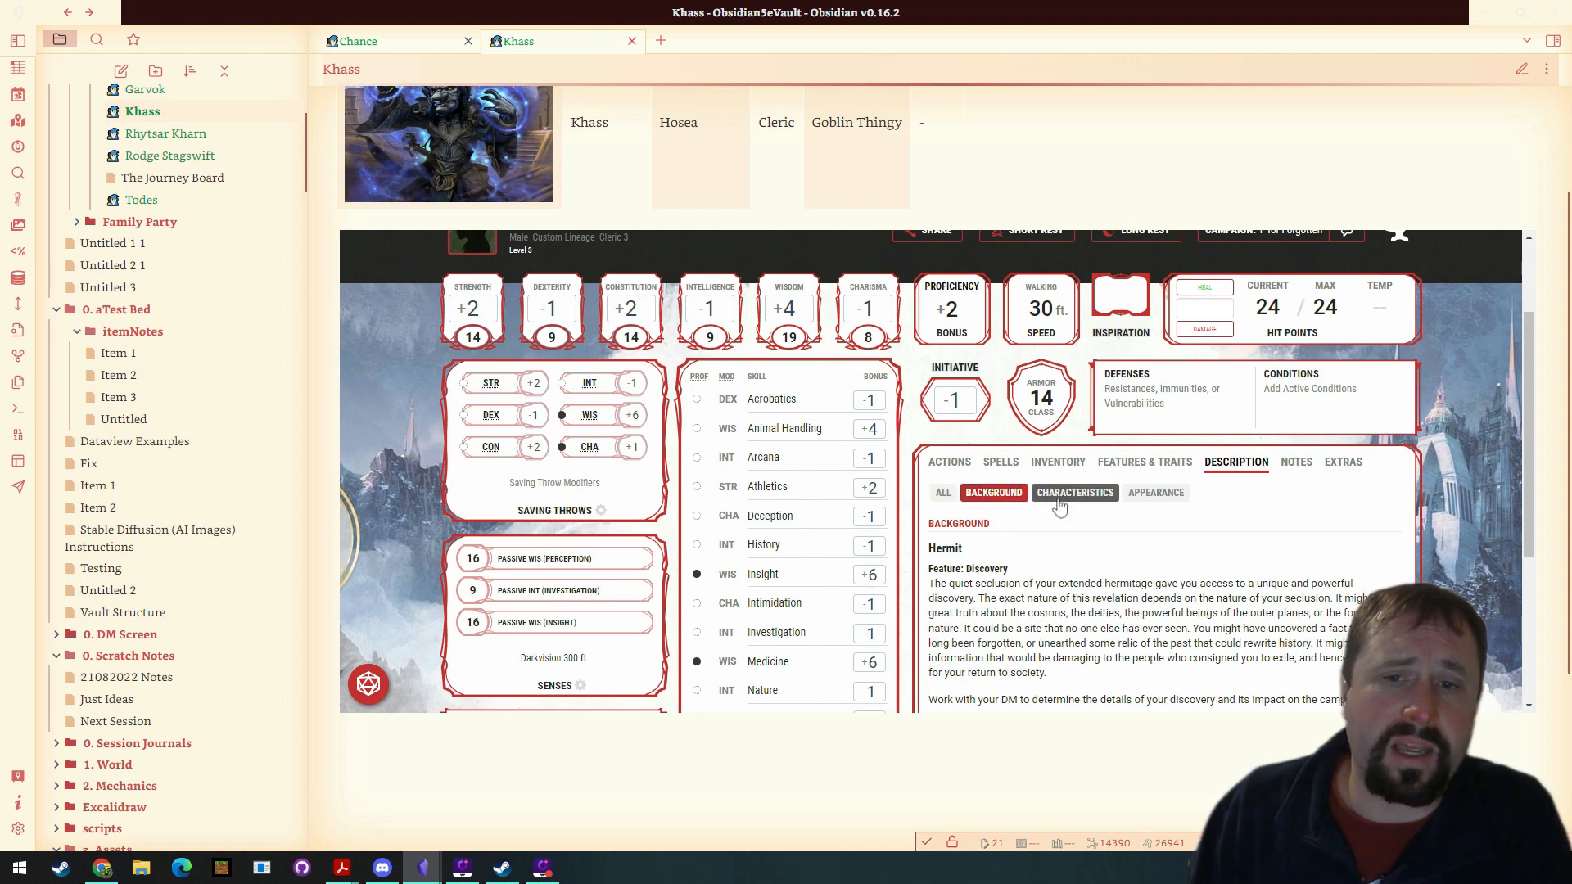
pyautogui.click(1294, 461)
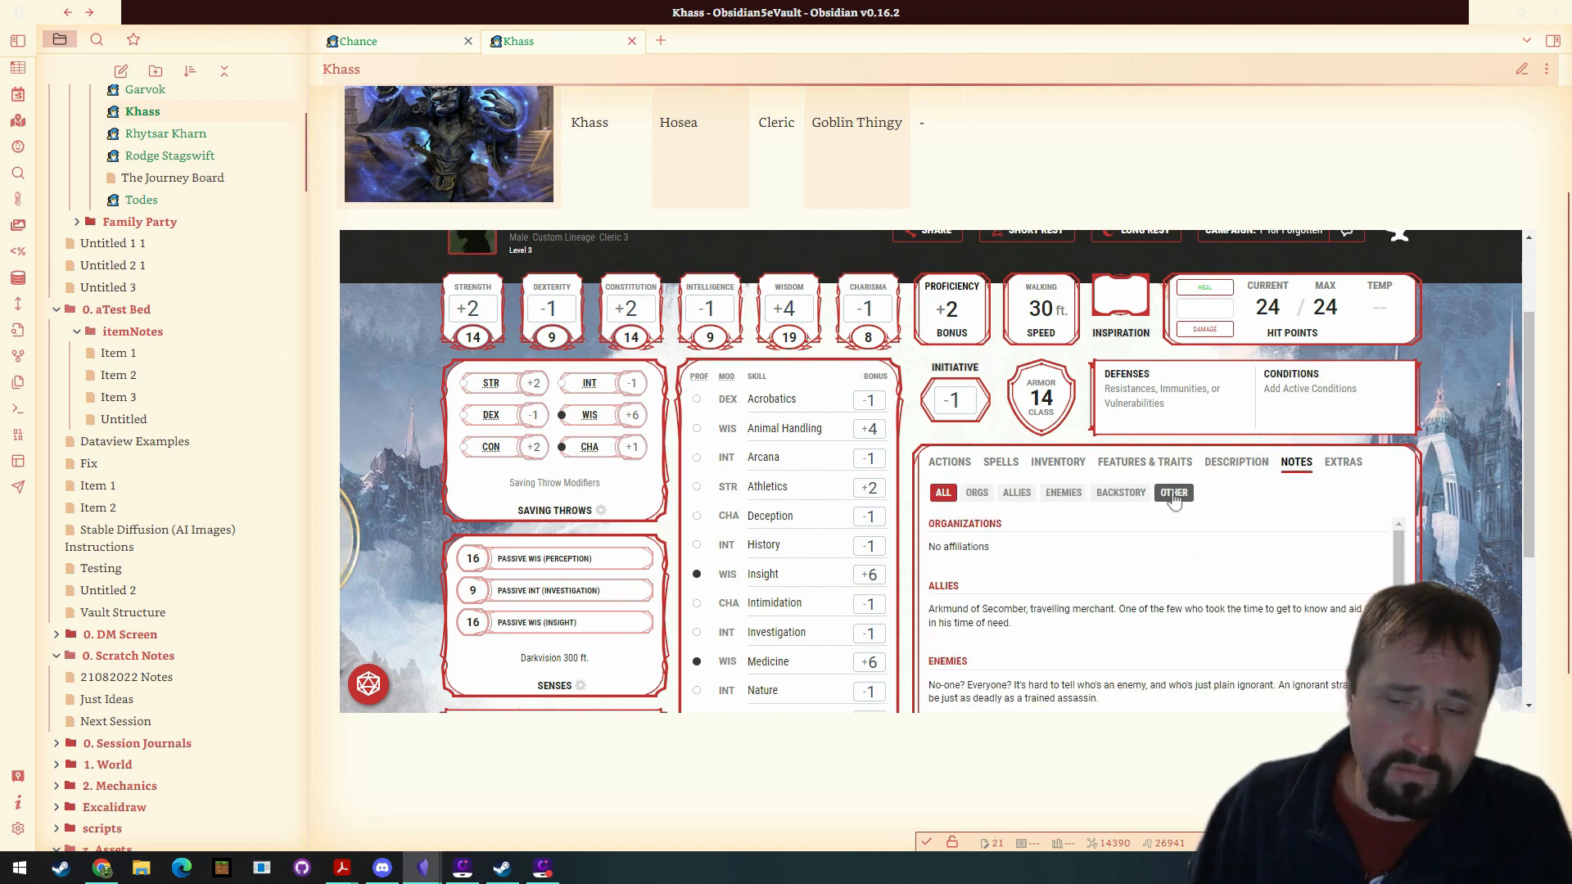
pyautogui.click(1120, 492)
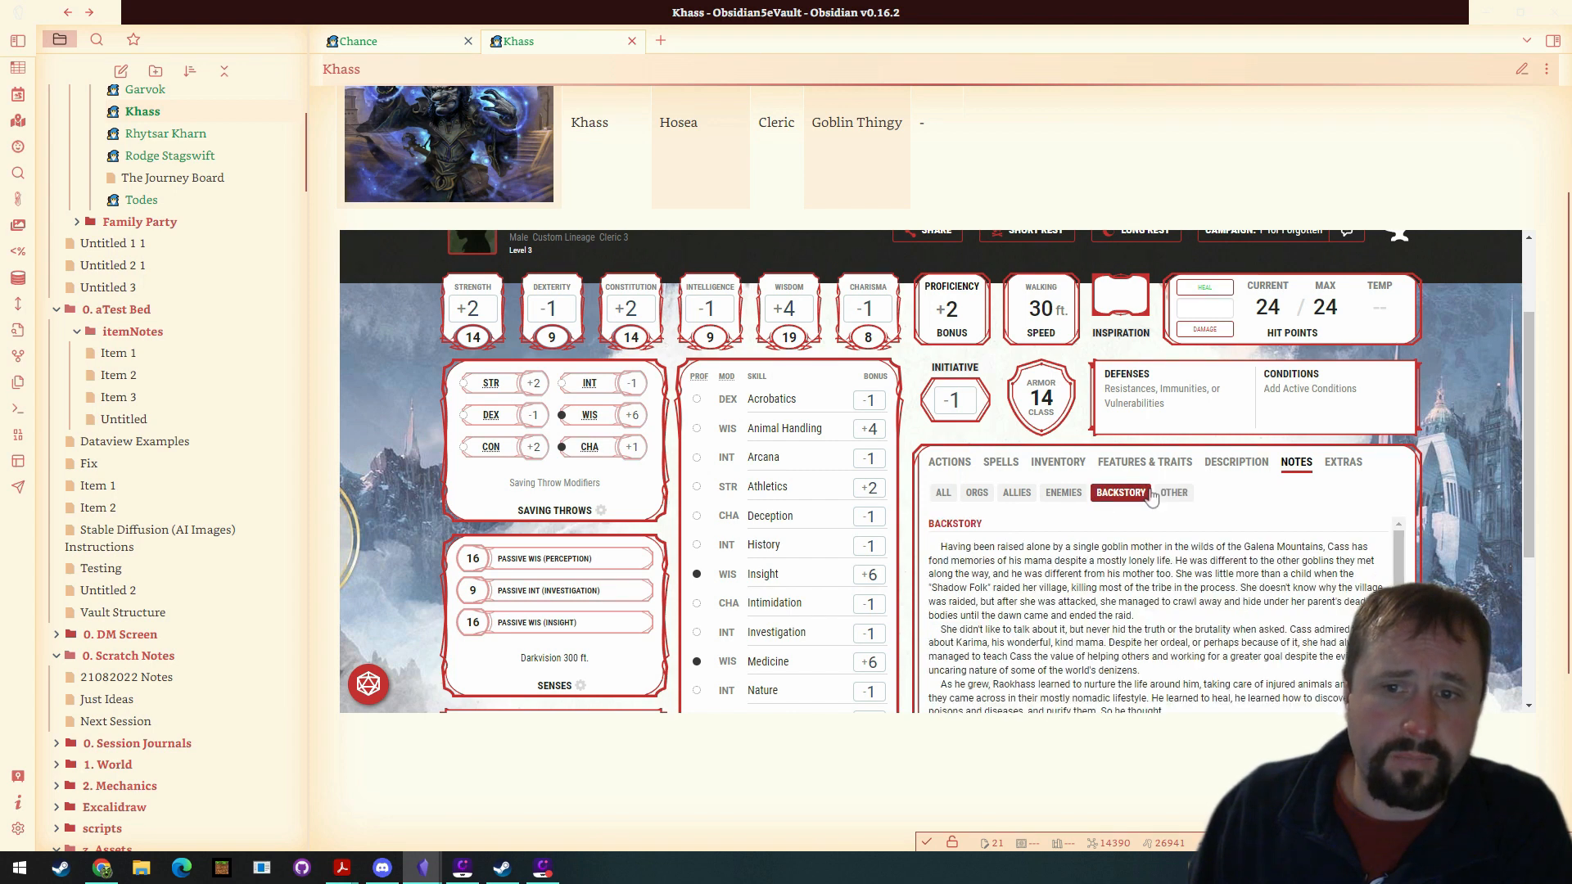
pyautogui.click(1062, 492)
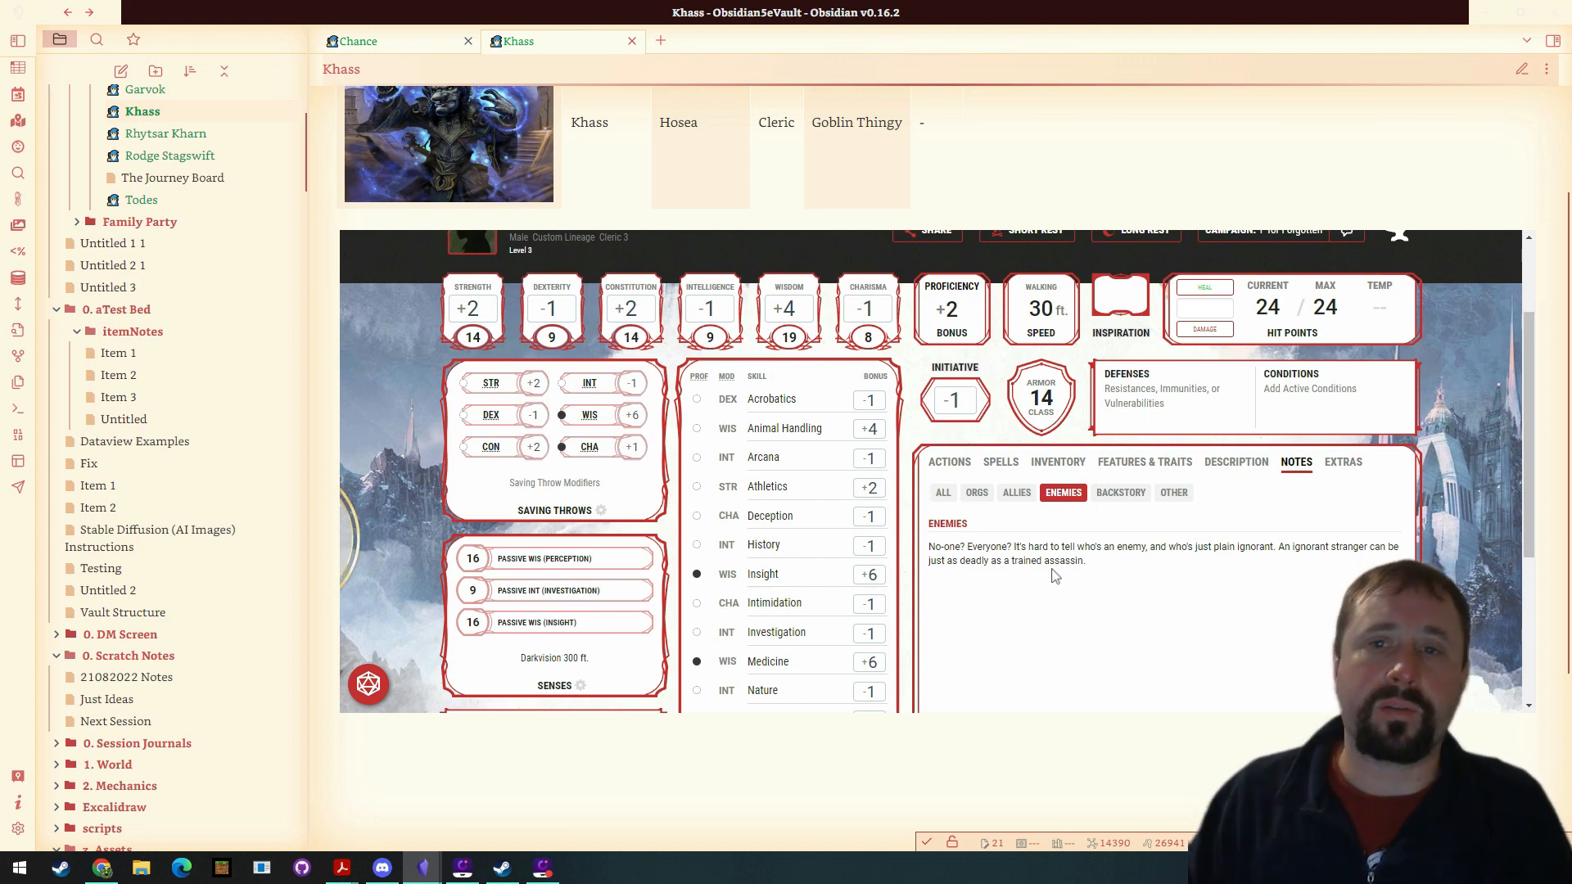
pyautogui.scroll(3)
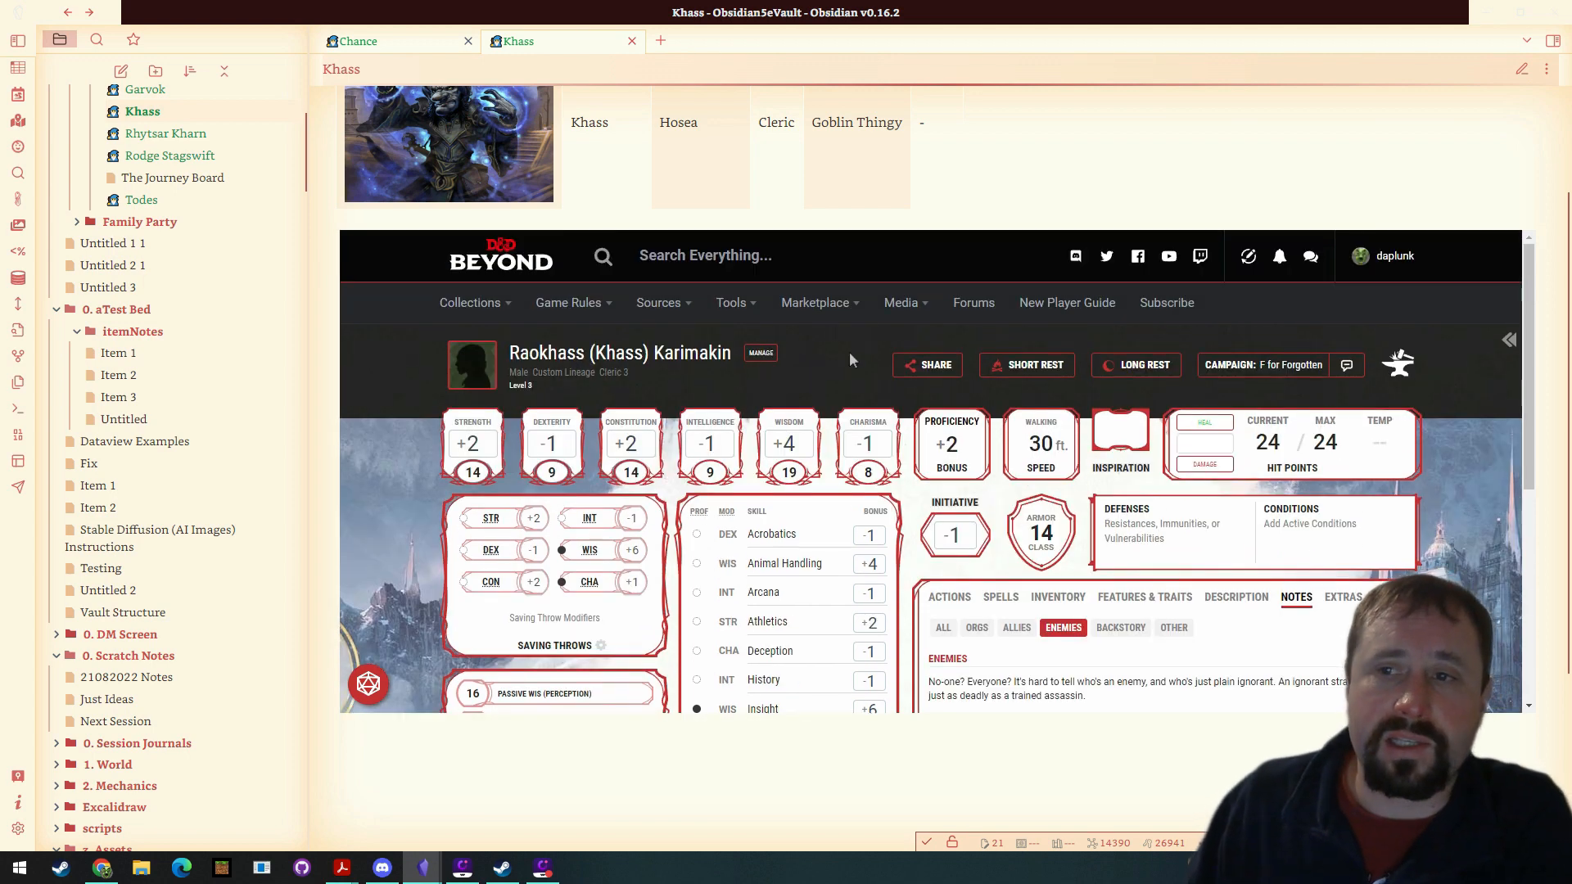
pyautogui.moveTo(1457, 438)
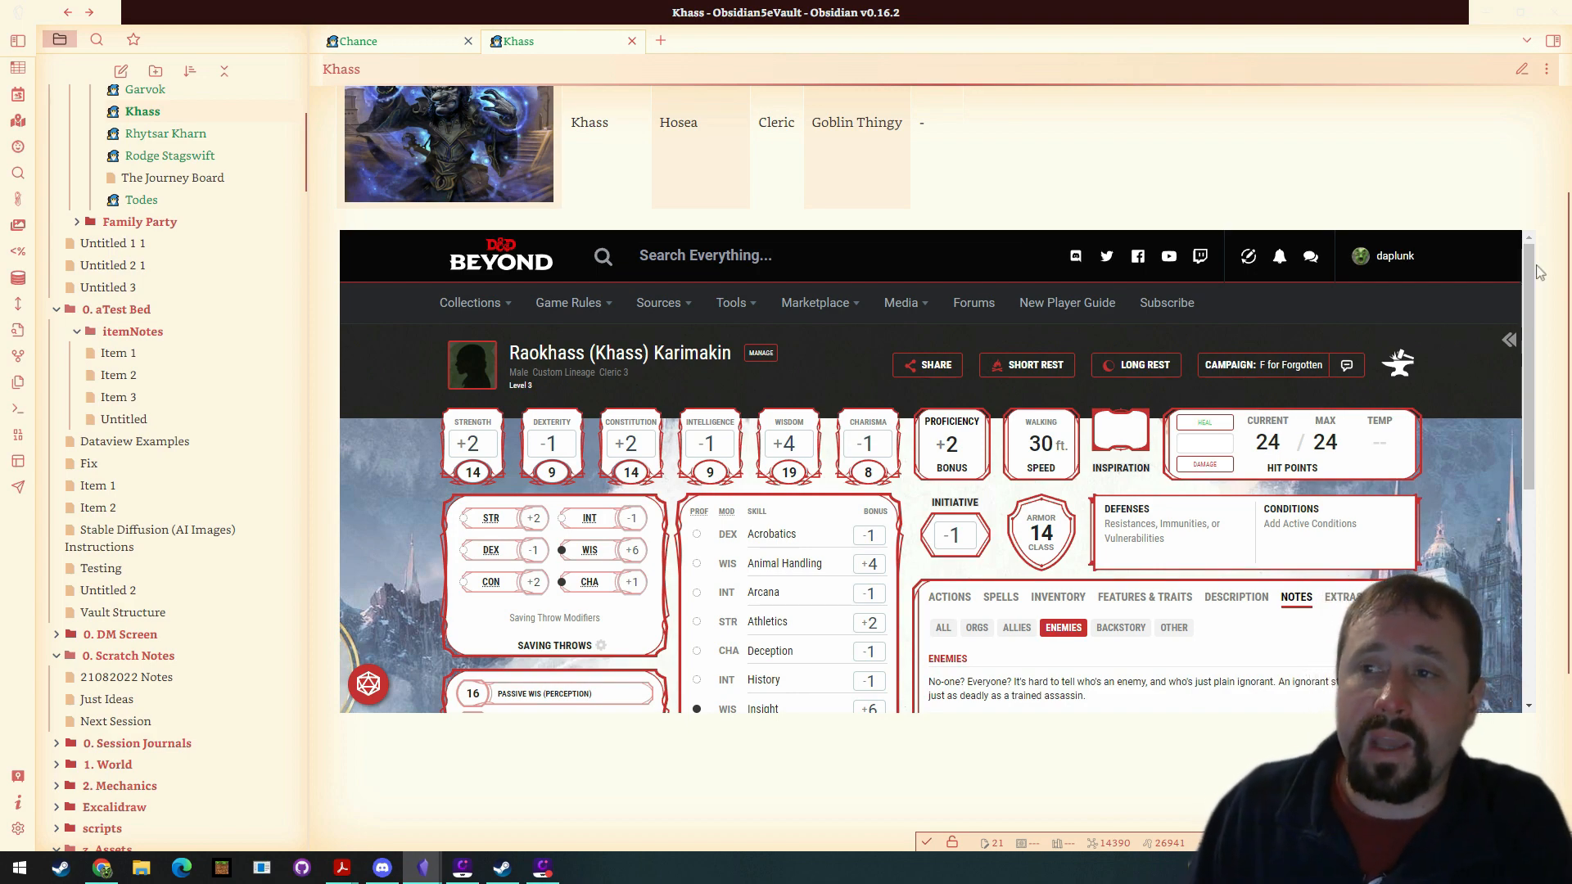
pyautogui.scroll(3)
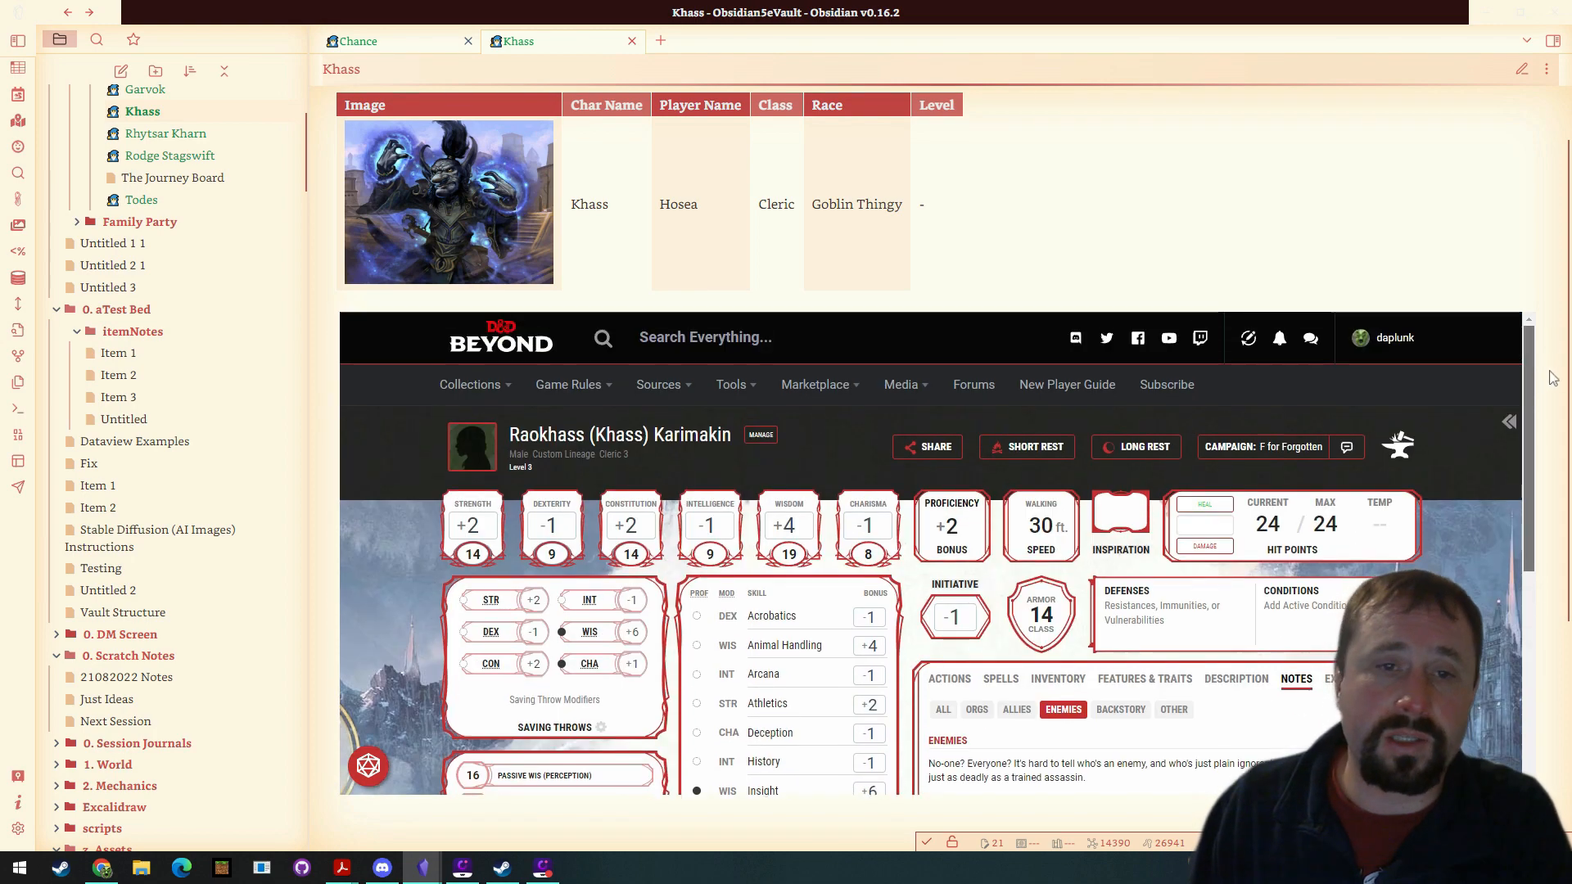
pyautogui.moveTo(1433, 361)
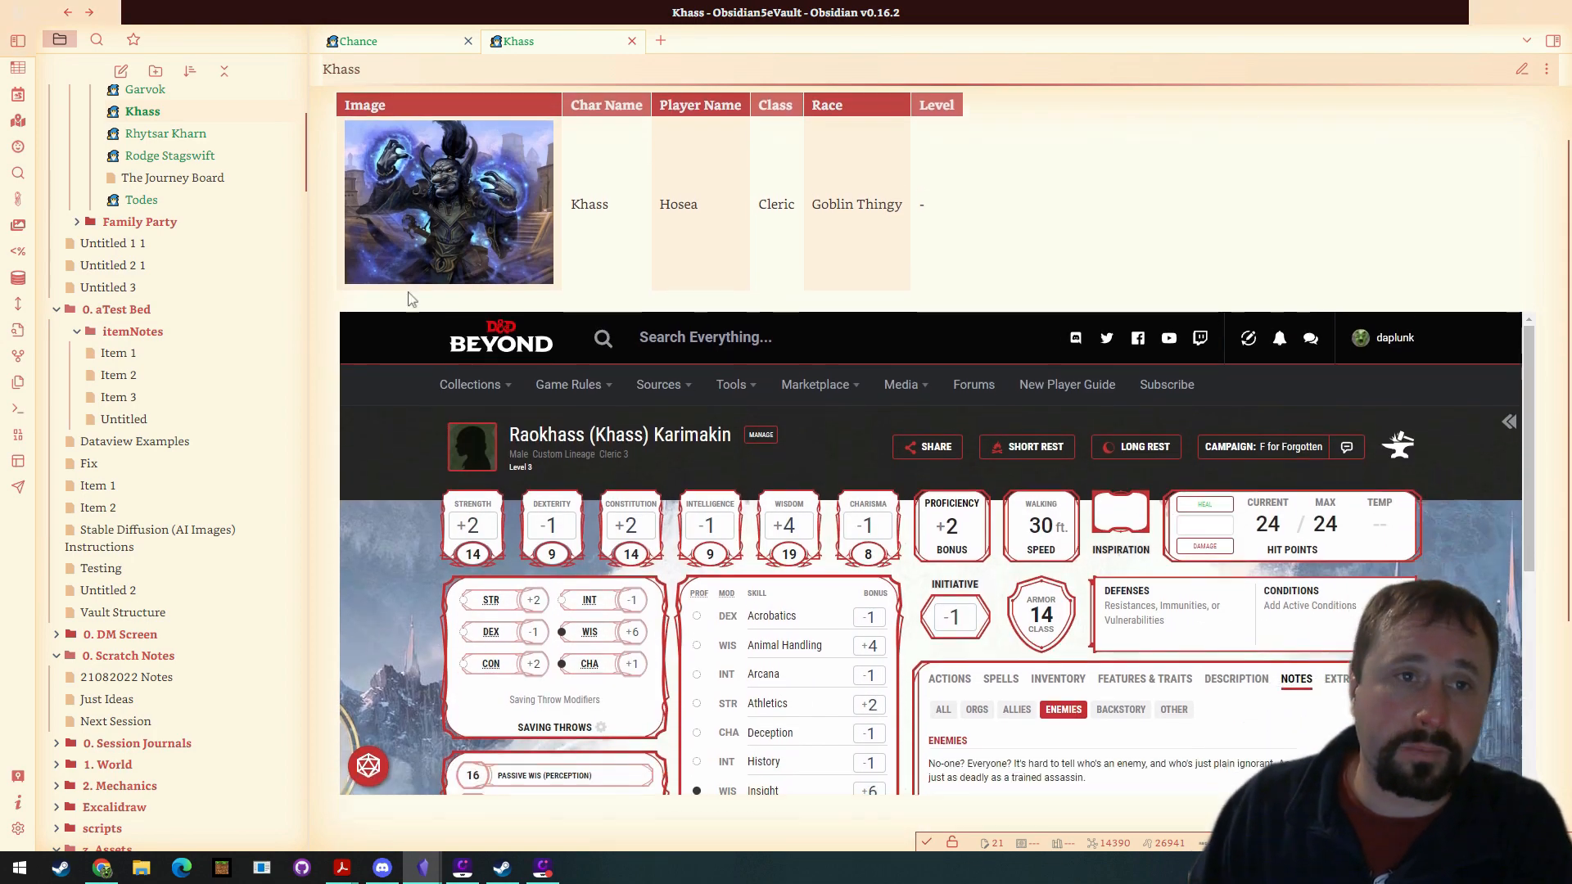
pyautogui.scroll(3)
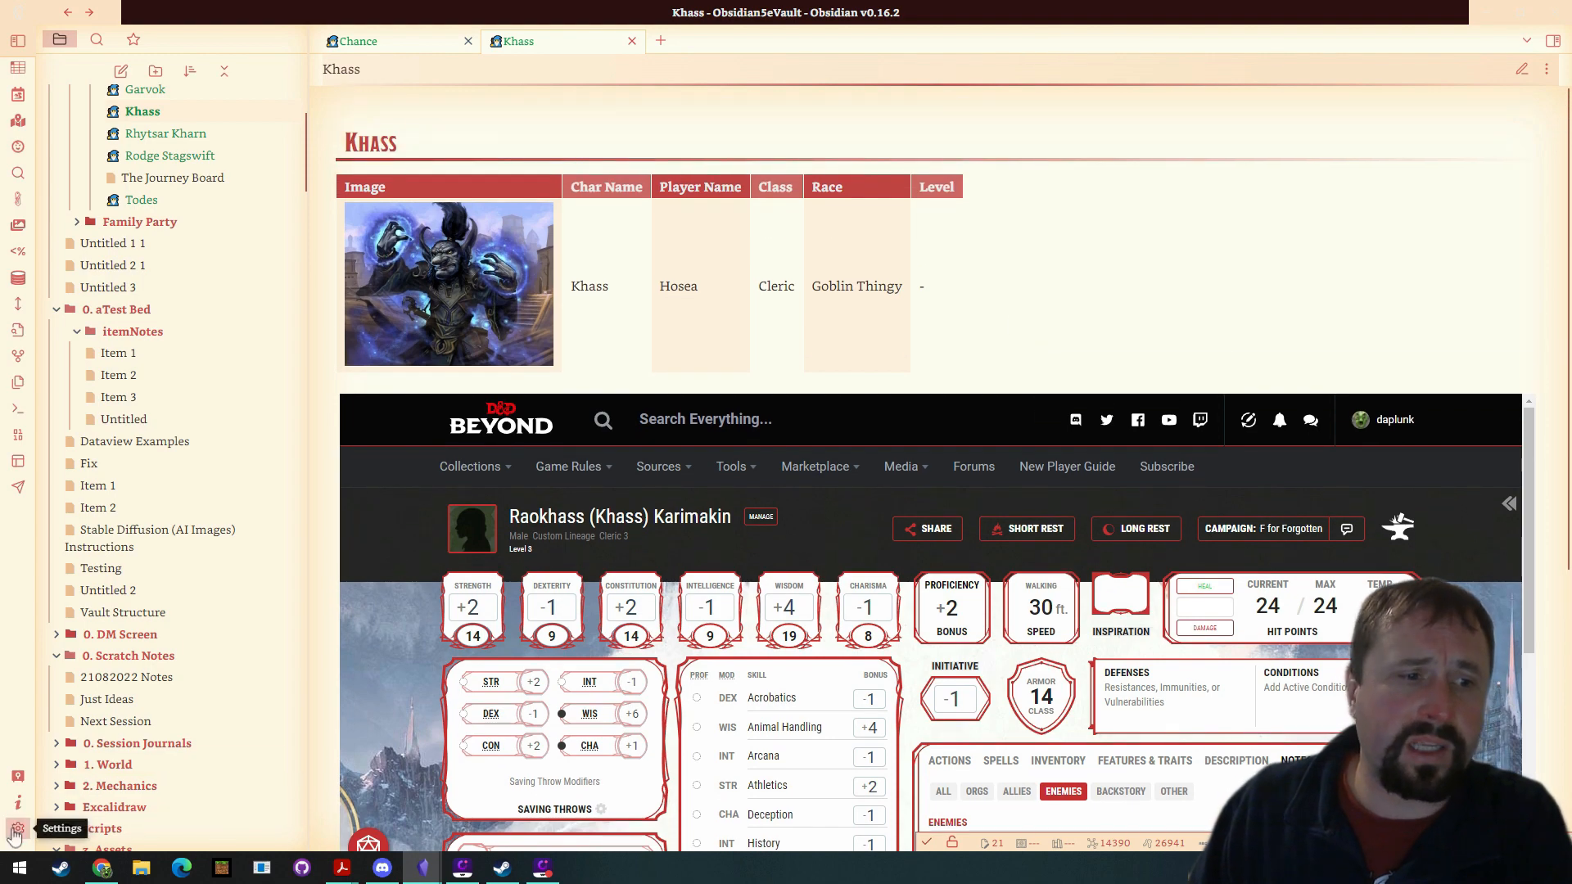
# From Settings, browse the catalogue of 655 community plugins.
pyautogui.click(15, 832)
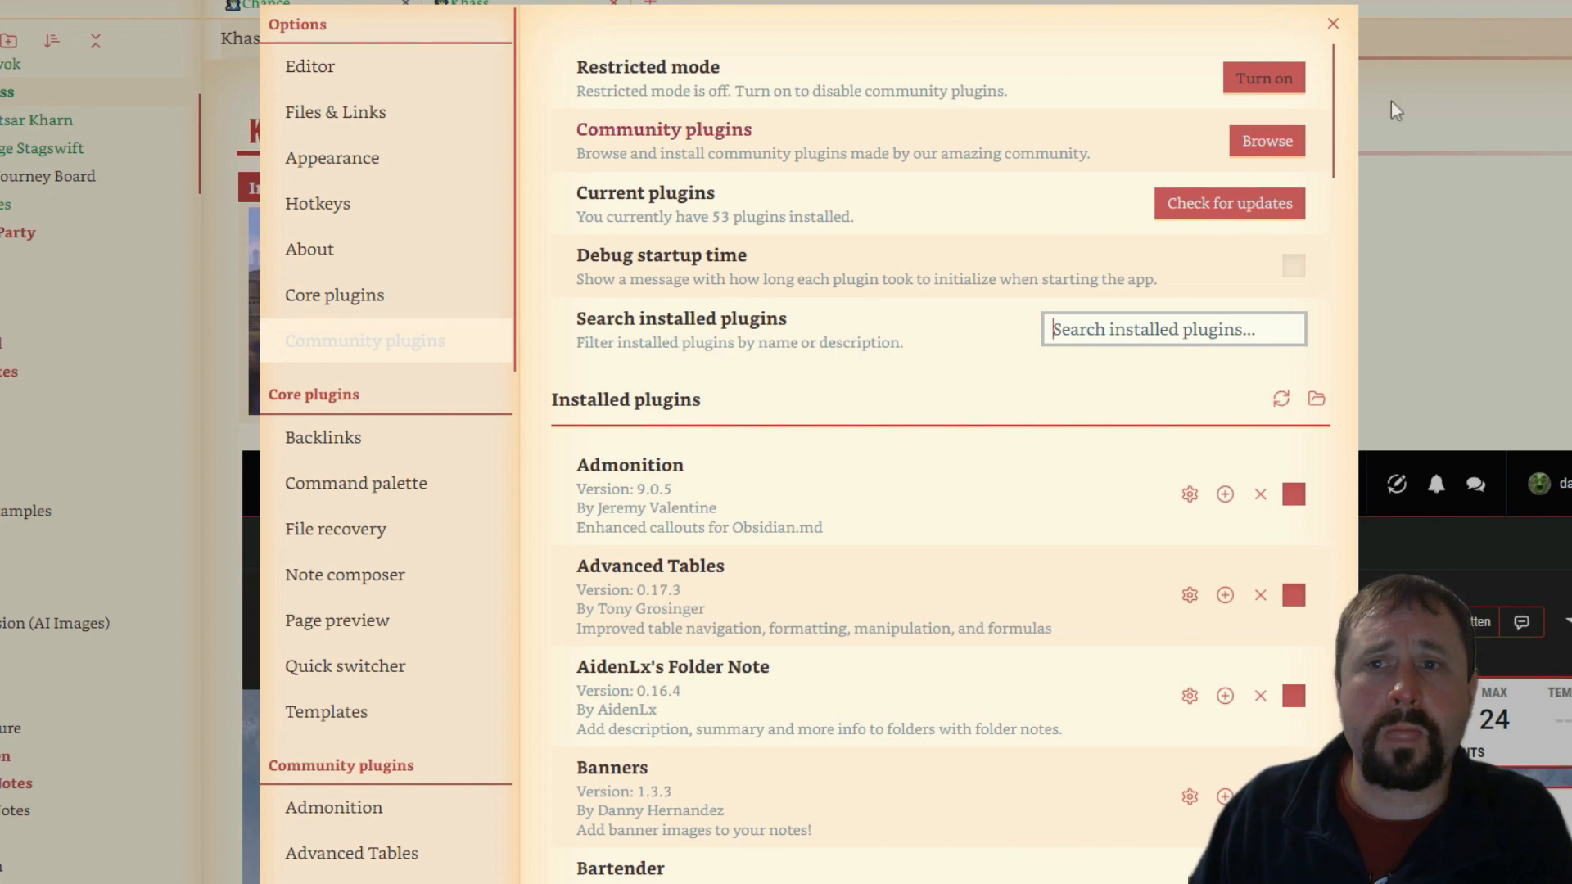
pyautogui.click(1265, 140)
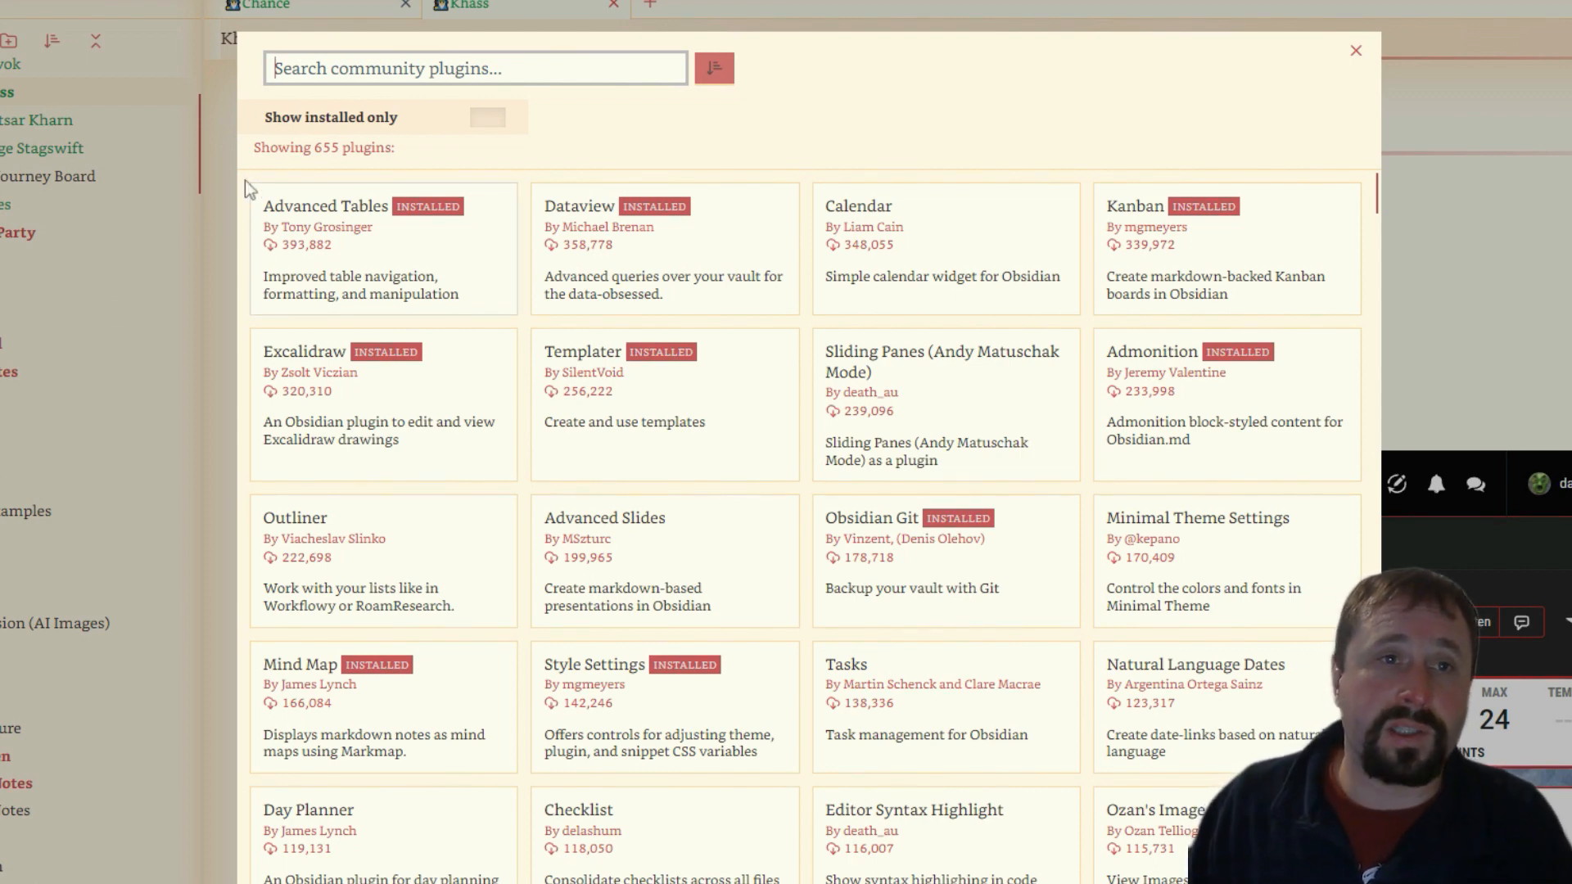
pyautogui.scroll(-3)
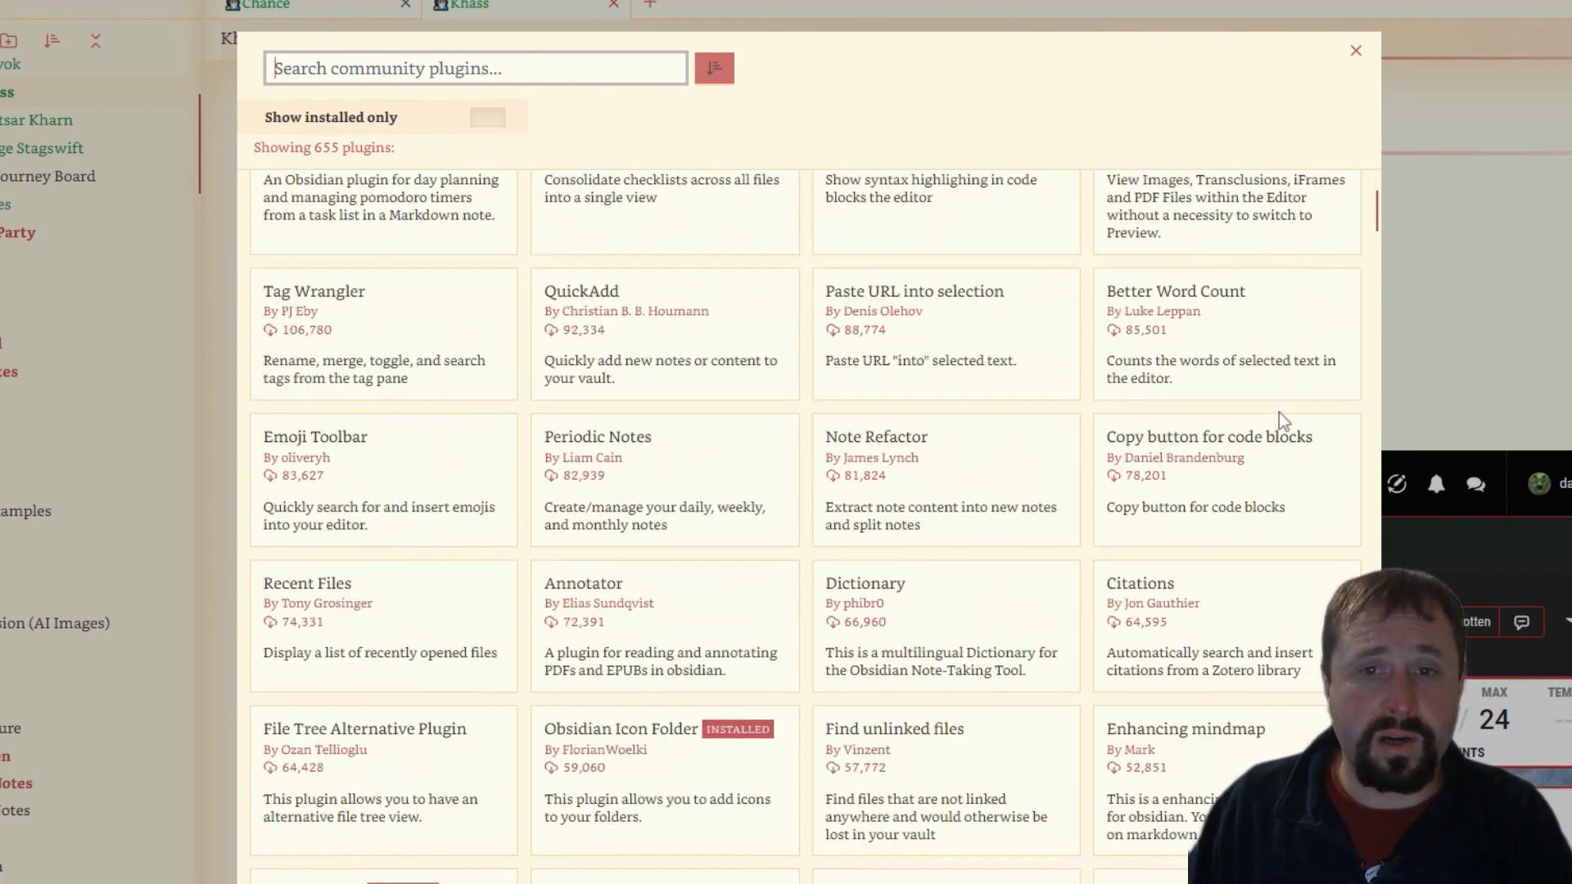
pyautogui.scroll(-3)
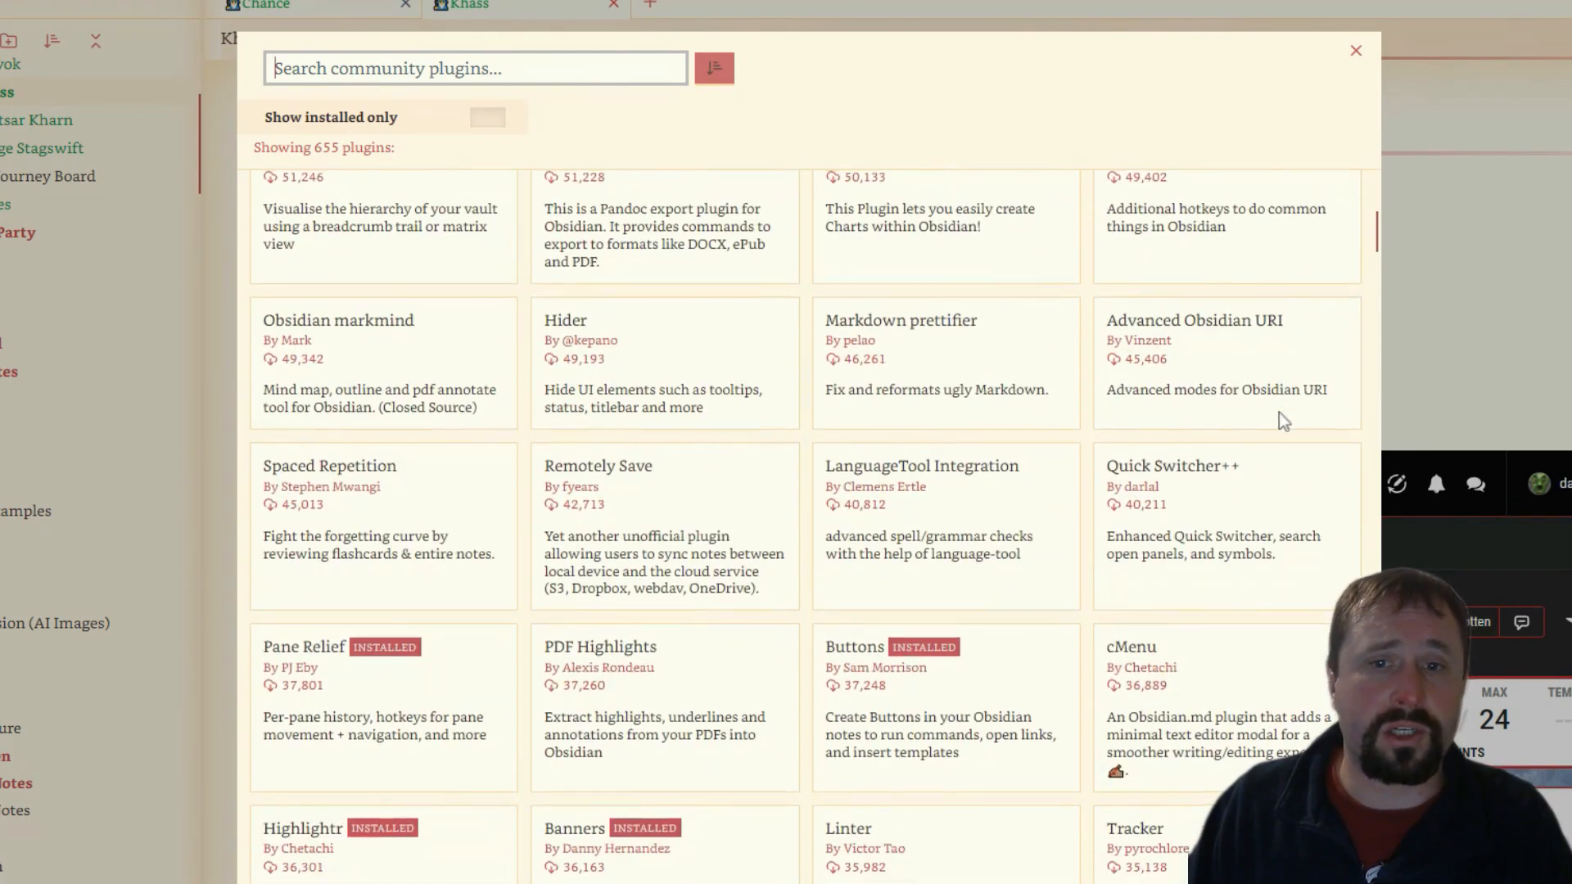
pyautogui.scroll(-3)
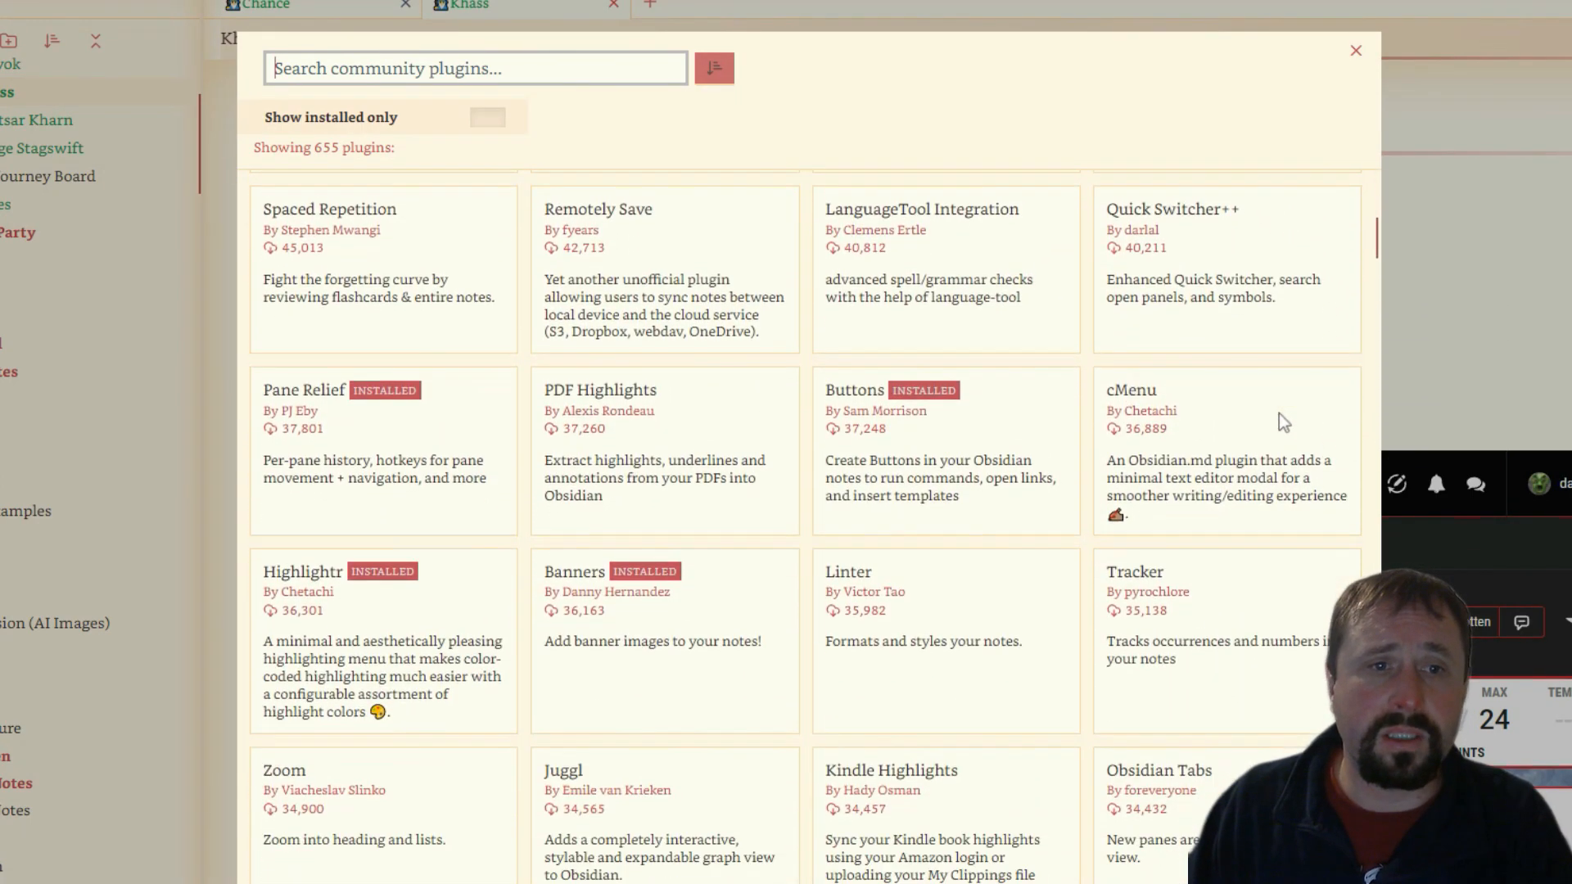
pyautogui.scroll(-3)
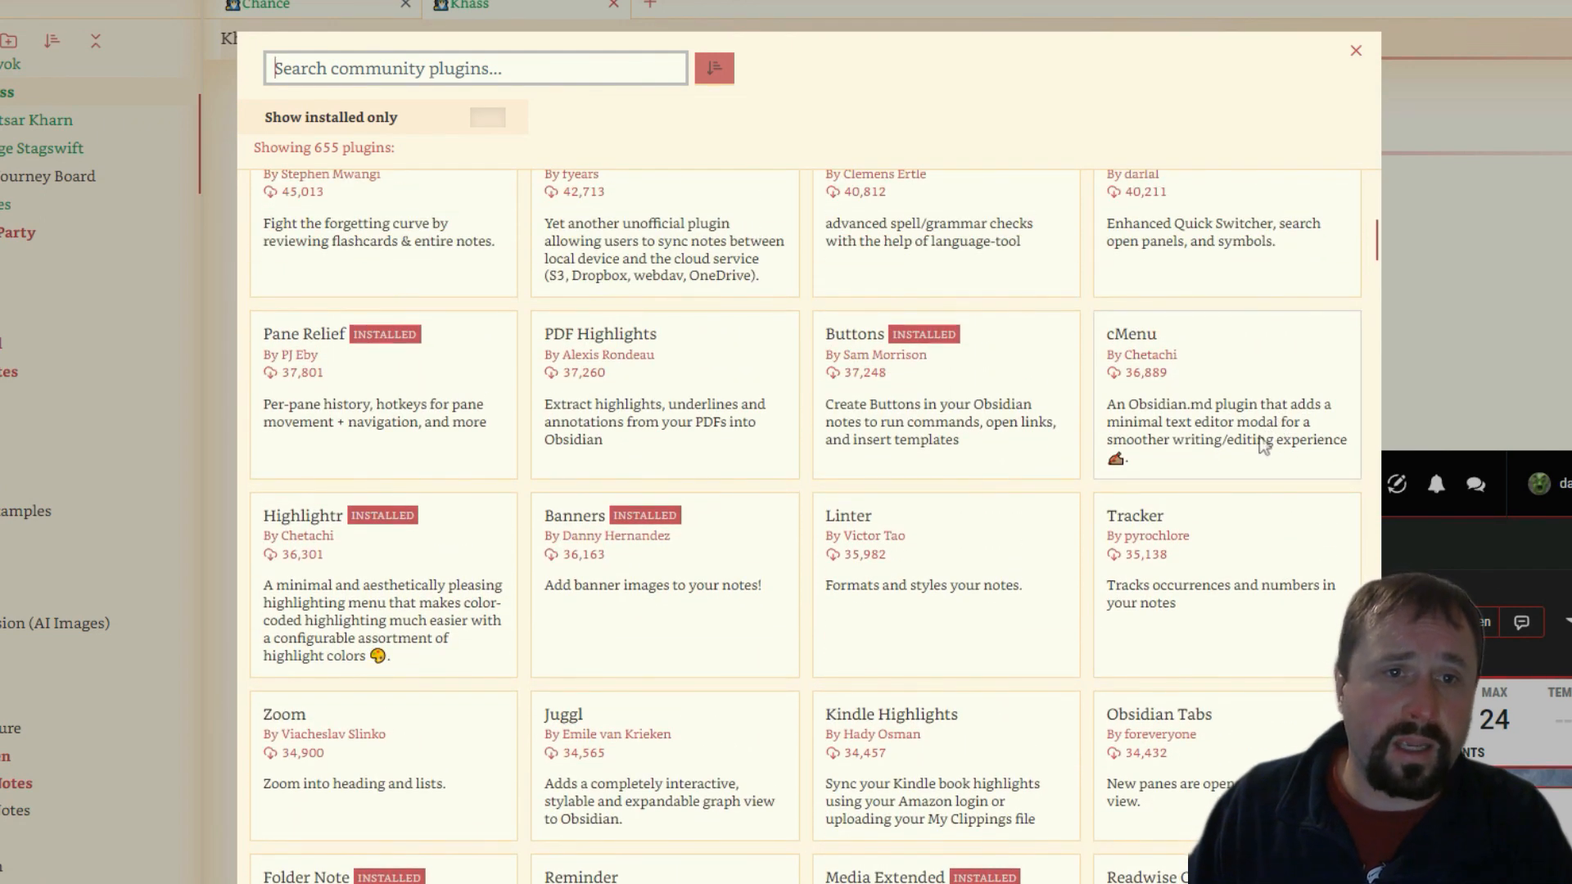
pyautogui.scroll(-3)
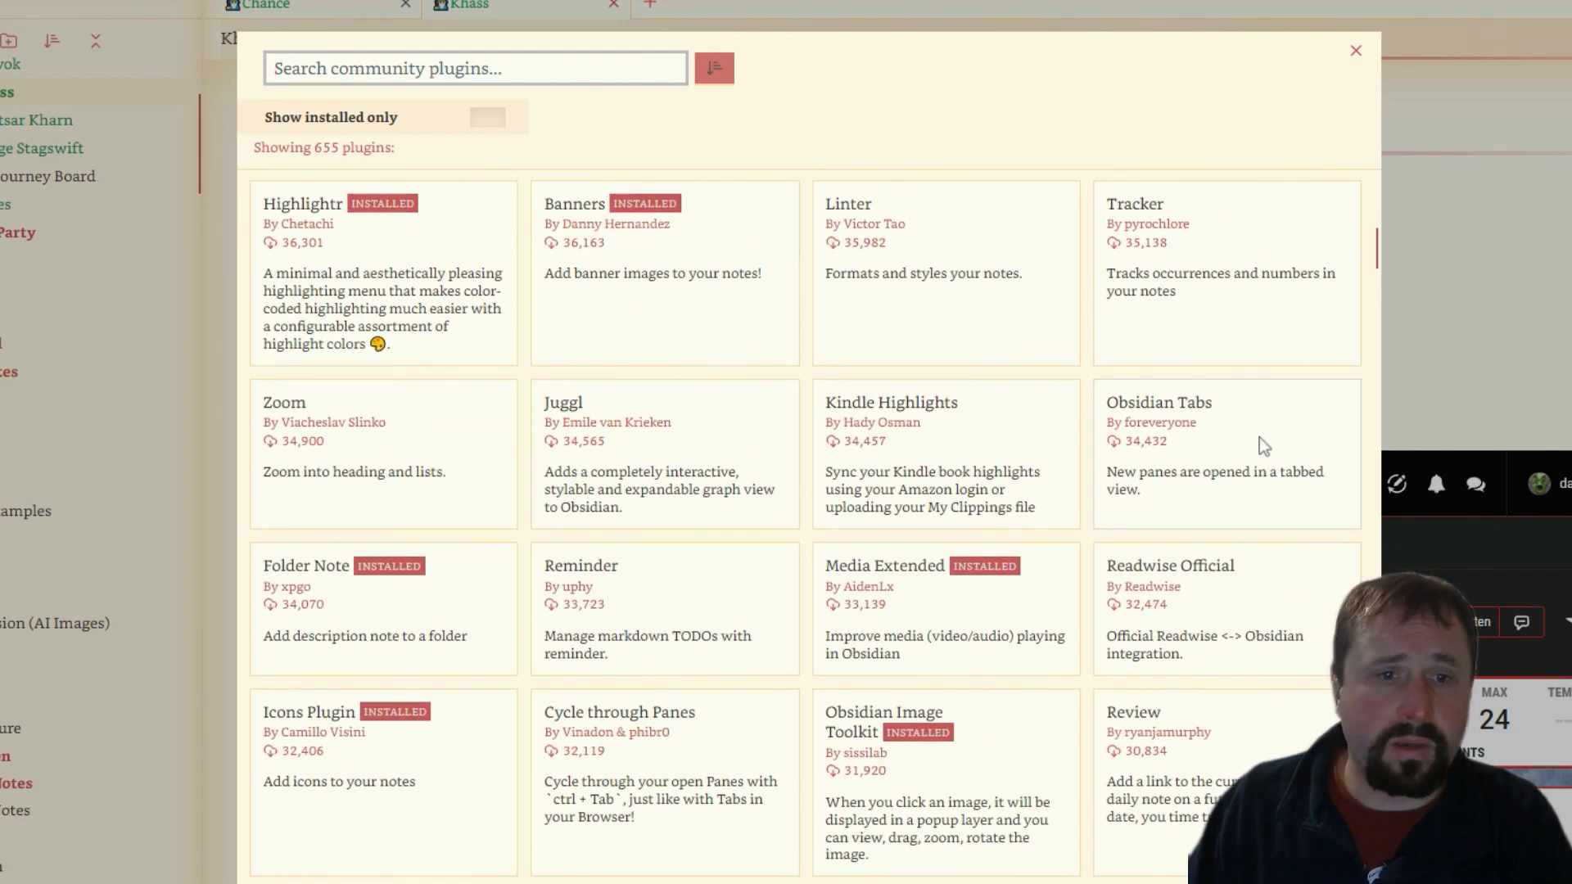
pyautogui.scroll(-3)
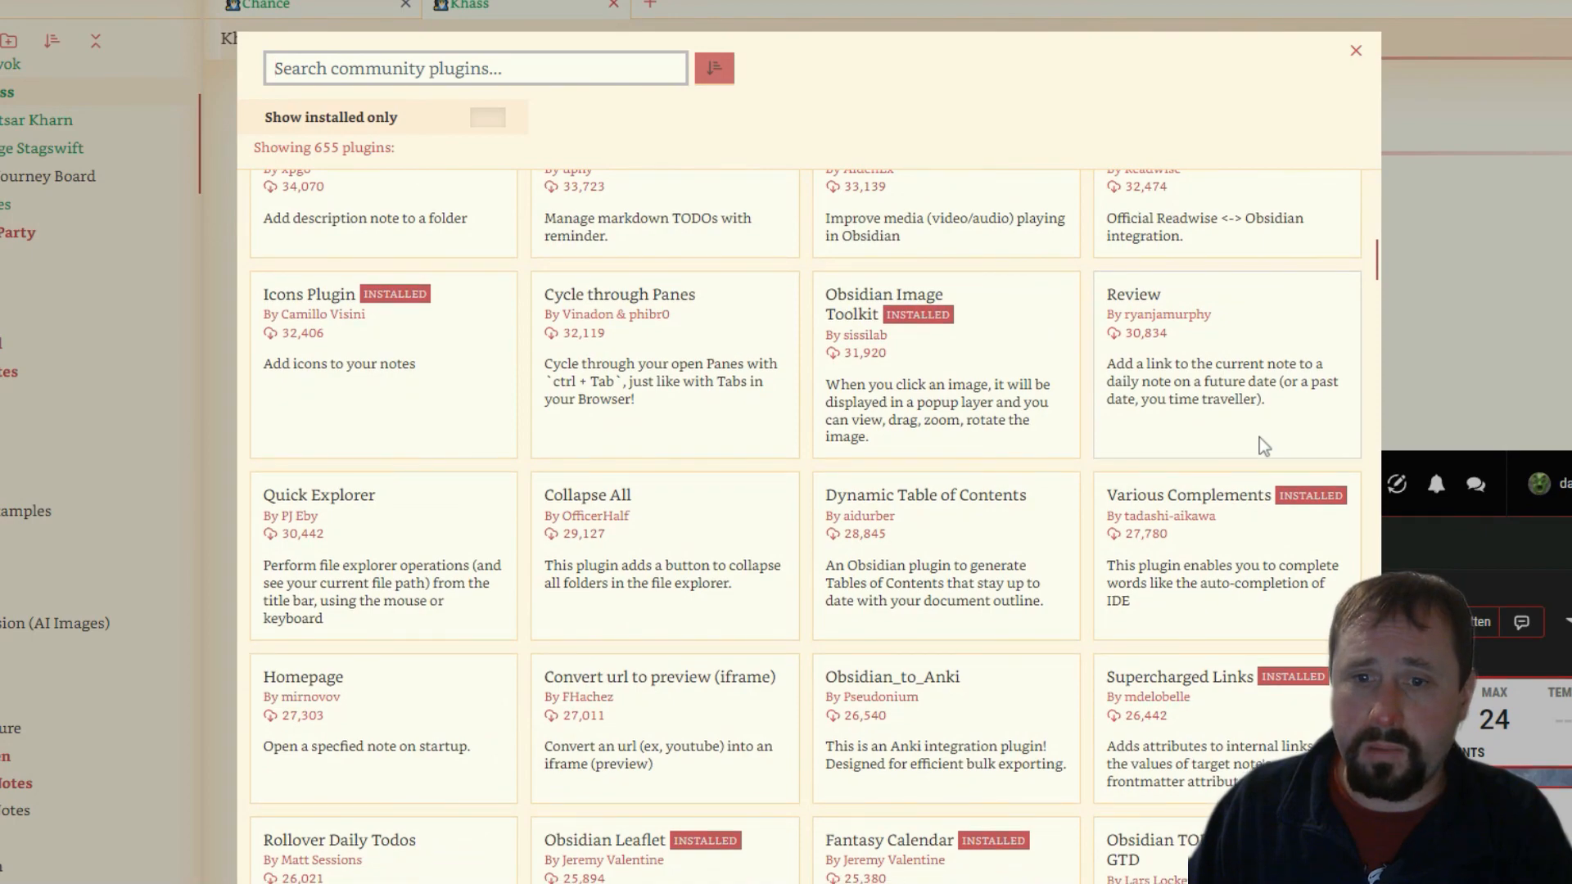
pyautogui.scroll(-3)
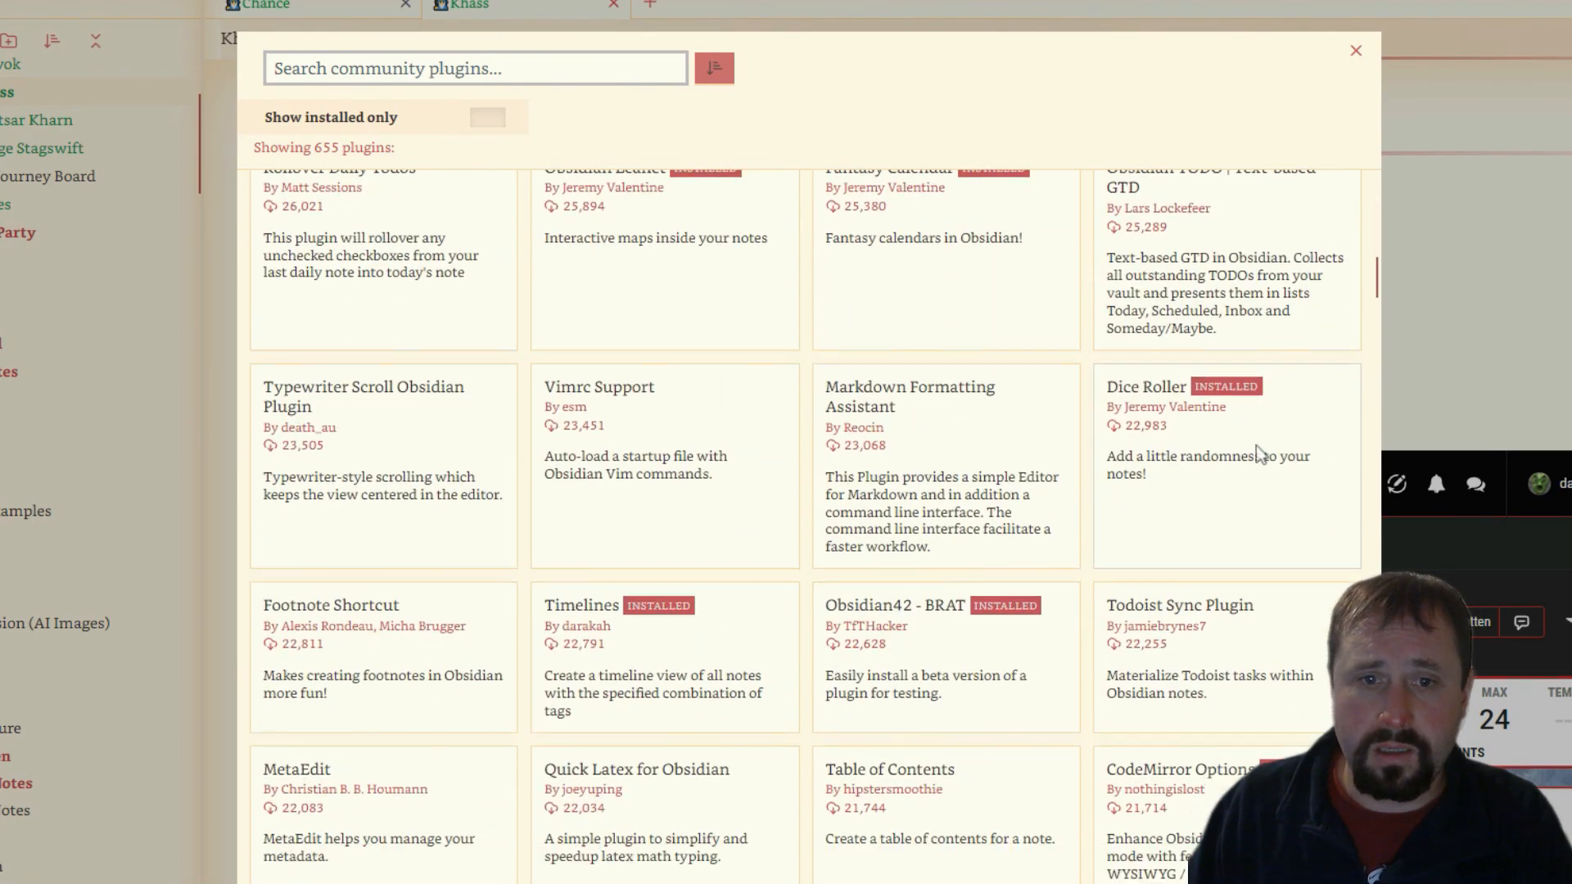
pyautogui.scroll(-3)
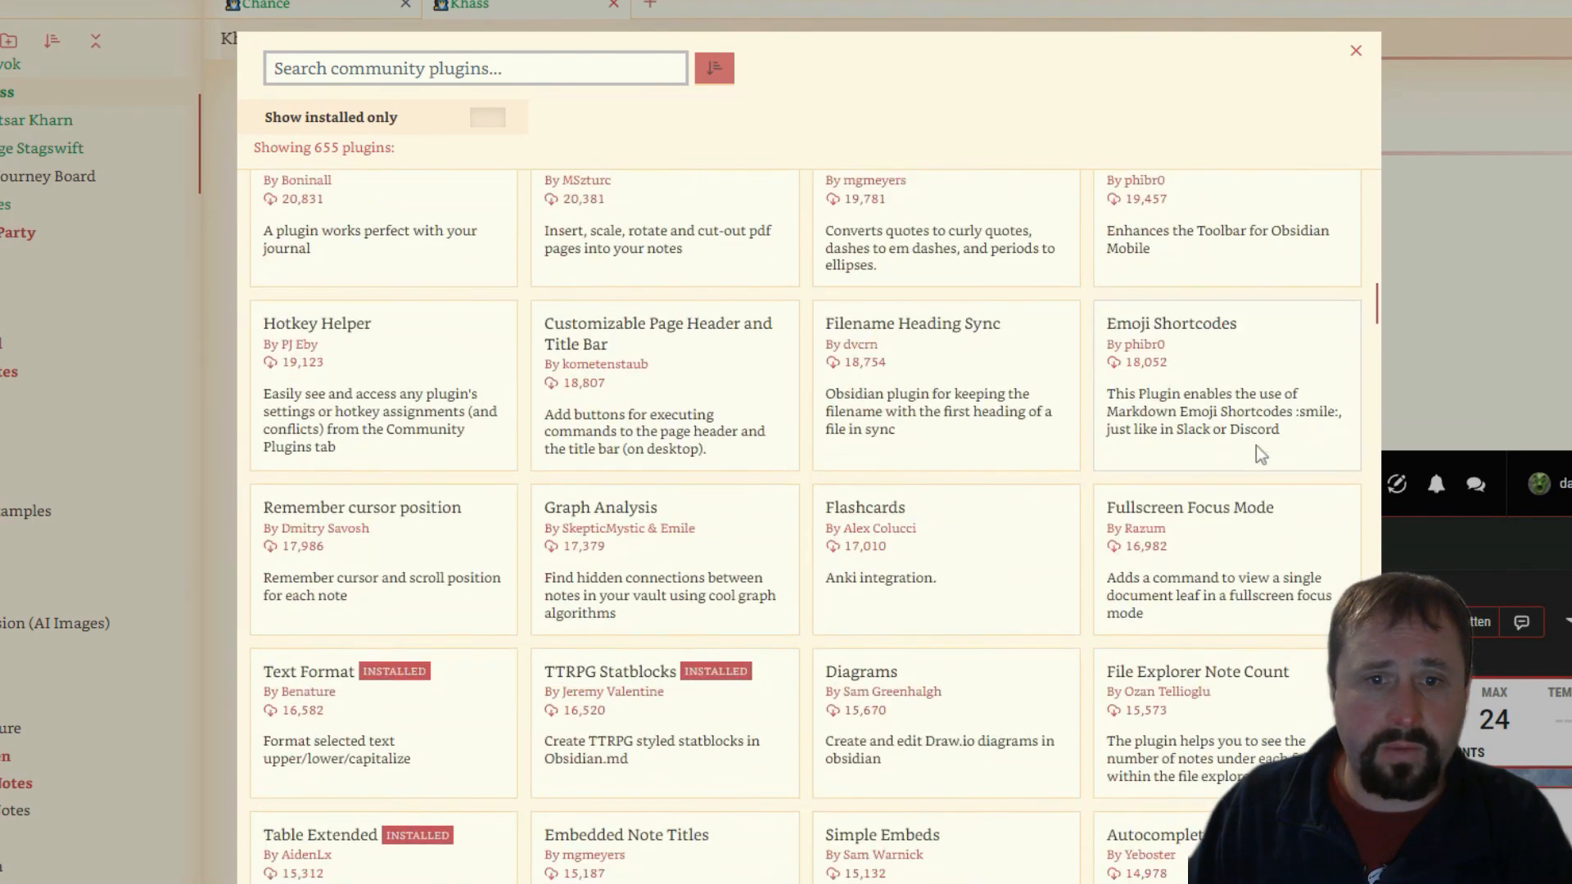
# Show only the 52 installed plugins and scroll to the Custom Frames plugin.
pyautogui.click(488, 117)
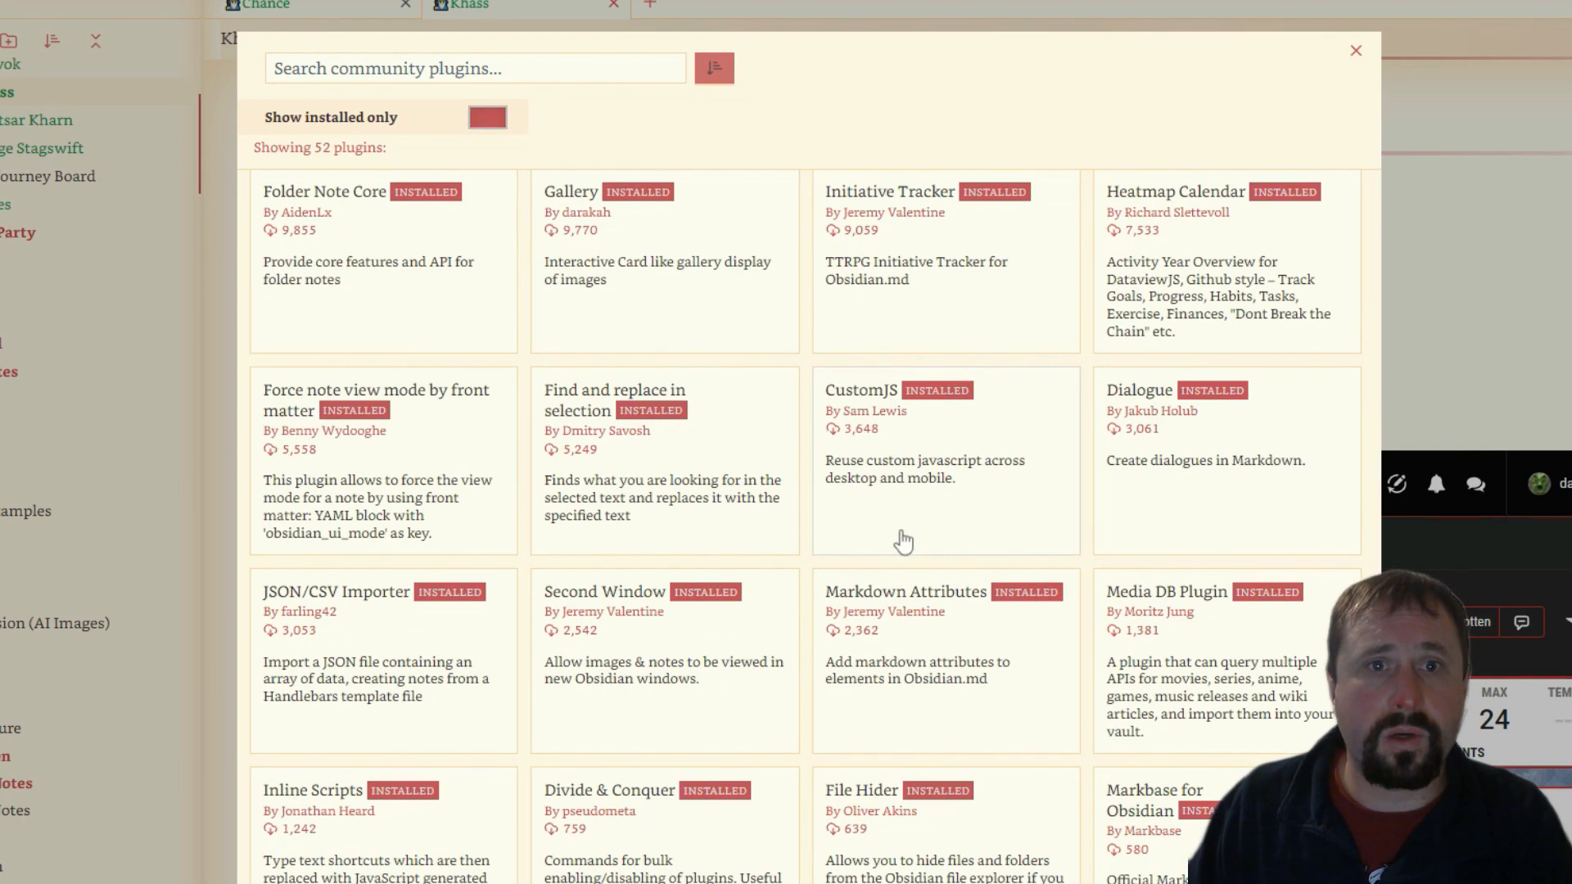
pyautogui.moveTo(919, 559)
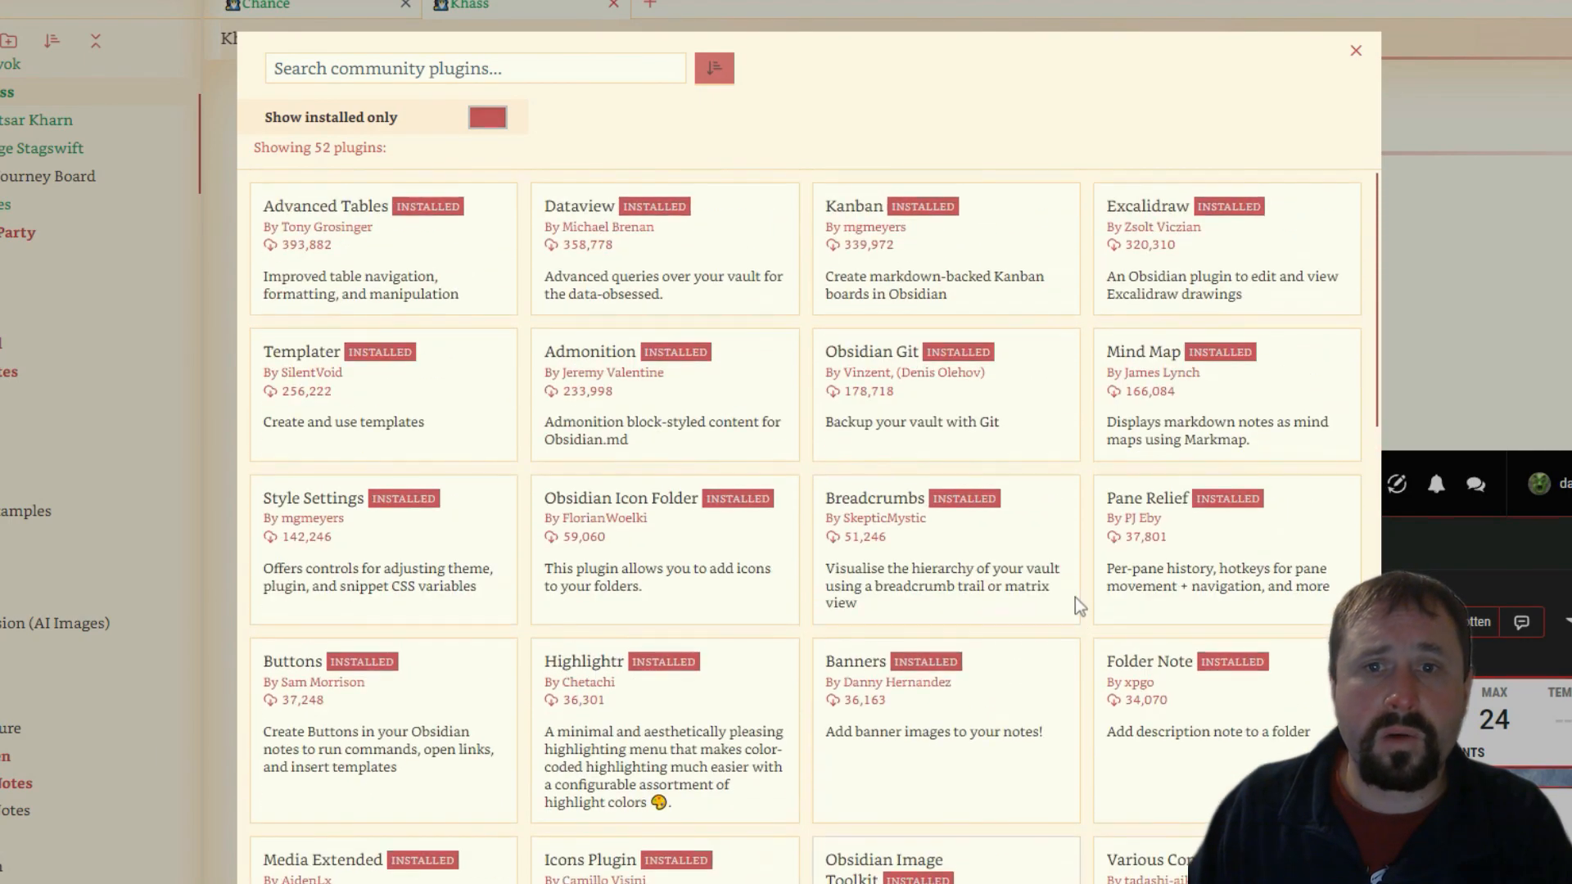
pyautogui.moveTo(1166, 729)
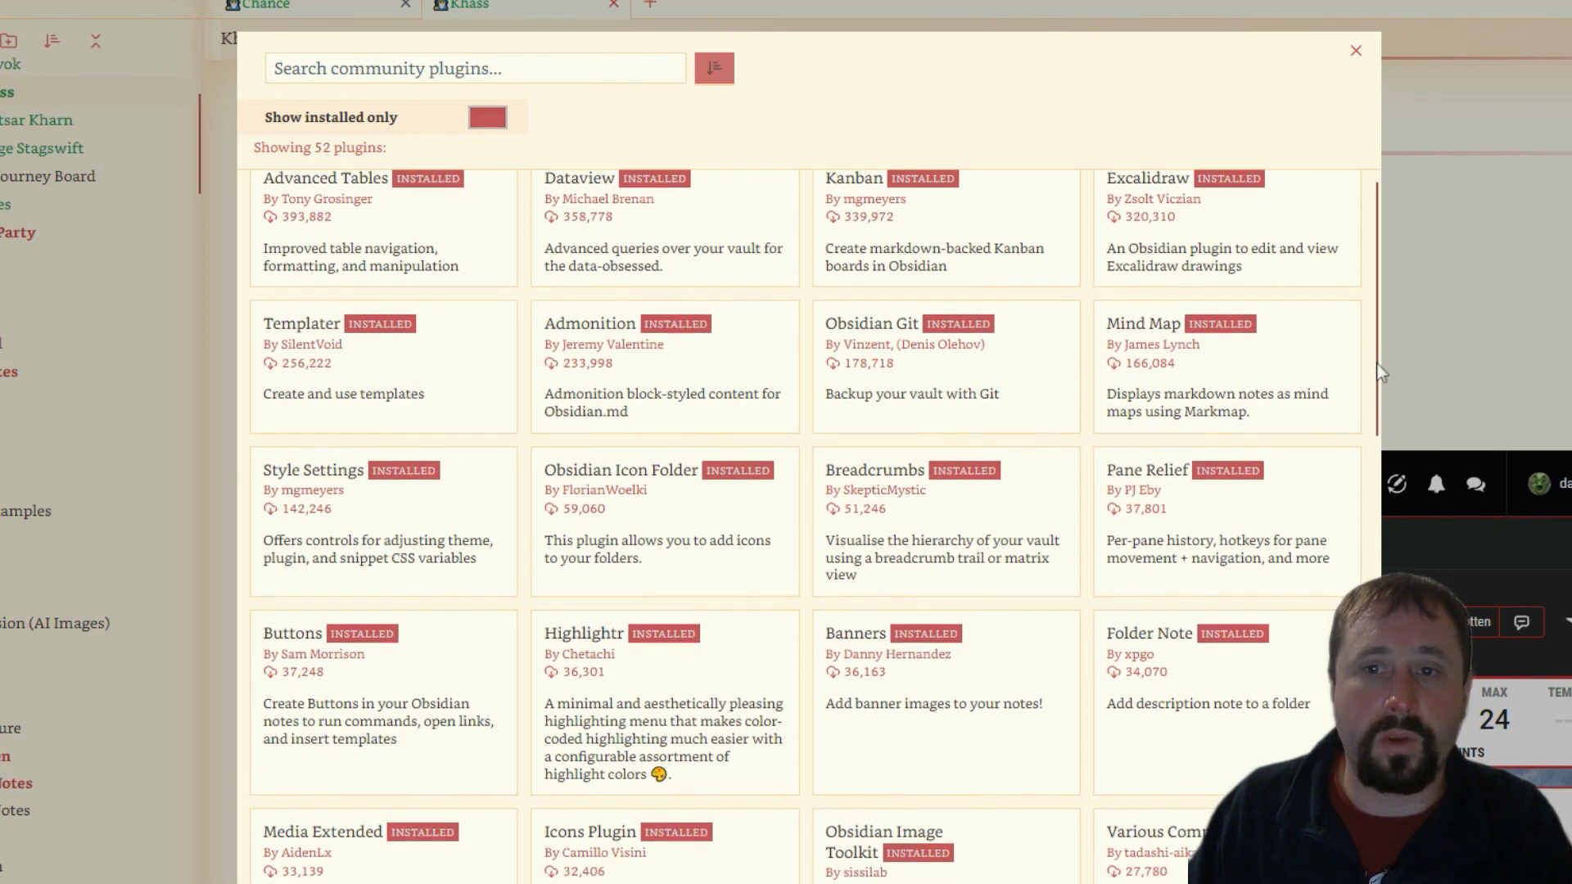
pyautogui.scroll(-3)
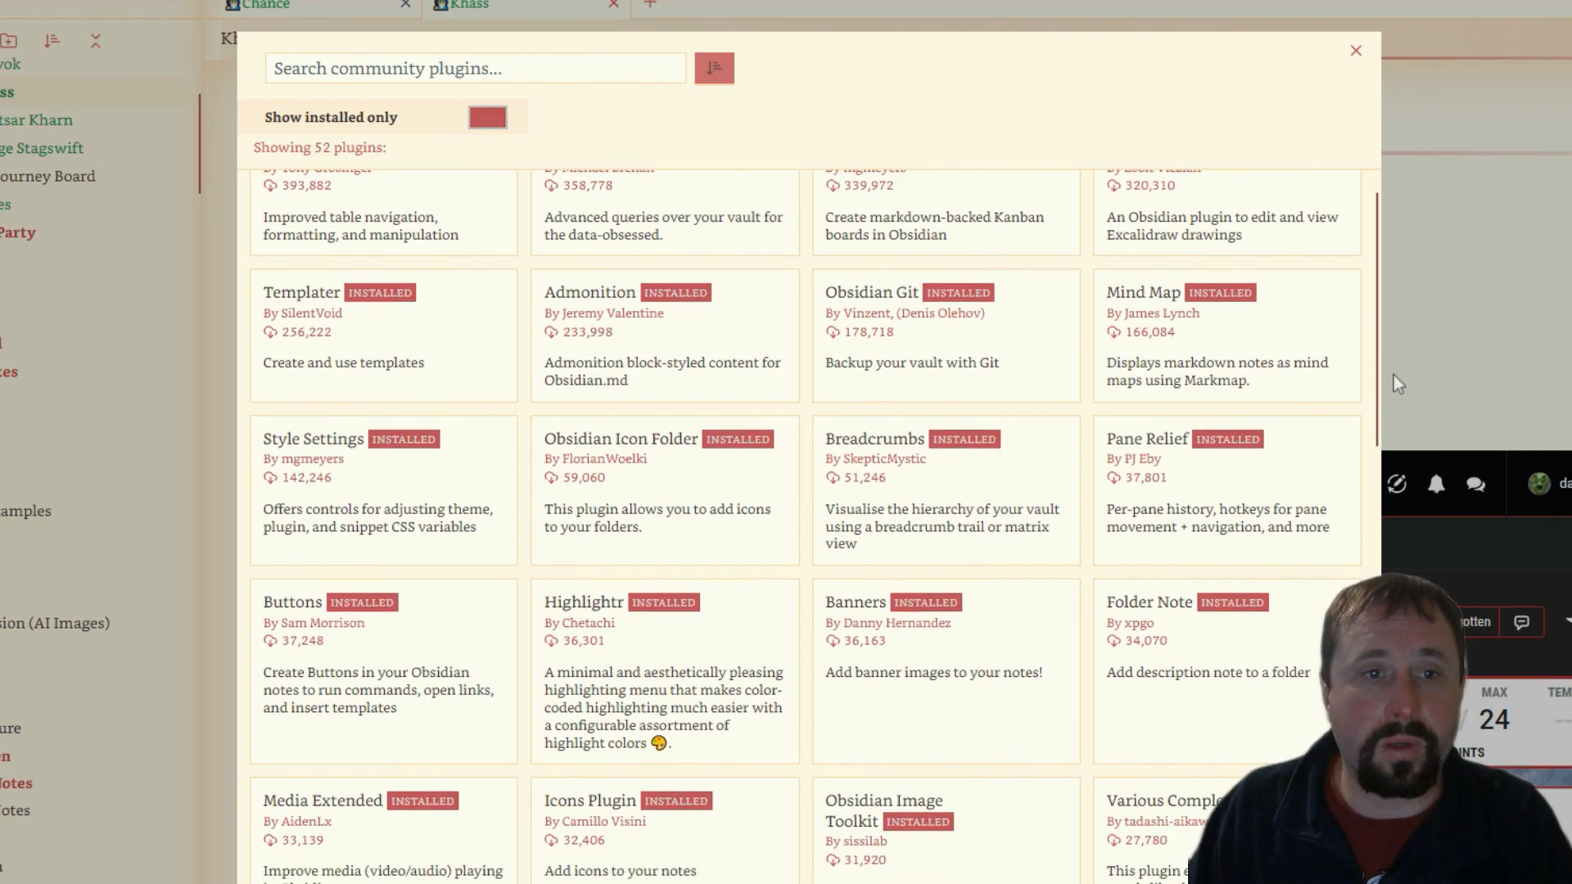
pyautogui.scroll(-3)
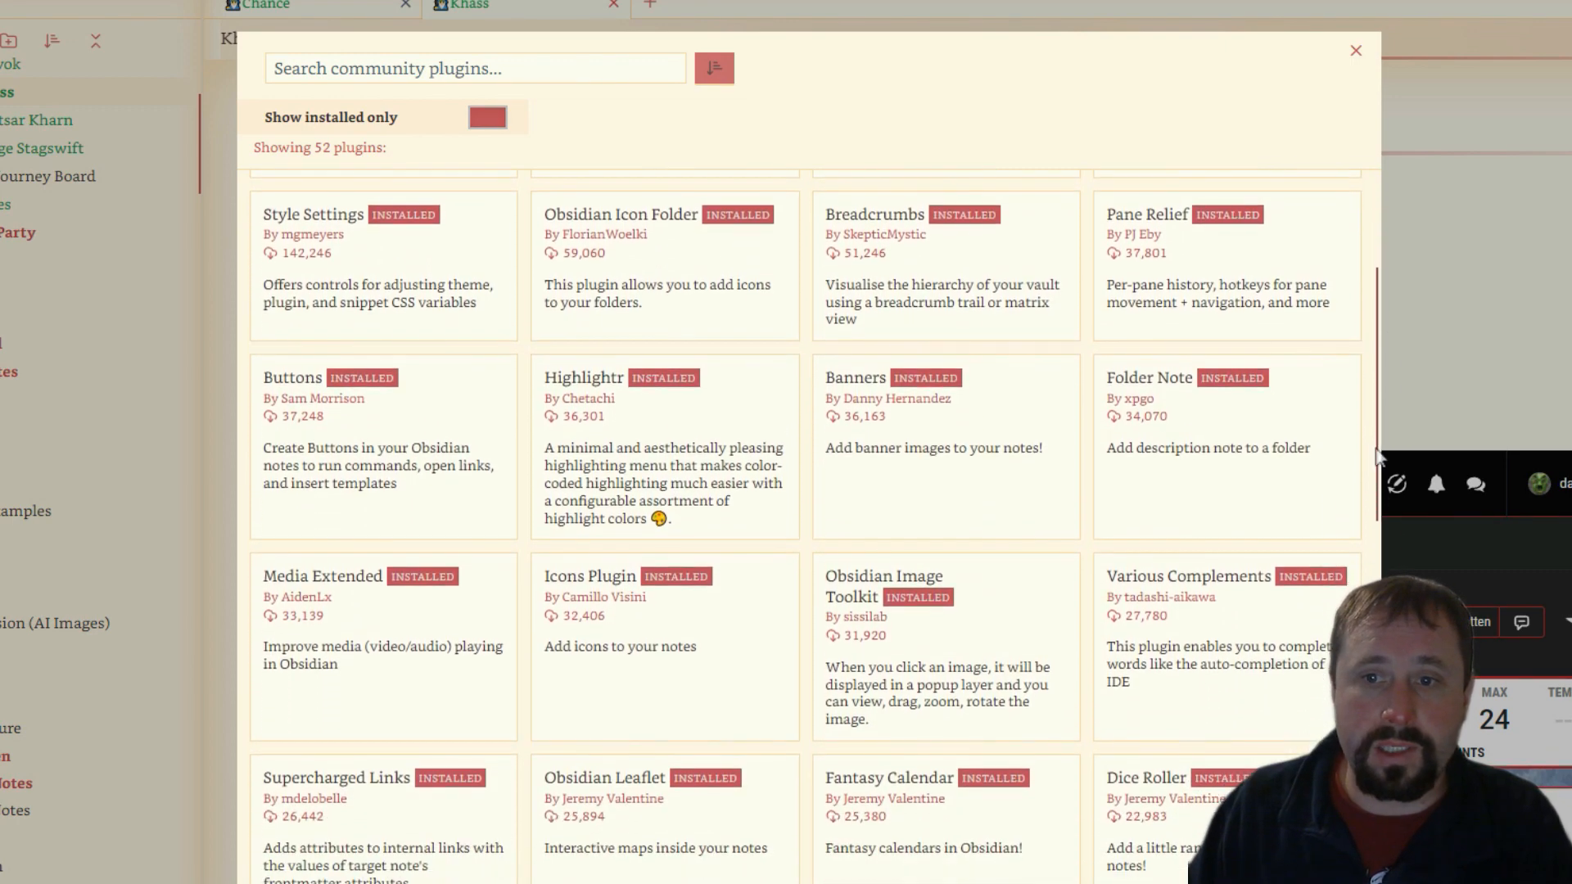
pyautogui.scroll(-3)
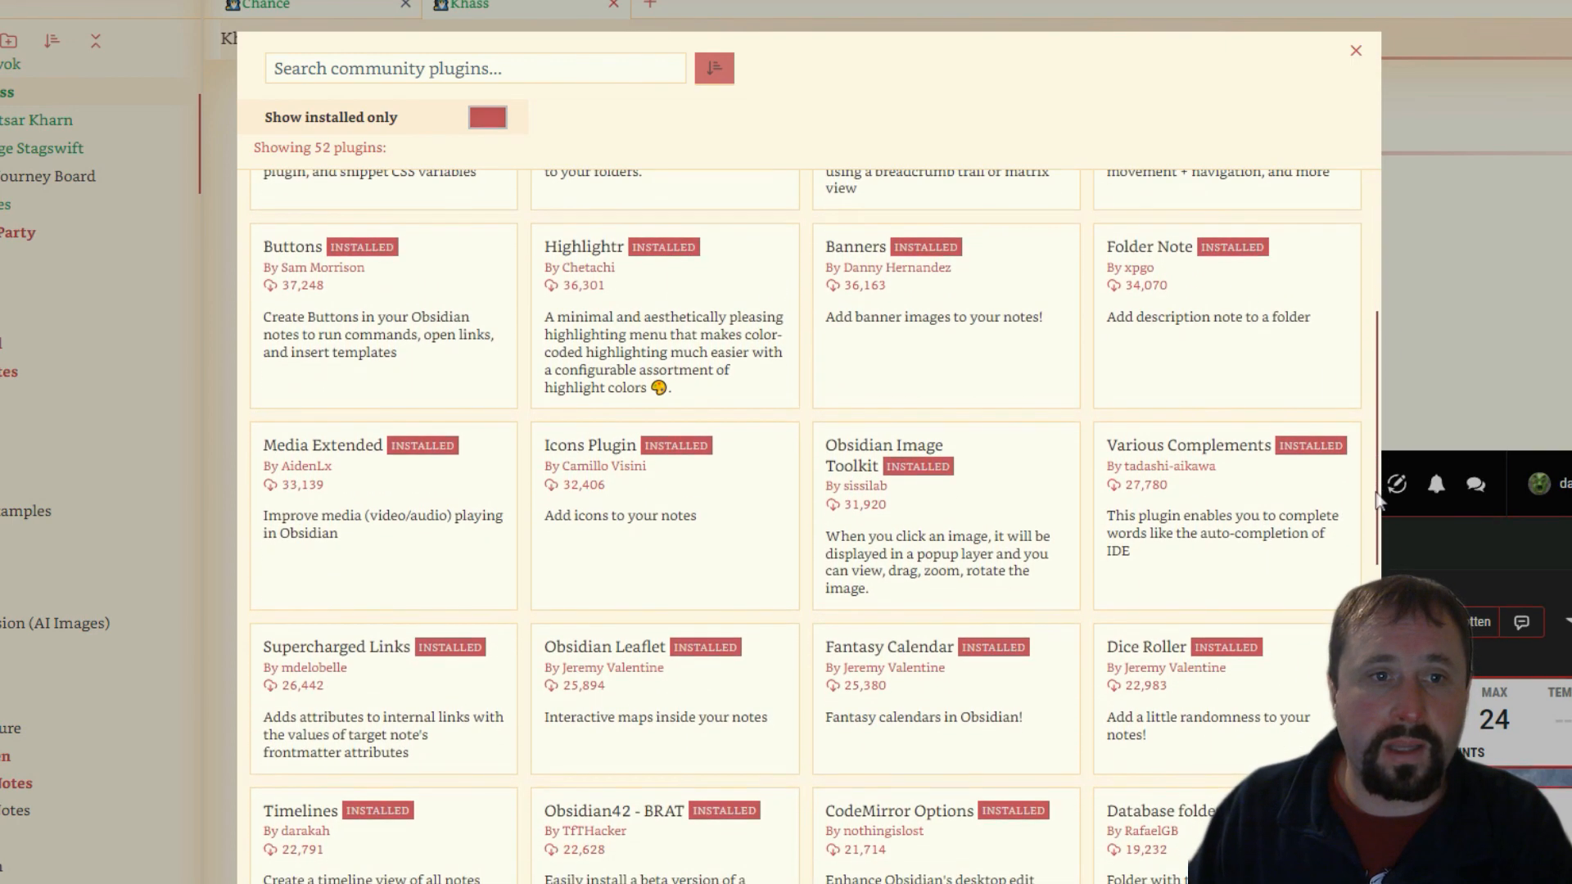
pyautogui.scroll(-3)
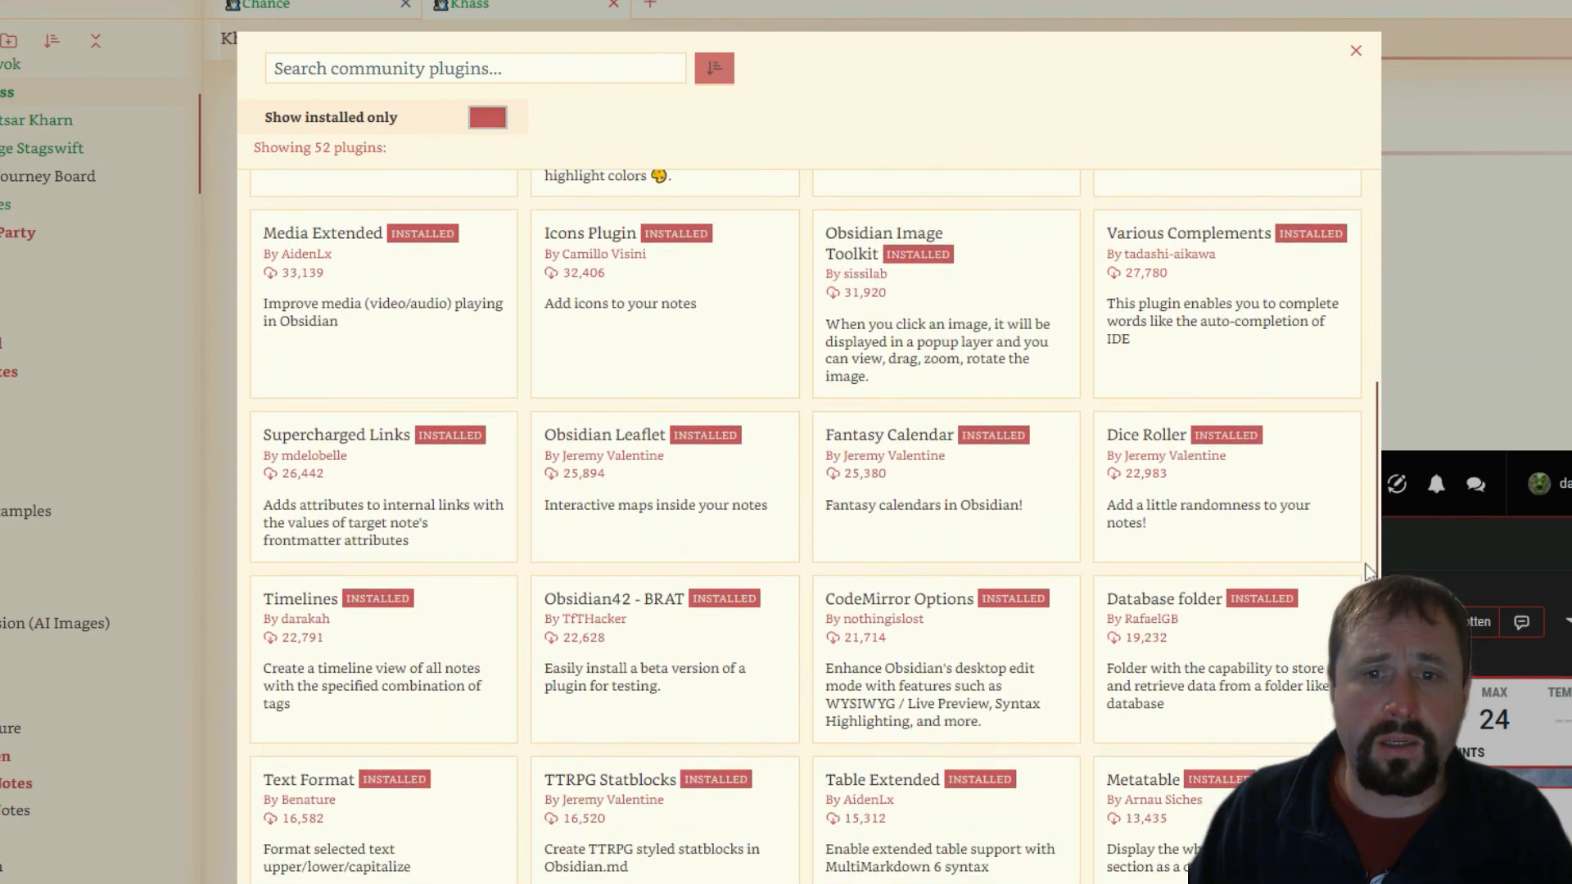
pyautogui.scroll(-3)
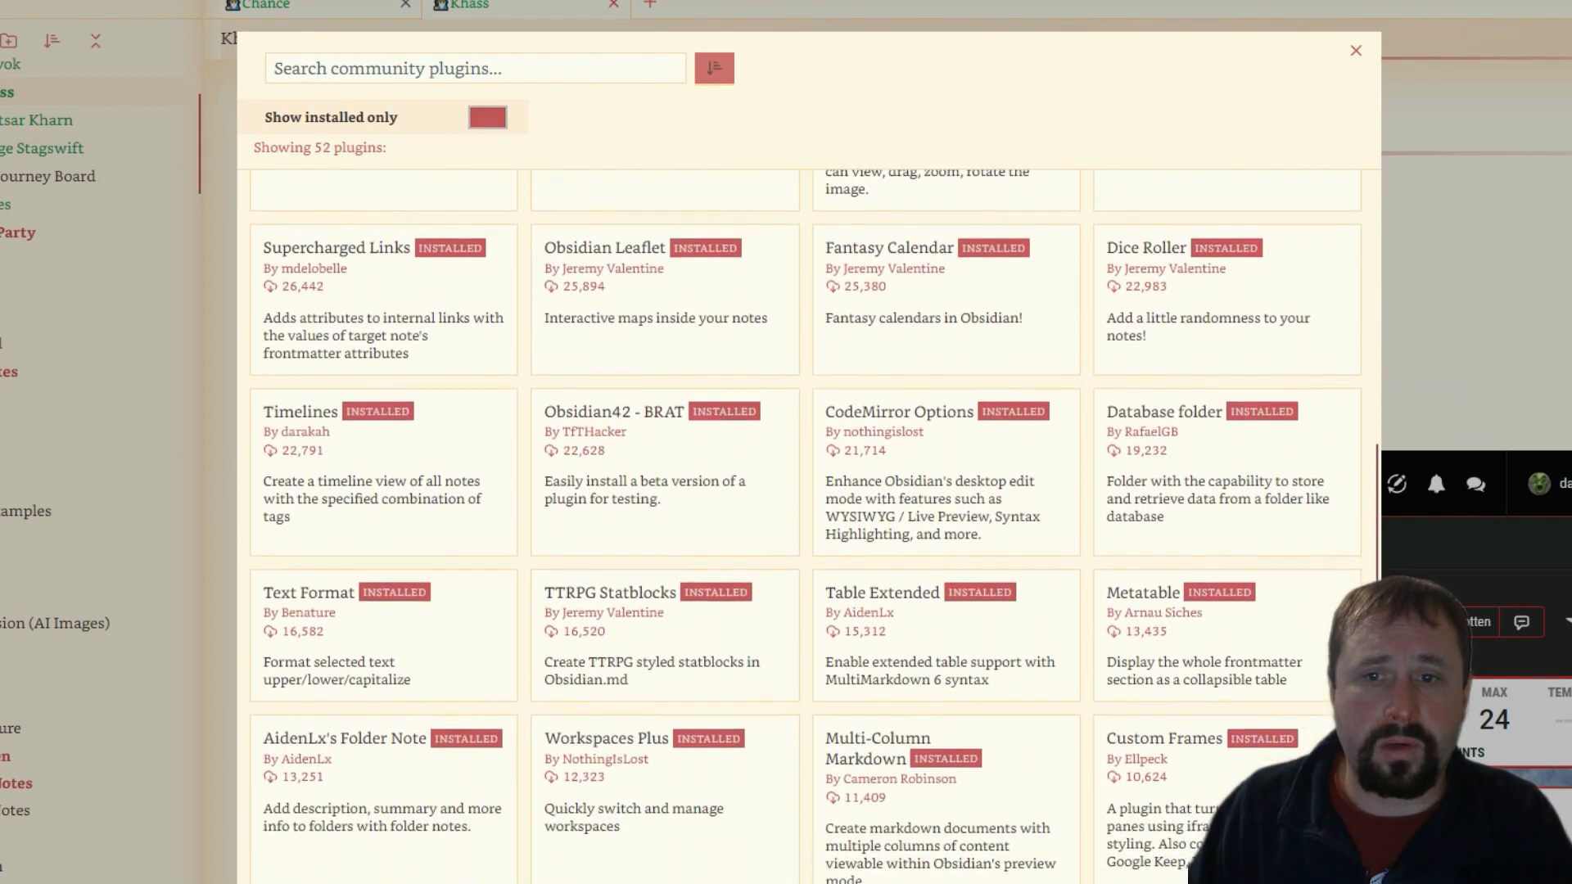
pyautogui.scroll(-3)
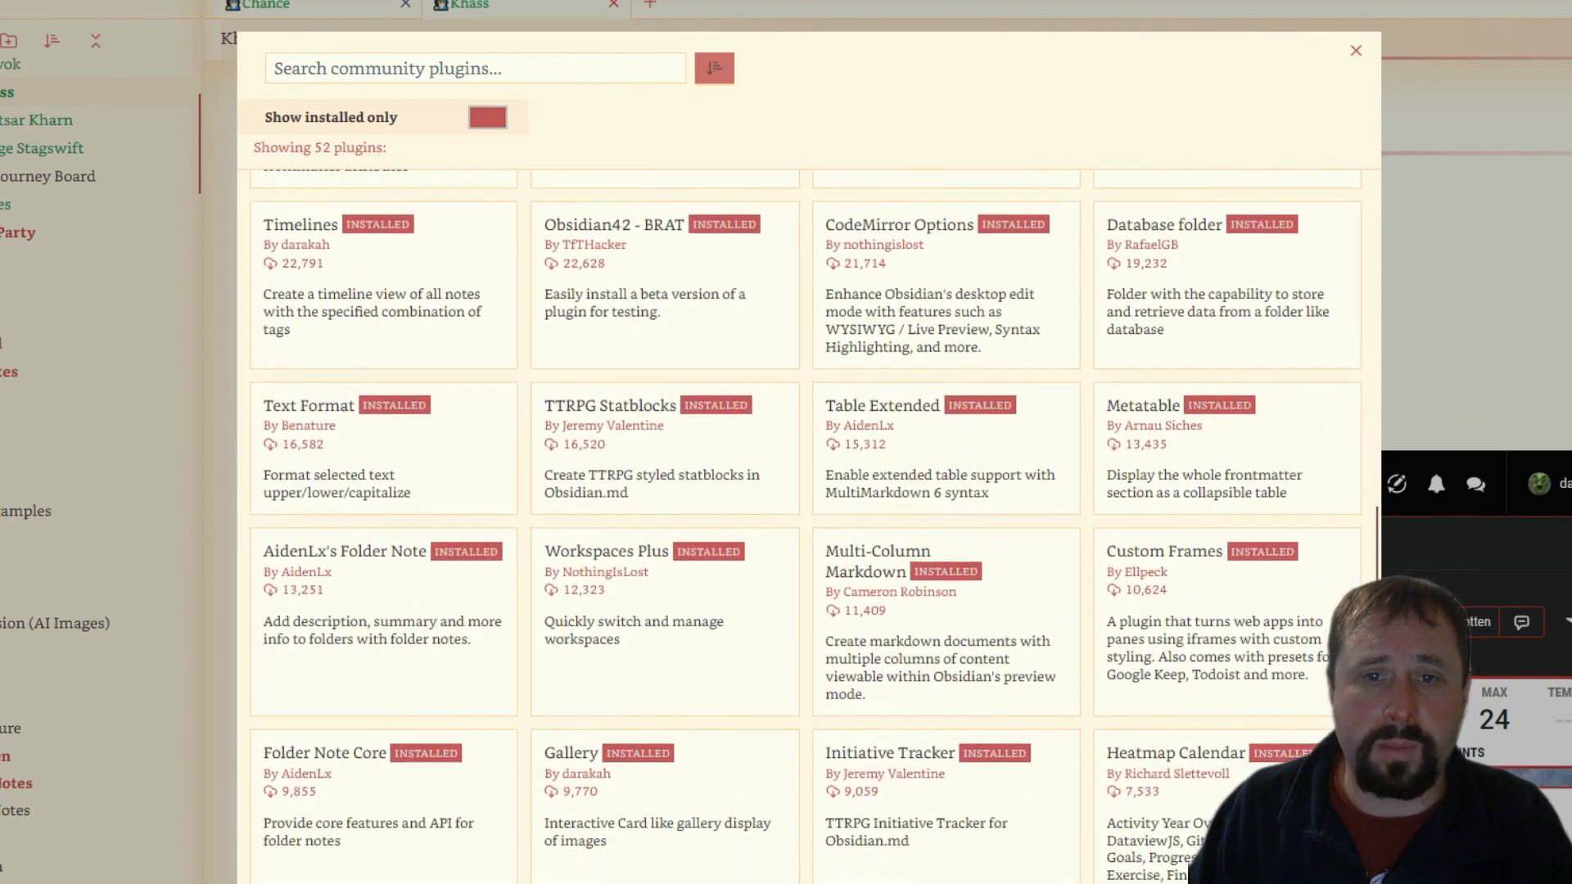
pyautogui.scroll(-3)
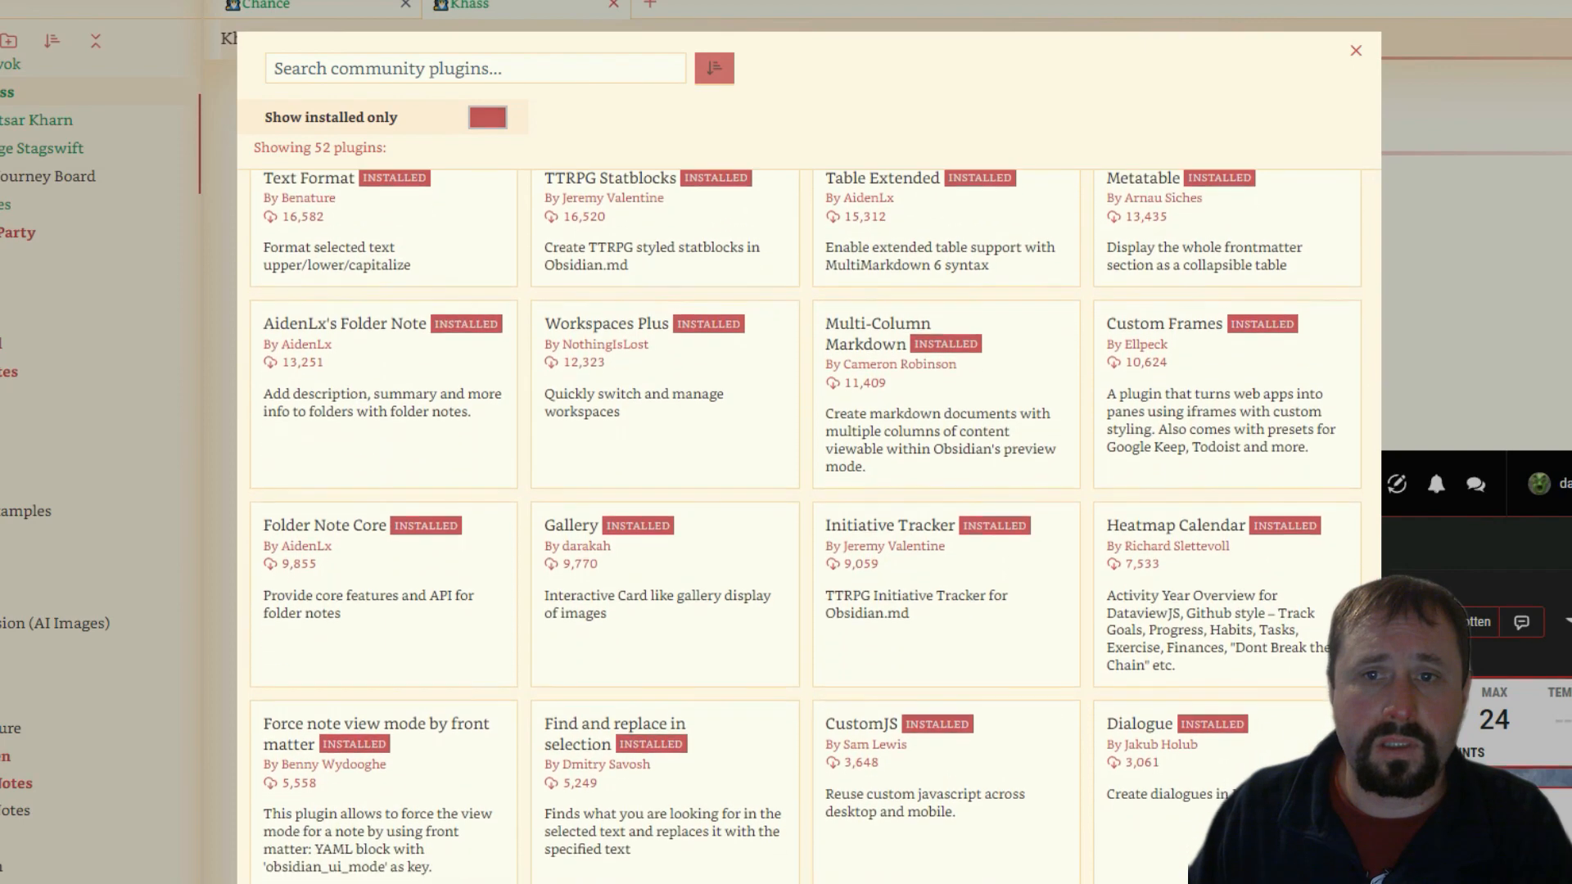
pyautogui.scroll(-3)
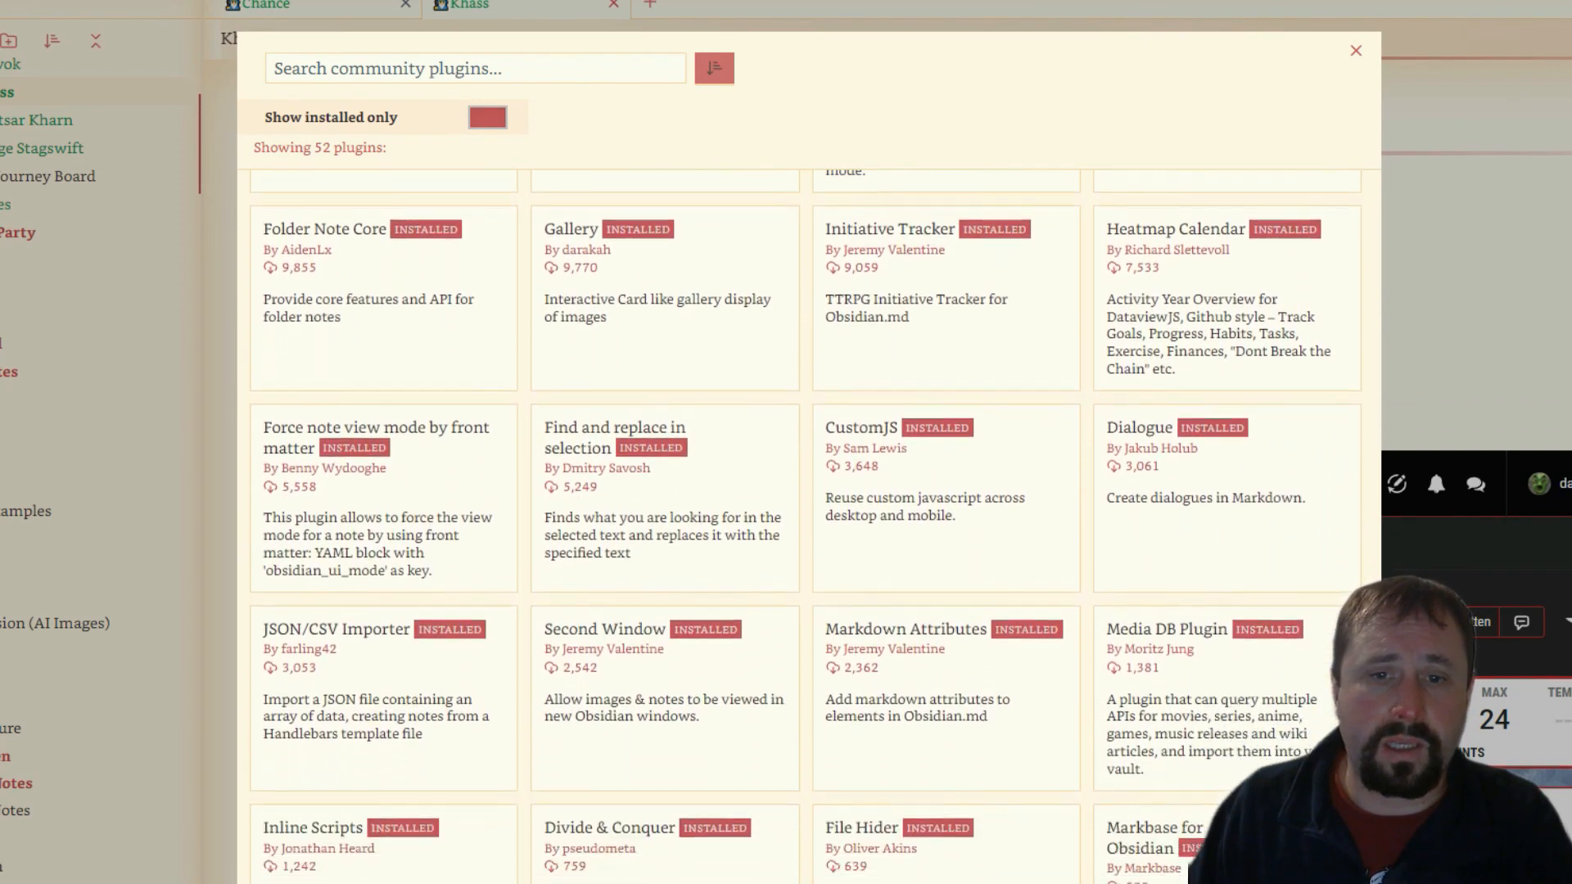
pyautogui.scroll(3)
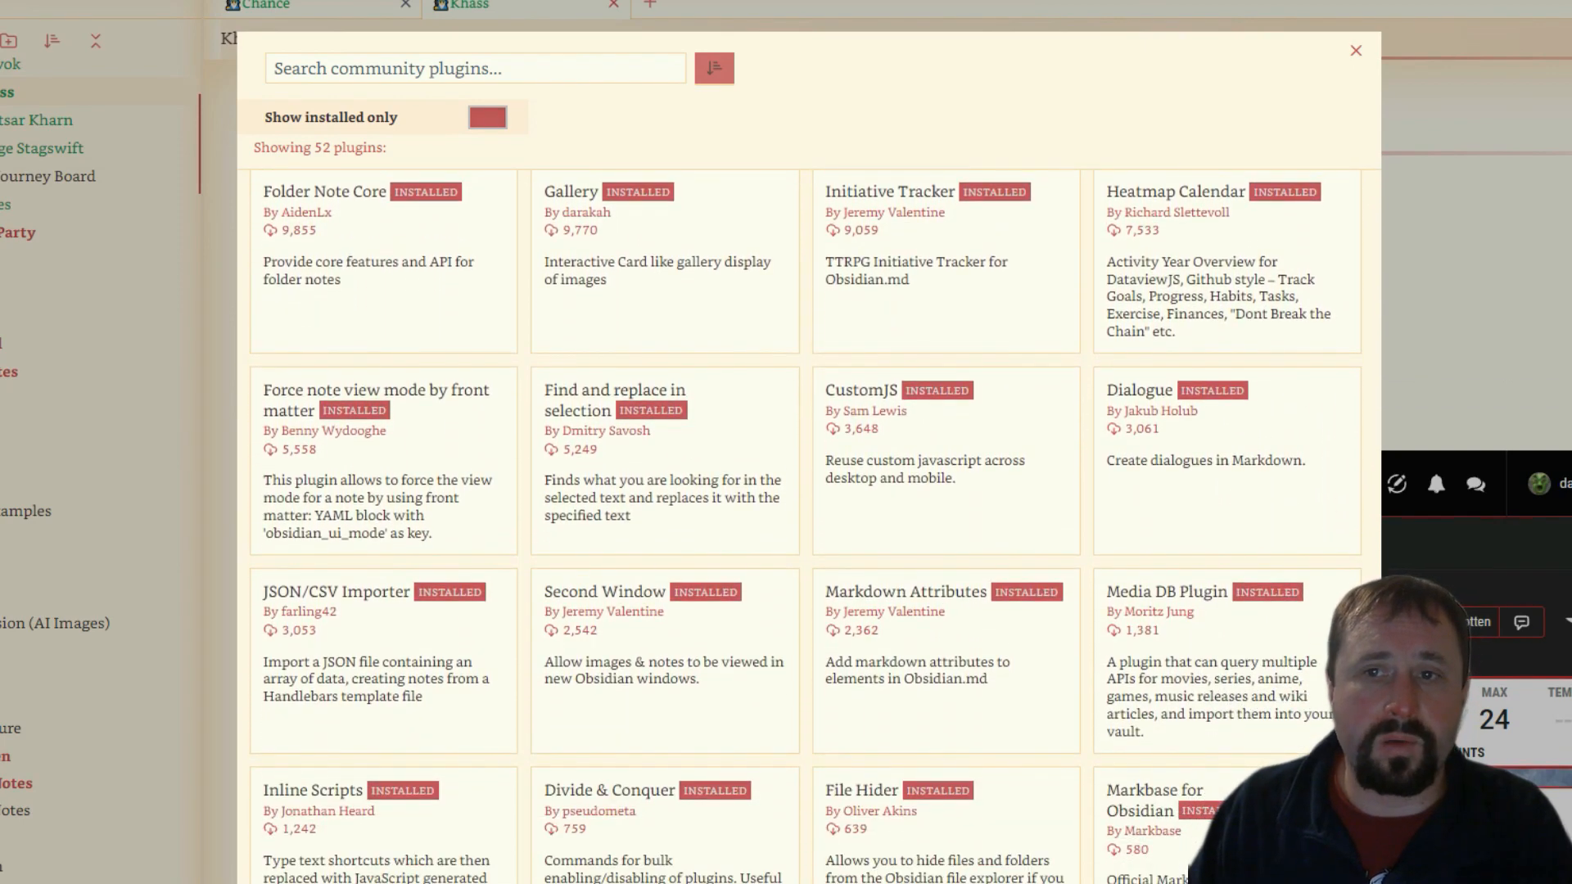
pyautogui.scroll(3)
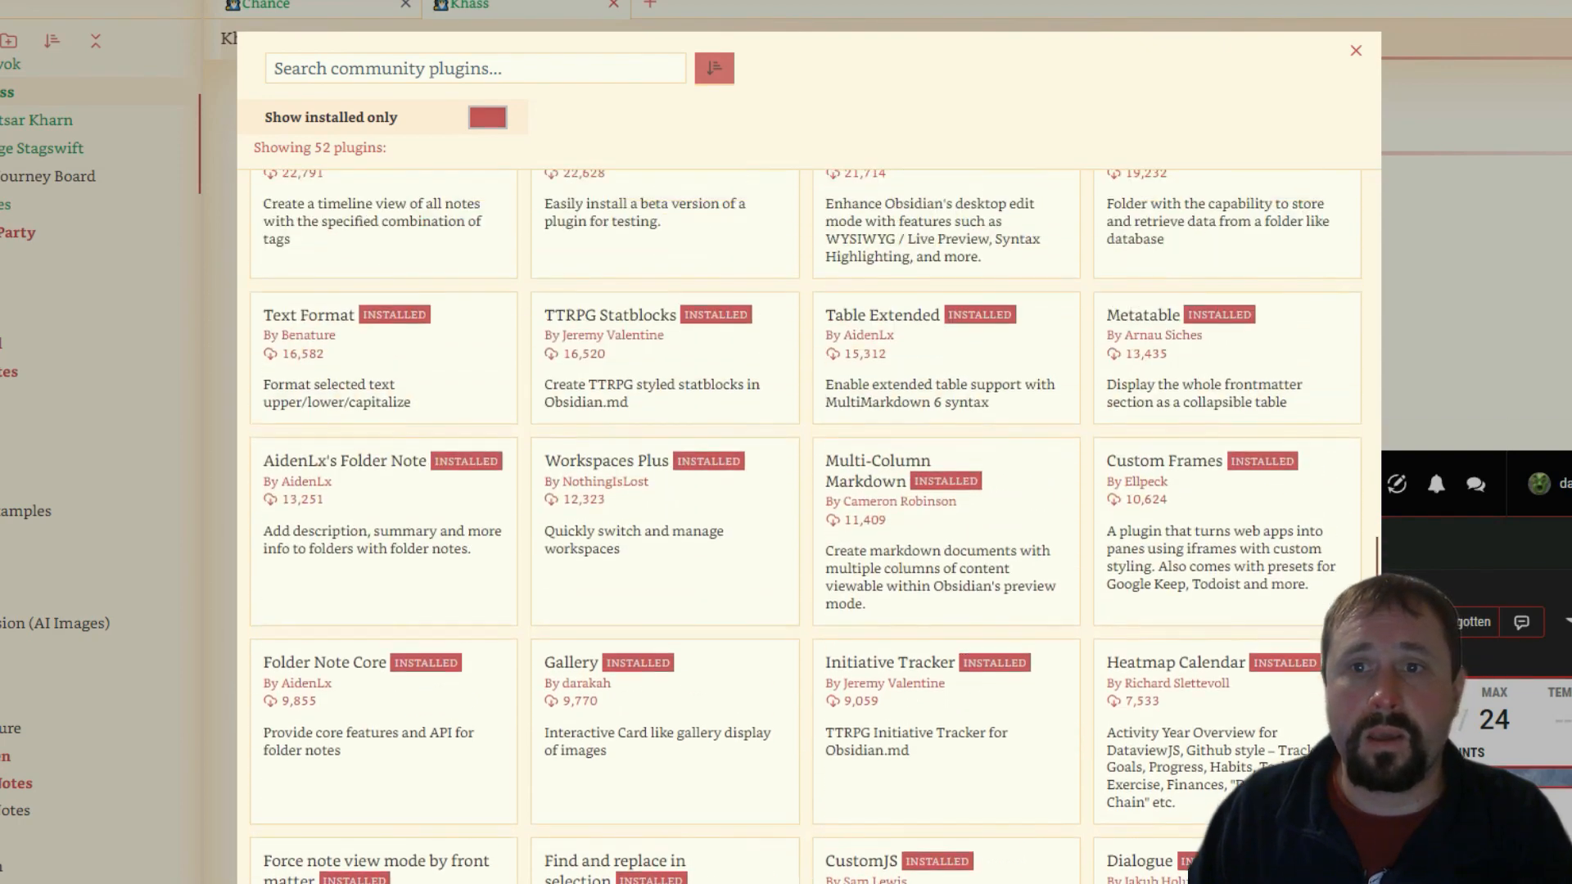
pyautogui.scroll(3)
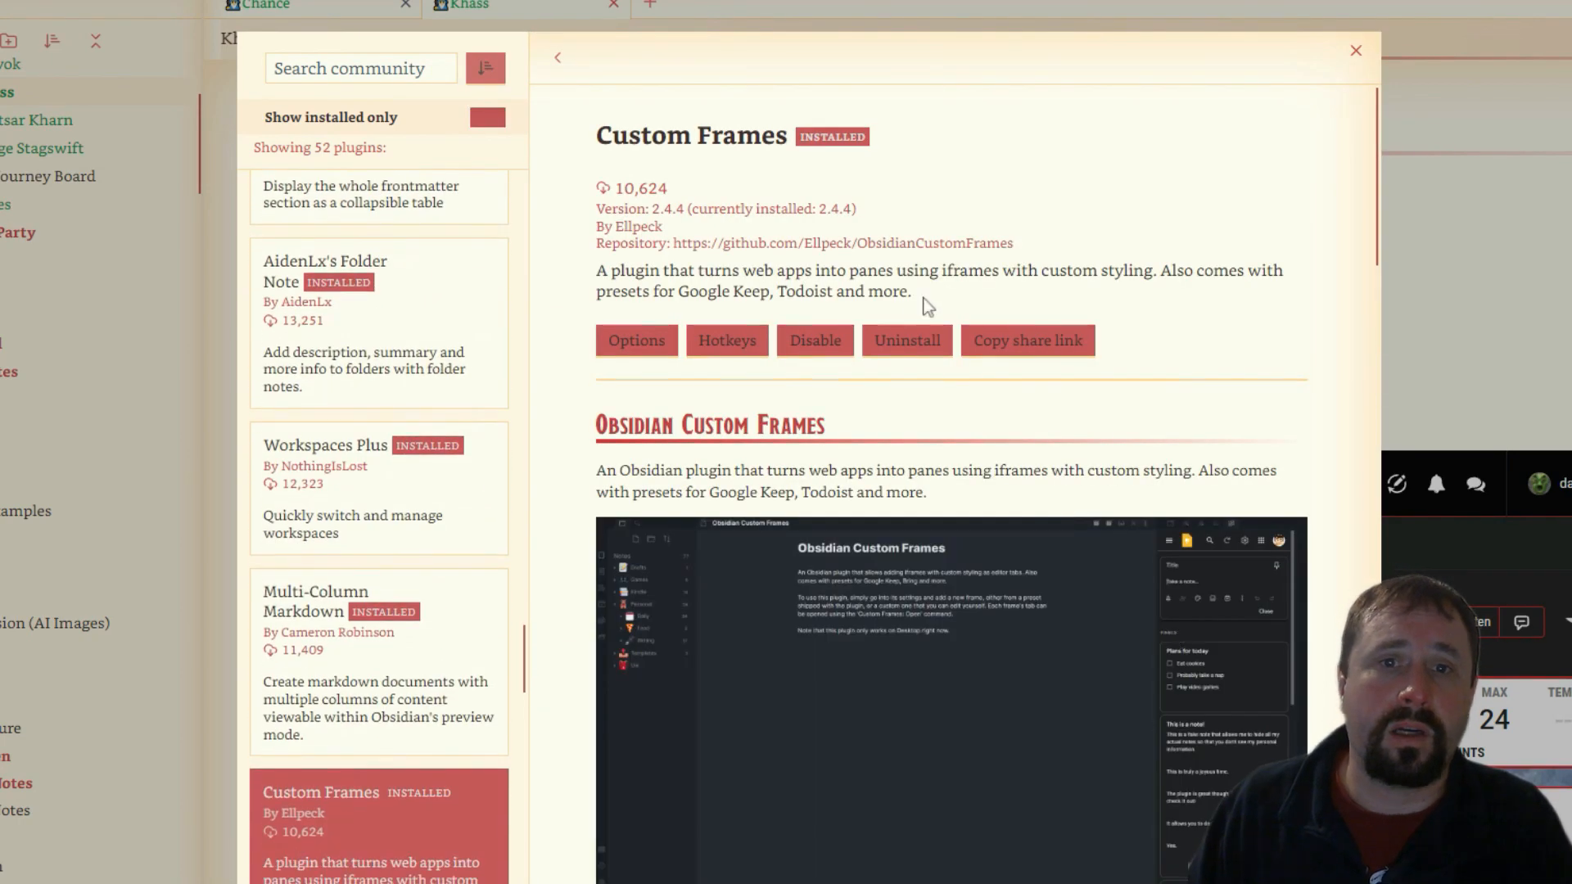
pyautogui.moveTo(789, 304)
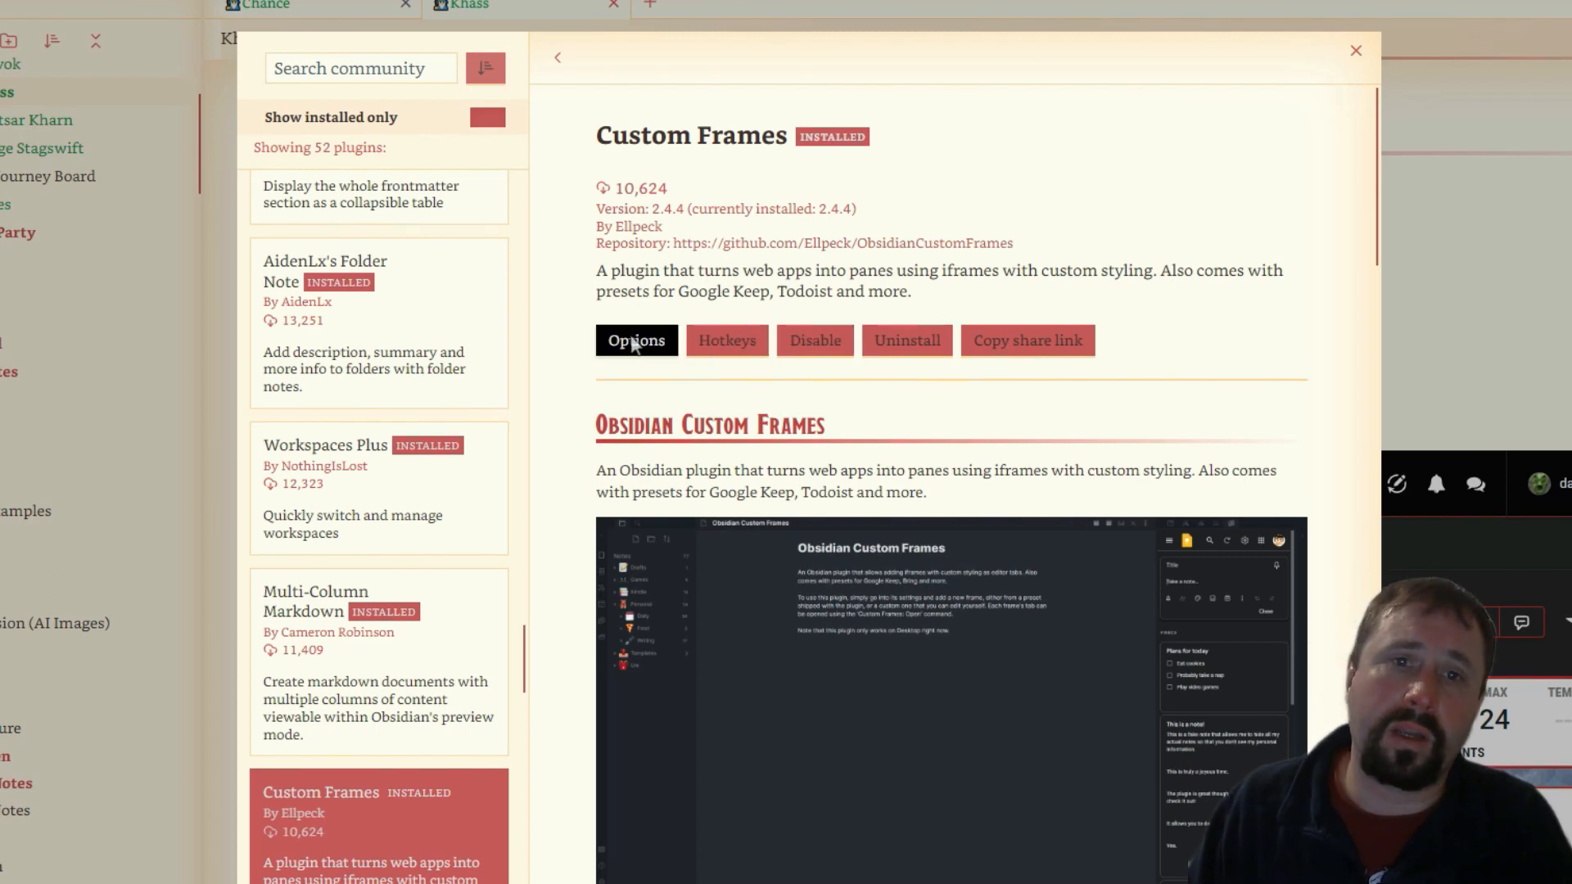
pyautogui.scroll(-3)
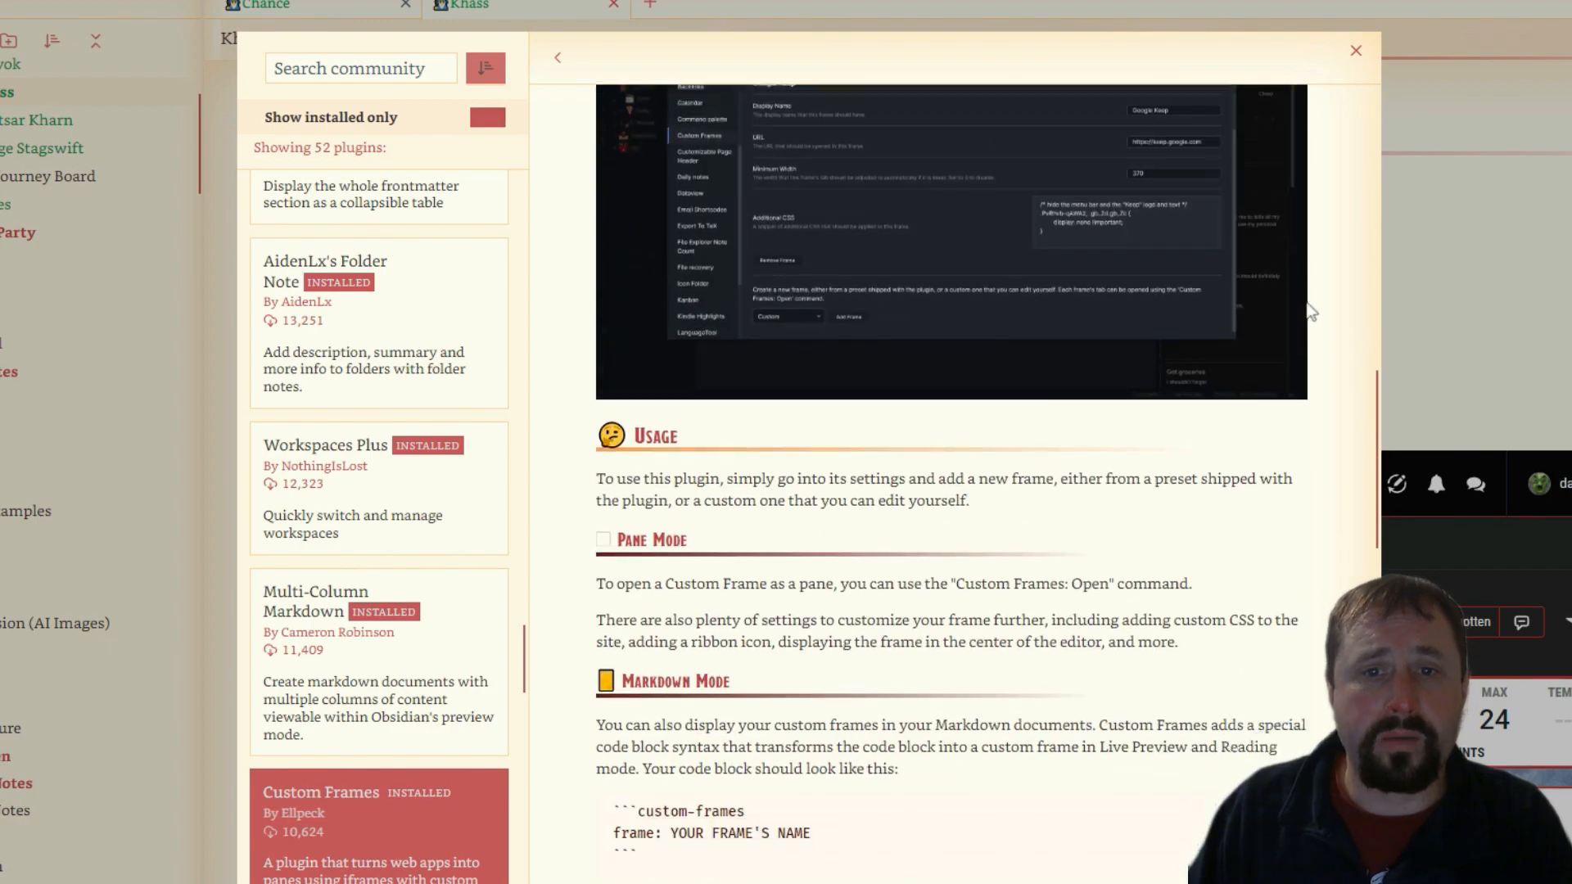
pyautogui.scroll(-3)
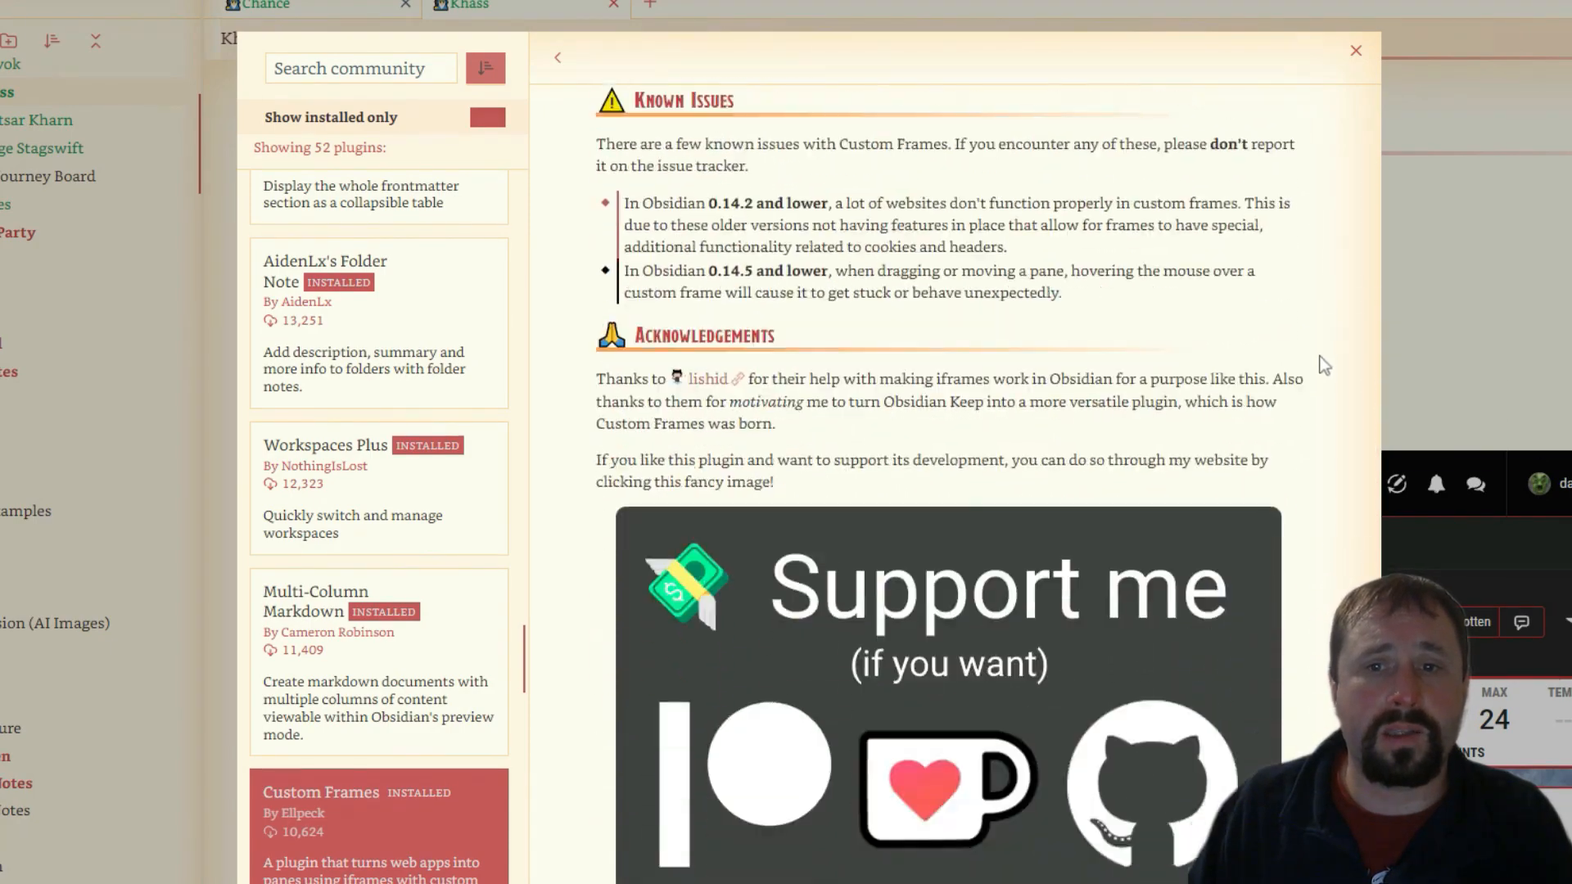
pyautogui.scroll(3)
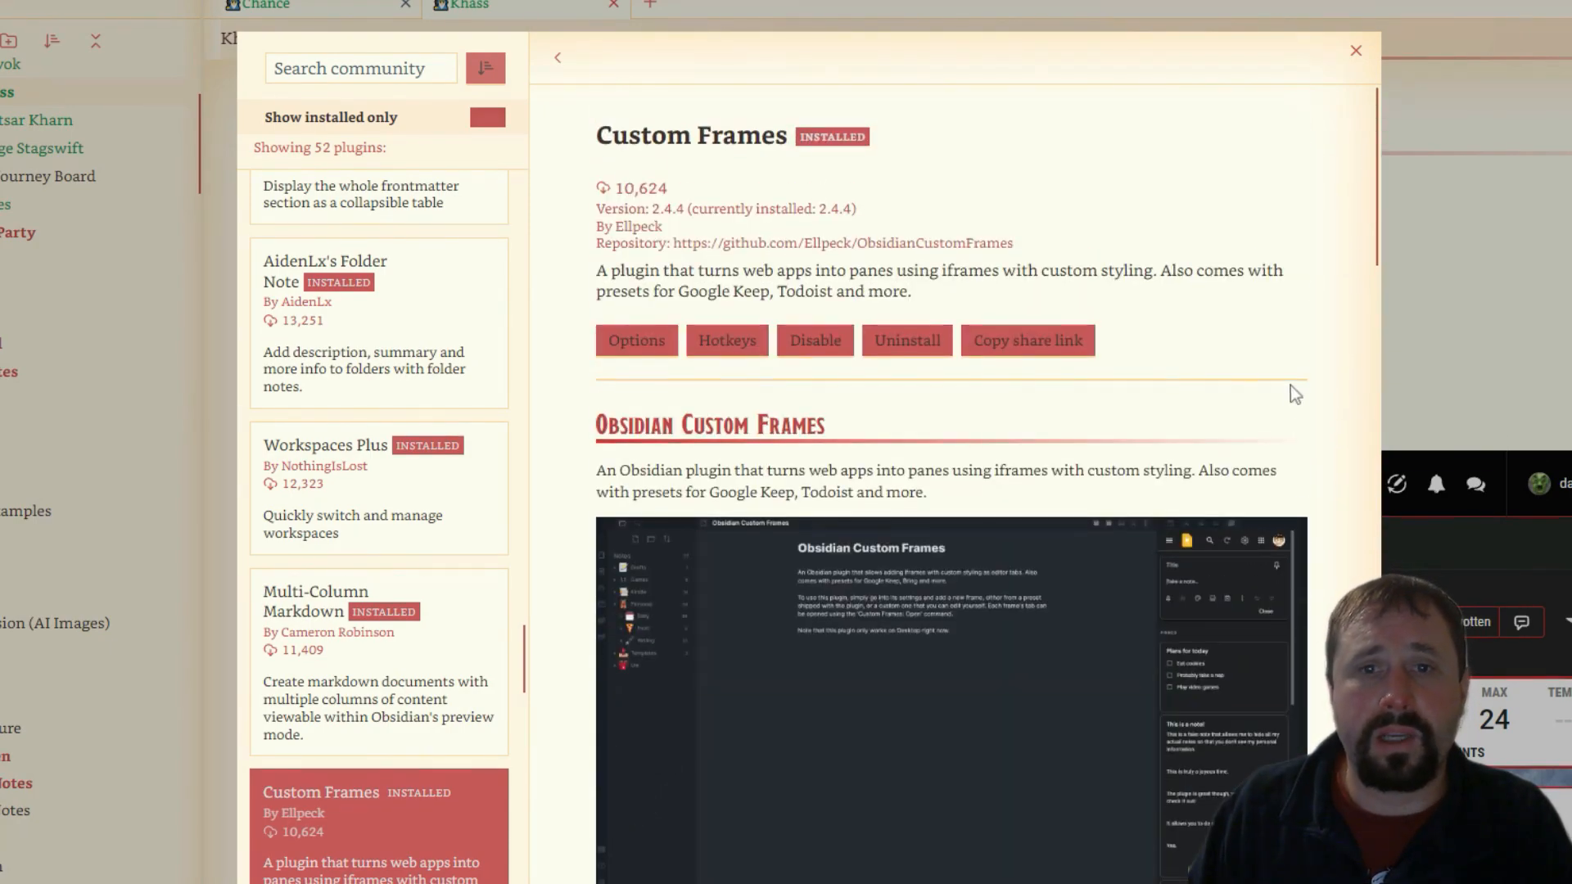
pyautogui.moveTo(601, 336)
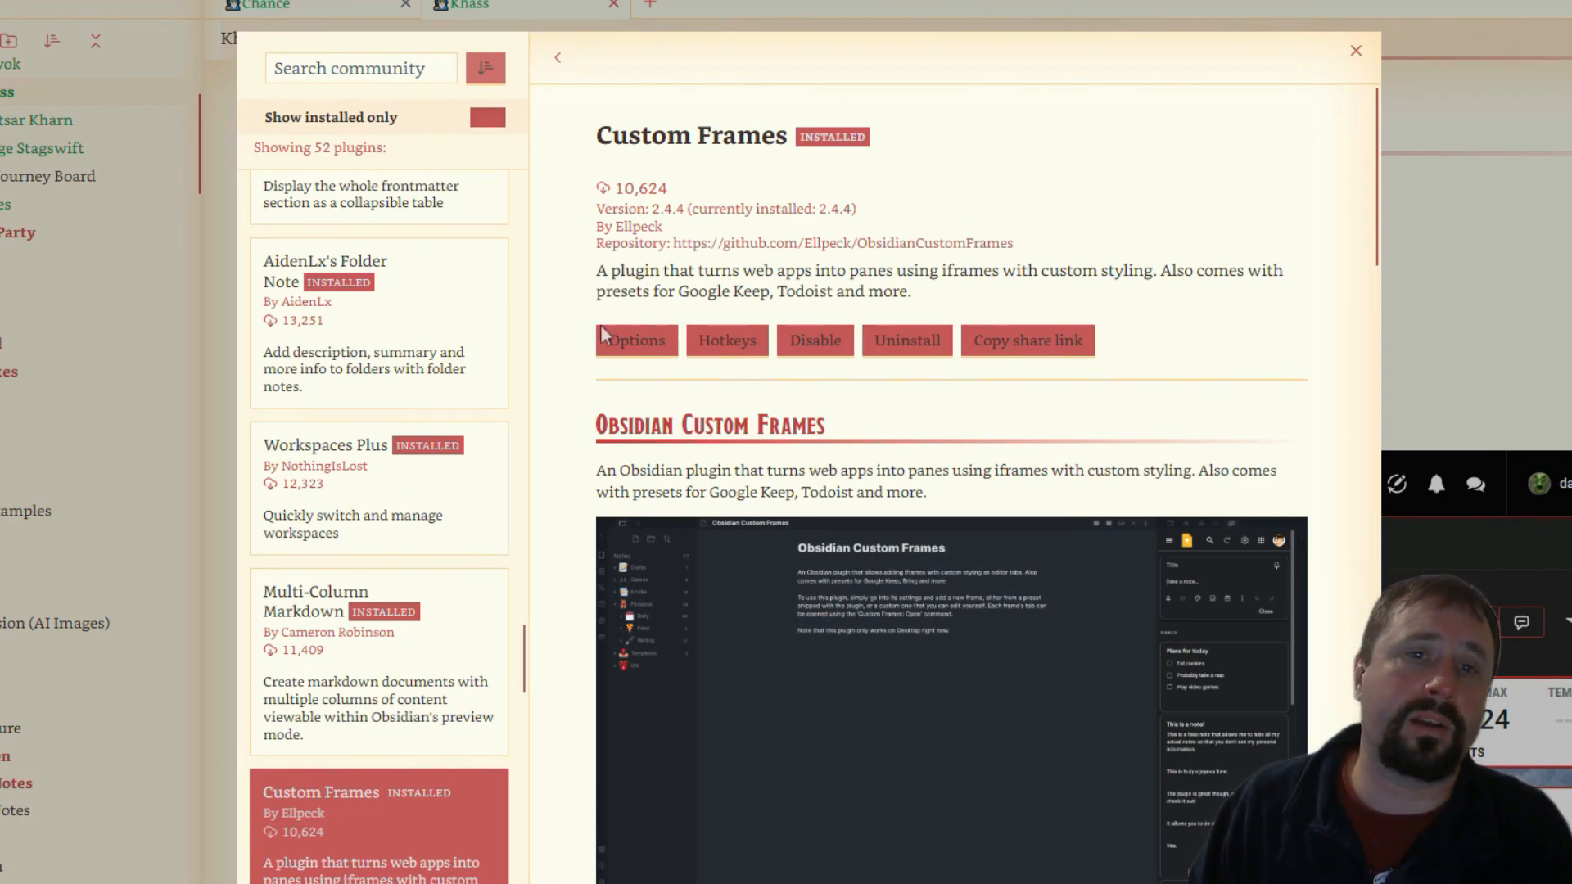
# Open the Custom Frames options and scroll through the saved DnDB frames.
pyautogui.click(635, 340)
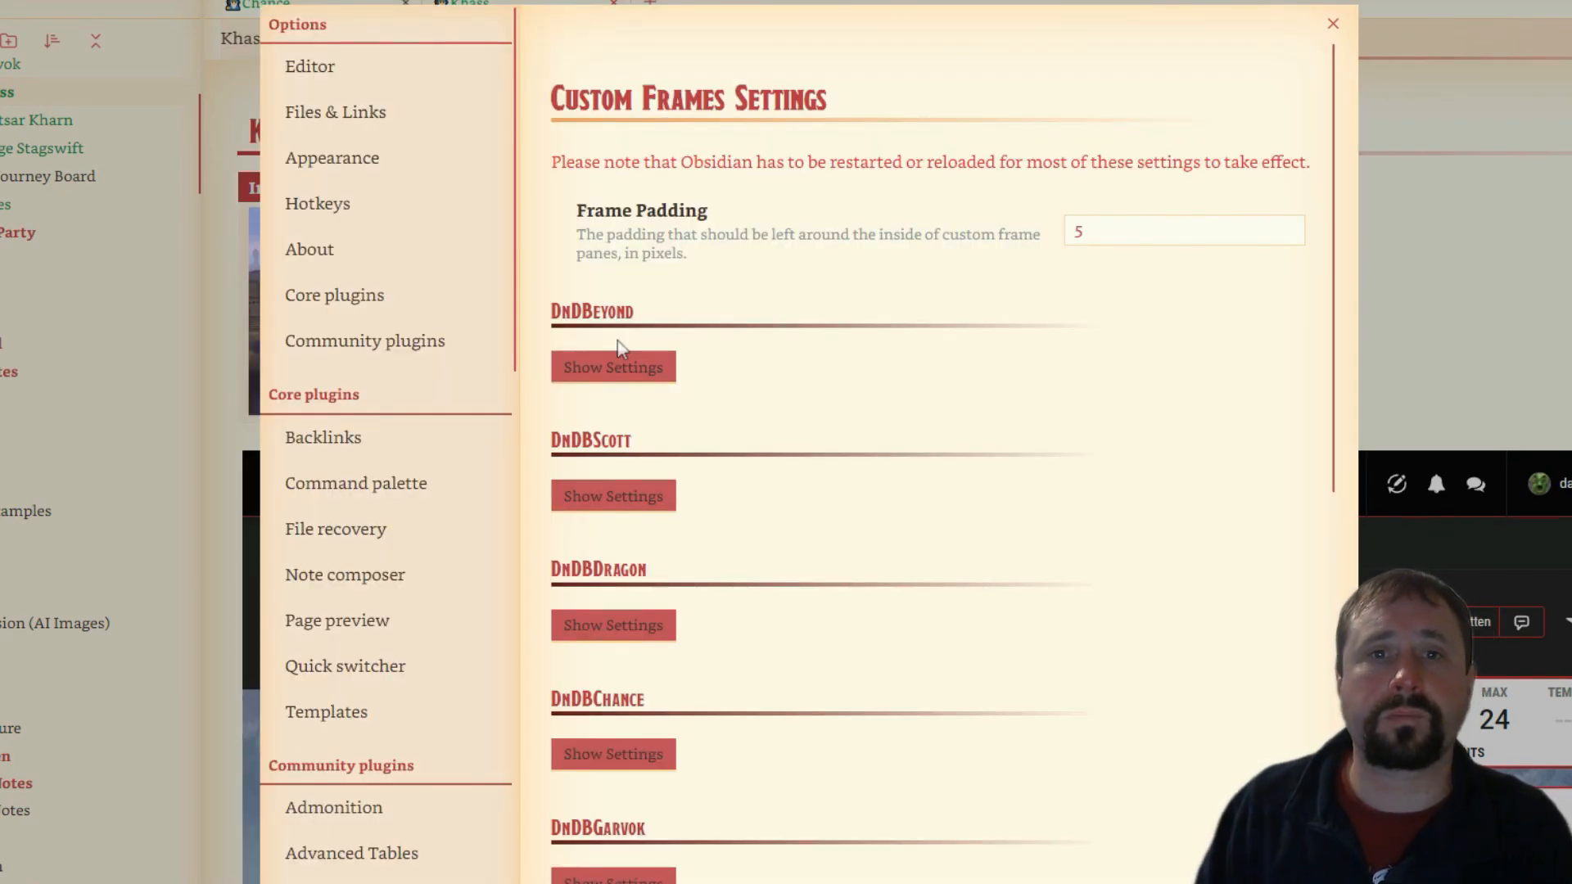
pyautogui.moveTo(1103, 379)
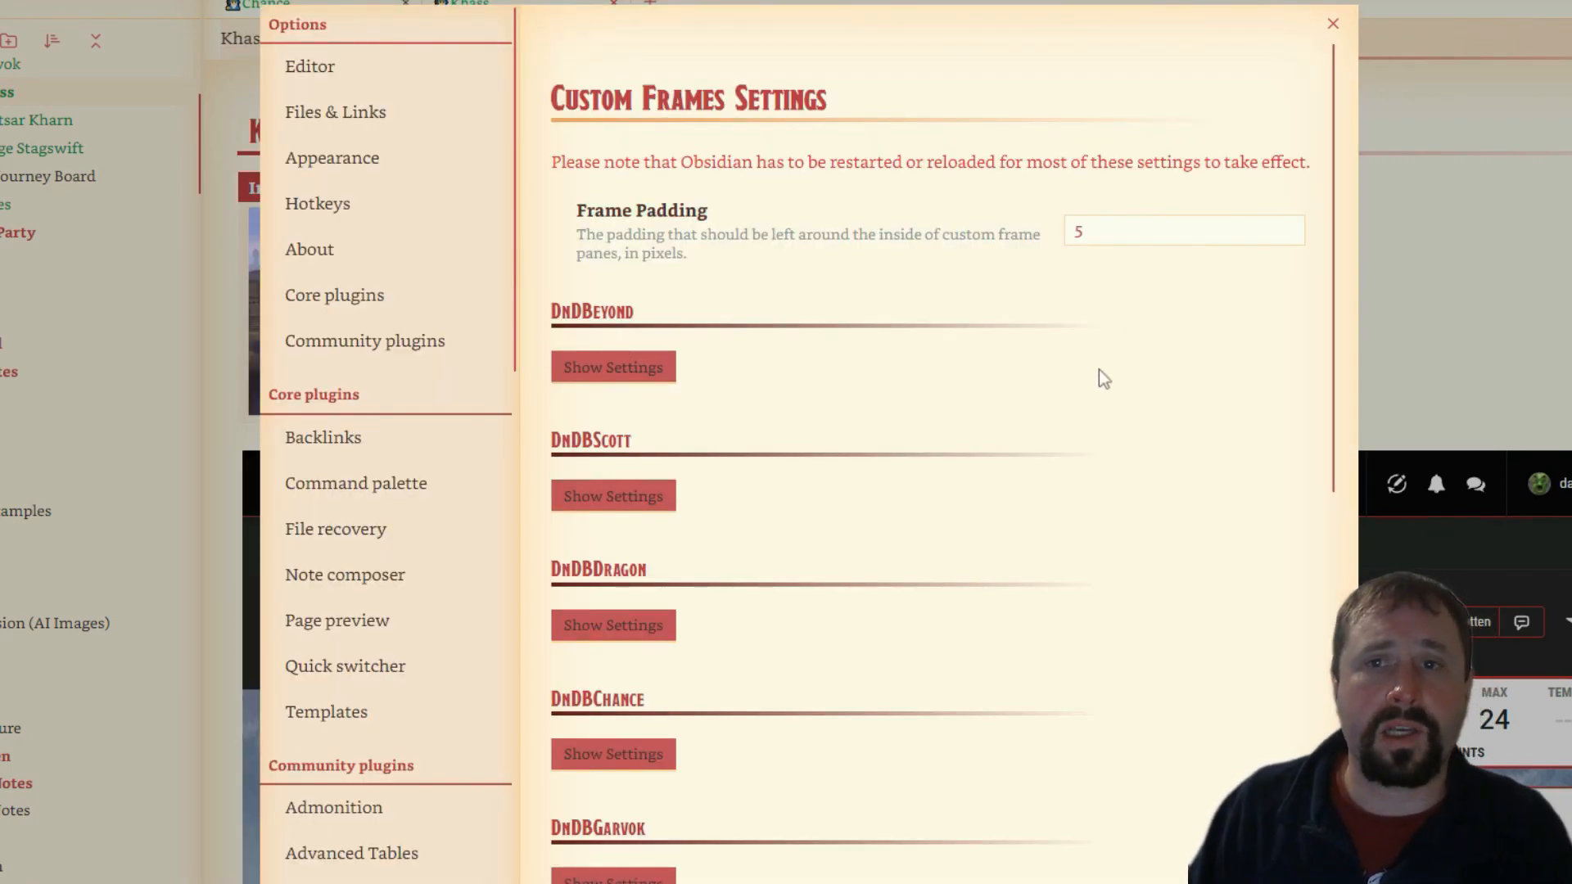
pyautogui.scroll(-3)
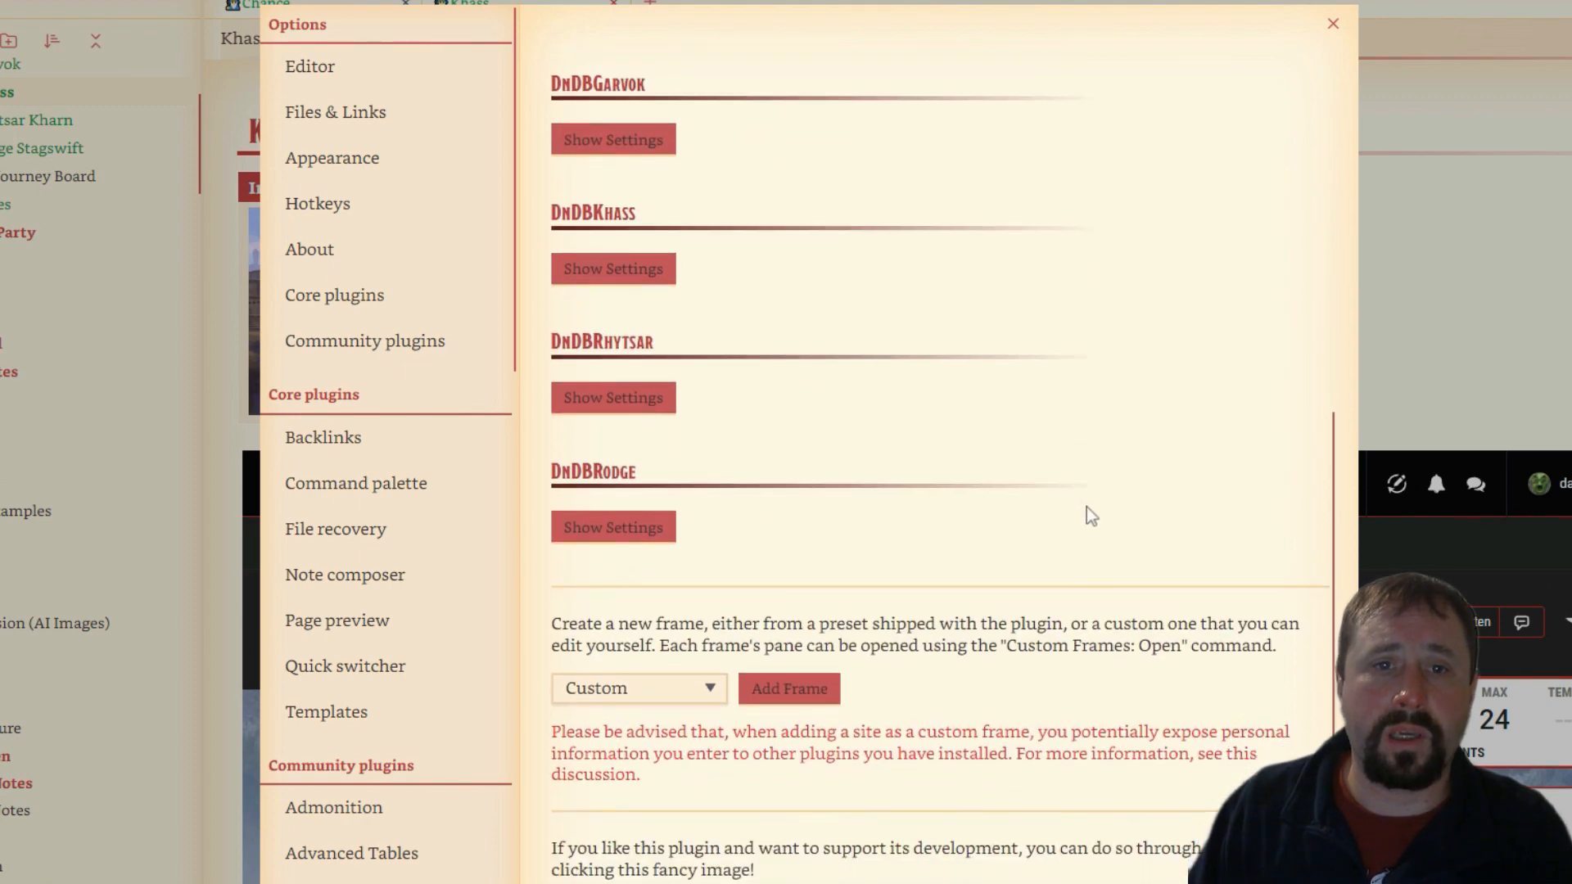
pyautogui.scroll(3)
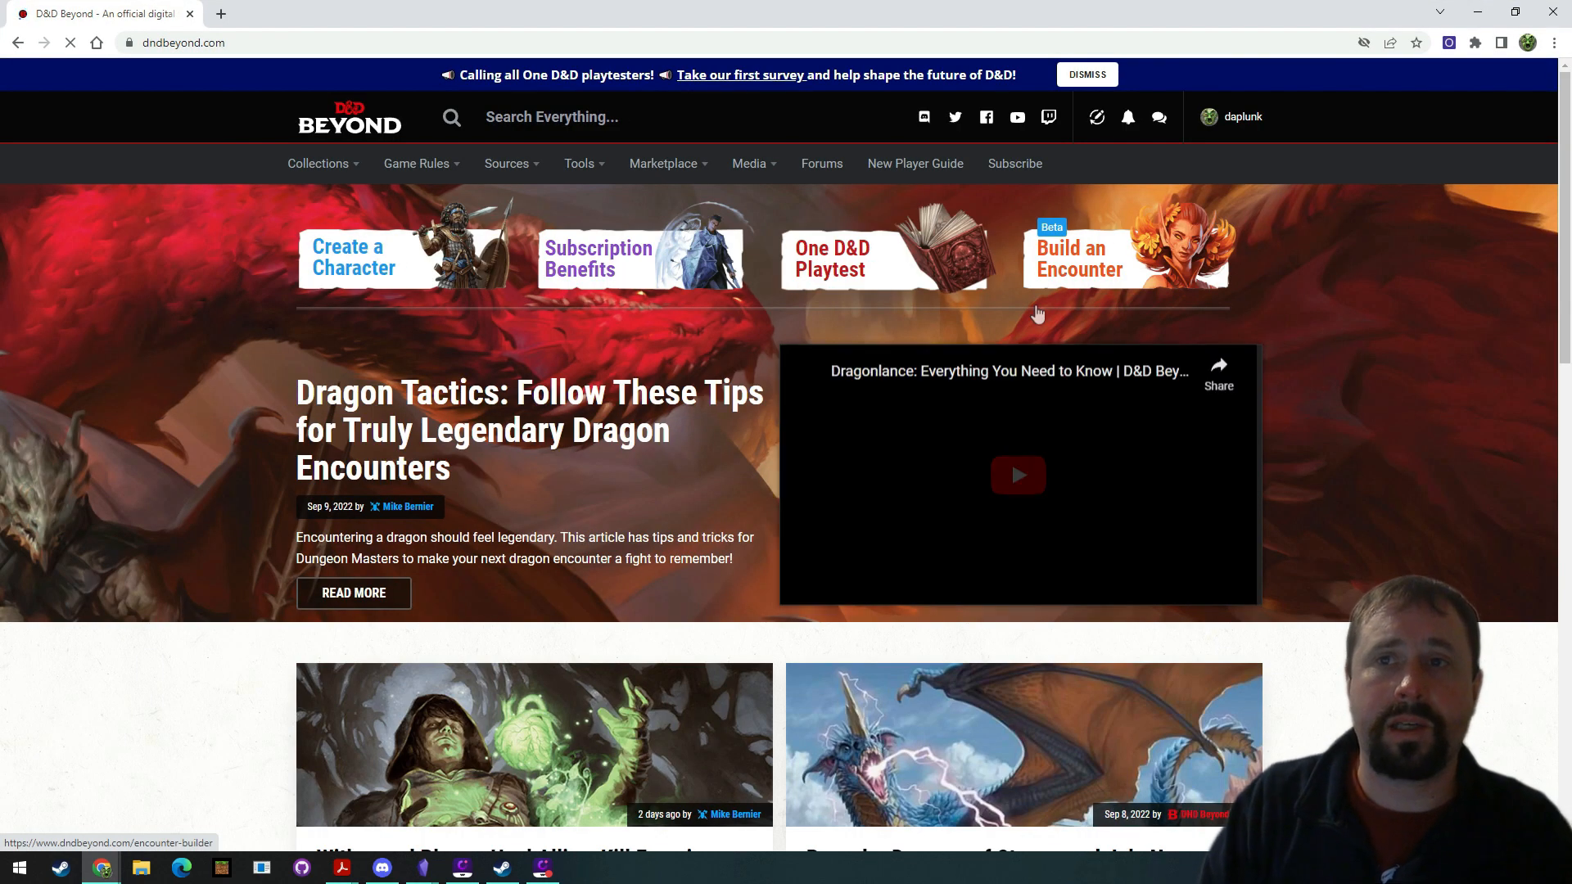
# Dismiss the banner and open Garvok's sheet from the F for Forgotten campaign's Active Characters.
pyautogui.click(1085, 75)
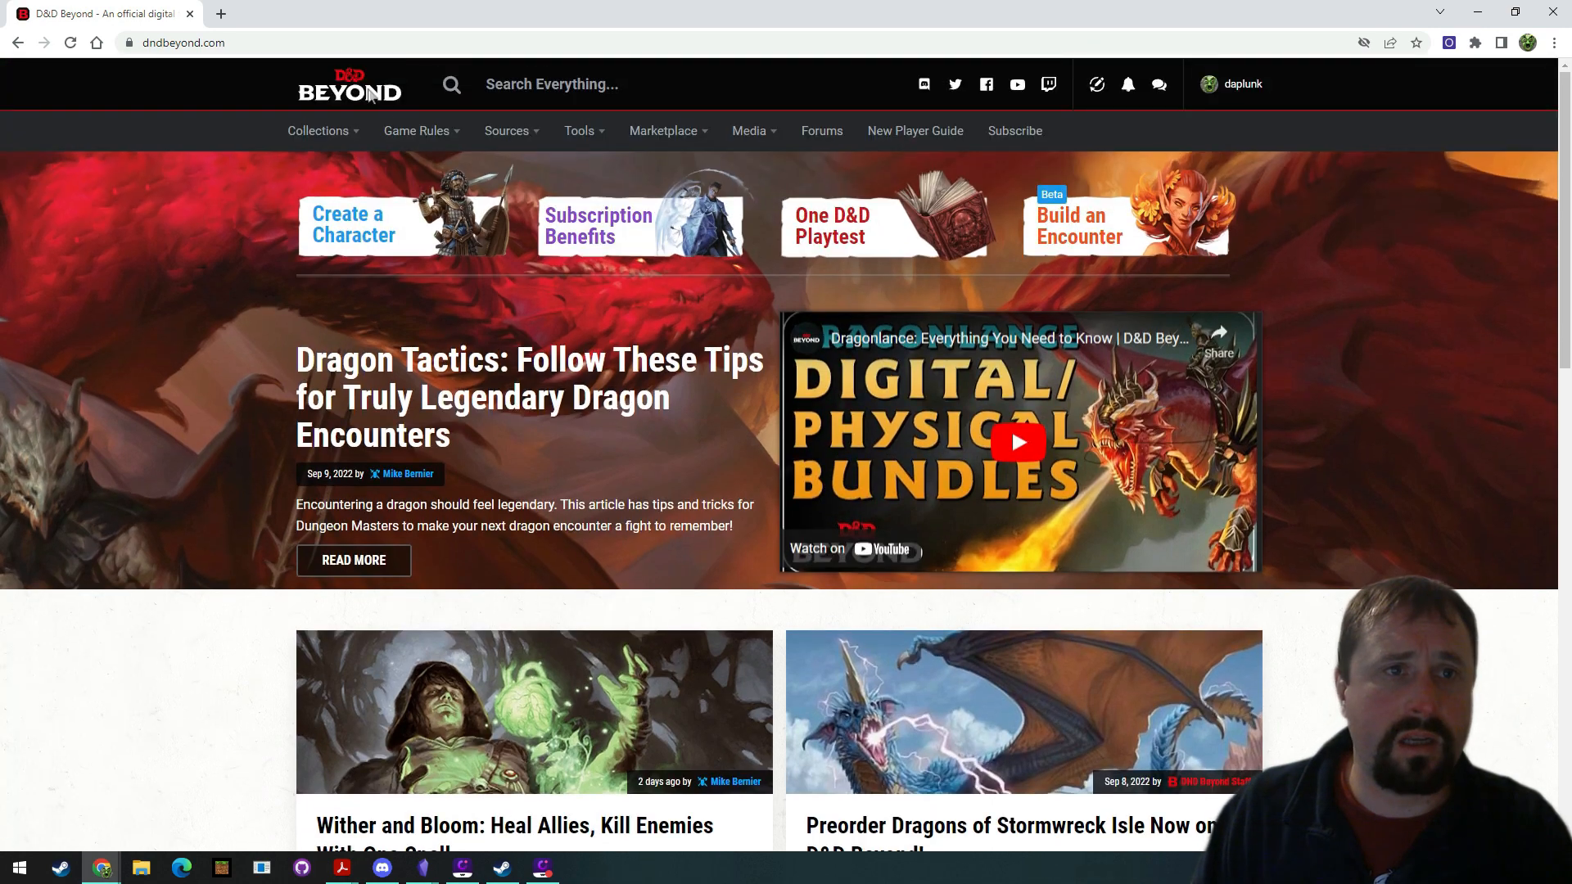
pyautogui.click(318, 131)
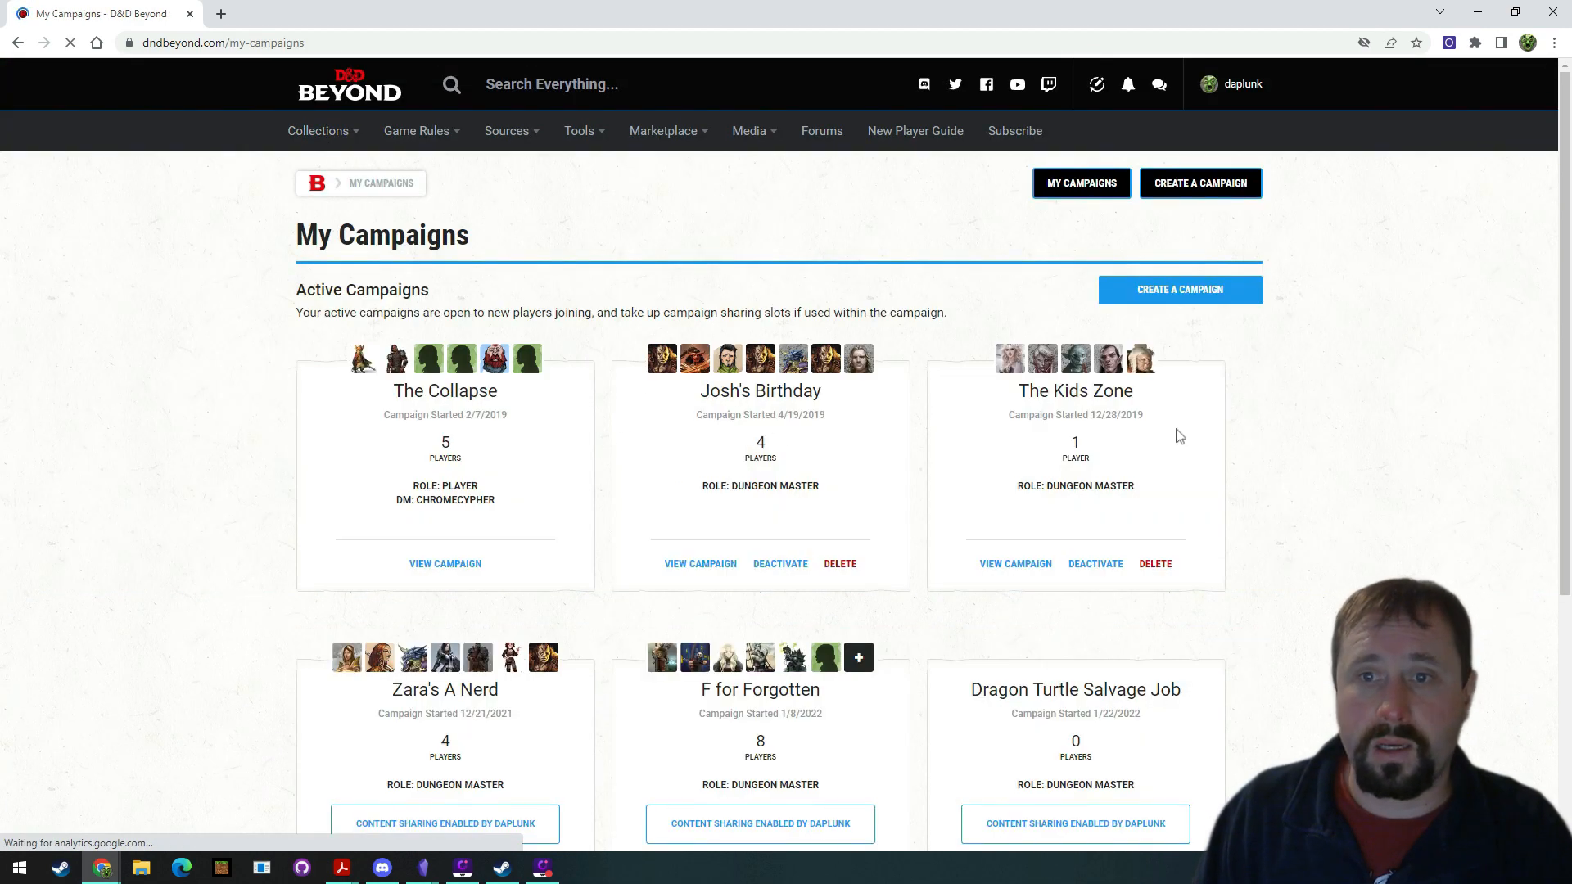
pyautogui.scroll(-3)
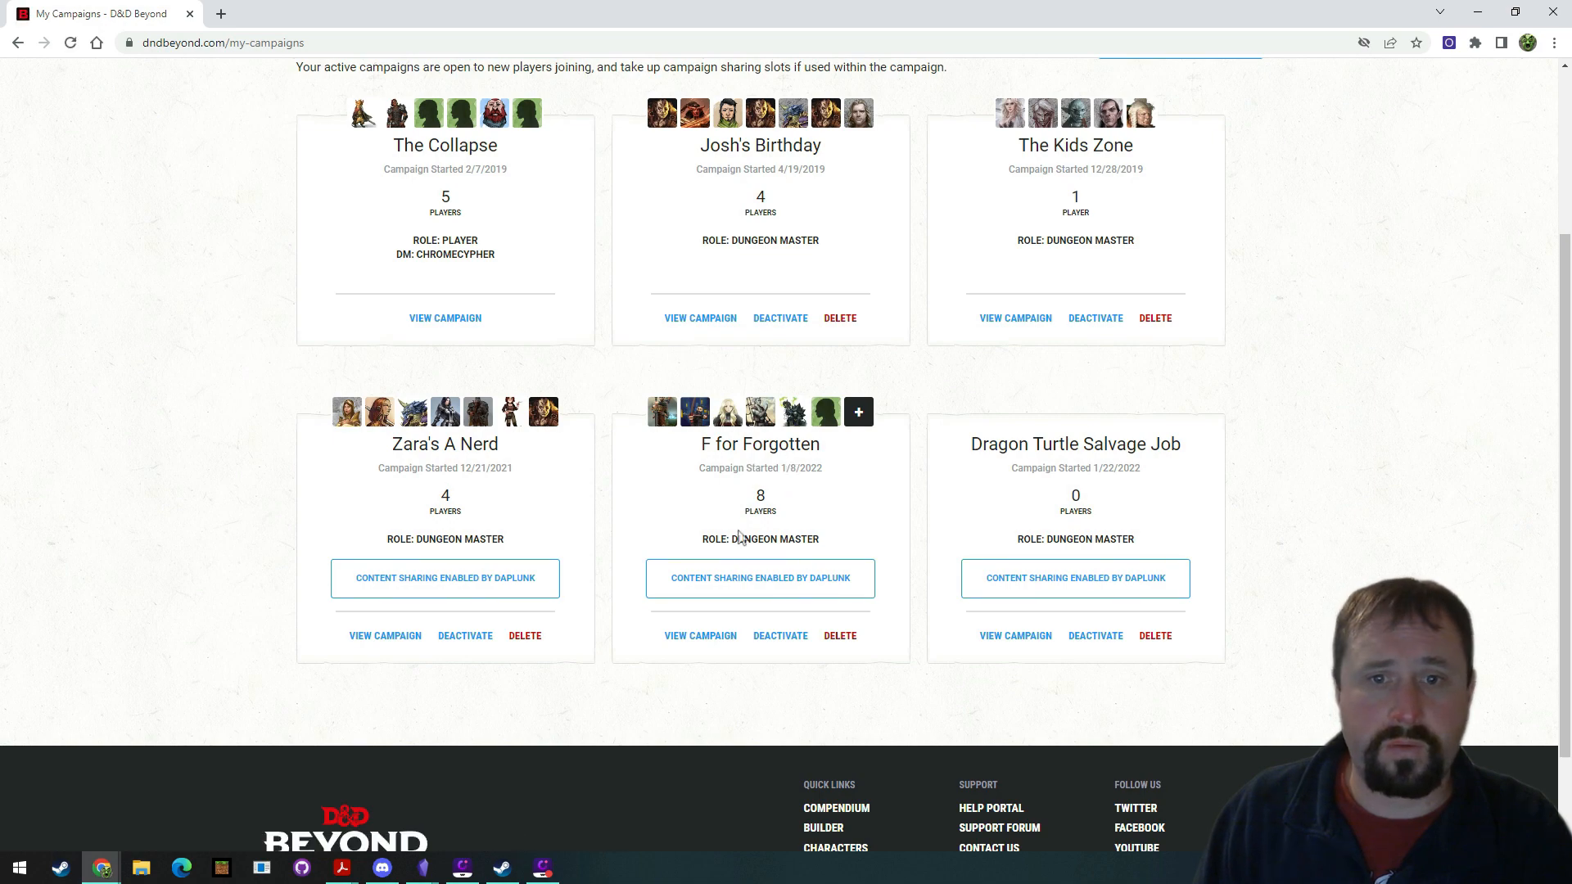
pyautogui.click(700, 635)
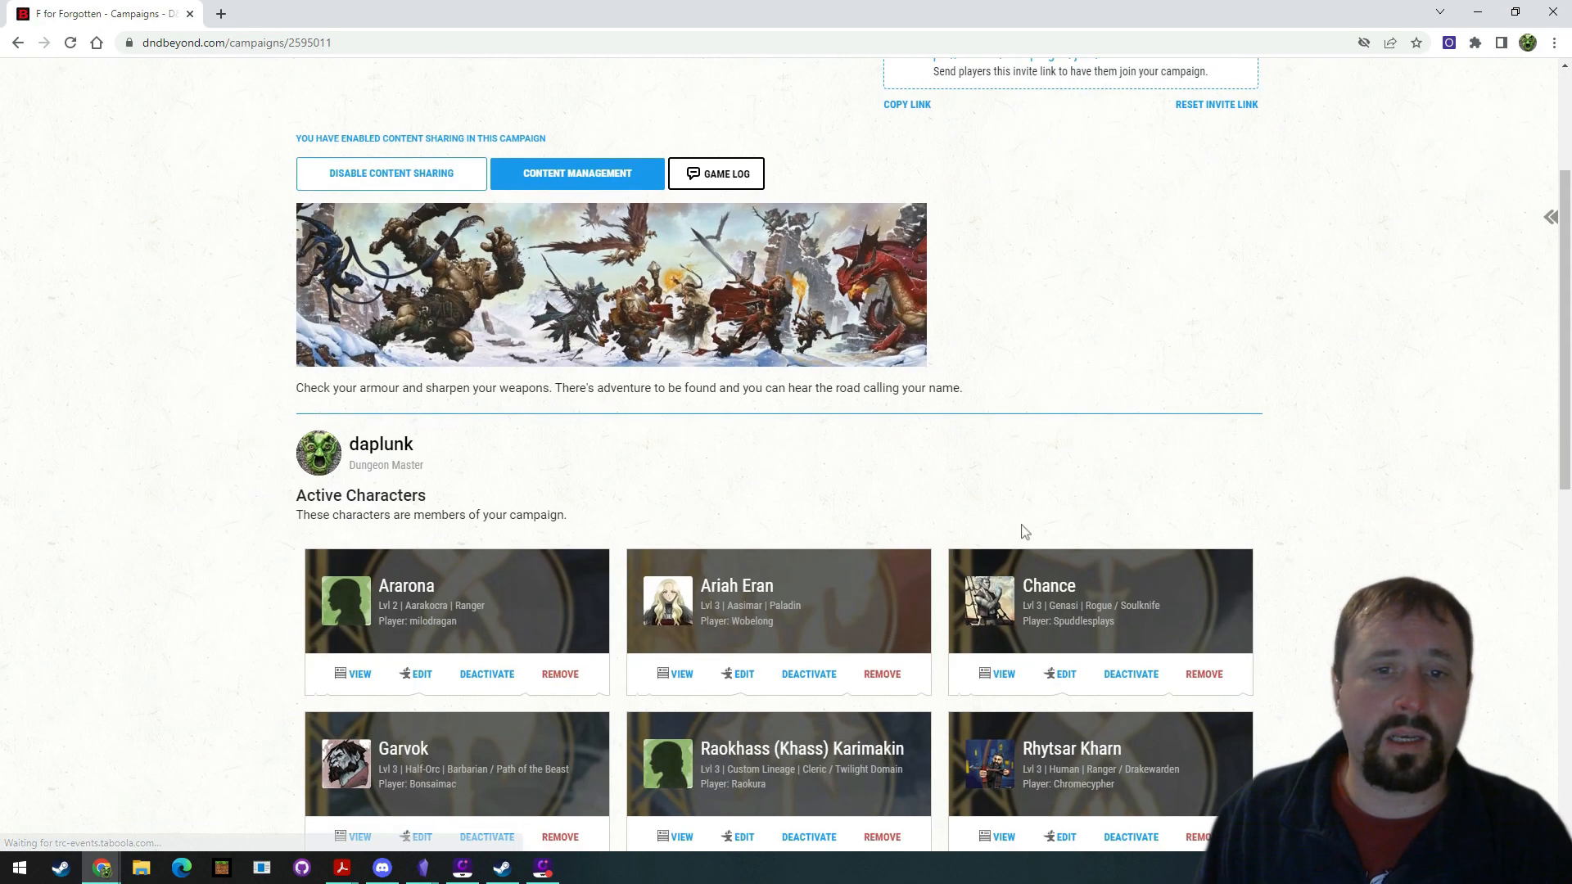
pyautogui.scroll(-3)
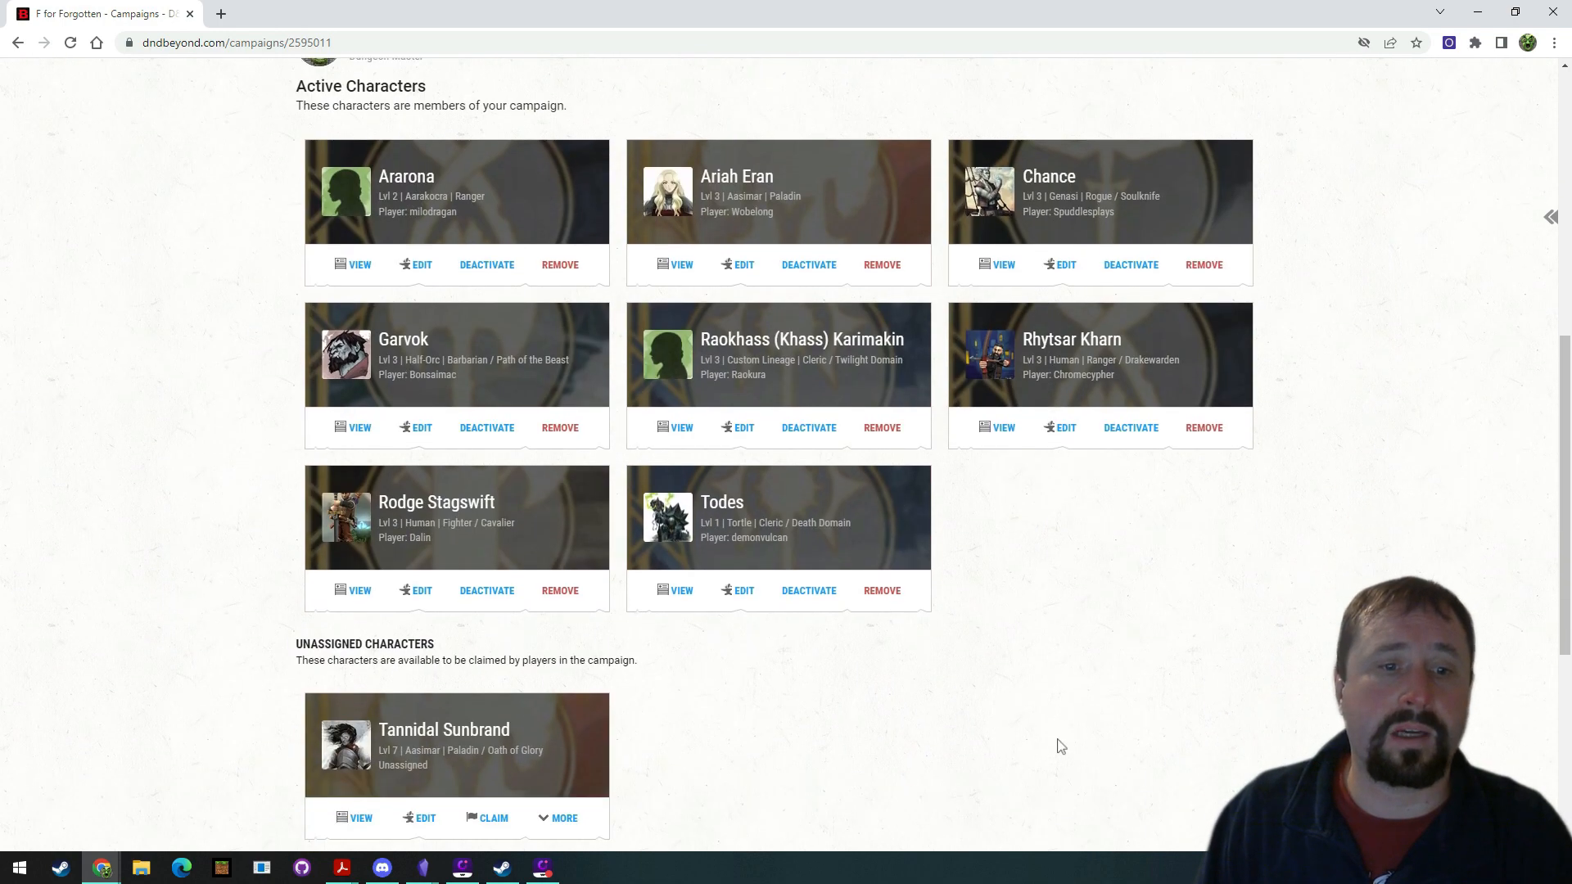
pyautogui.moveTo(1053, 729)
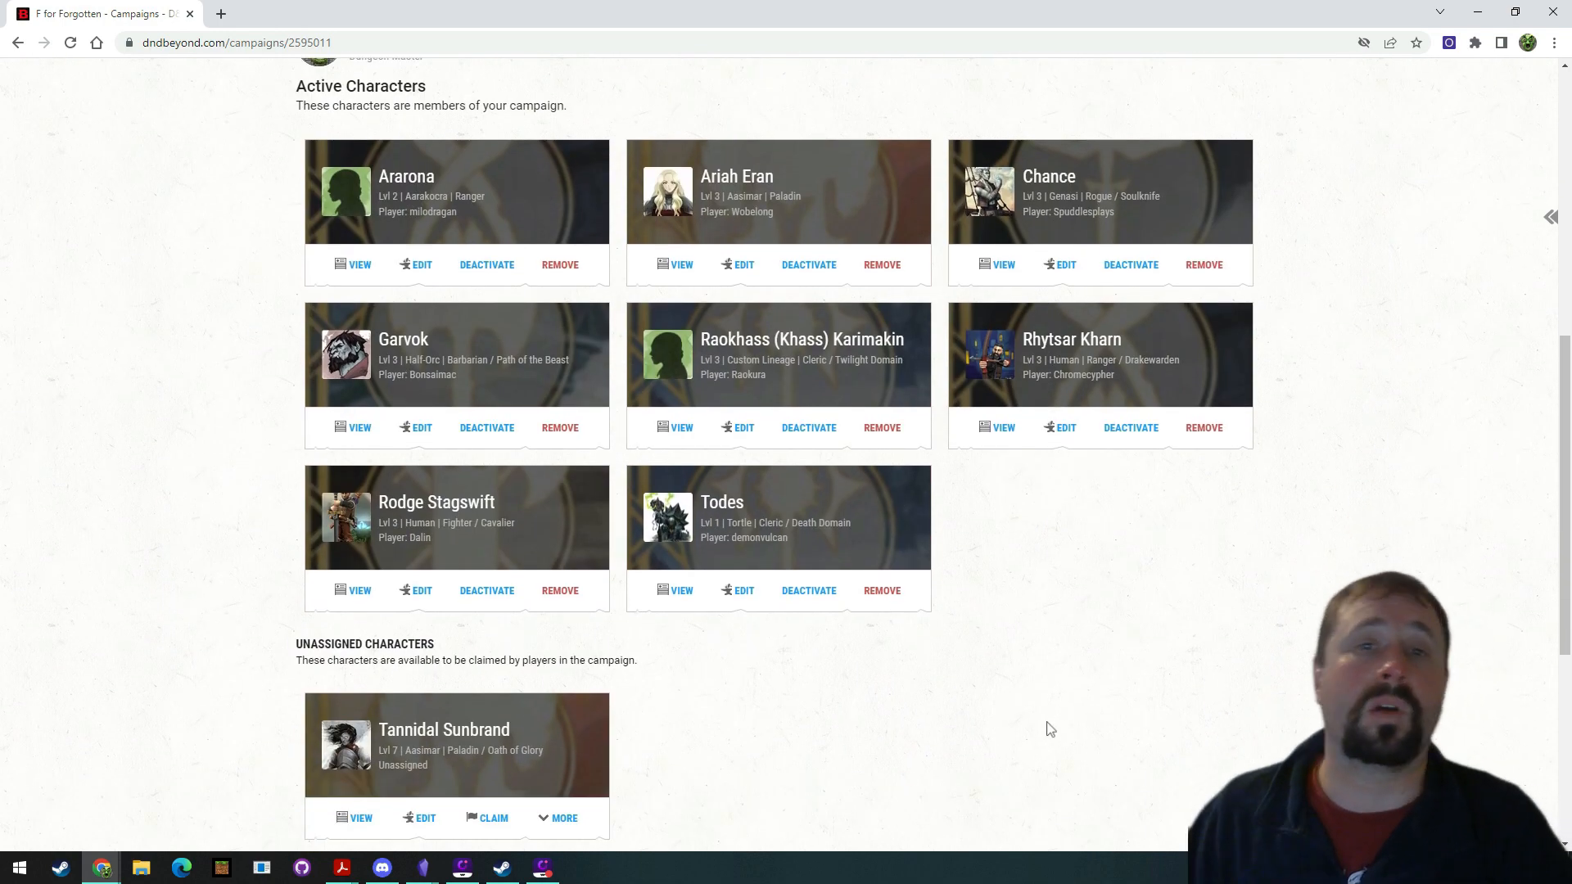
pyautogui.moveTo(335, 414)
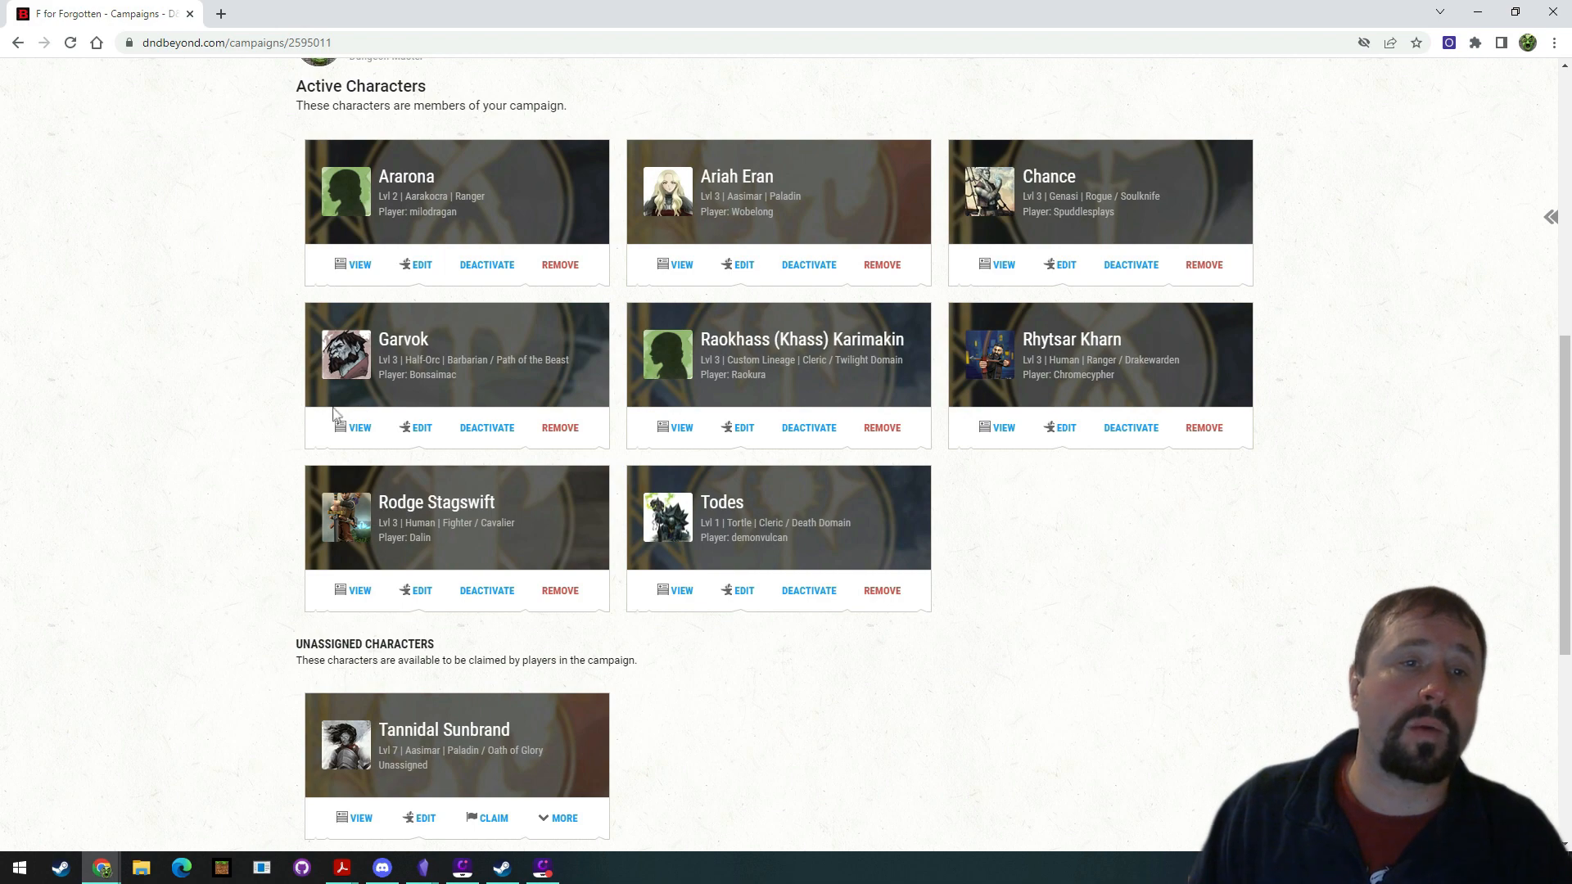
pyautogui.moveTo(357, 431)
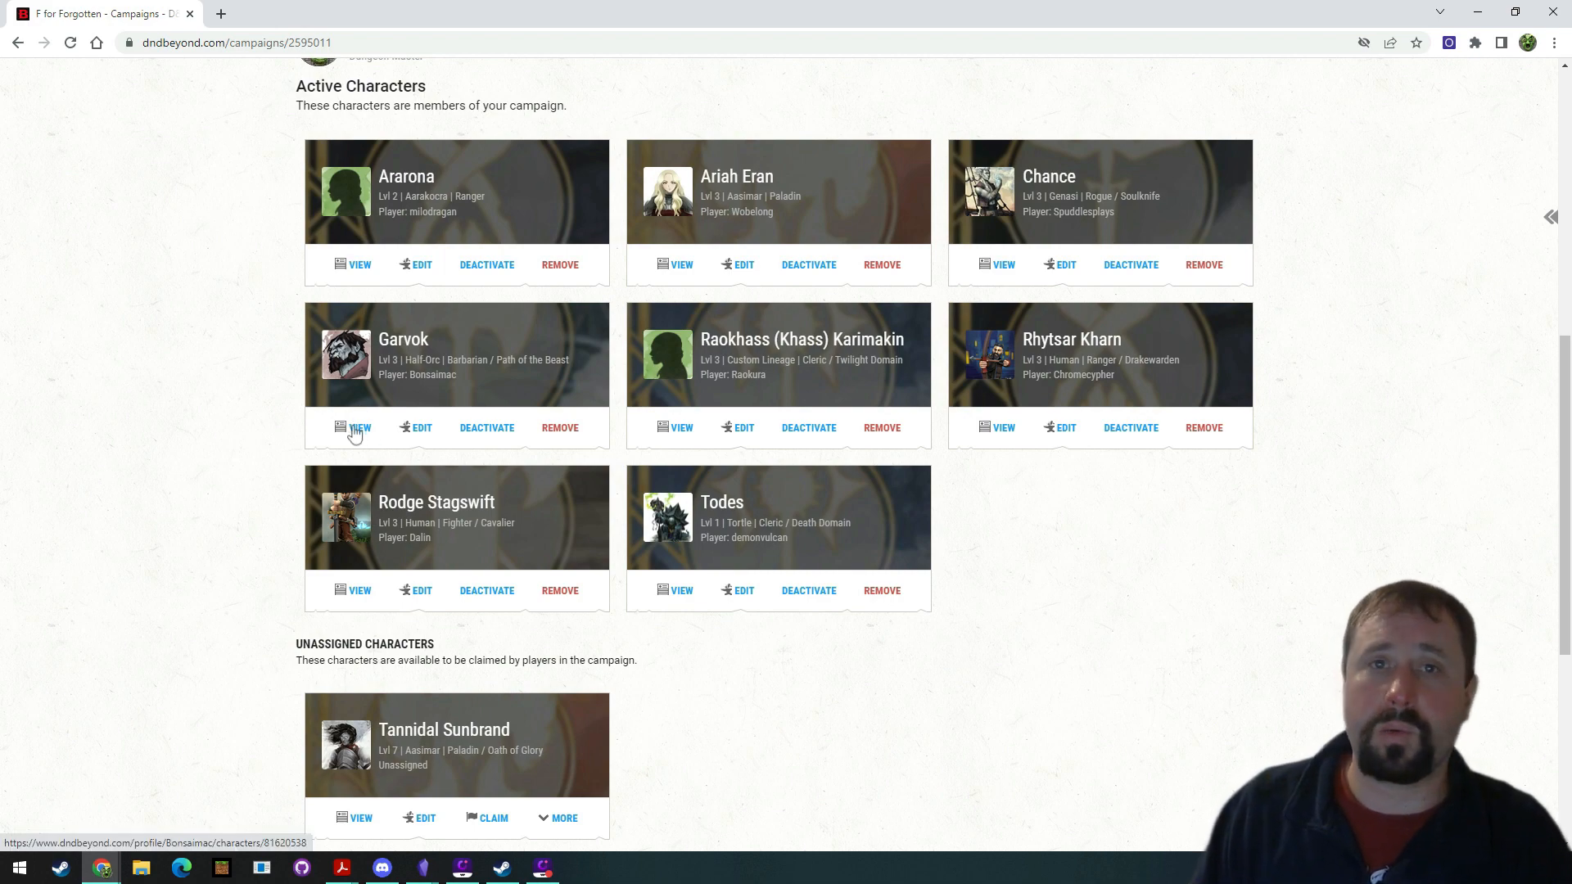
pyautogui.click(359, 427)
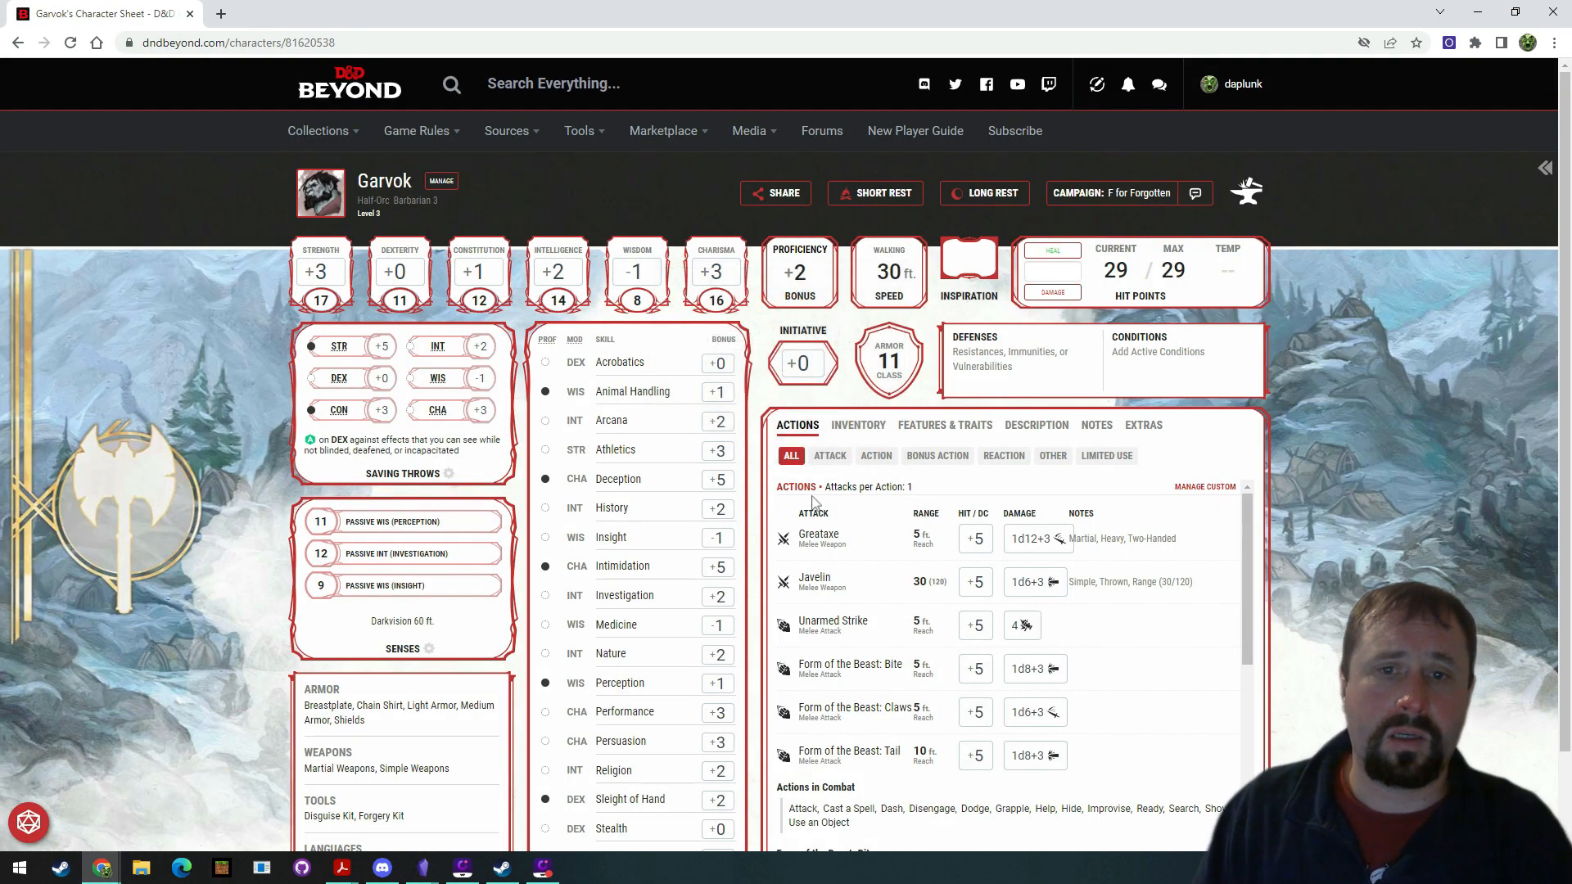
pyautogui.moveTo(727, 265)
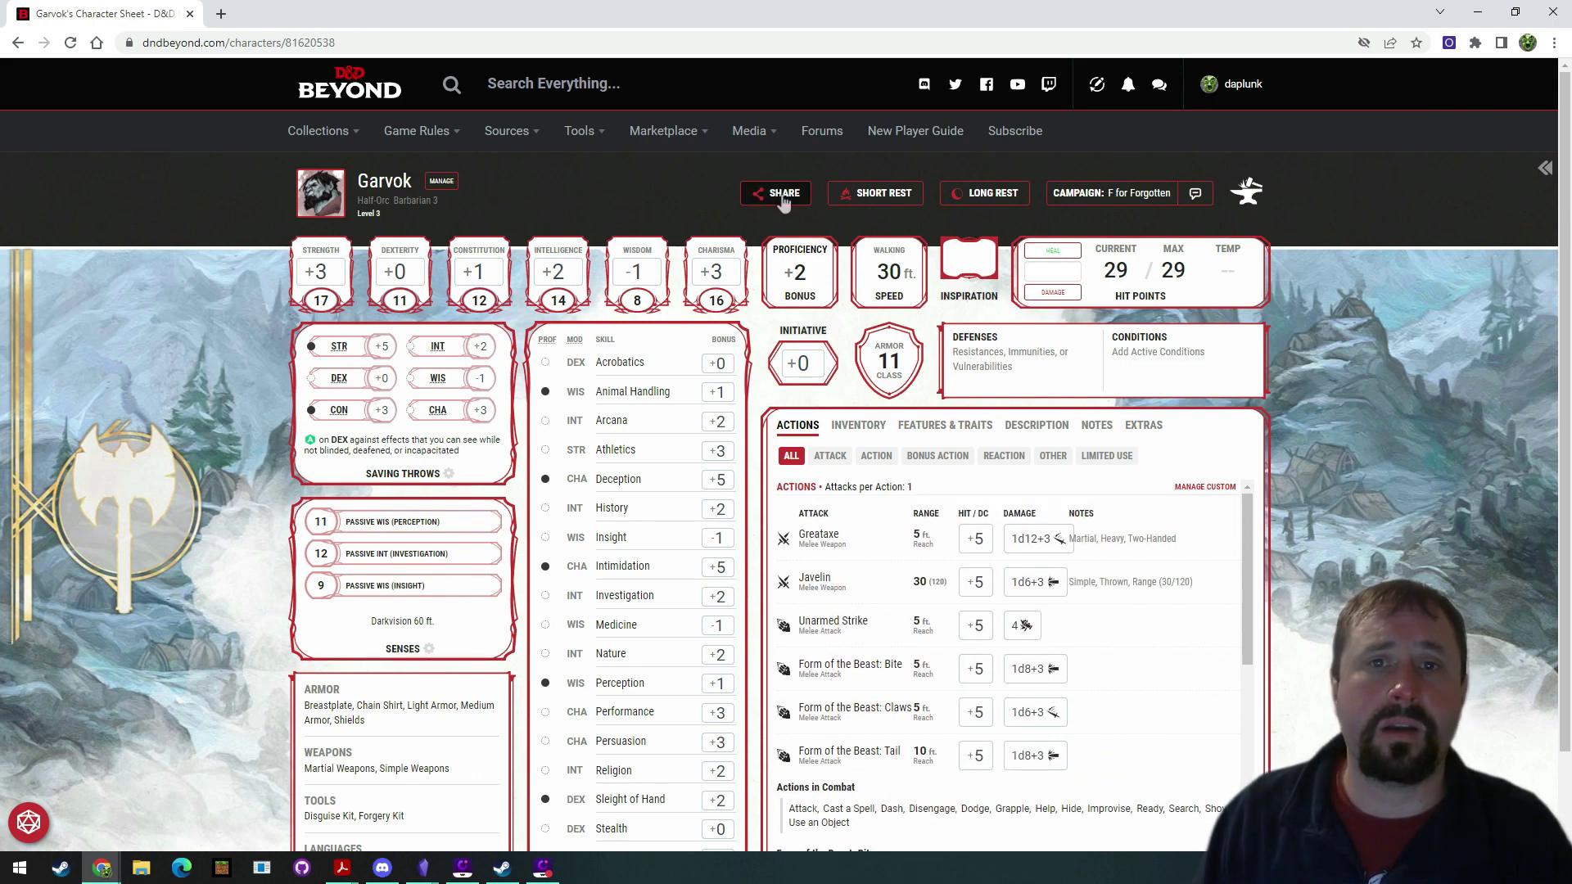
# Copy the share link for Garvok's character sheet.
pyautogui.click(775, 192)
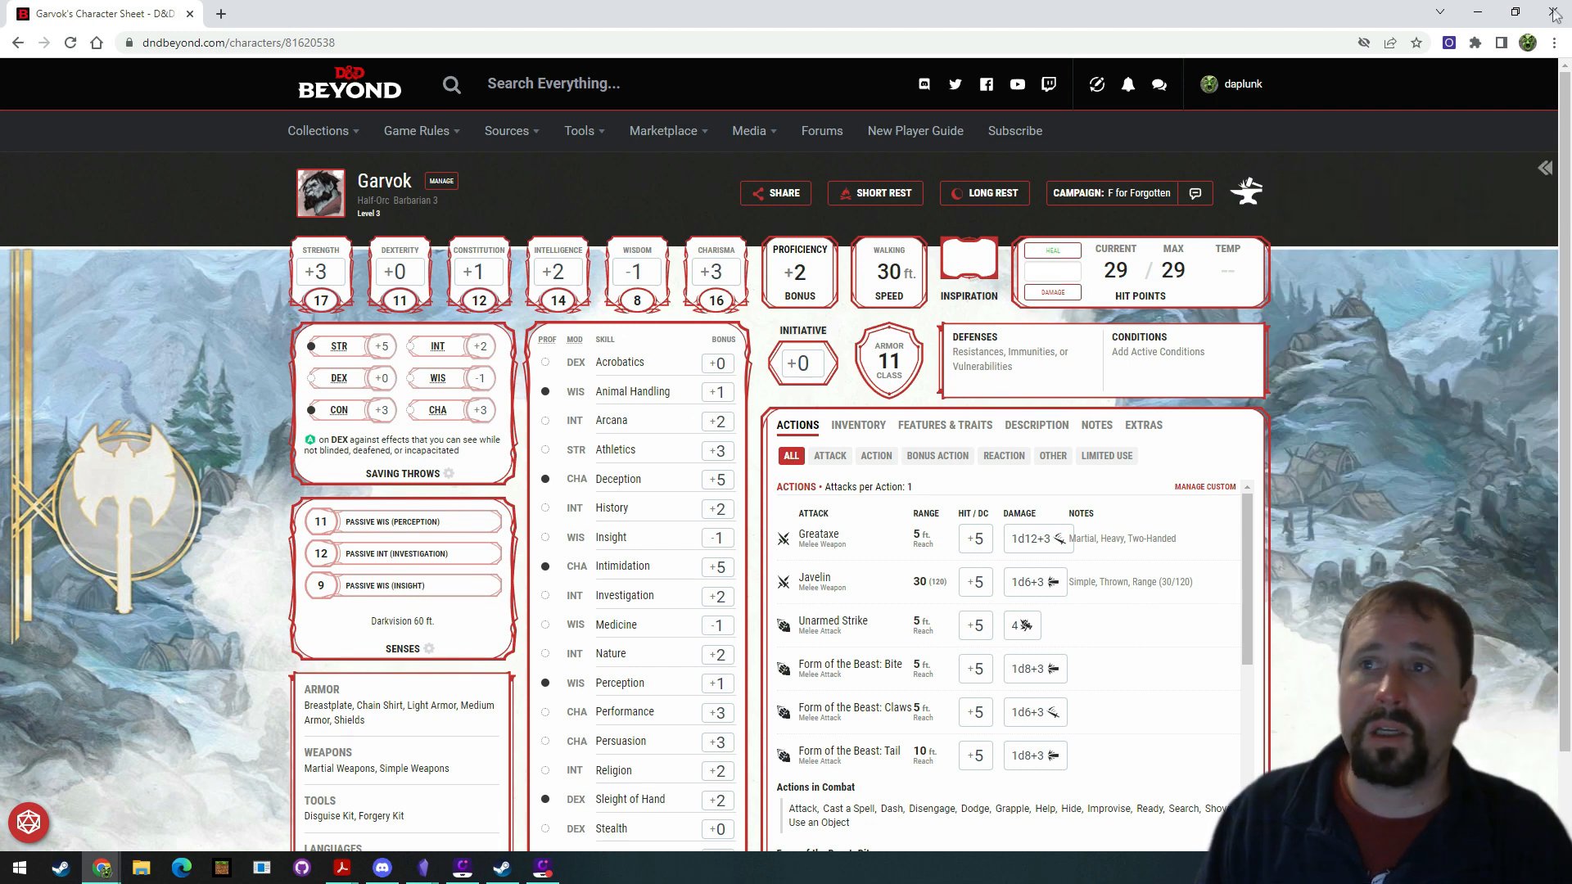
pyautogui.moveTo(1477, 13)
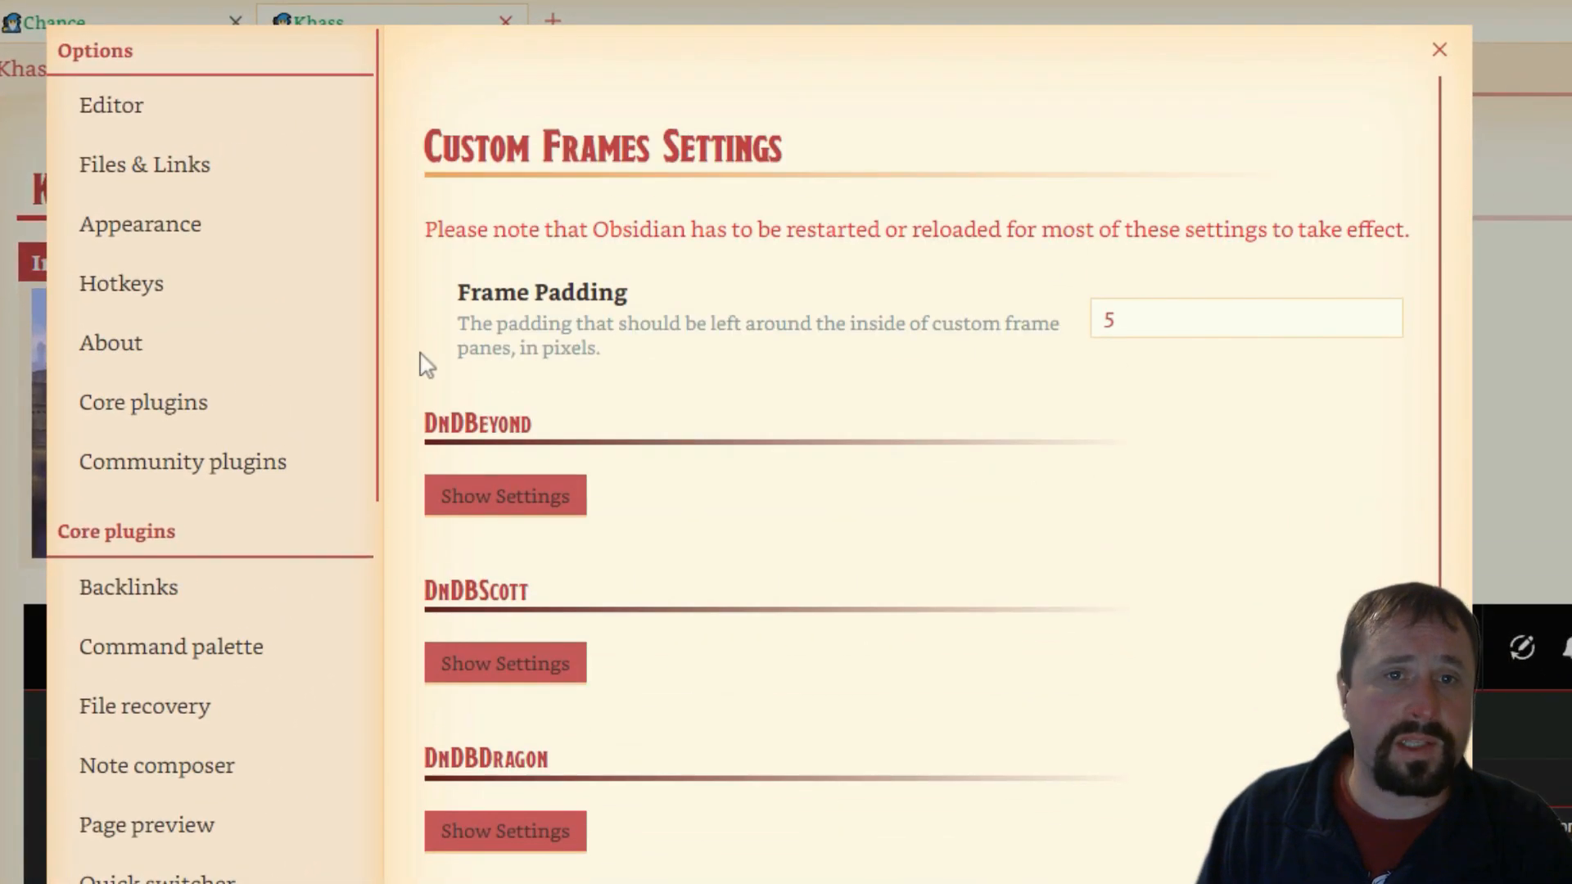
# Add a frame with the Custom preset and expand the New Frame settings.
pyautogui.scroll(-3)
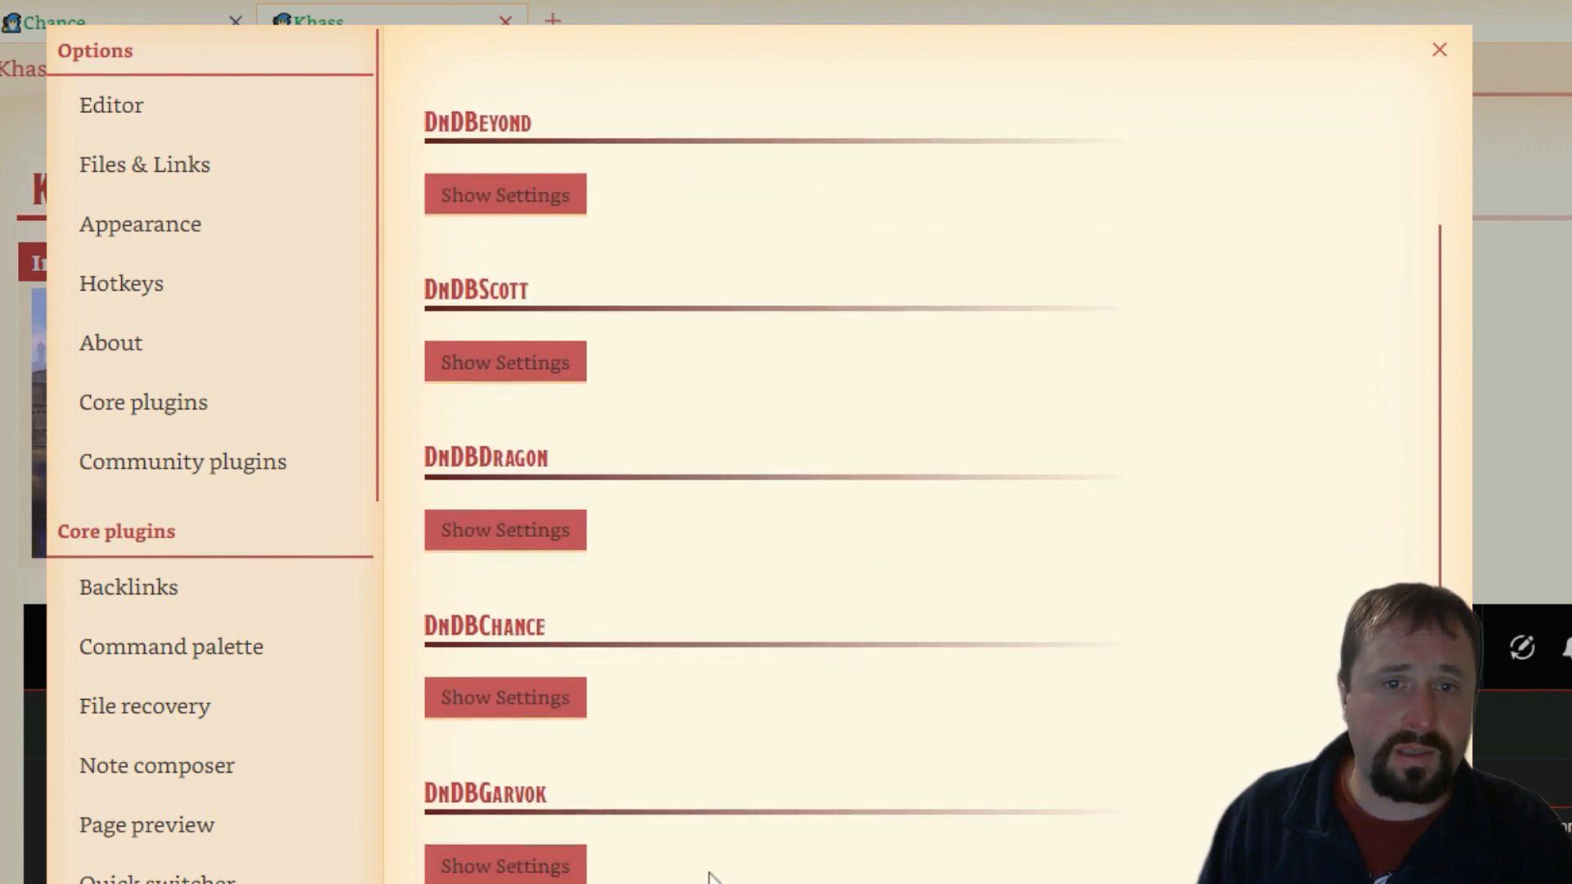
pyautogui.scroll(-3)
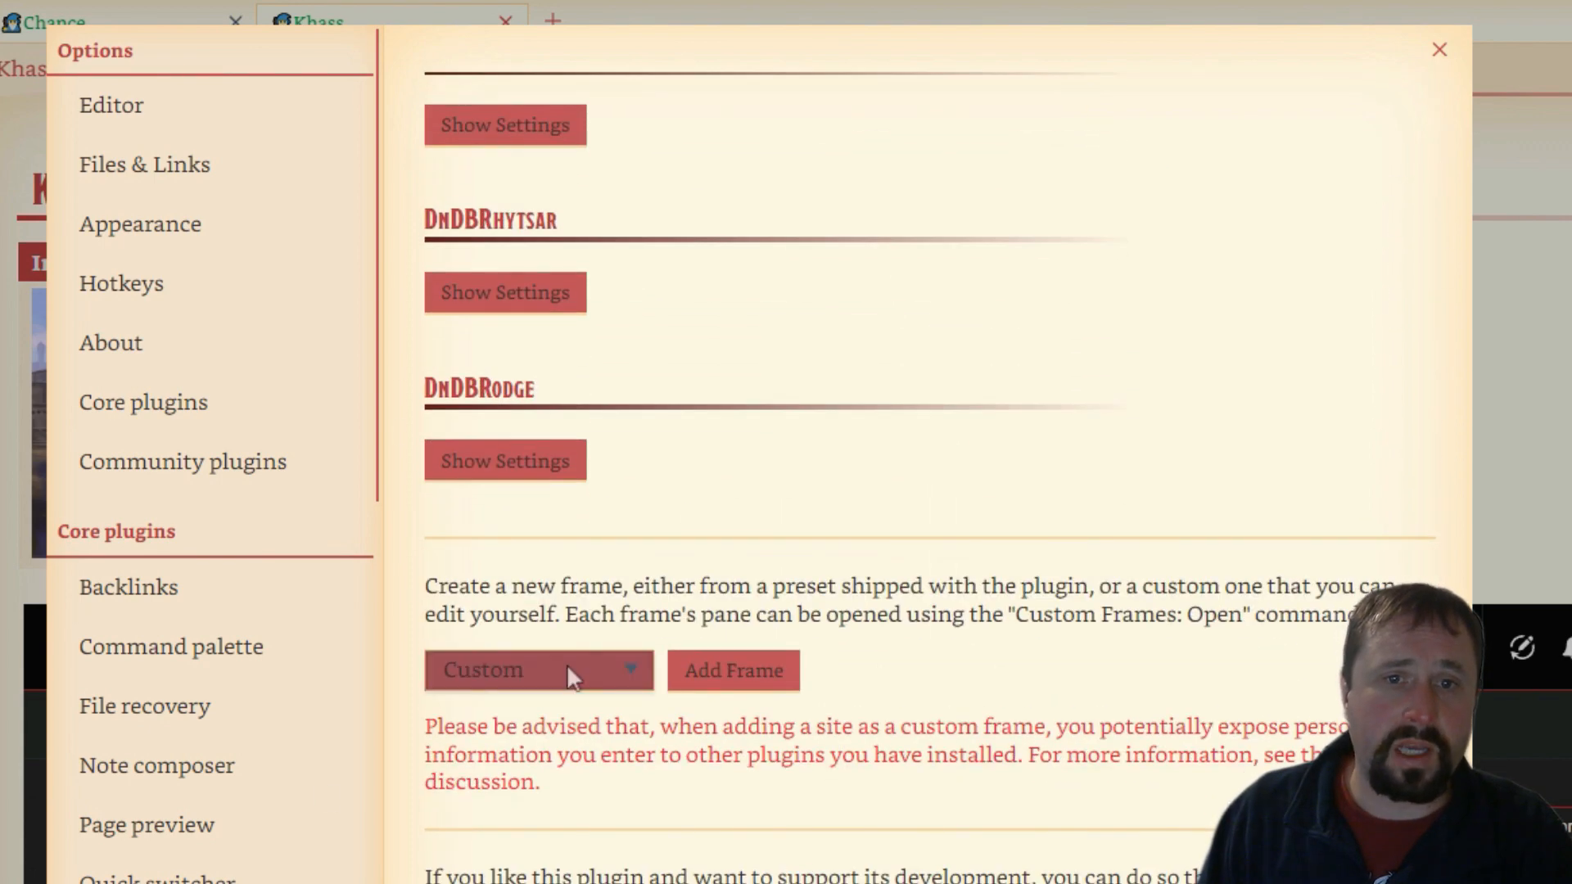
pyautogui.click(538, 669)
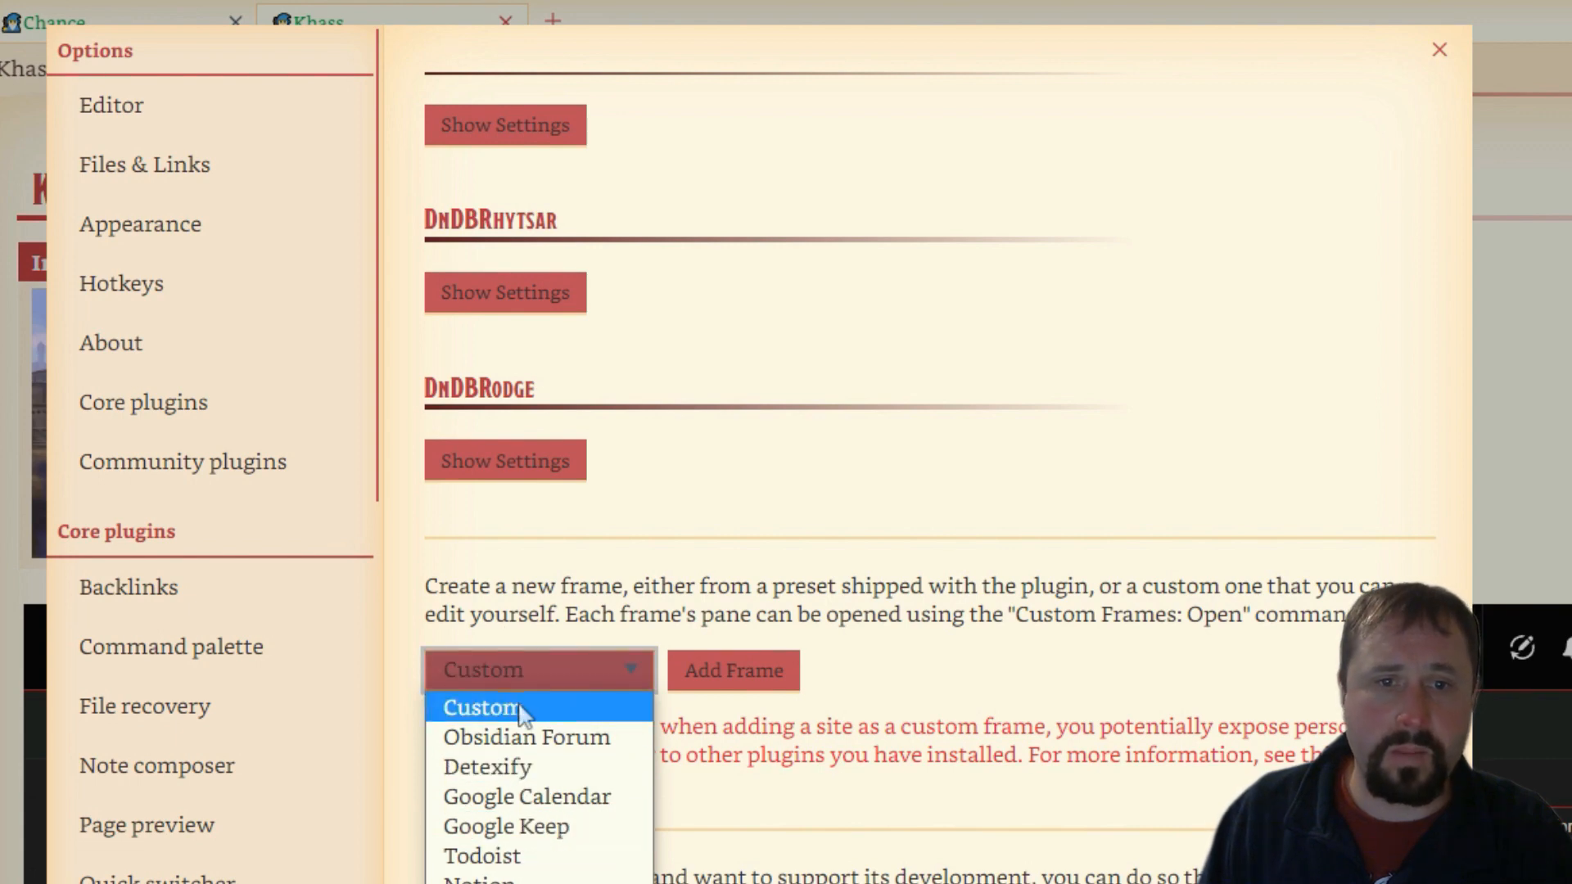
pyautogui.click(732, 669)
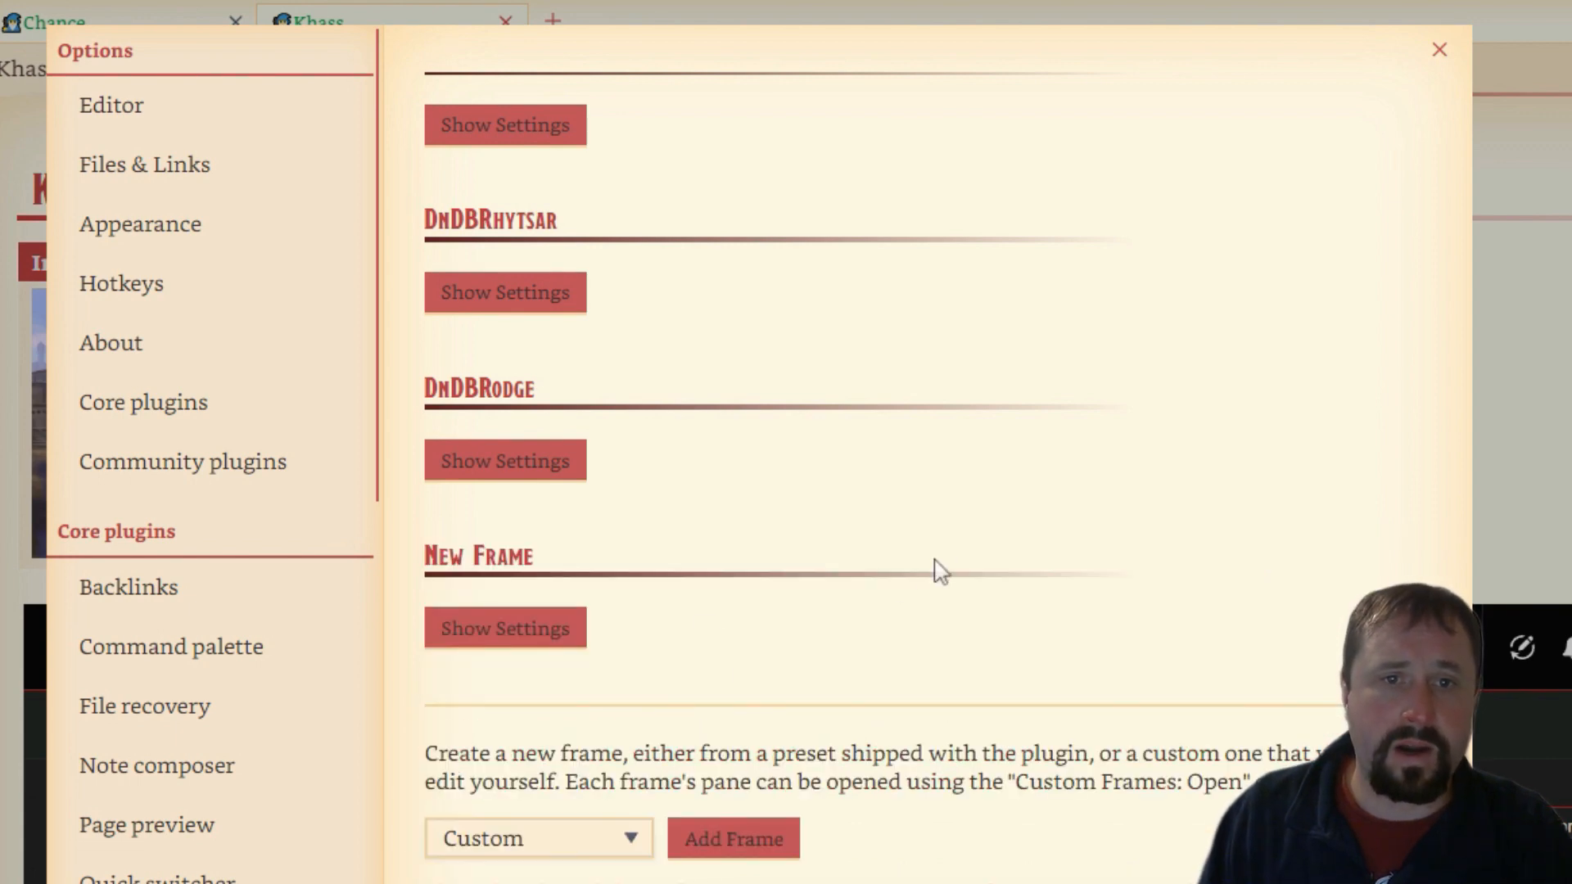
pyautogui.moveTo(465, 685)
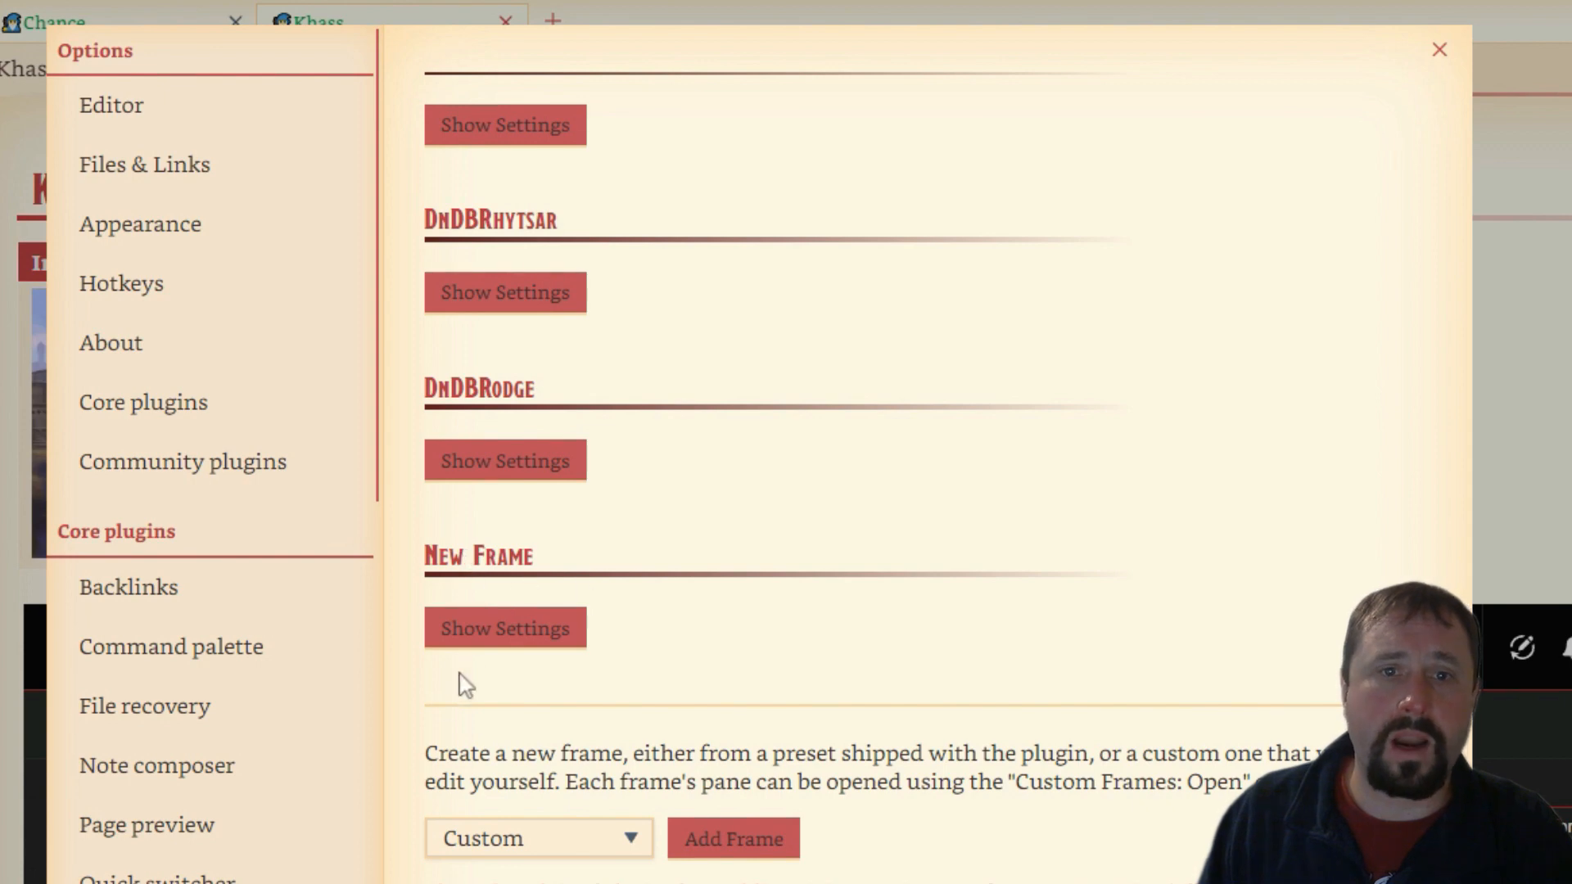
pyautogui.click(505, 628)
pyautogui.write('E')
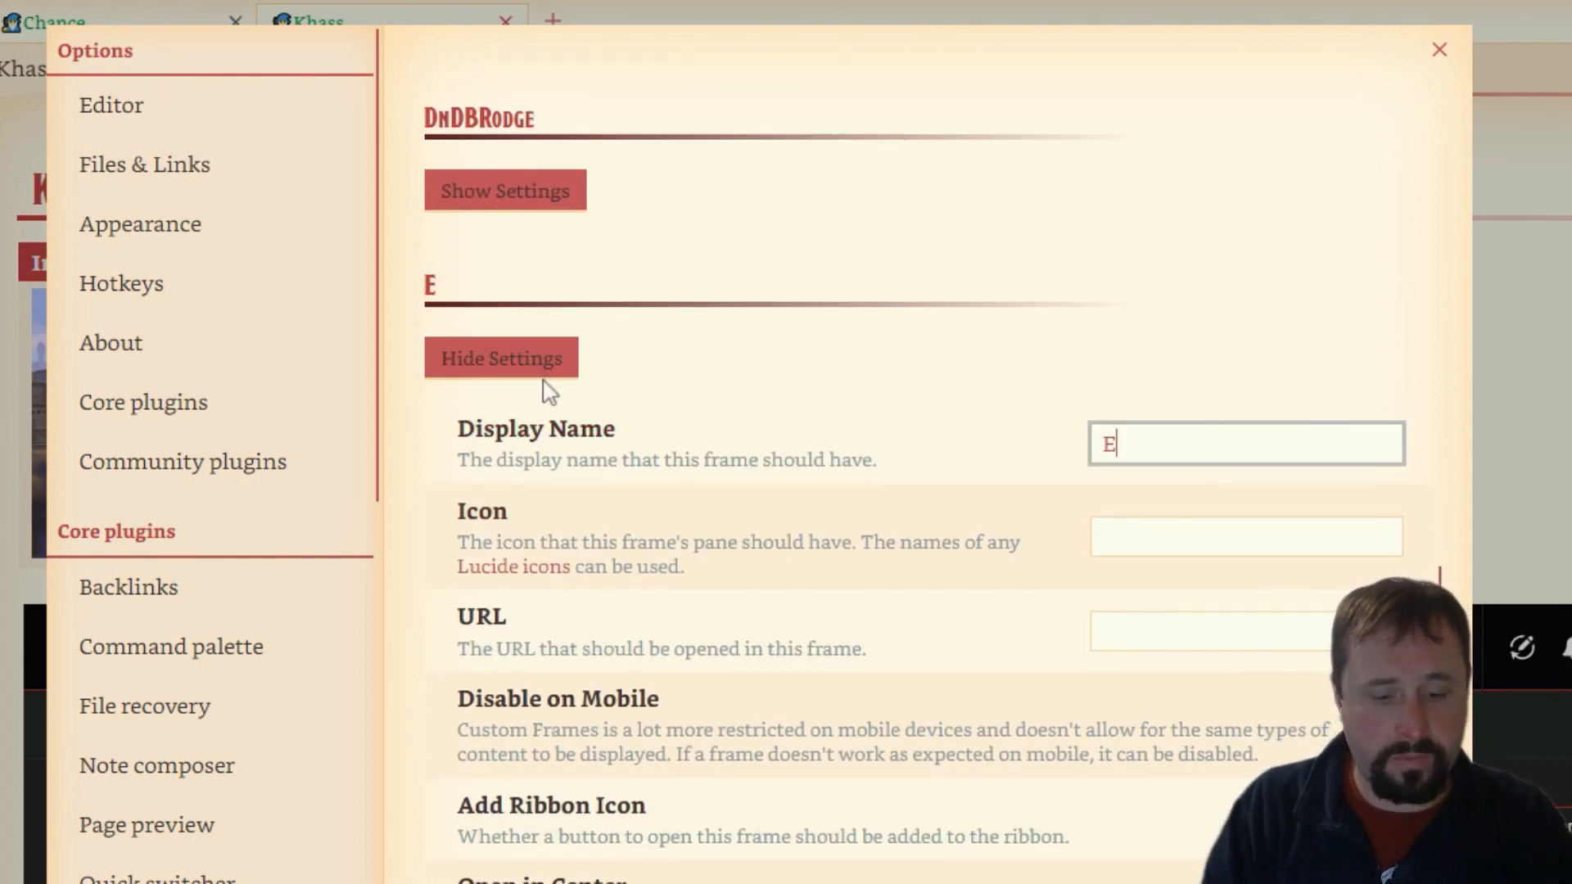
# Name the frame ExampleCharSheet, set its icon to shield, and scroll through its settings.
pyautogui.write('xampleCh')
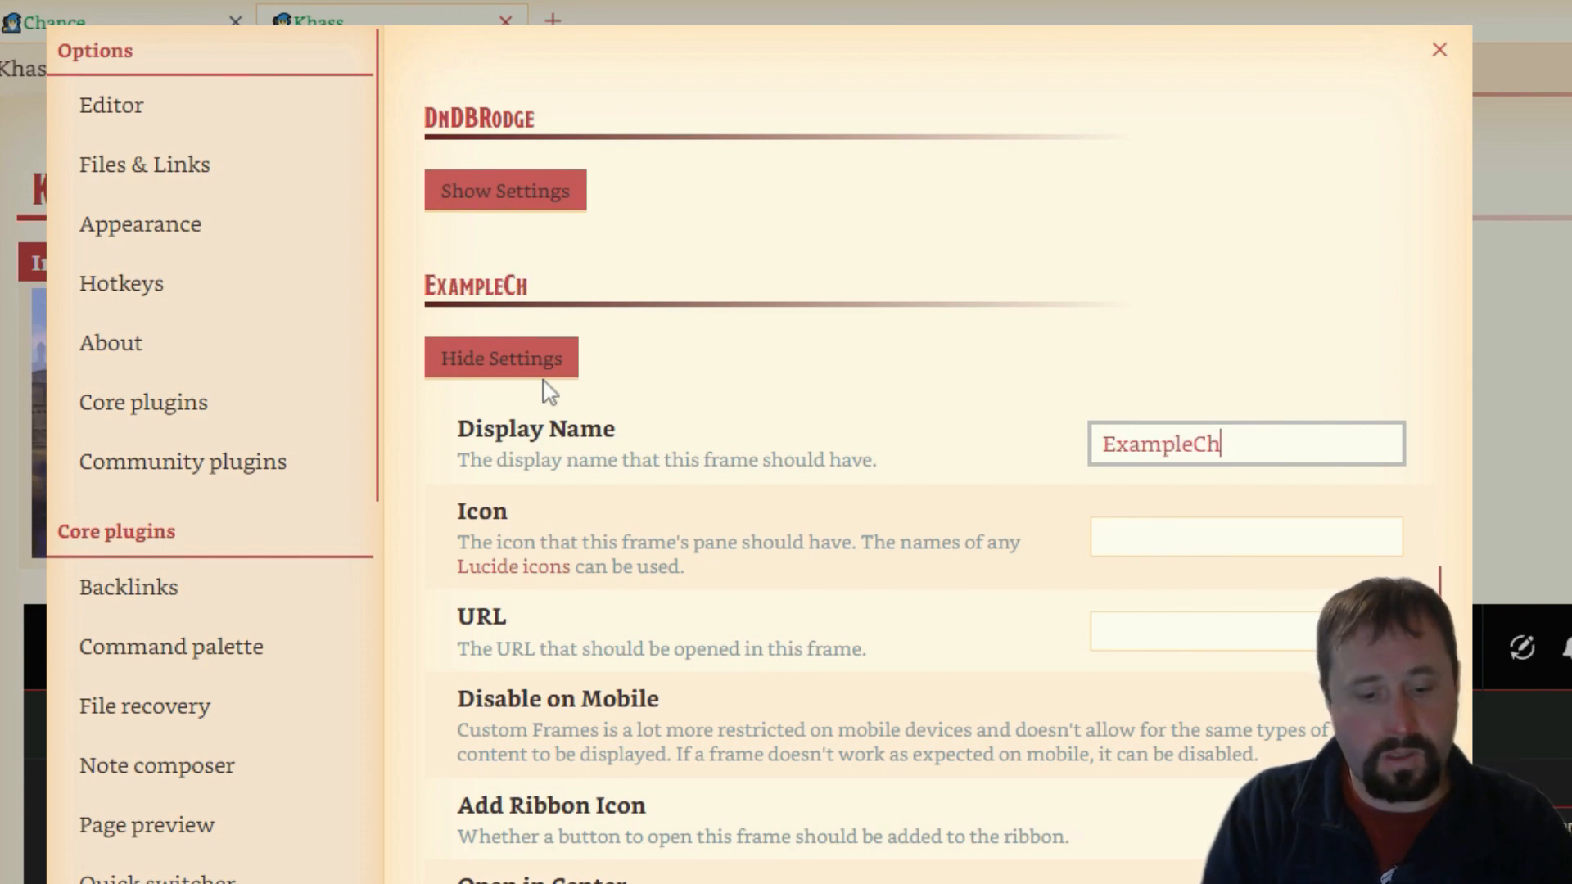
pyautogui.write('arSheet')
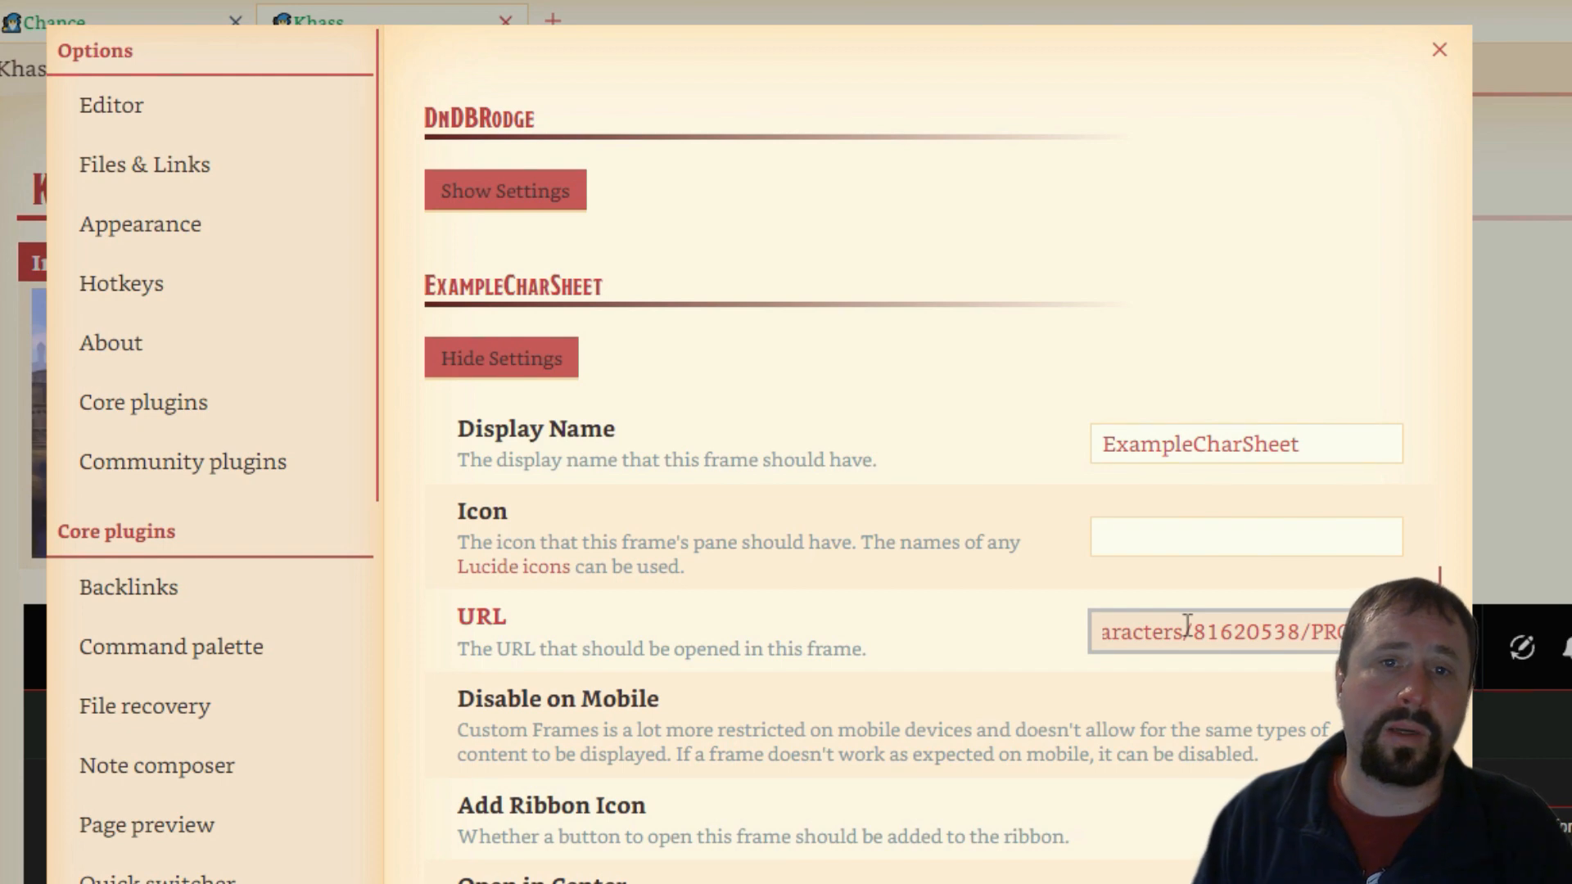
pyautogui.click(1246, 536)
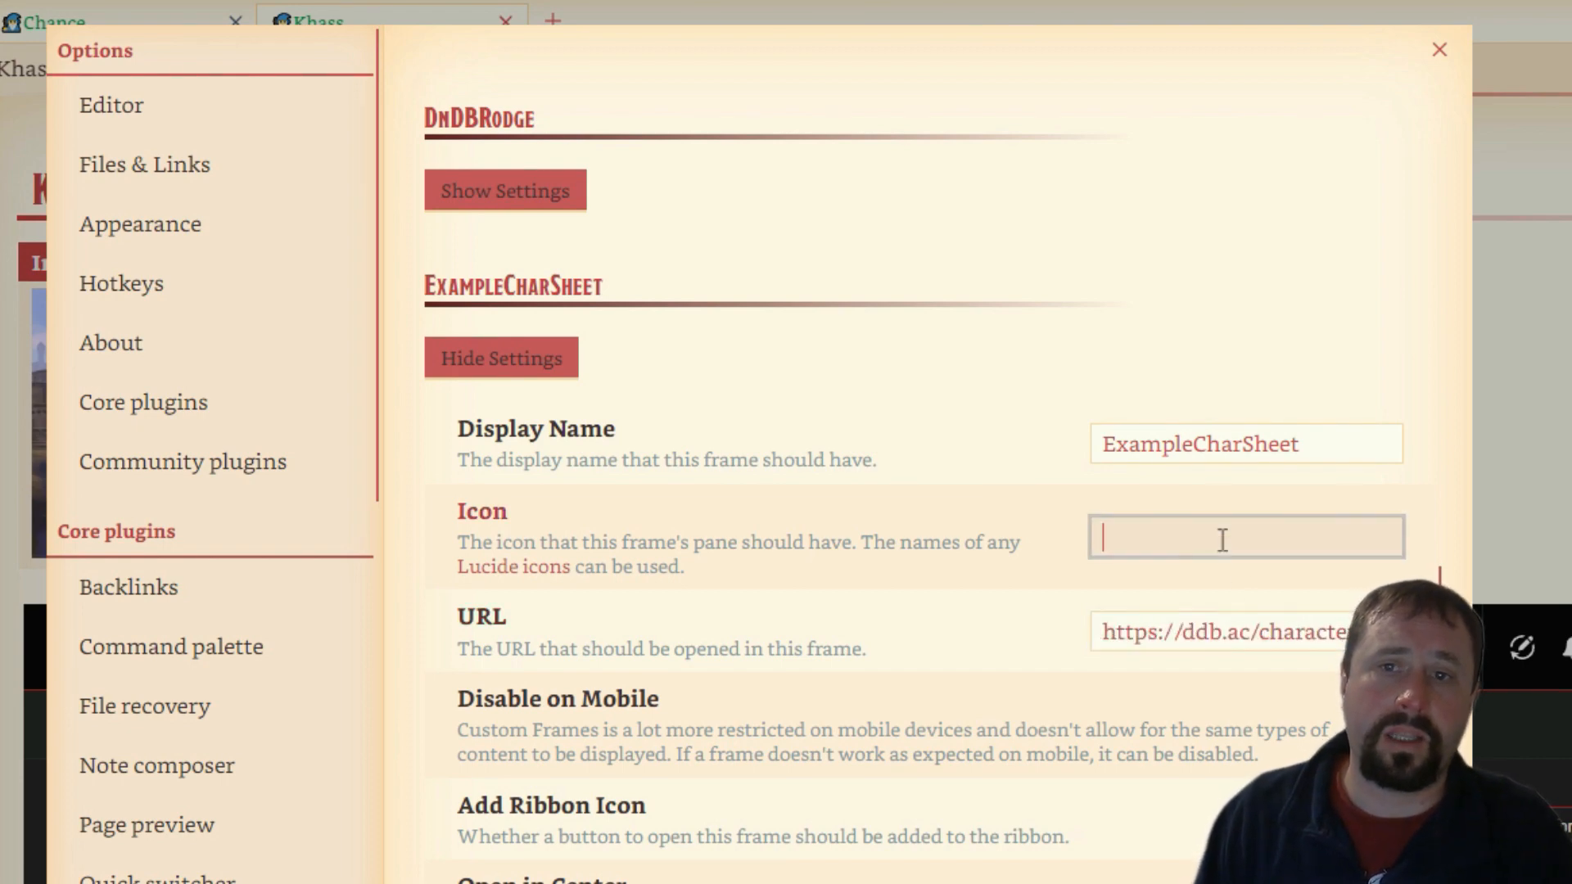
pyautogui.write('shield')
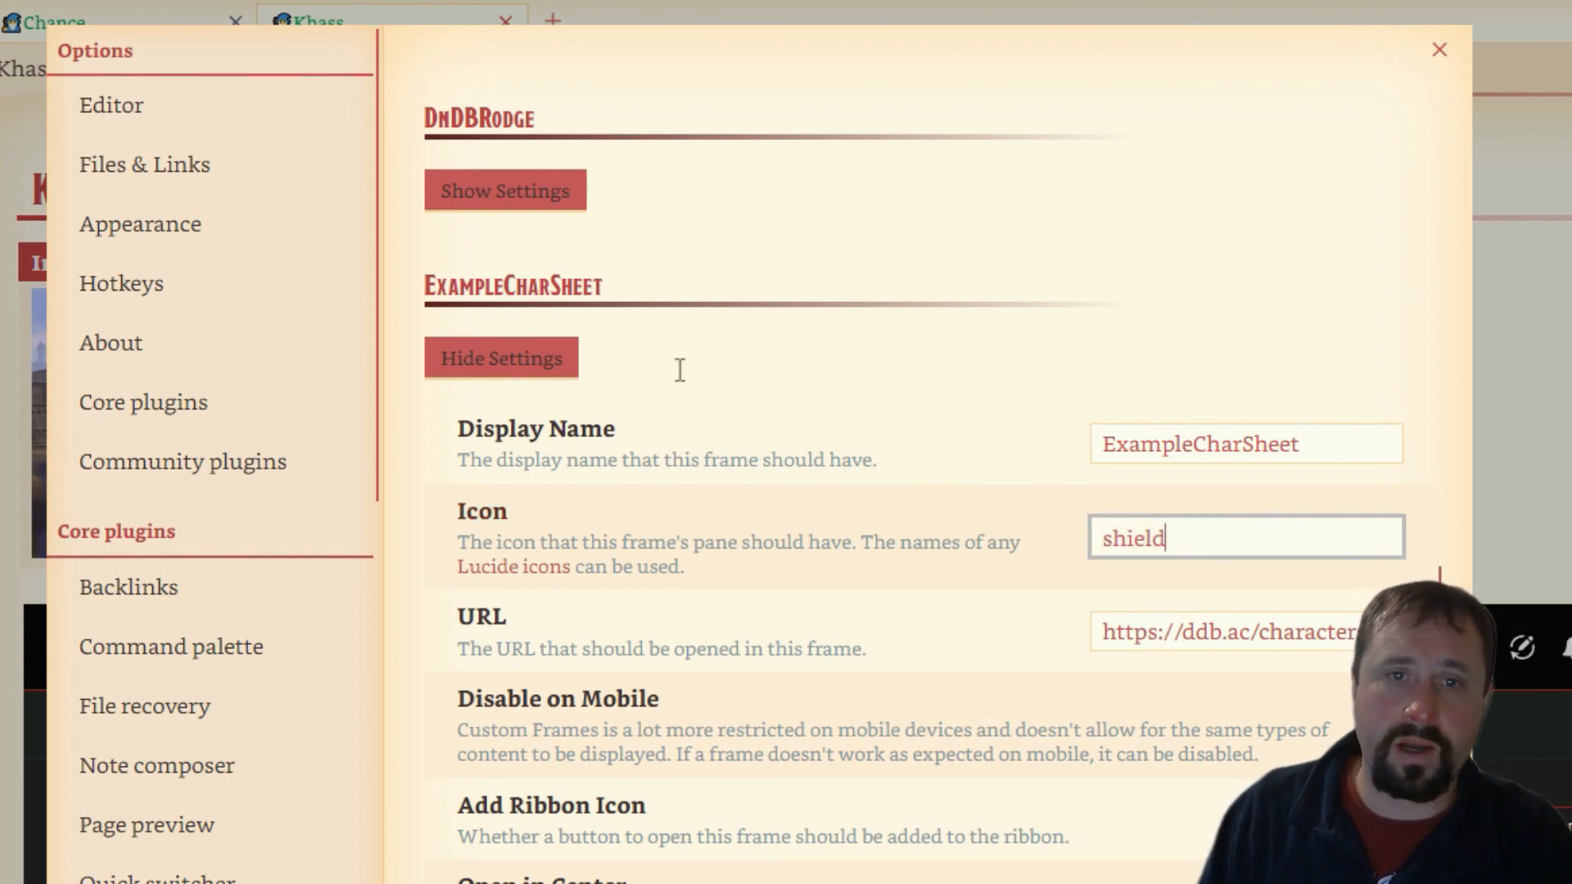
pyautogui.scroll(-3)
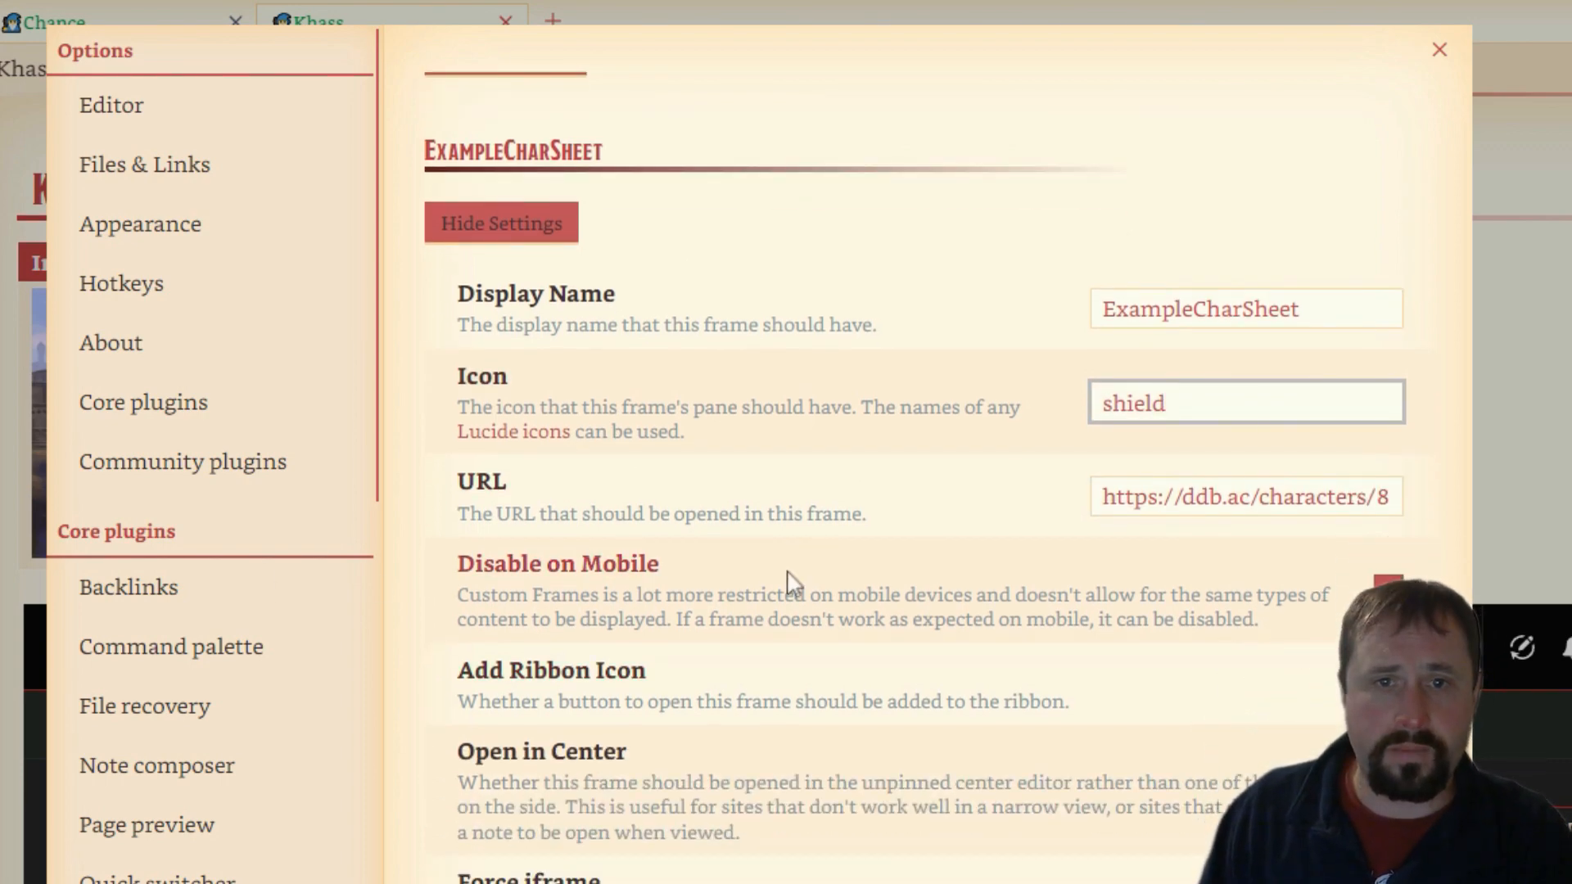
pyautogui.scroll(-3)
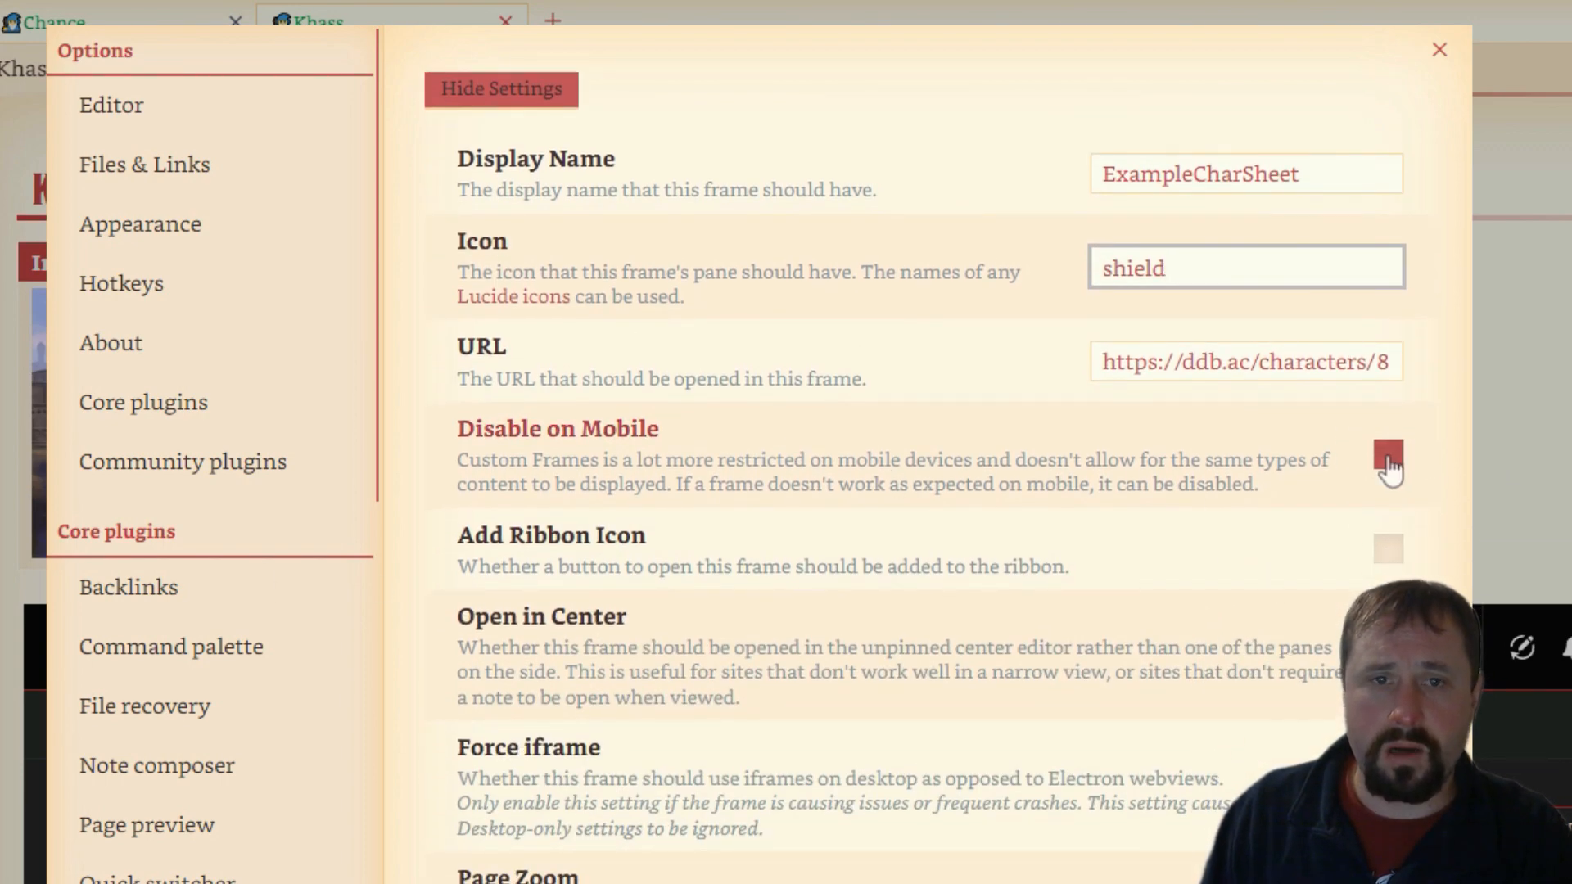
pyautogui.scroll(-3)
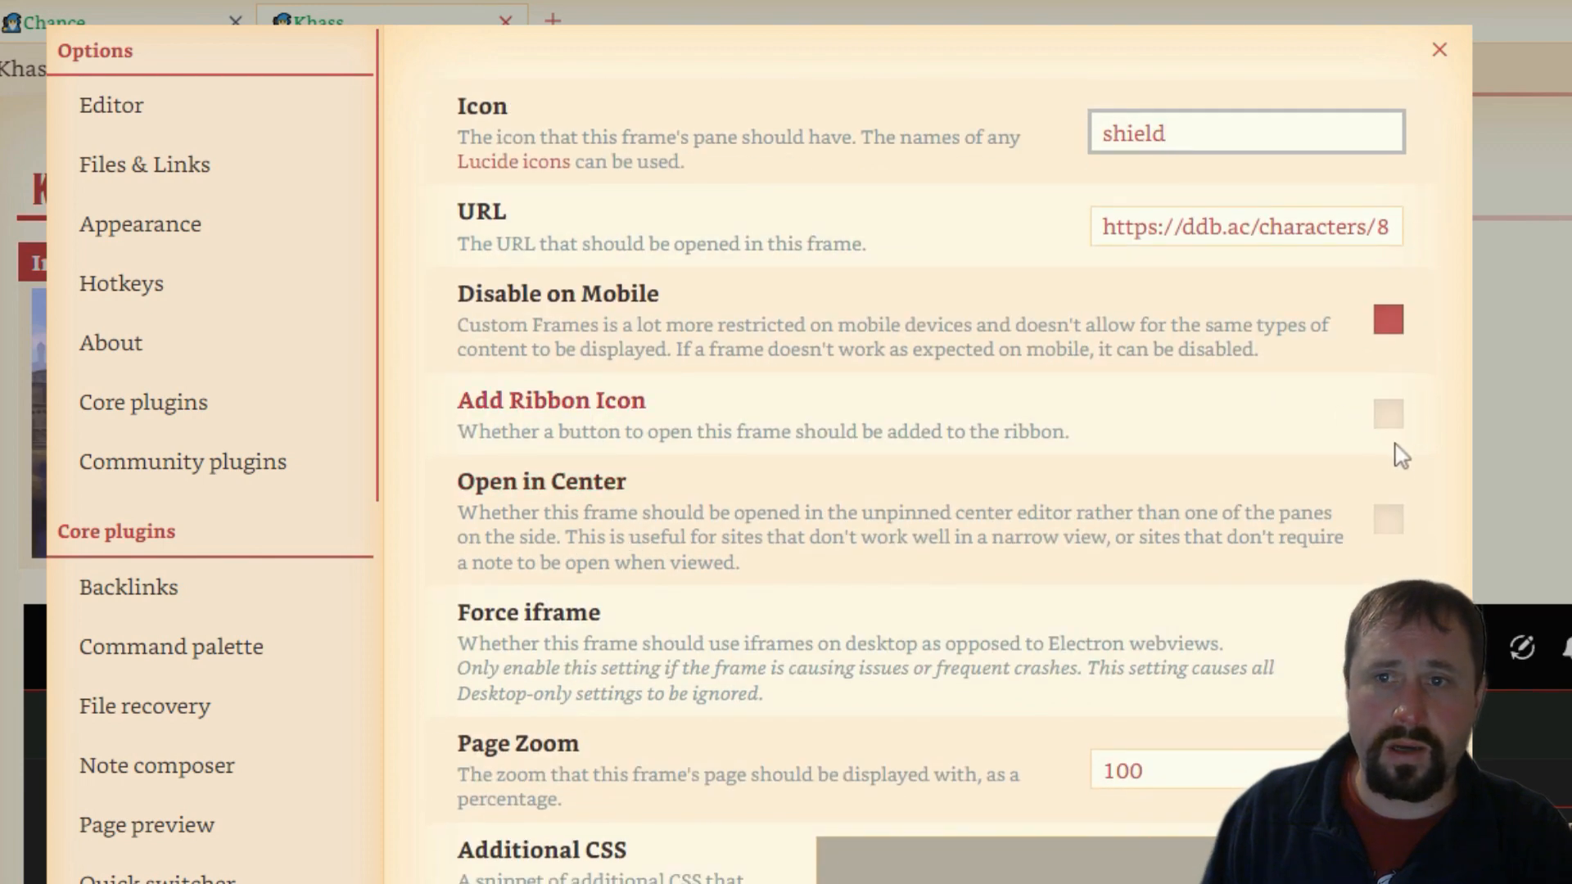
pyautogui.moveTo(981, 452)
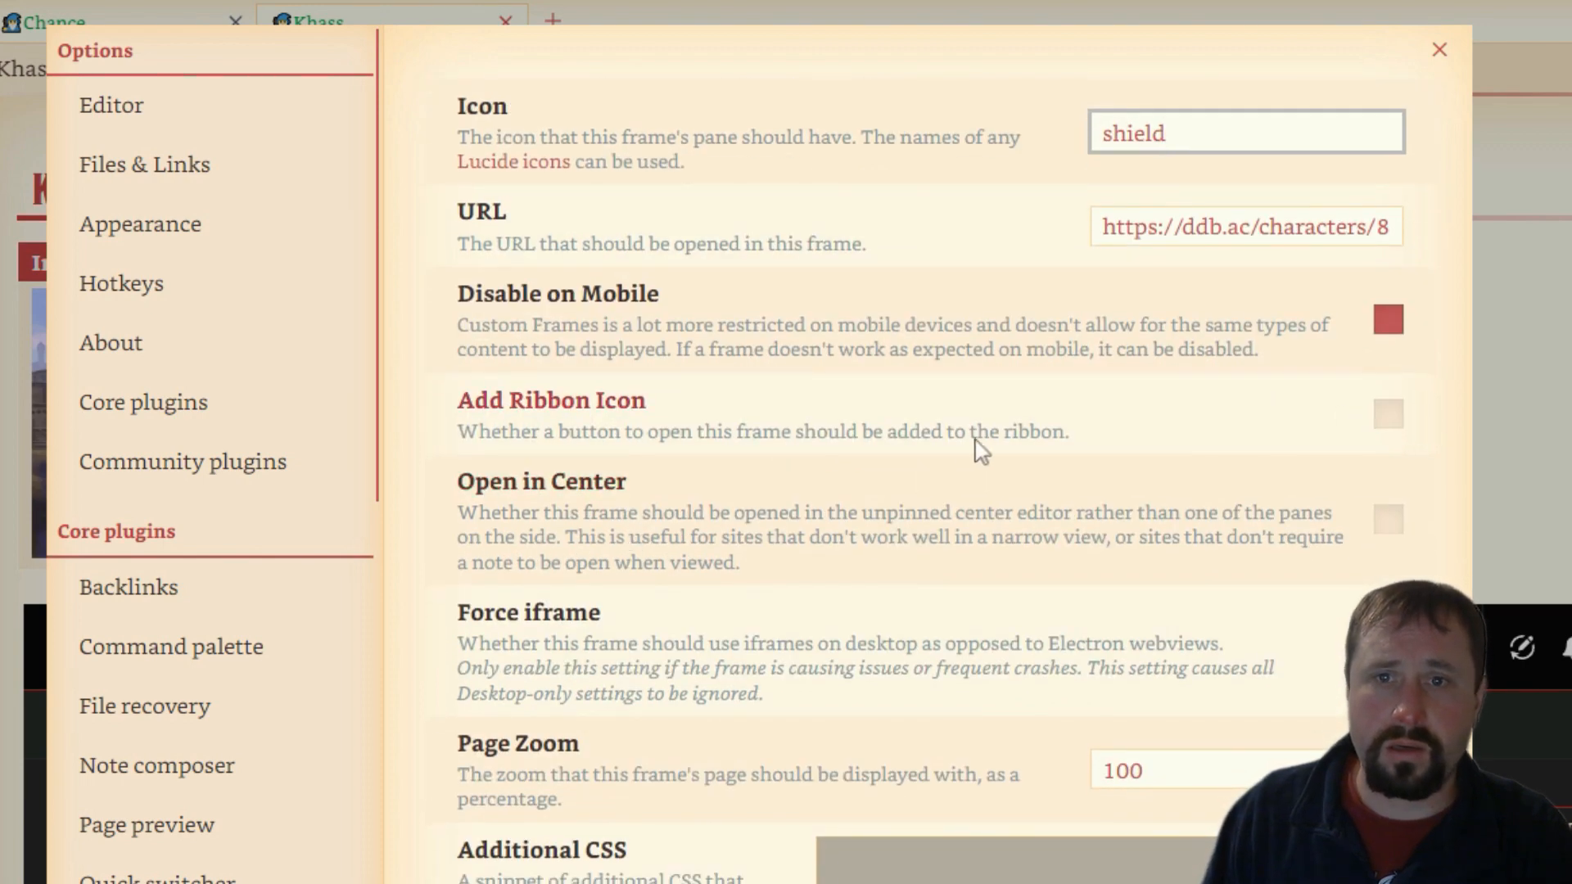
pyautogui.scroll(-3)
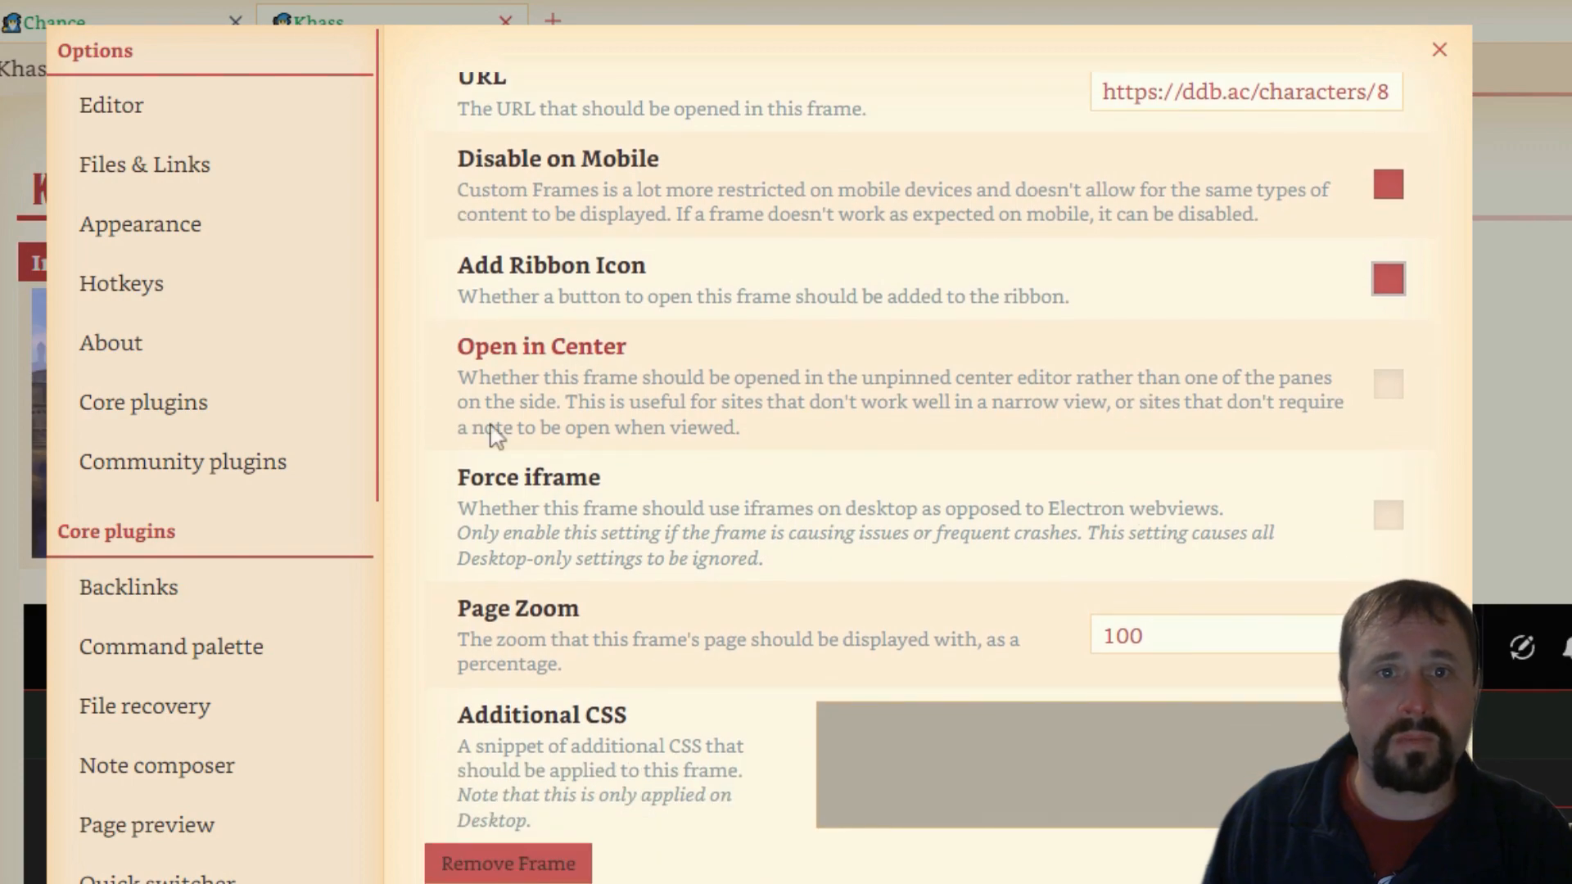
pyautogui.scroll(-3)
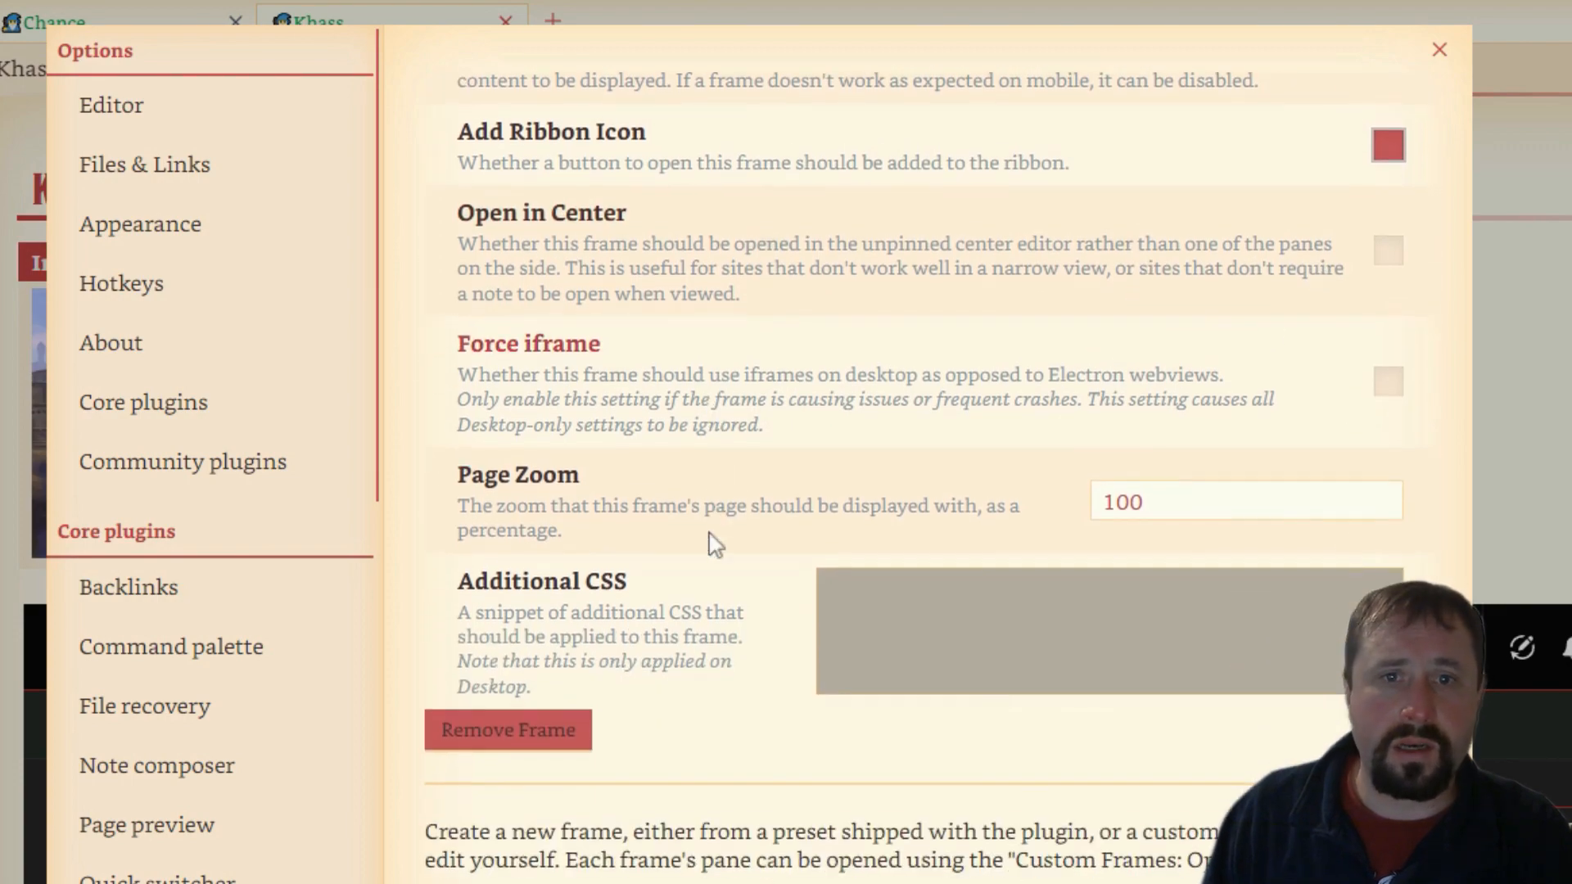
pyautogui.scroll(-3)
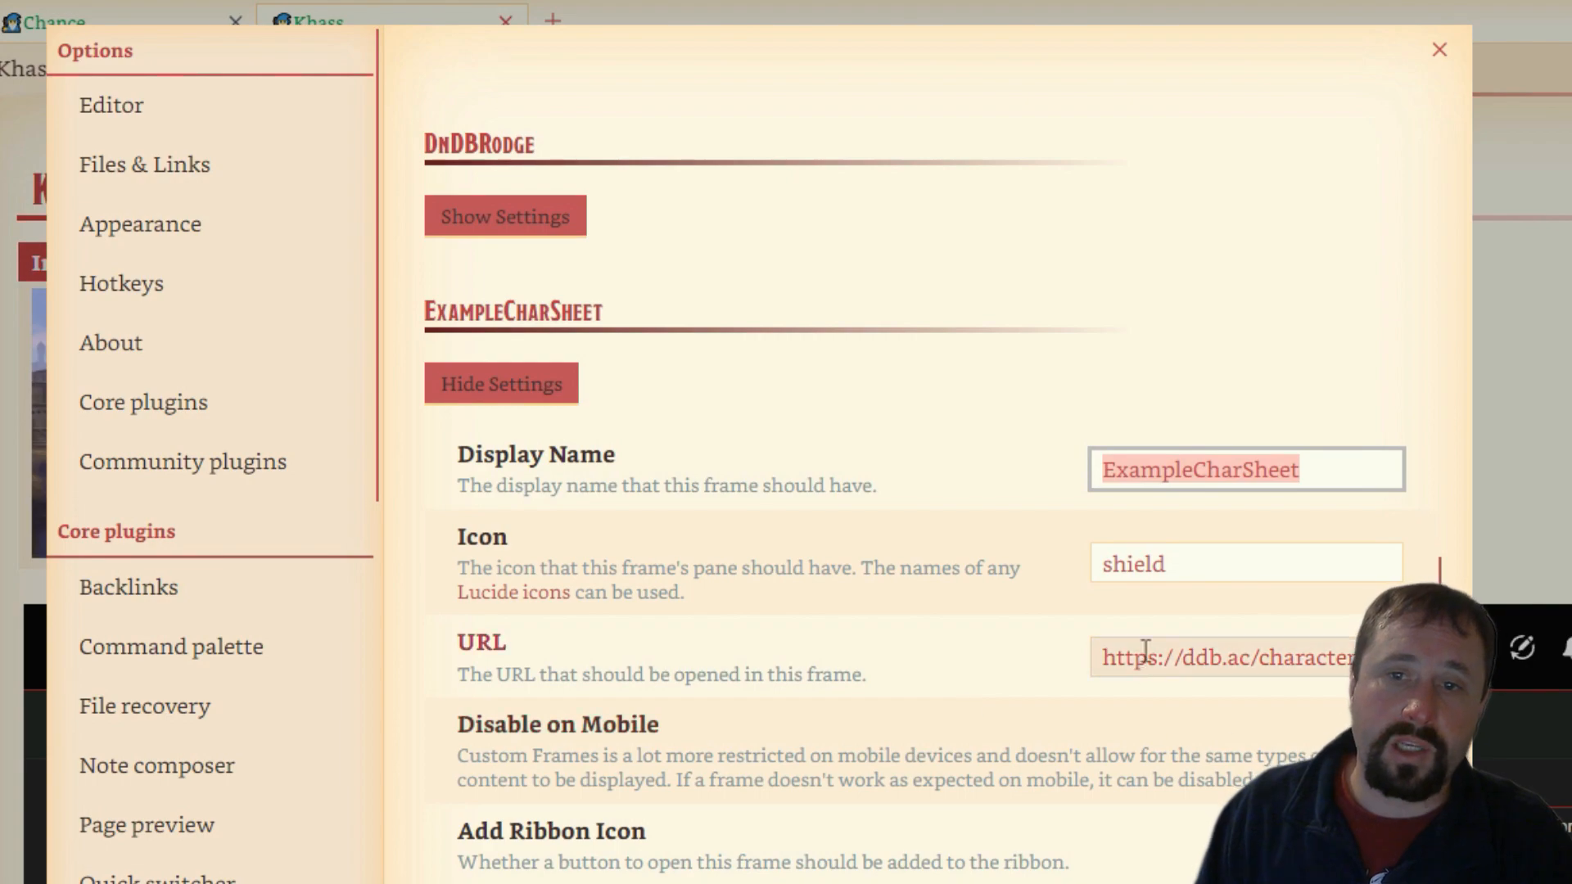
pyautogui.moveTo(1437, 527)
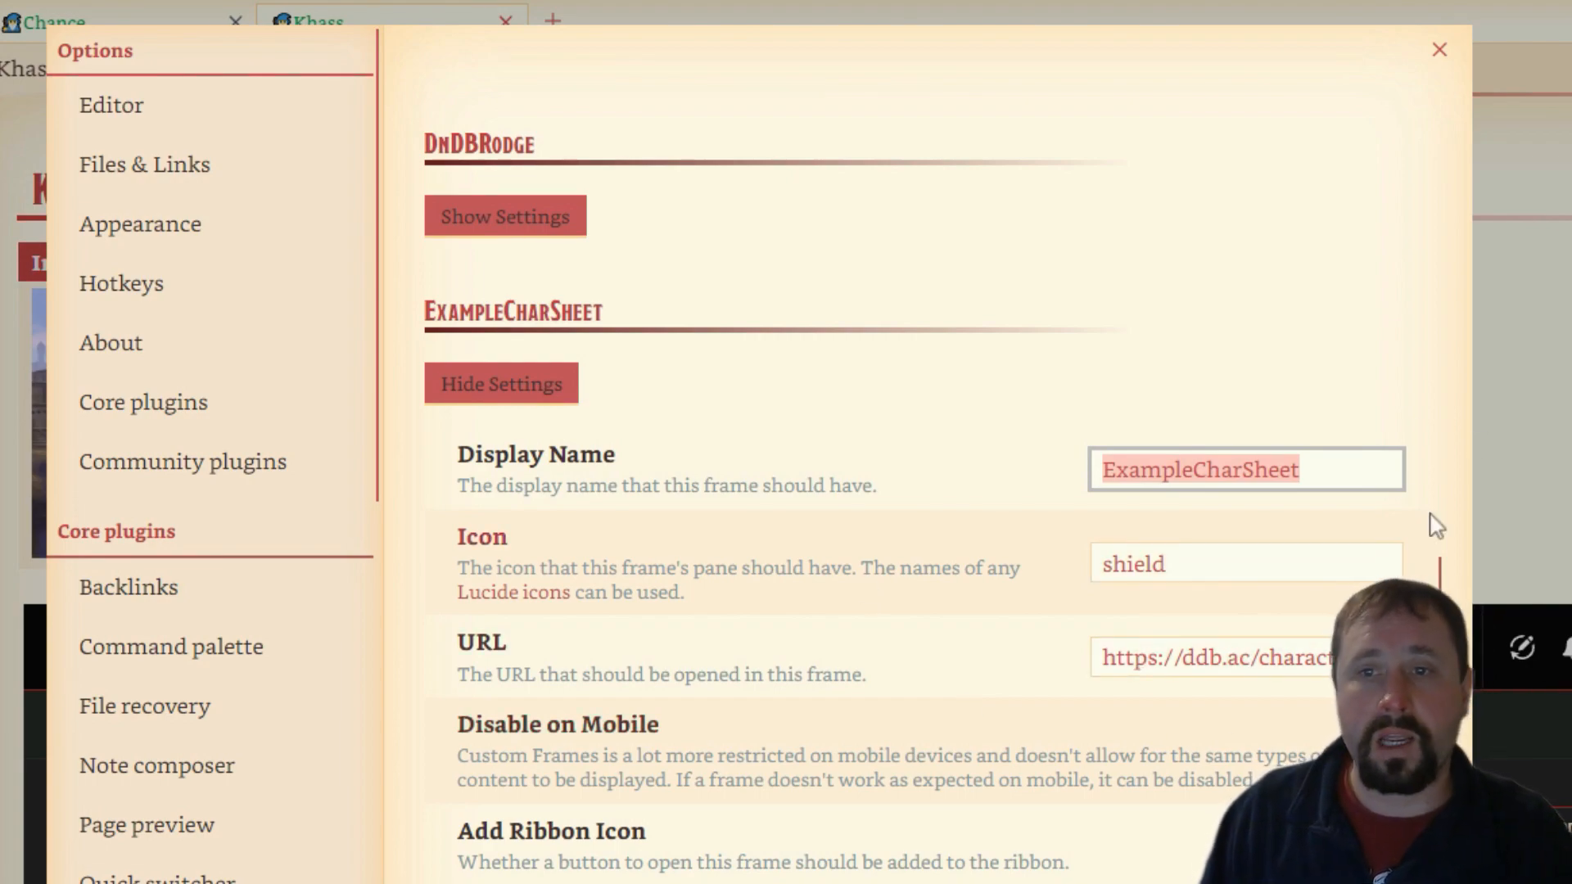
pyautogui.scroll(3)
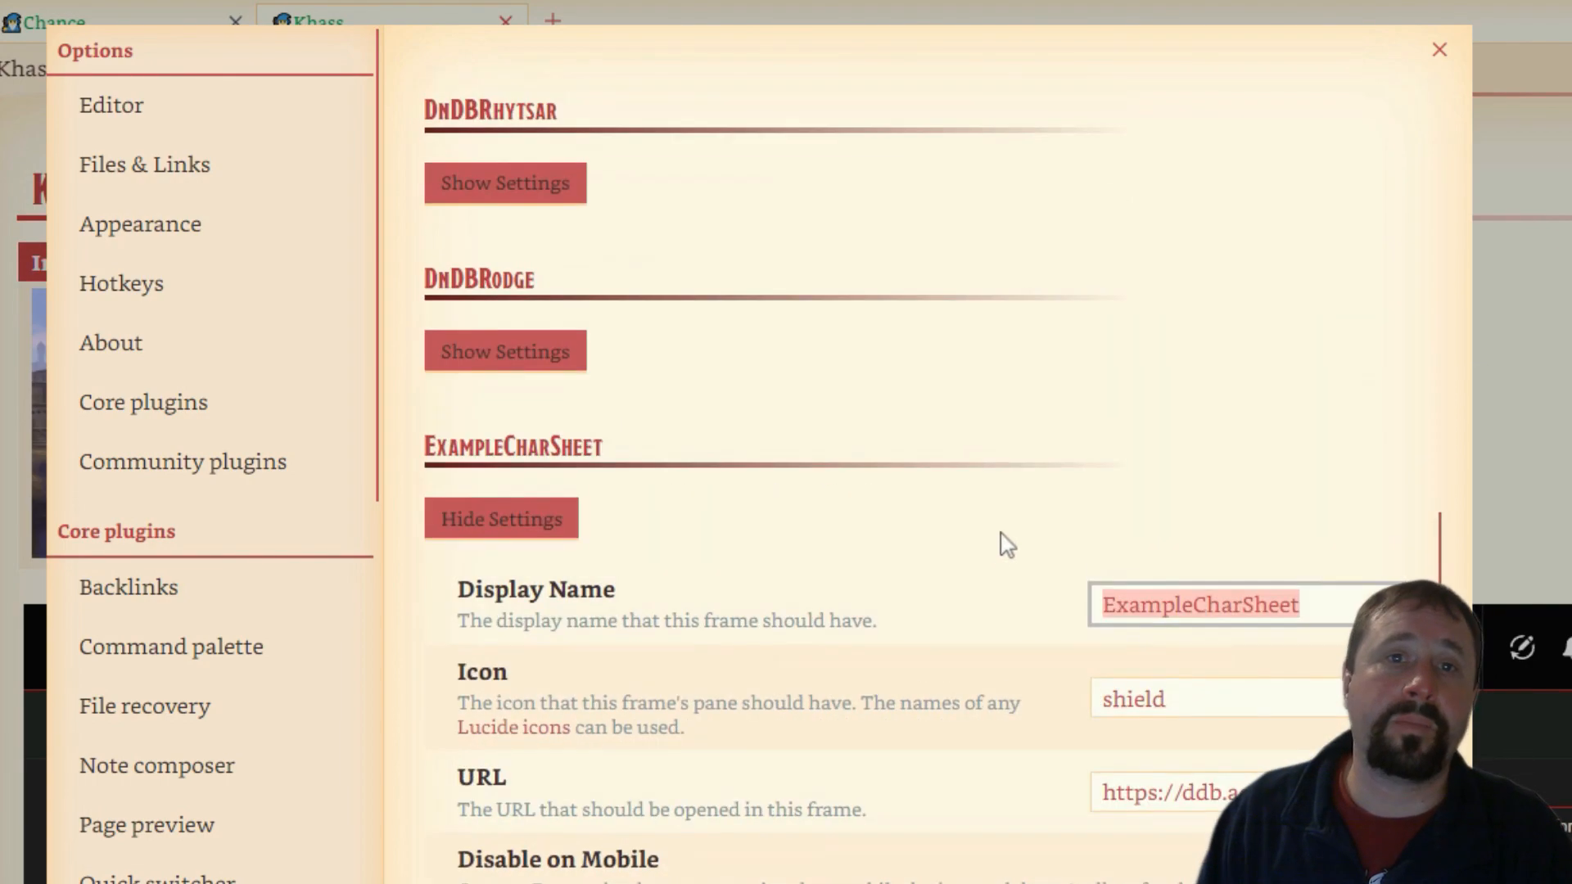
pyautogui.scroll(3)
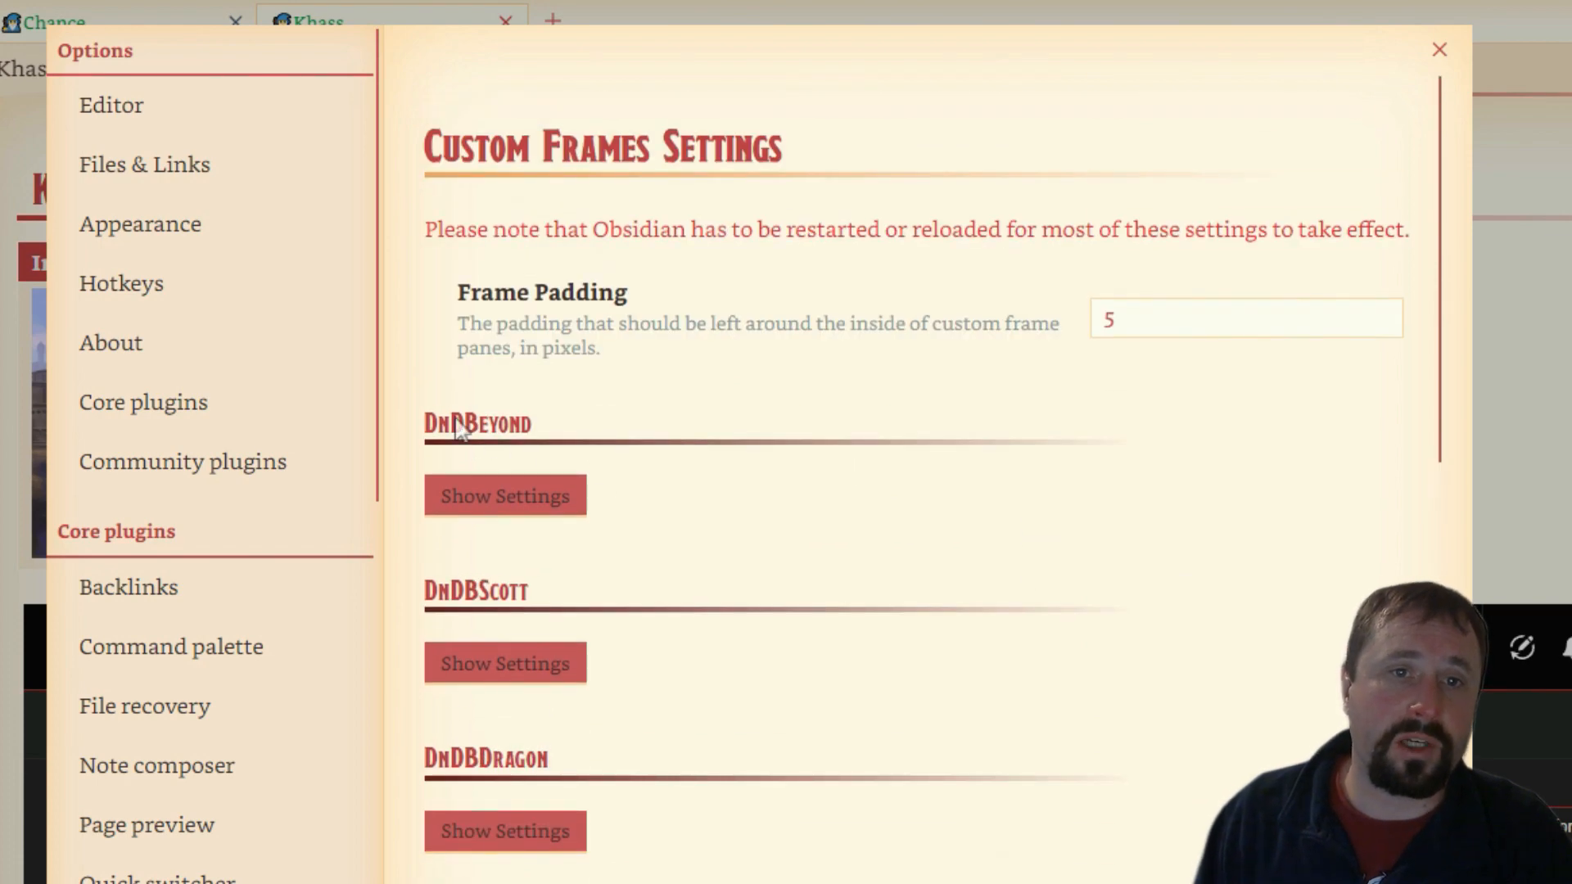
pyautogui.moveTo(437, 597)
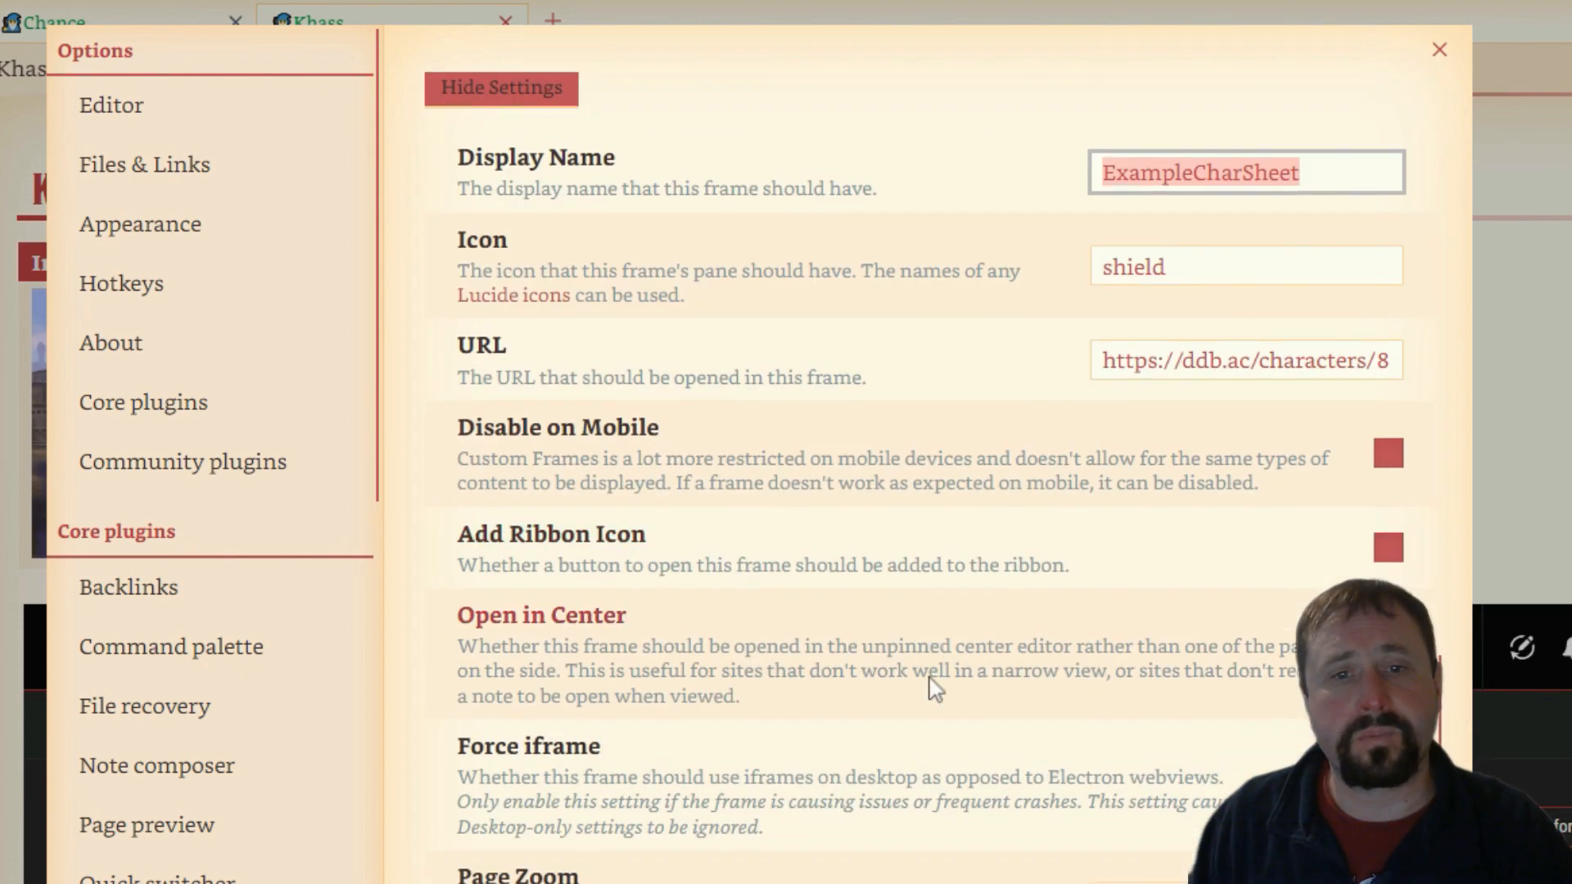
# Close the plugin settings and place the Chance note beside Khass.
pyautogui.scroll(-3)
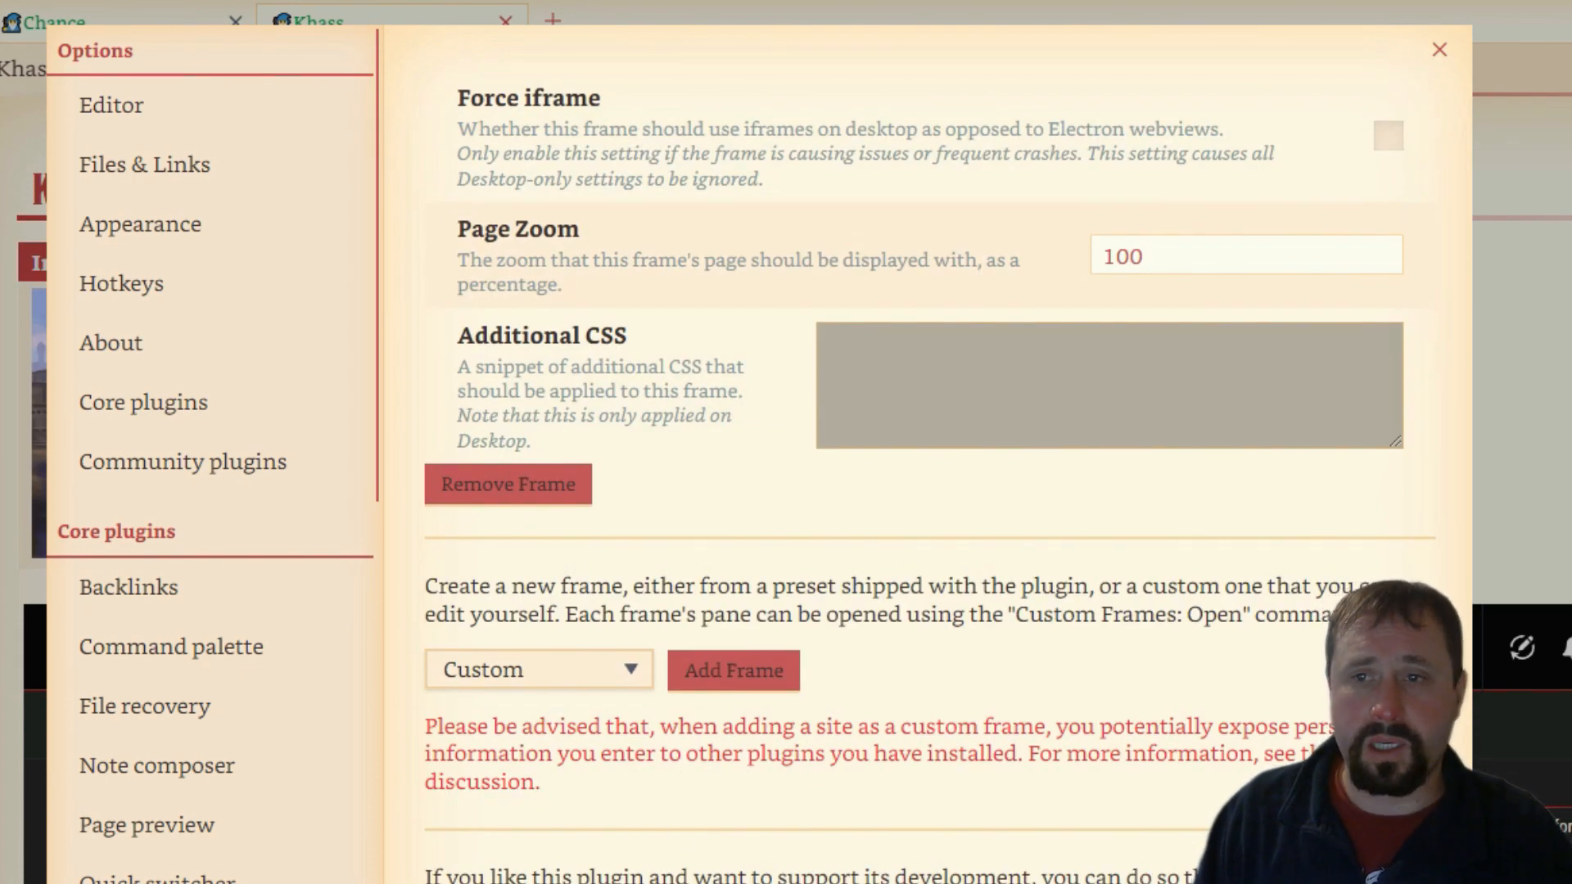
pyautogui.click(1439, 49)
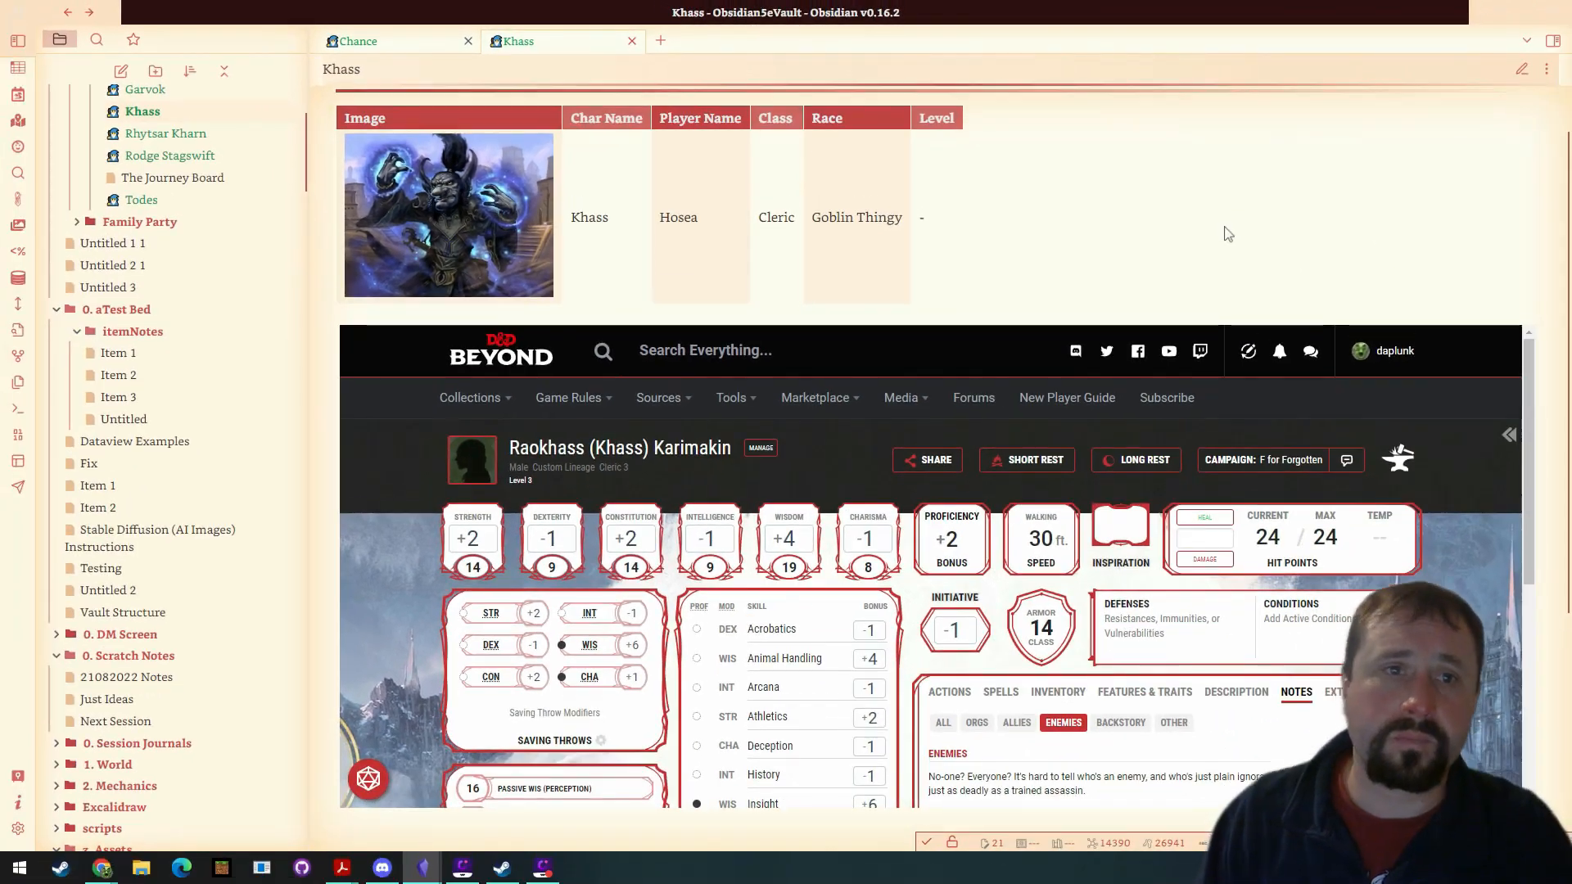
pyautogui.moveTo(1521, 69)
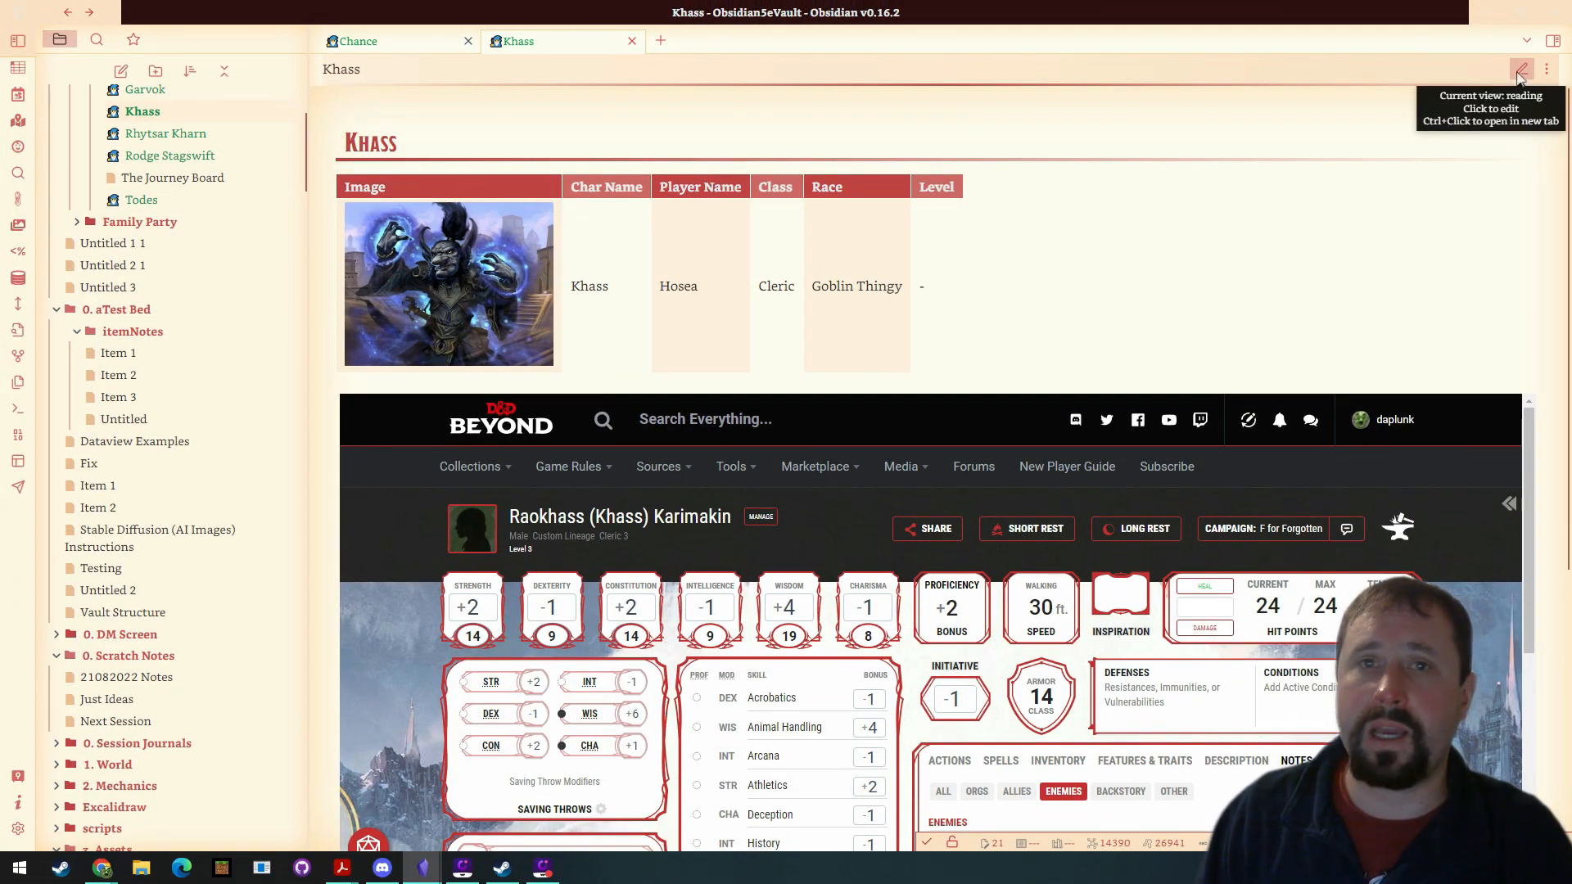
pyautogui.click(358, 41)
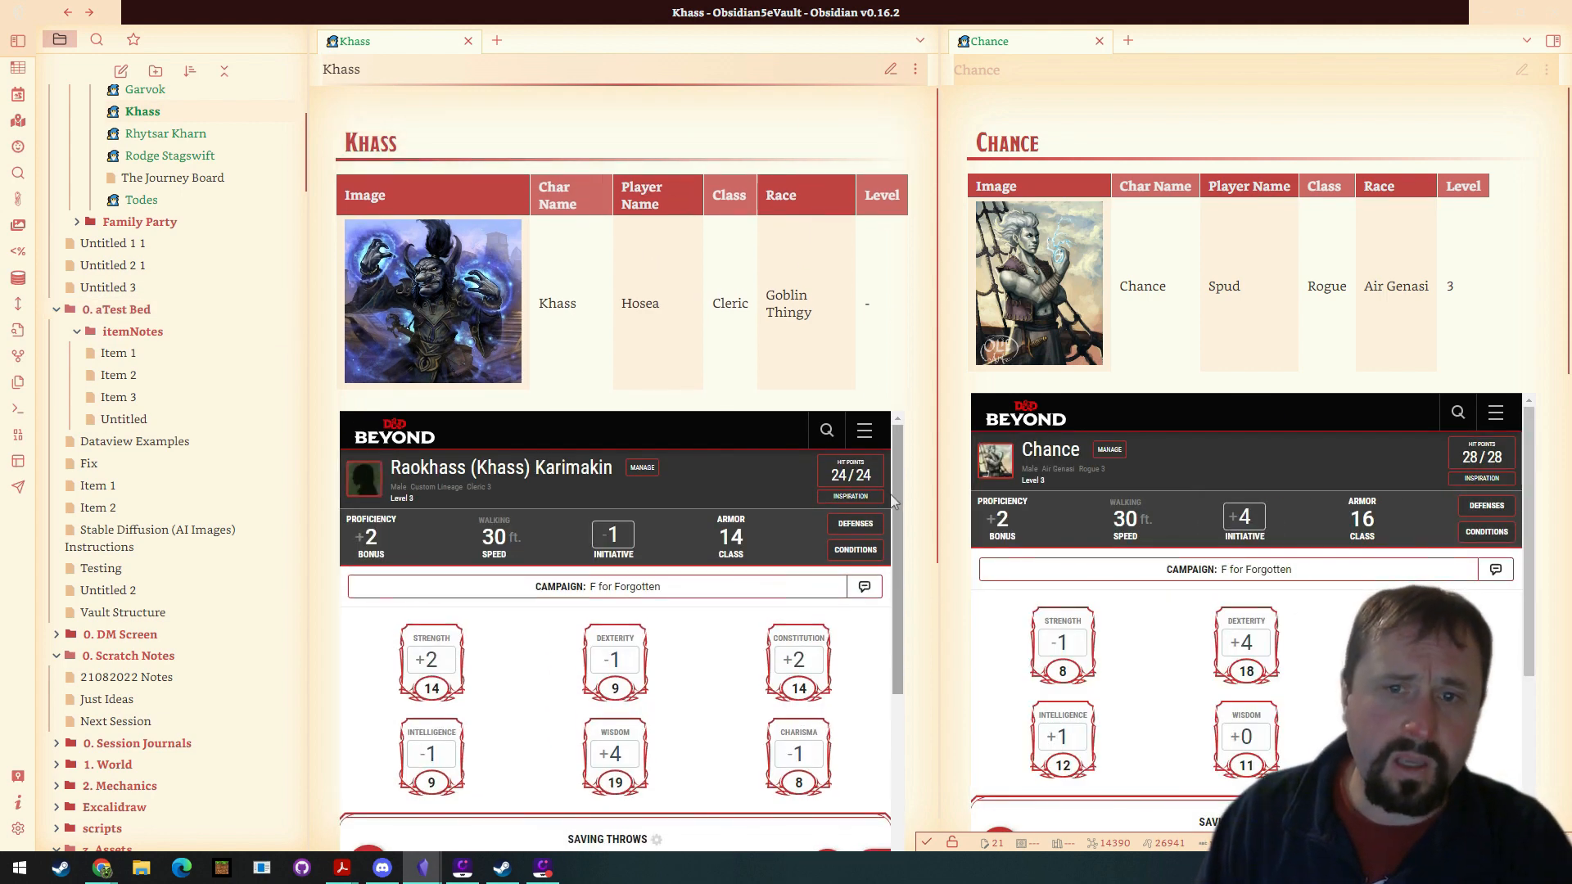
pyautogui.scroll(-3)
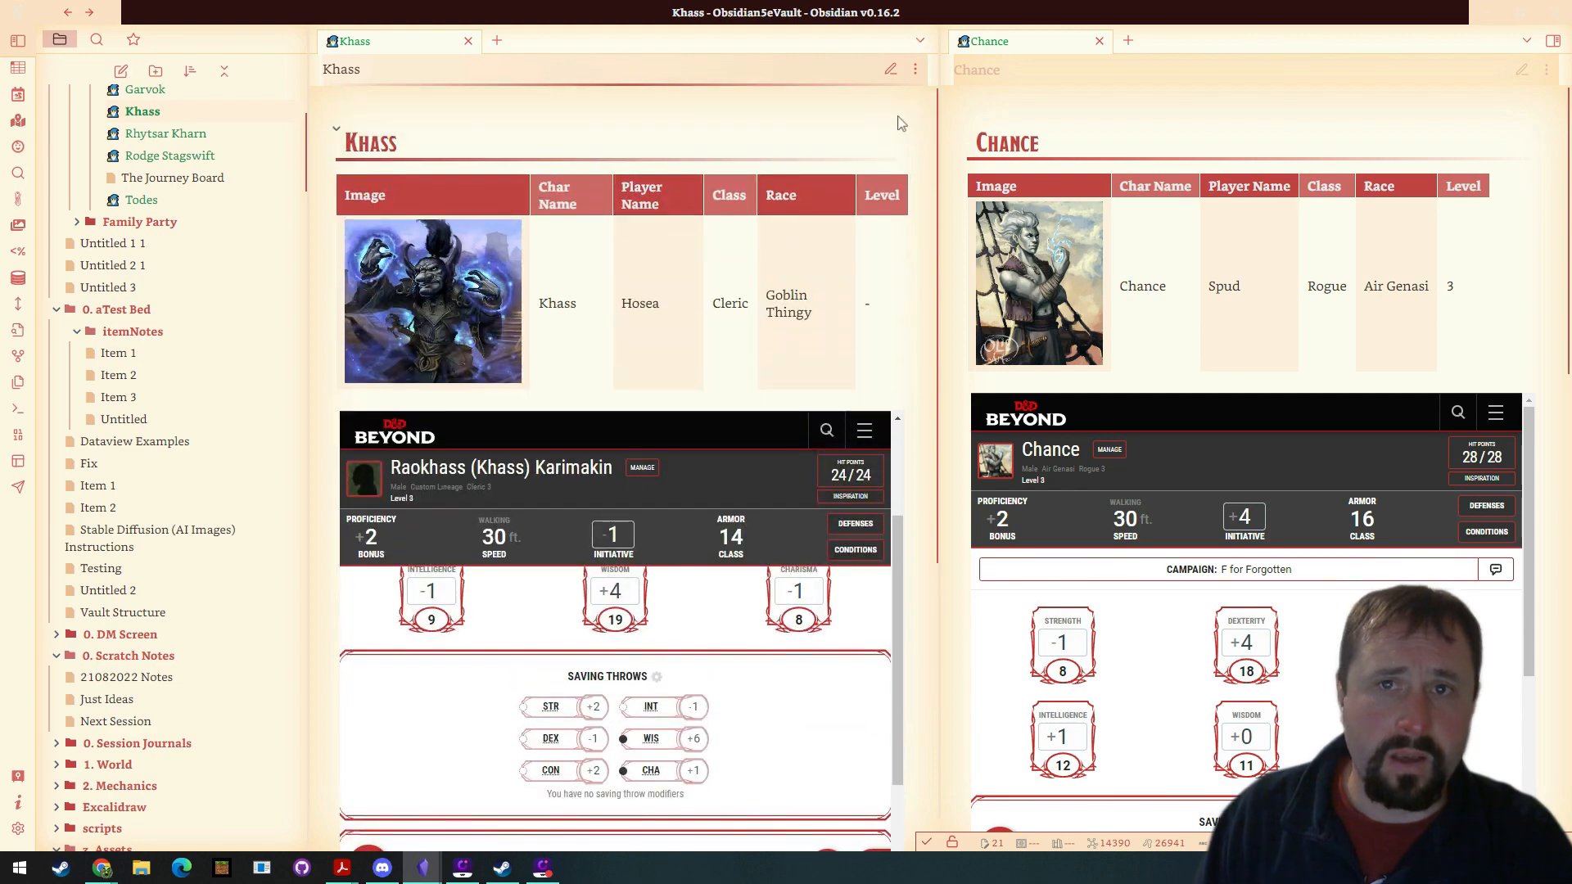
# Switch the Khass note to source mode to reveal its custom-frames block.
pyautogui.click(890, 68)
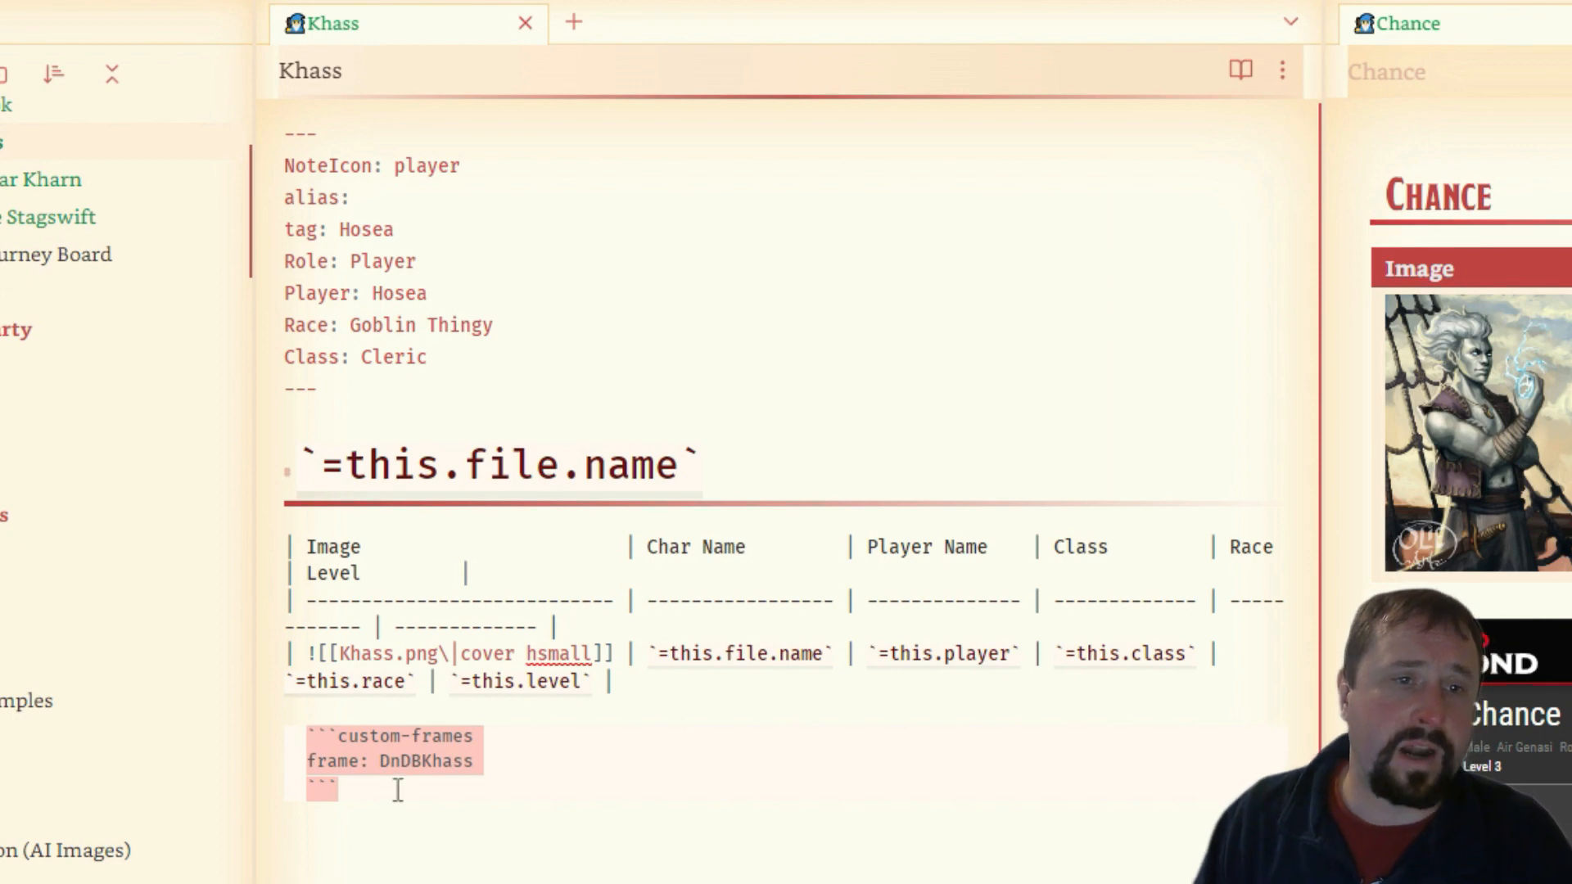
pyautogui.moveTo(497, 830)
pyautogui.write('ExampleCharSheet')
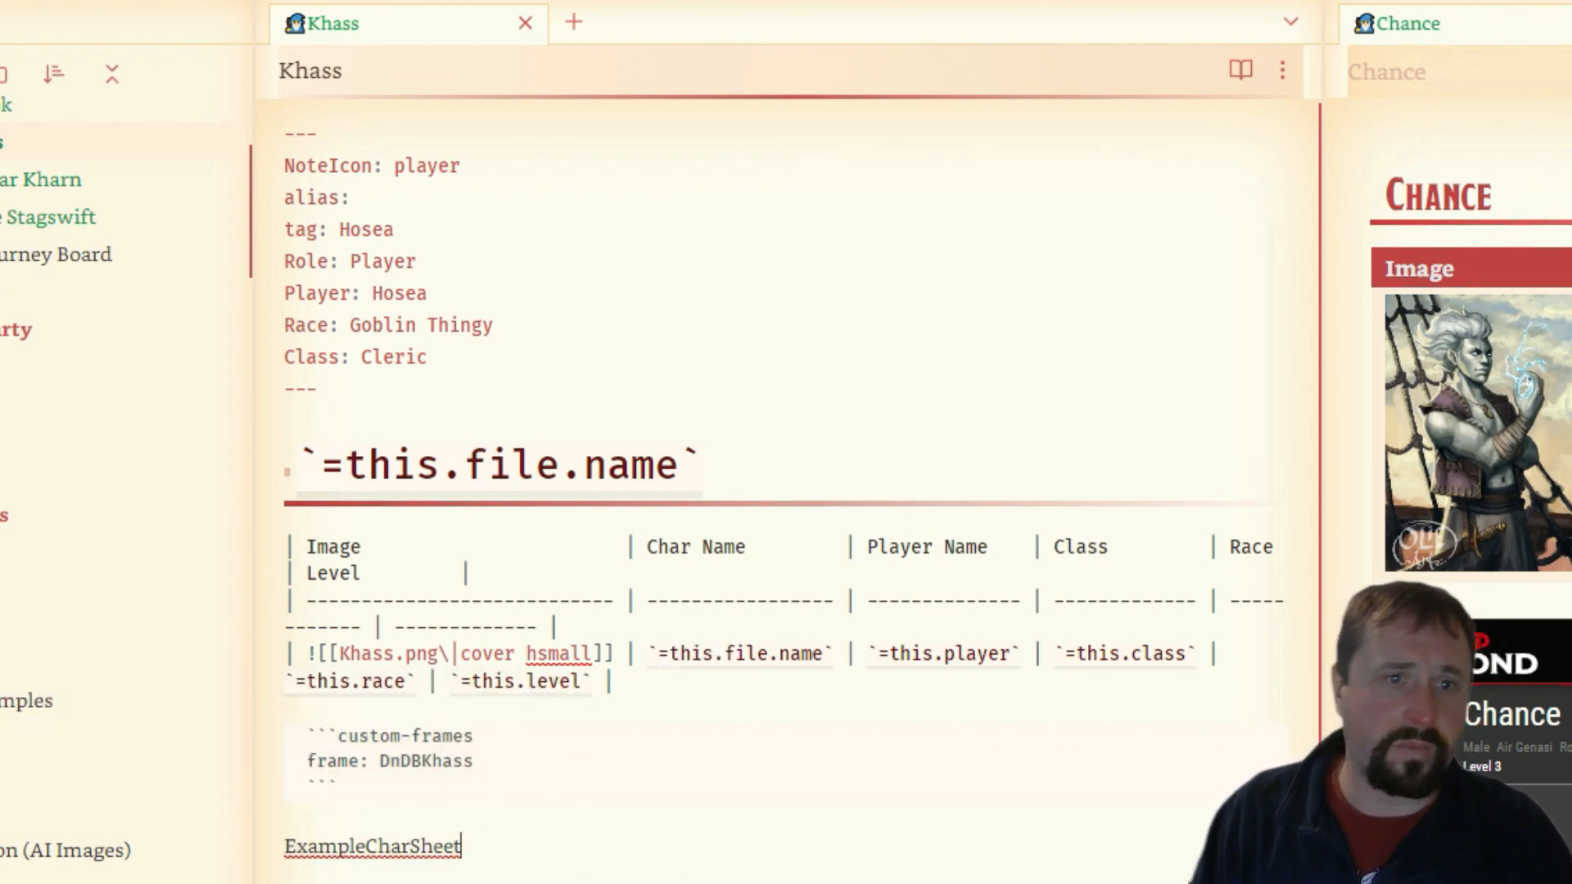
pyautogui.moveTo(59, 333)
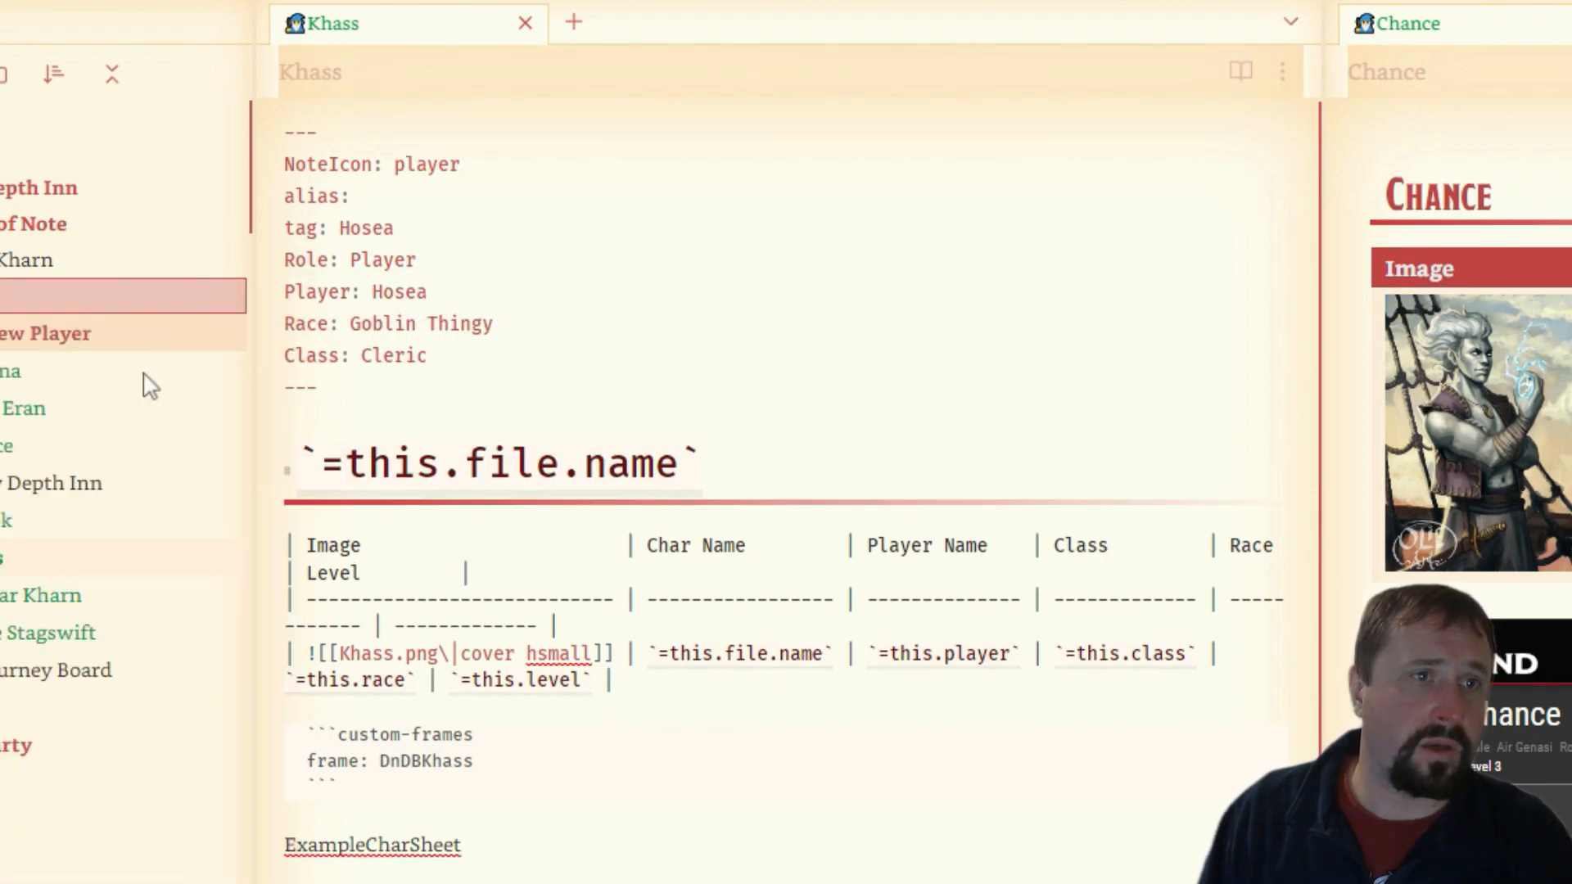
# Create a 'Test Character' note with a custom-frames block embedding Garvok's D&D Beyond sheet.
pyautogui.click(572, 21)
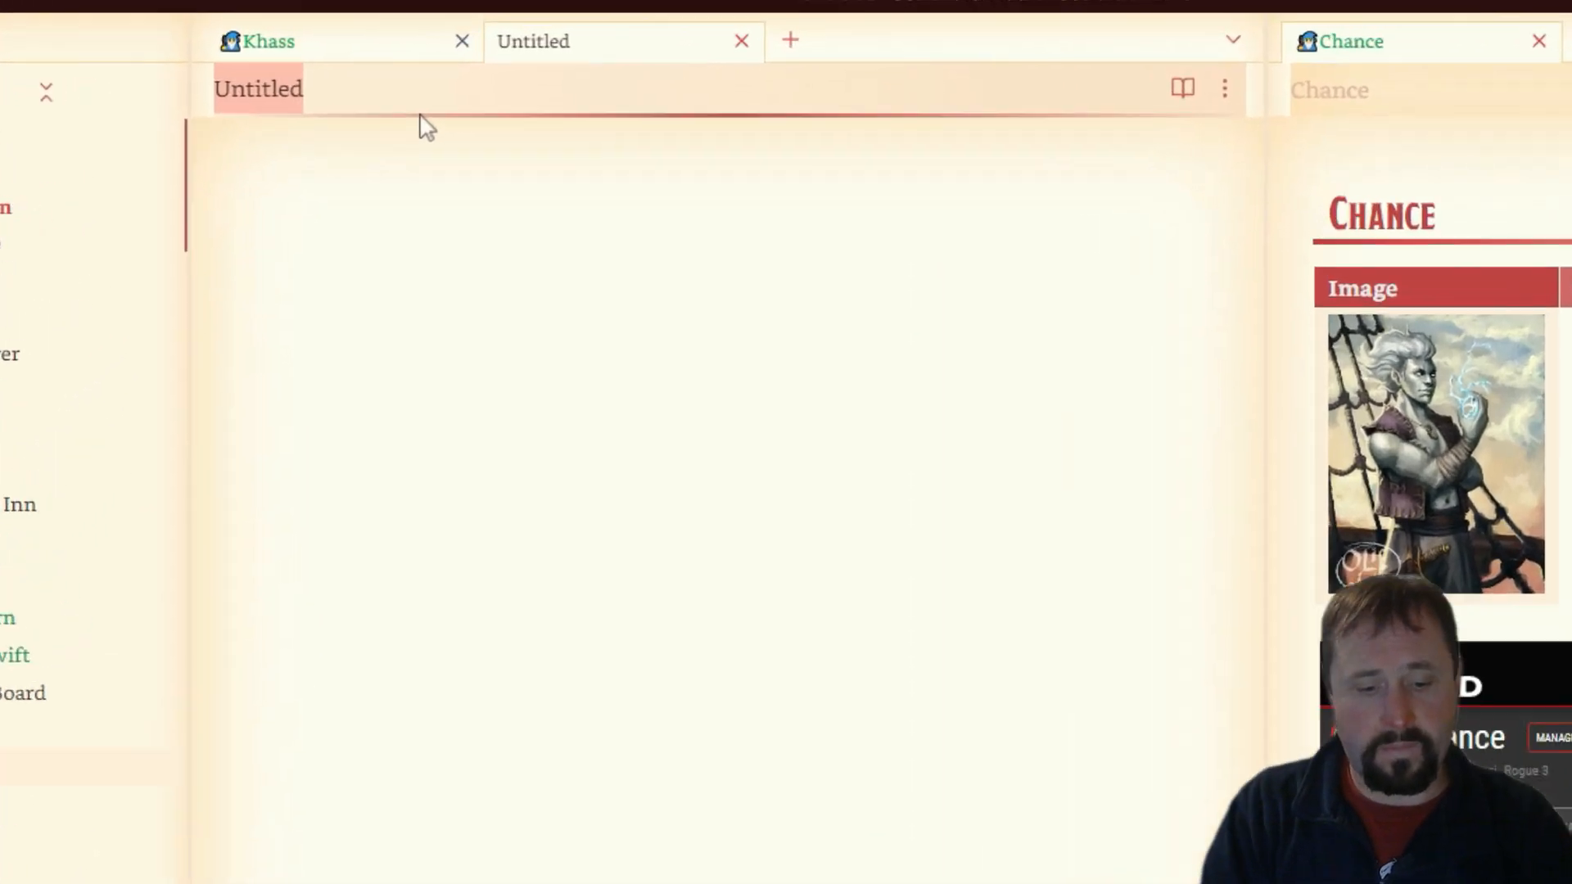
pyautogui.write('Test Cha')
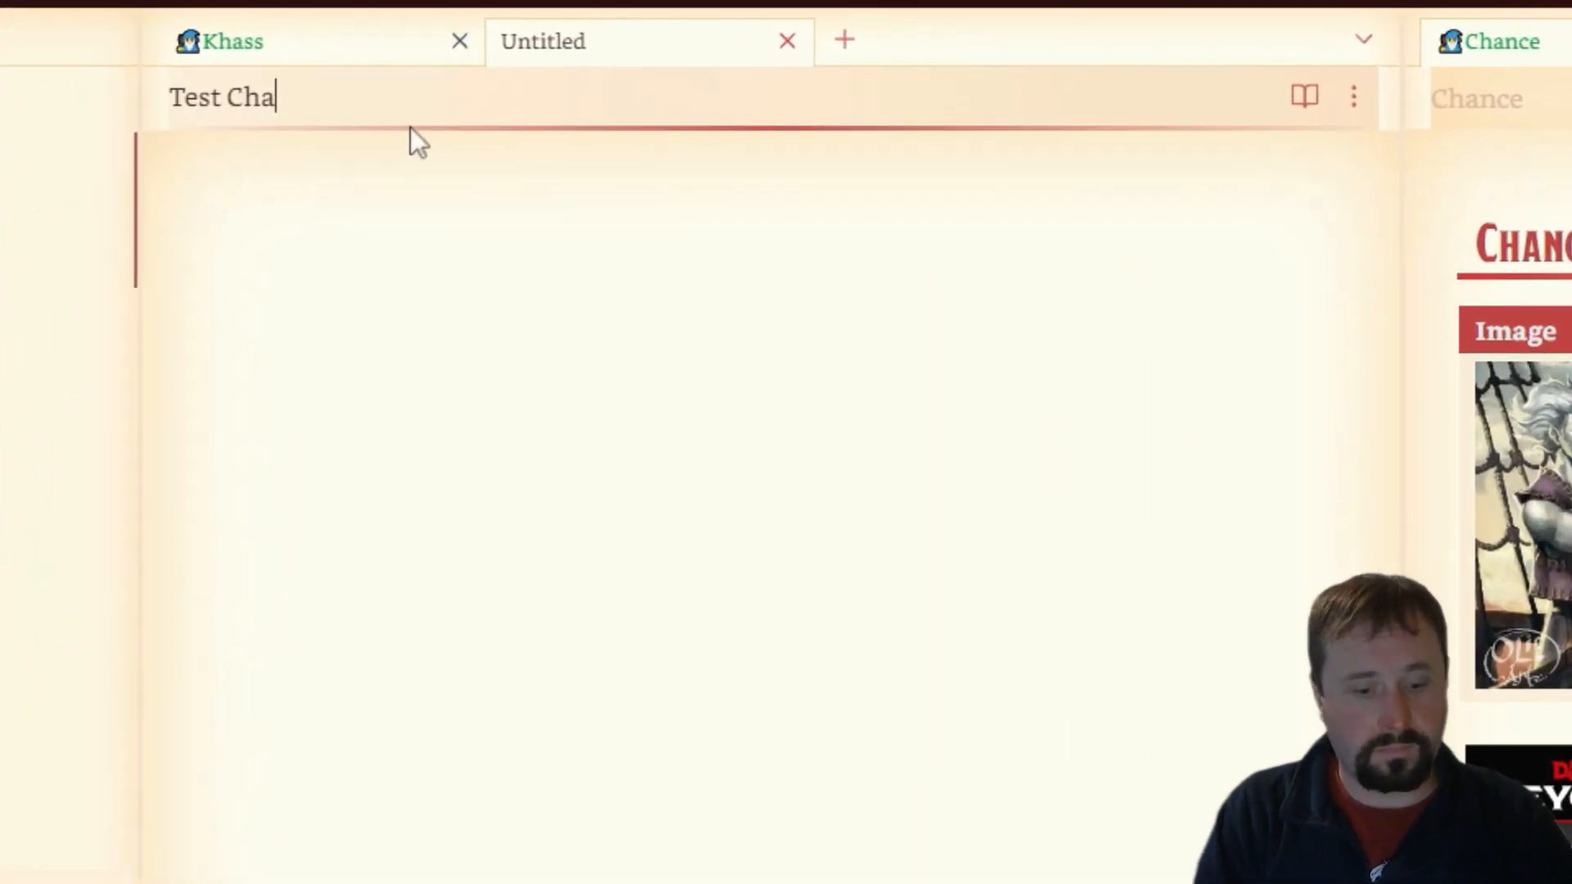
pyautogui.write('racter')
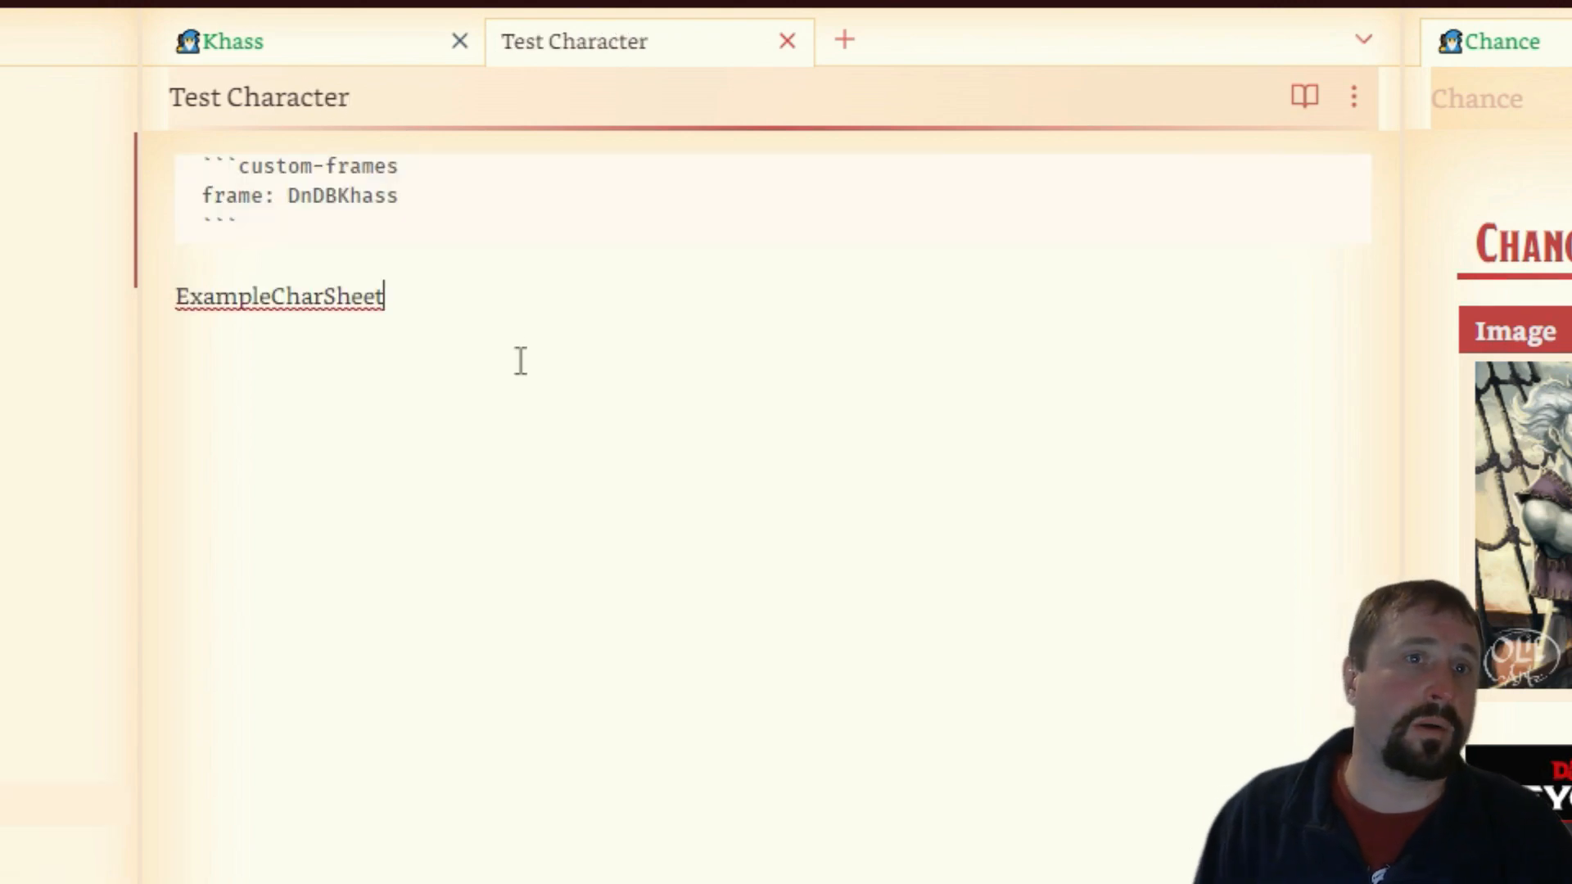
pyautogui.doubleClick(278, 296)
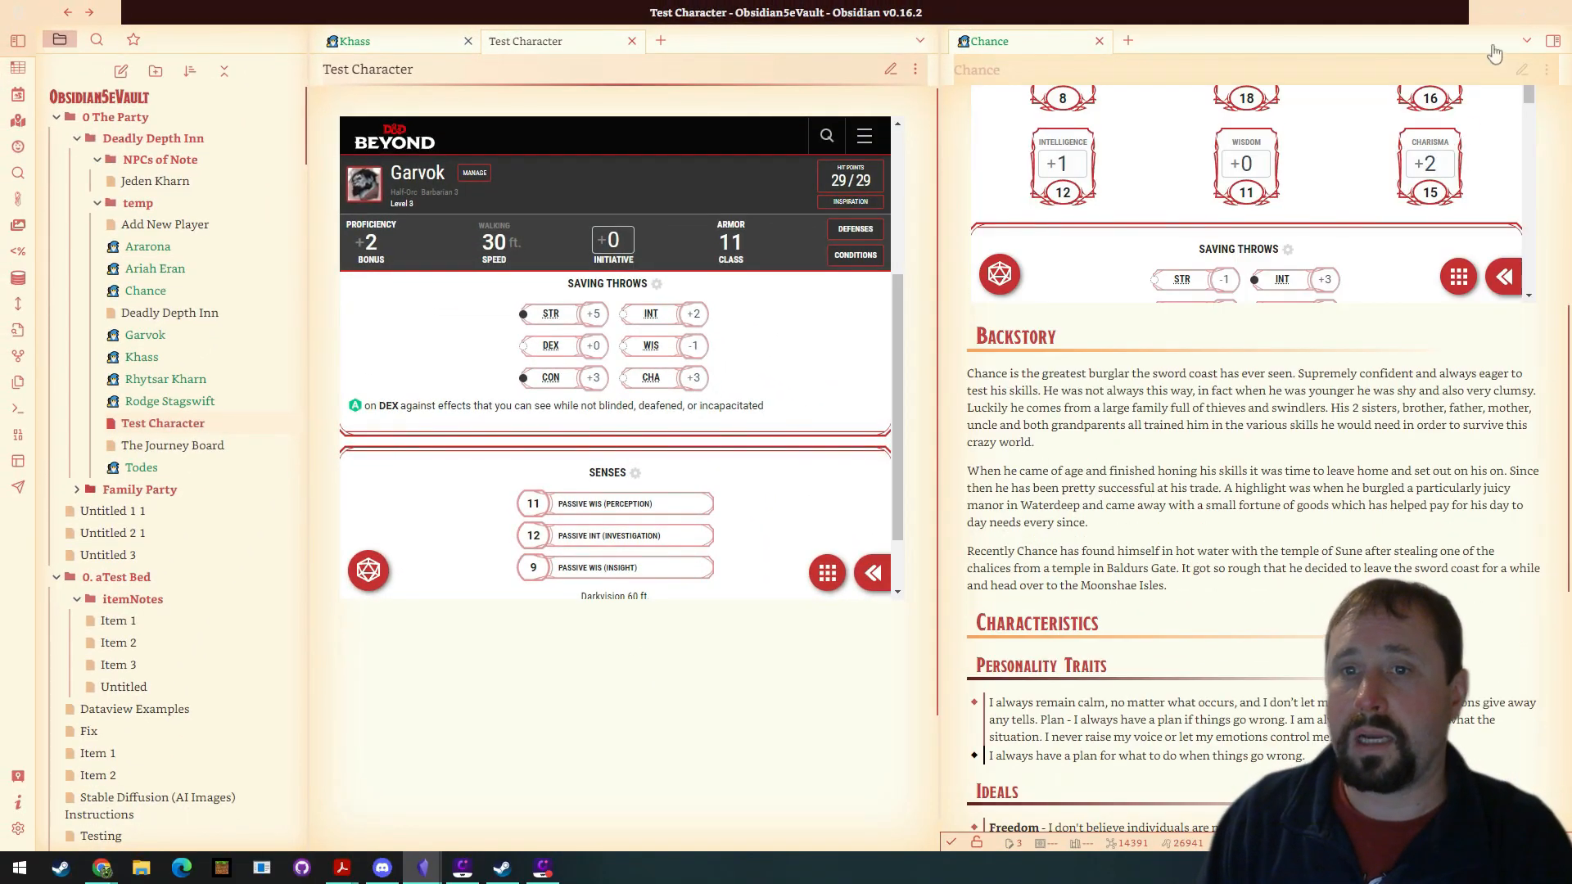
# Switch the Chance note to editing view and type [[Test Character]] under Backstory.
pyautogui.click(1524, 41)
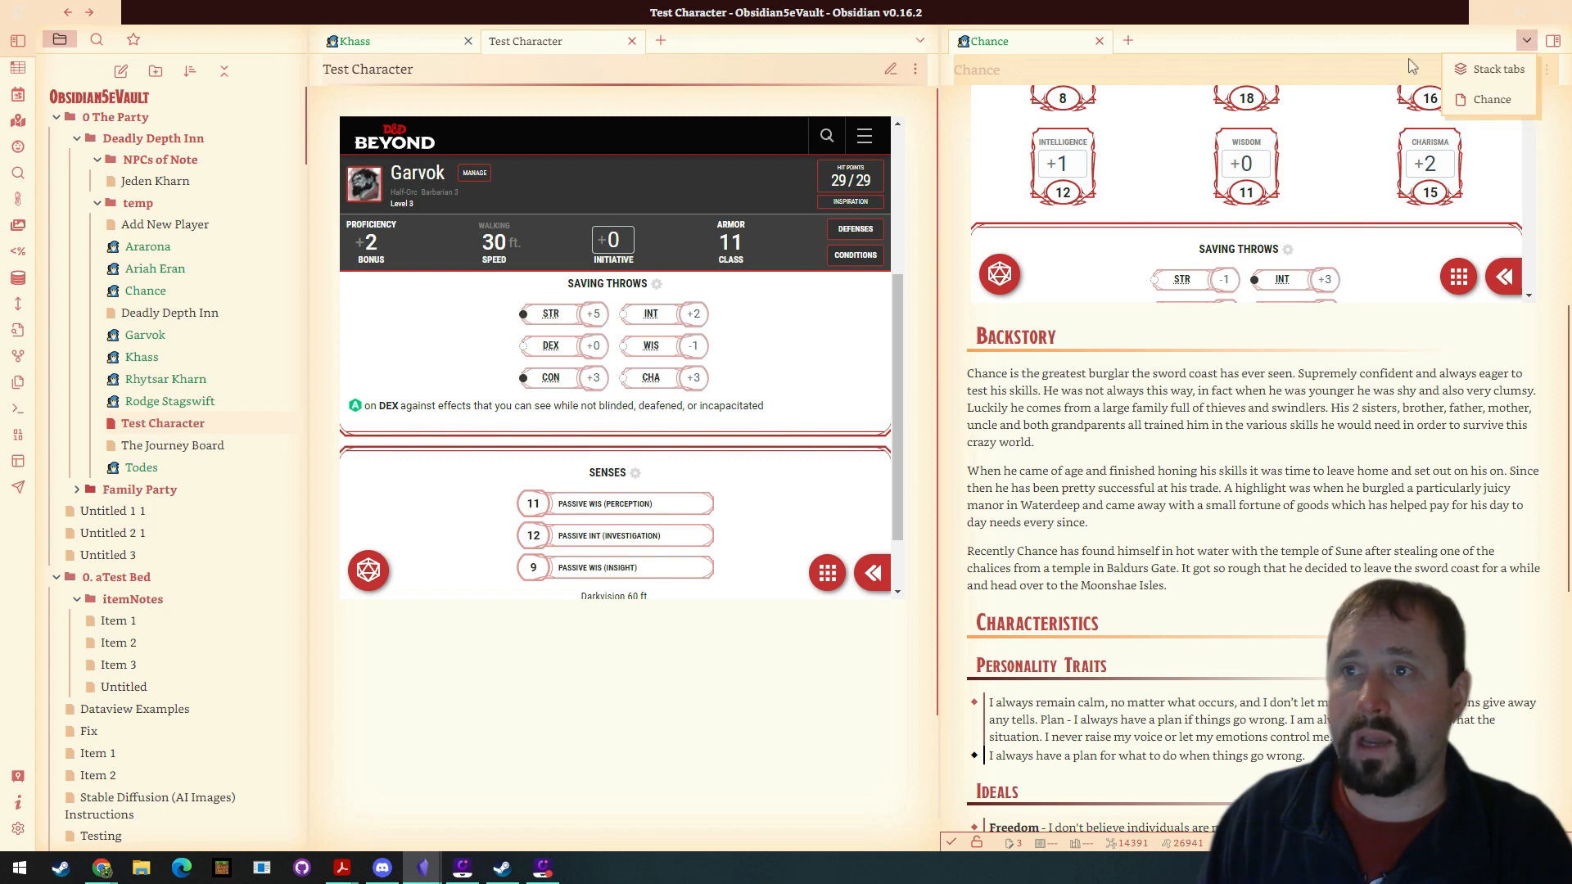
pyautogui.rightClick(988, 41)
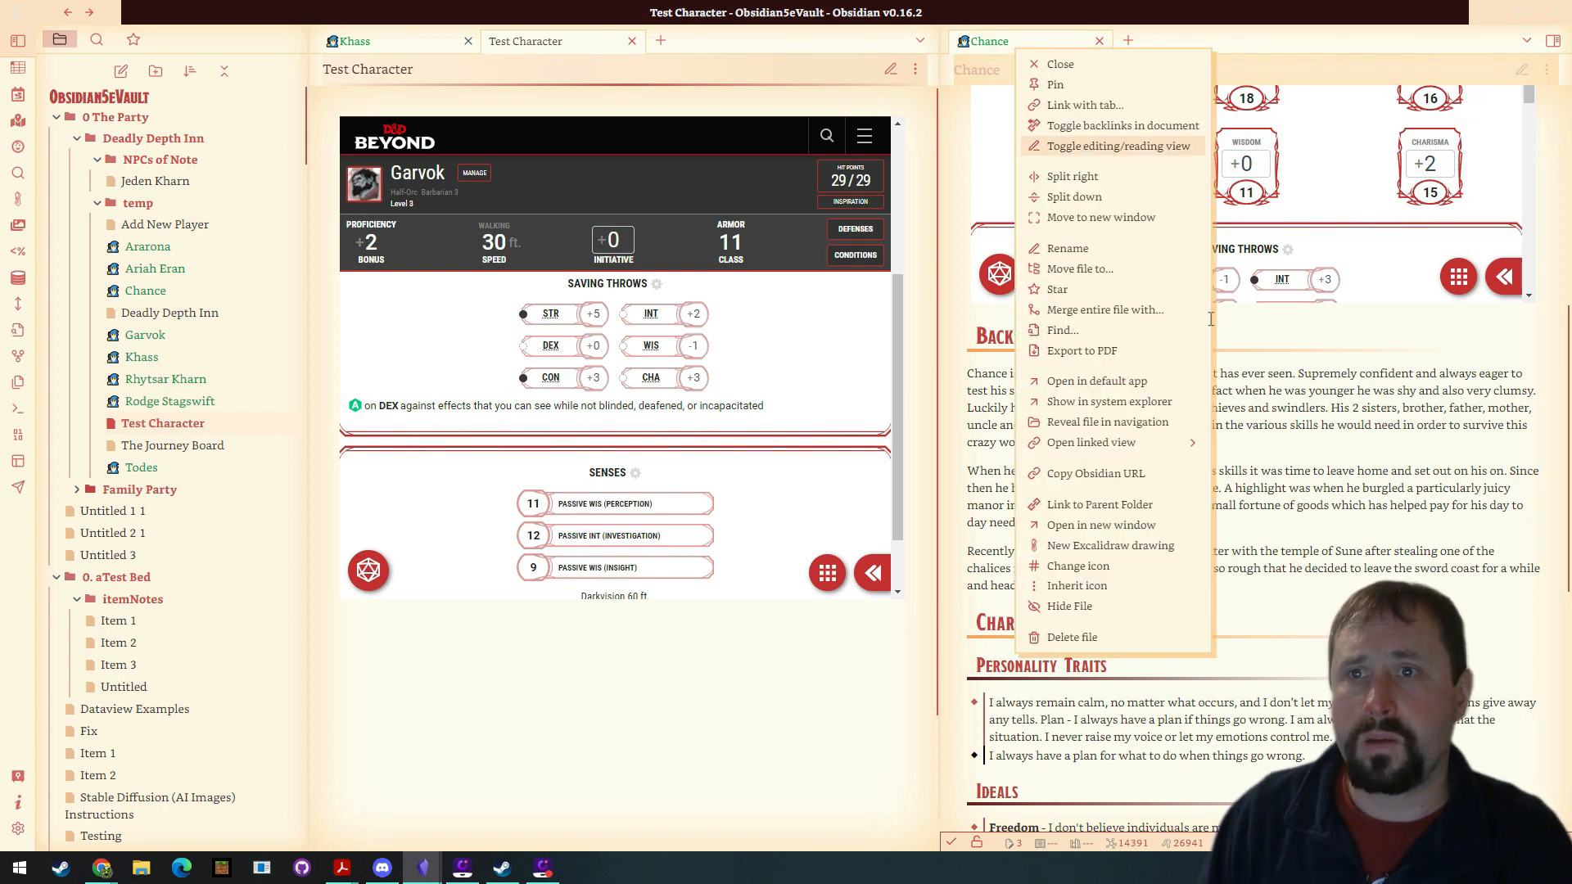
pyautogui.click(1112, 145)
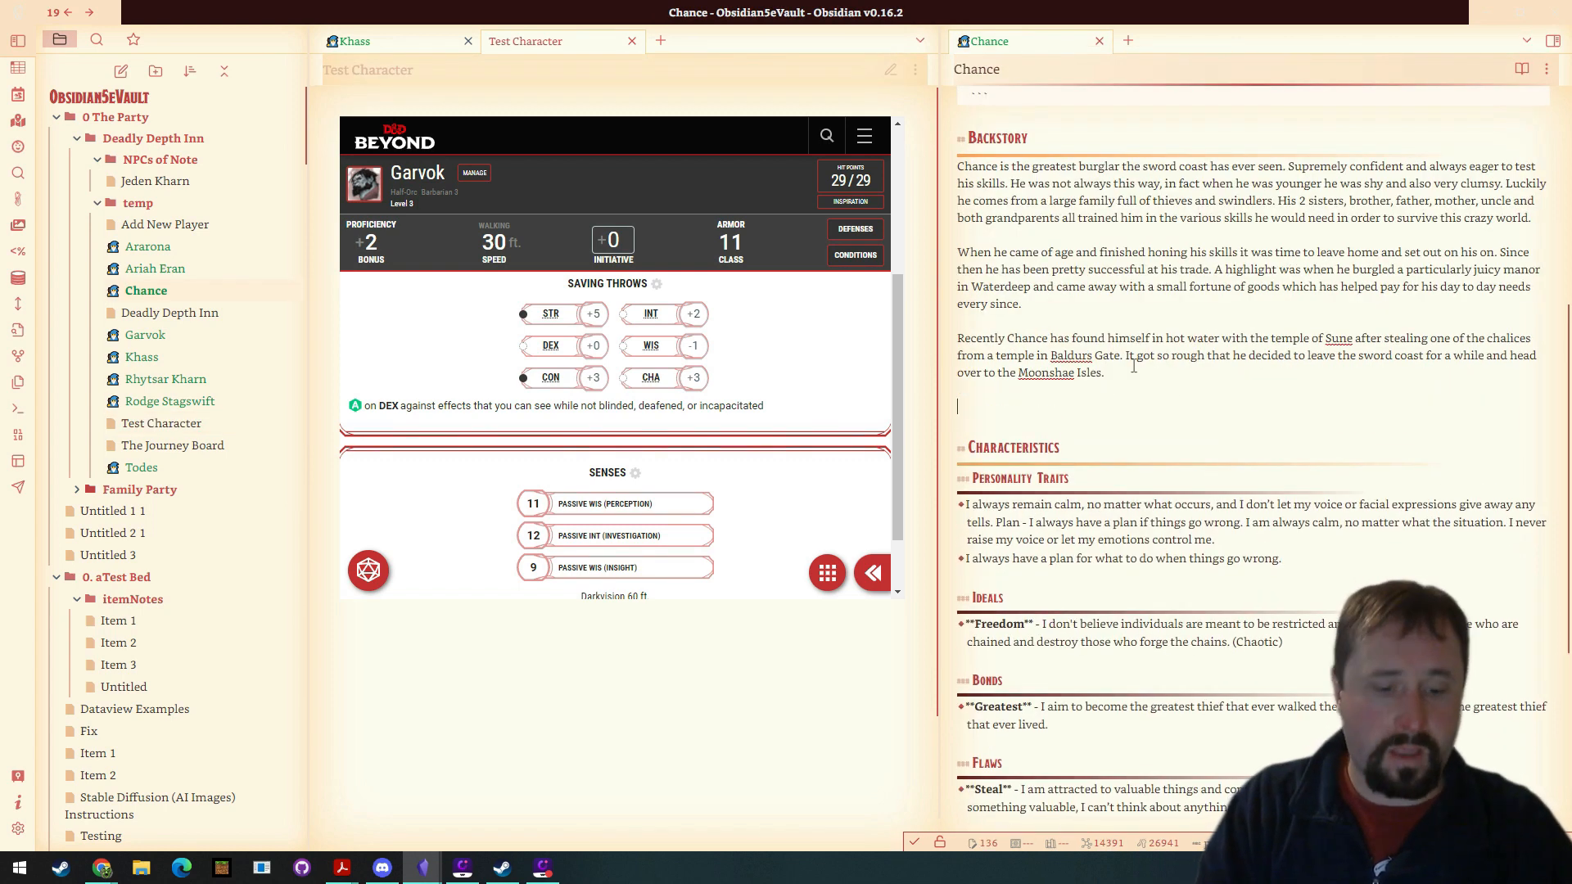
pyautogui.write('[[Test Character]]')
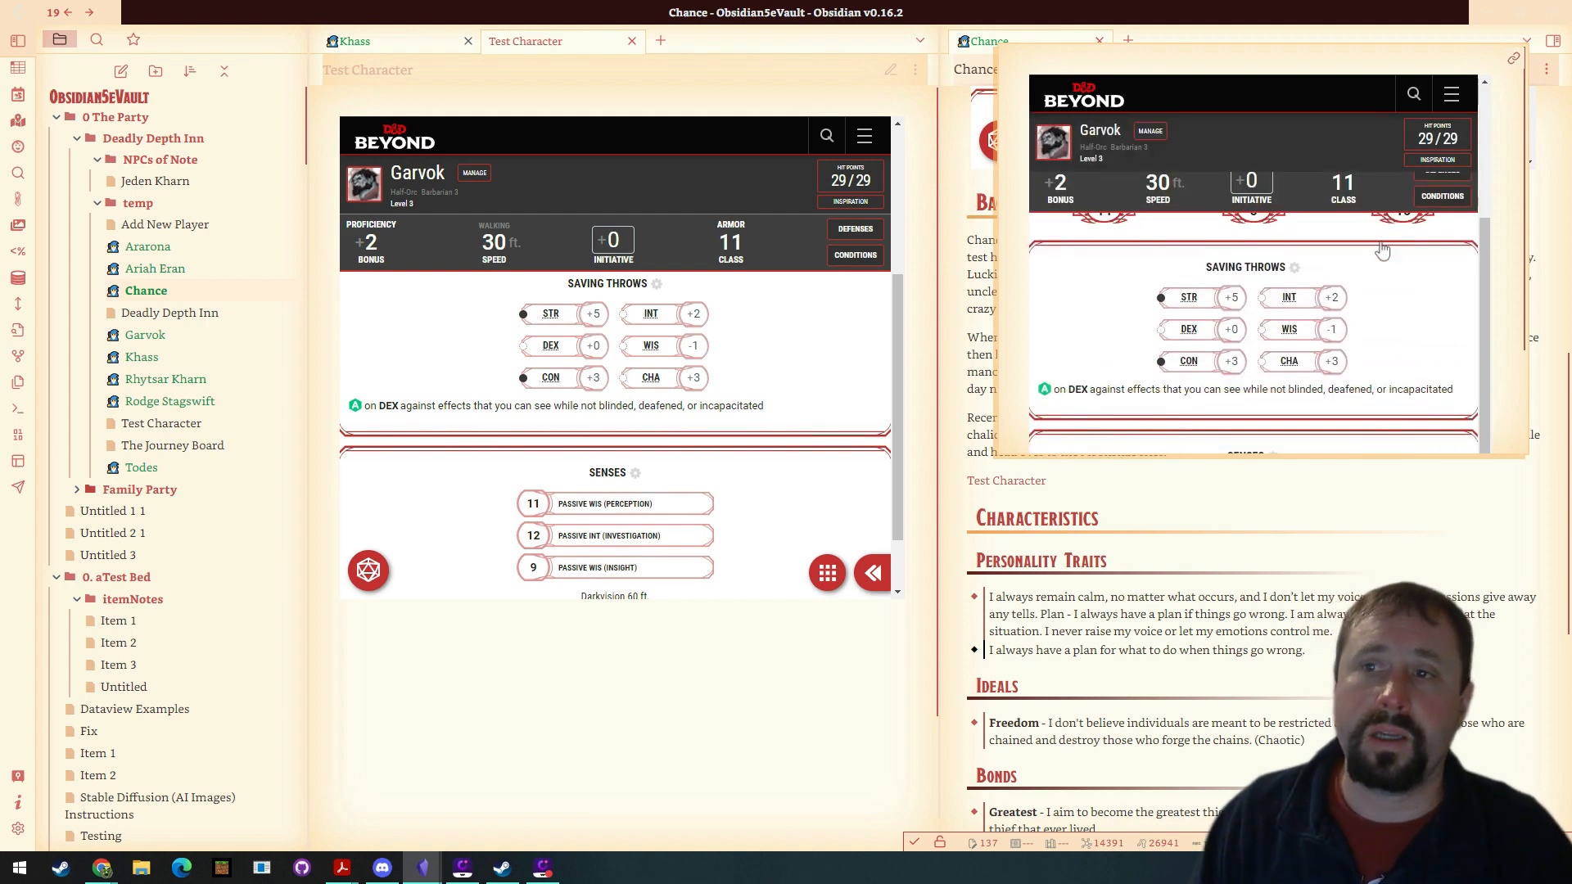
# Scroll around the Test Character link to preview its embedded Garvok sheet.
pyautogui.scroll(3)
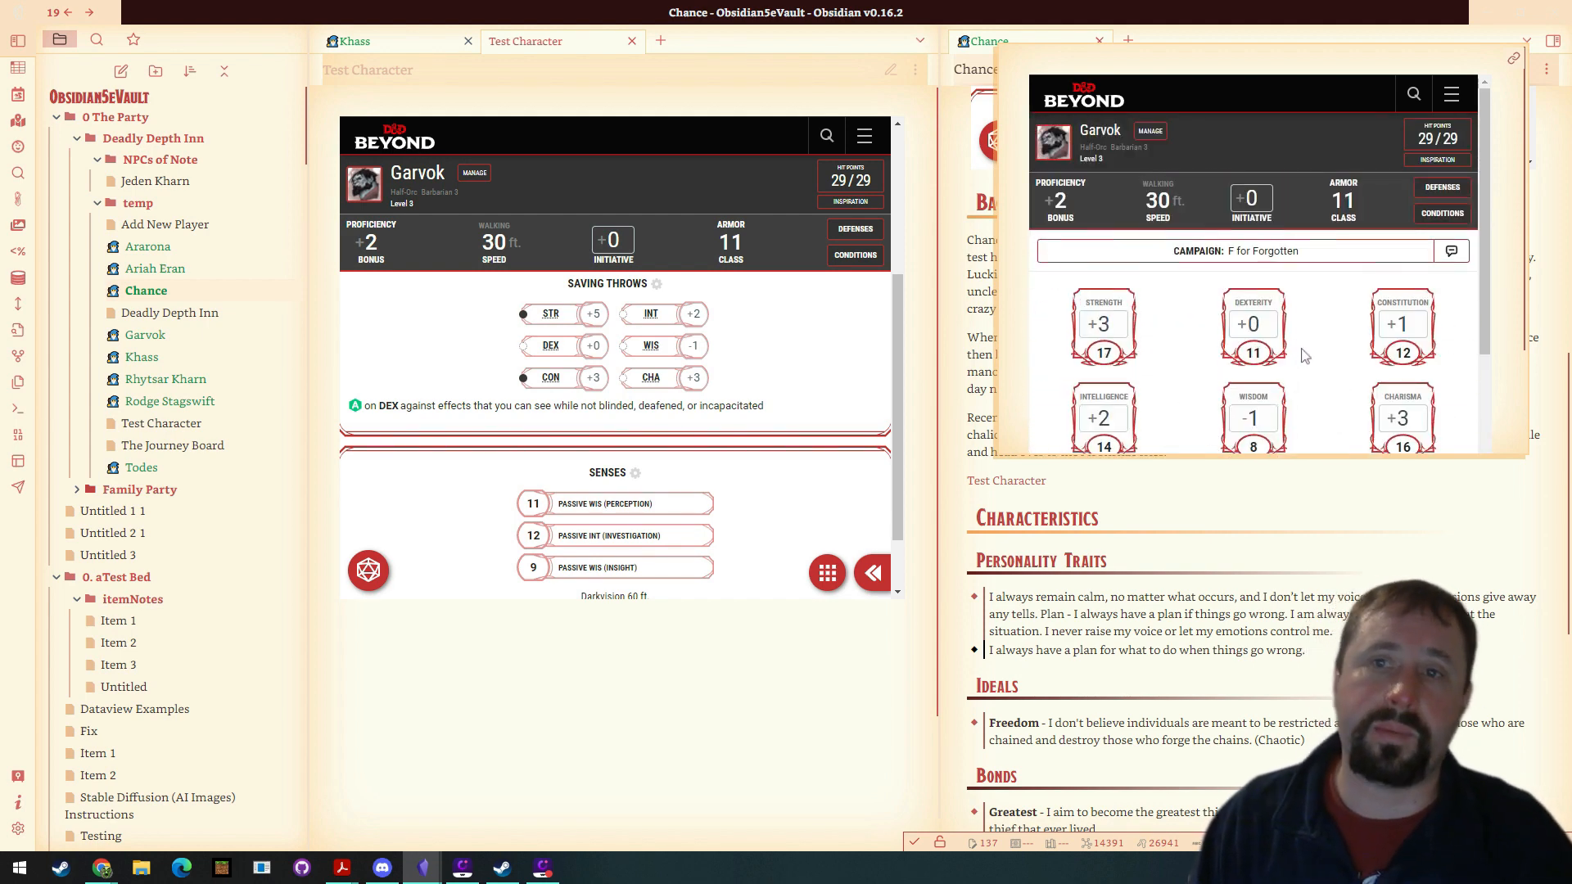
pyautogui.scroll(-3)
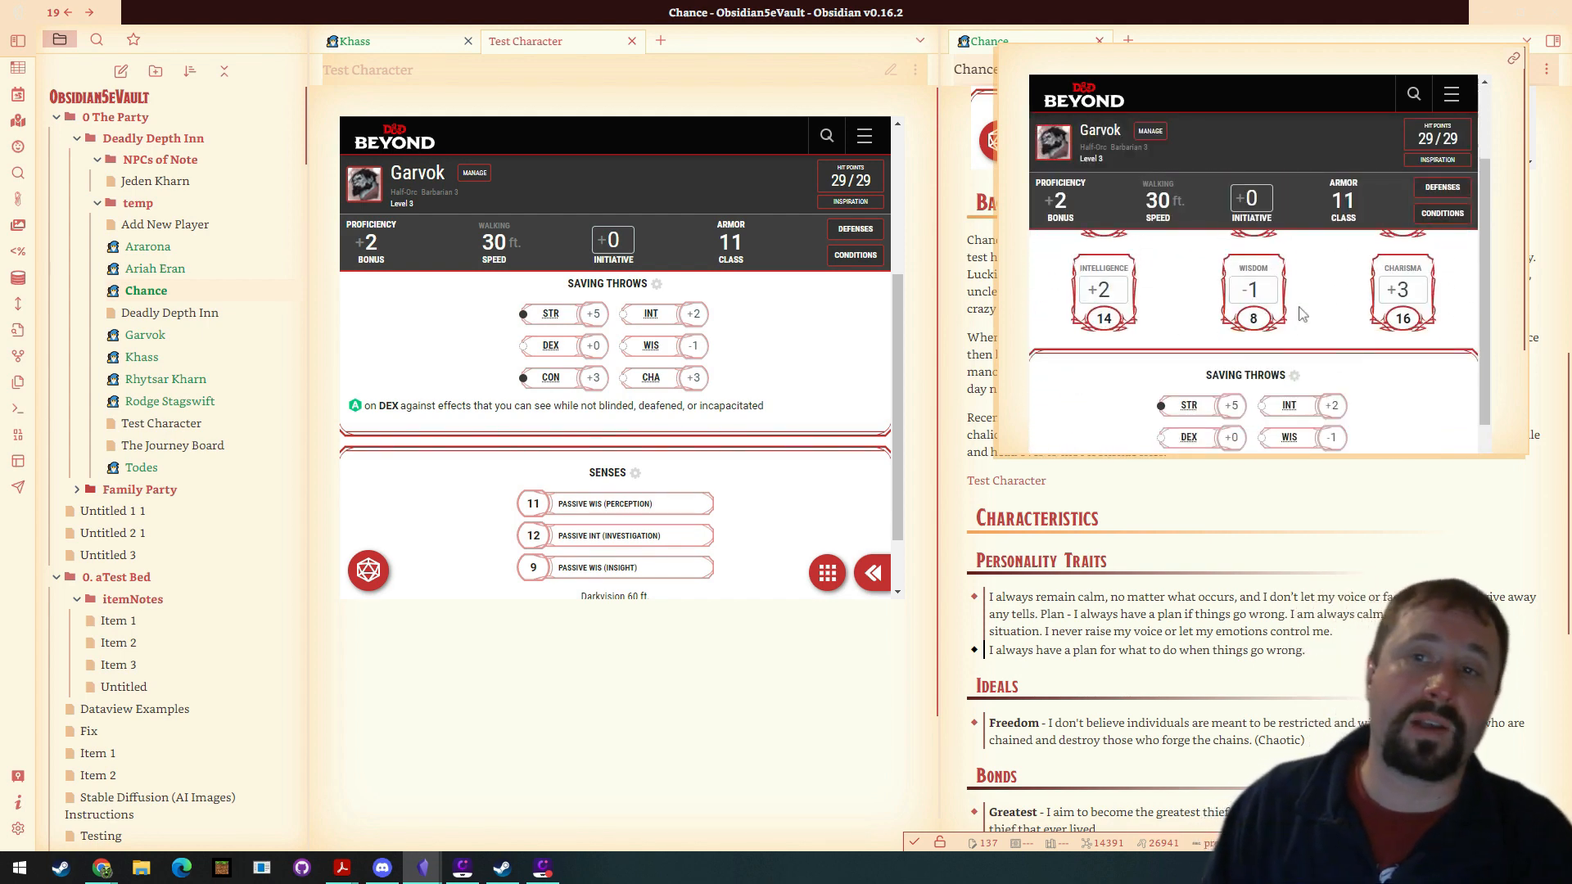
pyautogui.scroll(3)
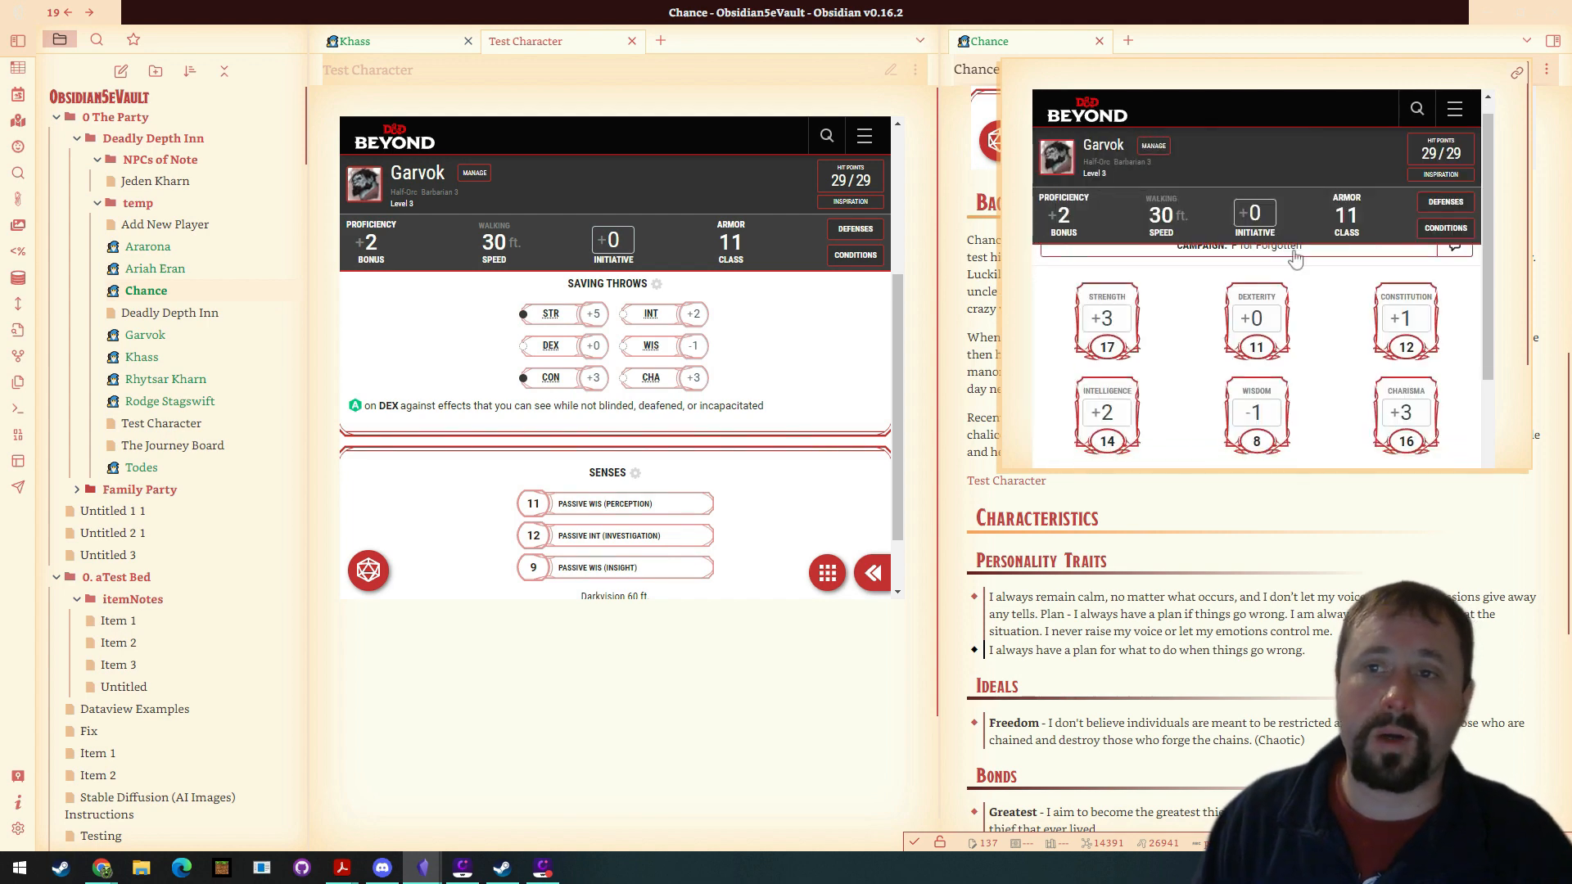
pyautogui.scroll(-3)
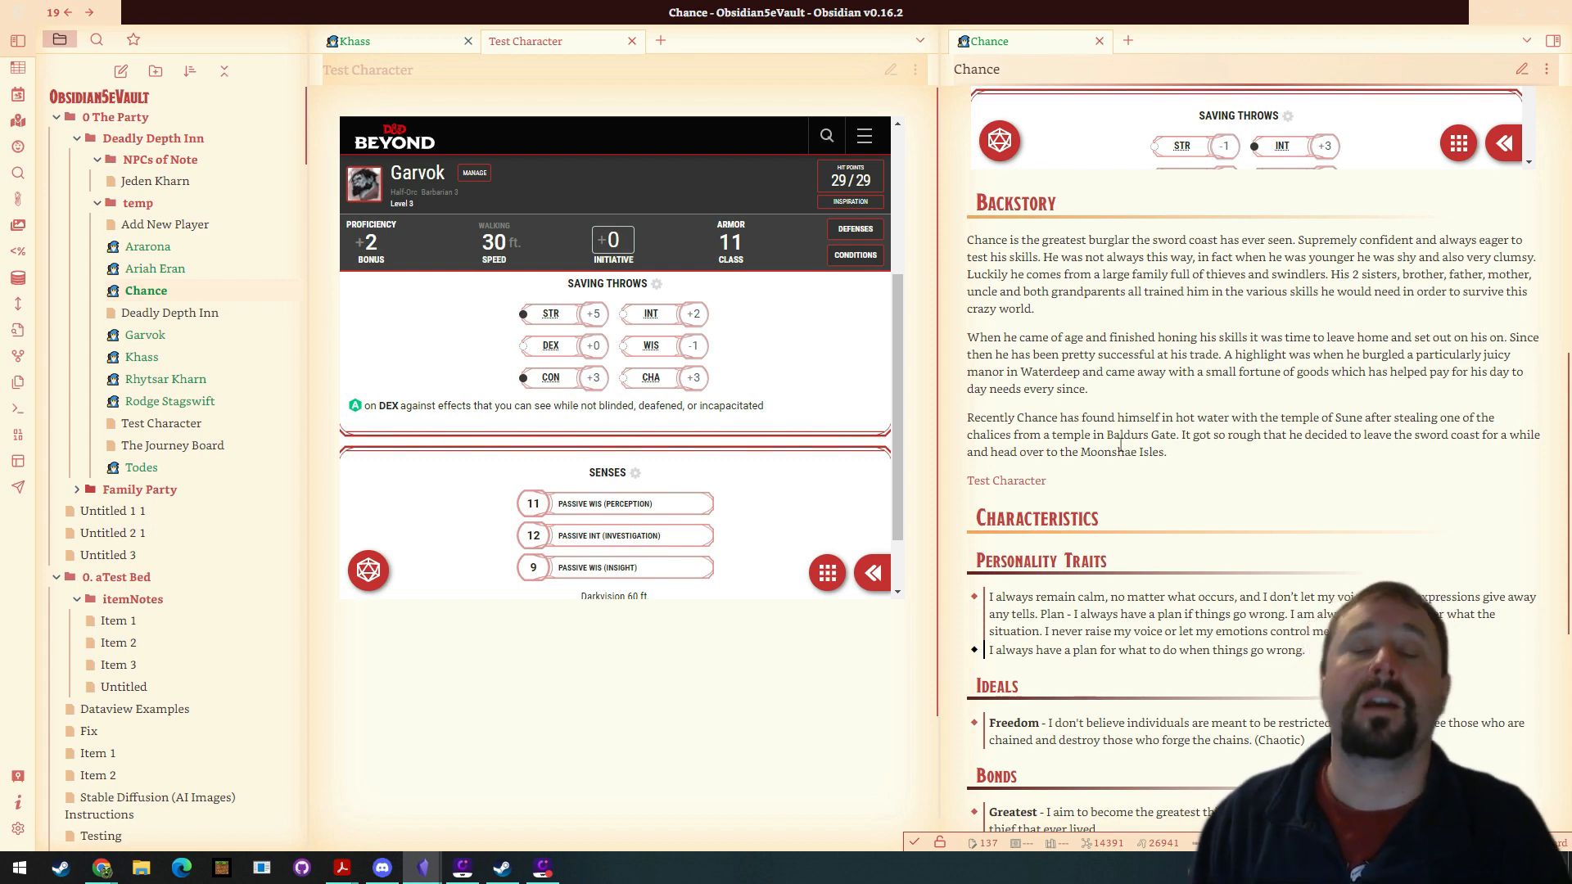
# Delete the [[Test Character]] link from Chance's backstory and return to reading view.
pyautogui.click(1521, 68)
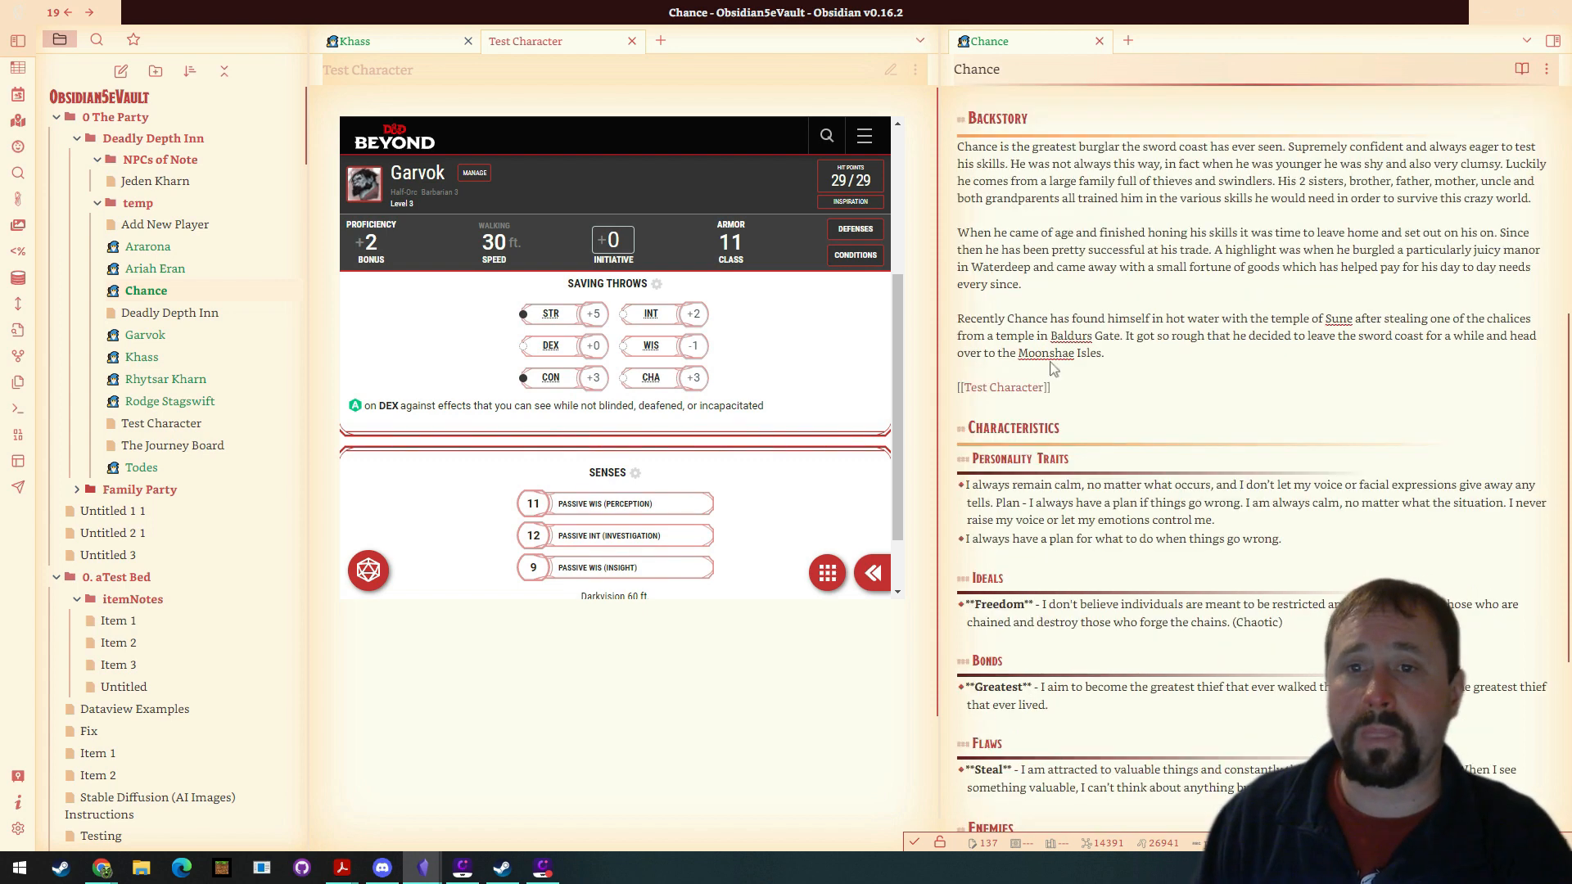
pyautogui.doubleClick(1003, 387)
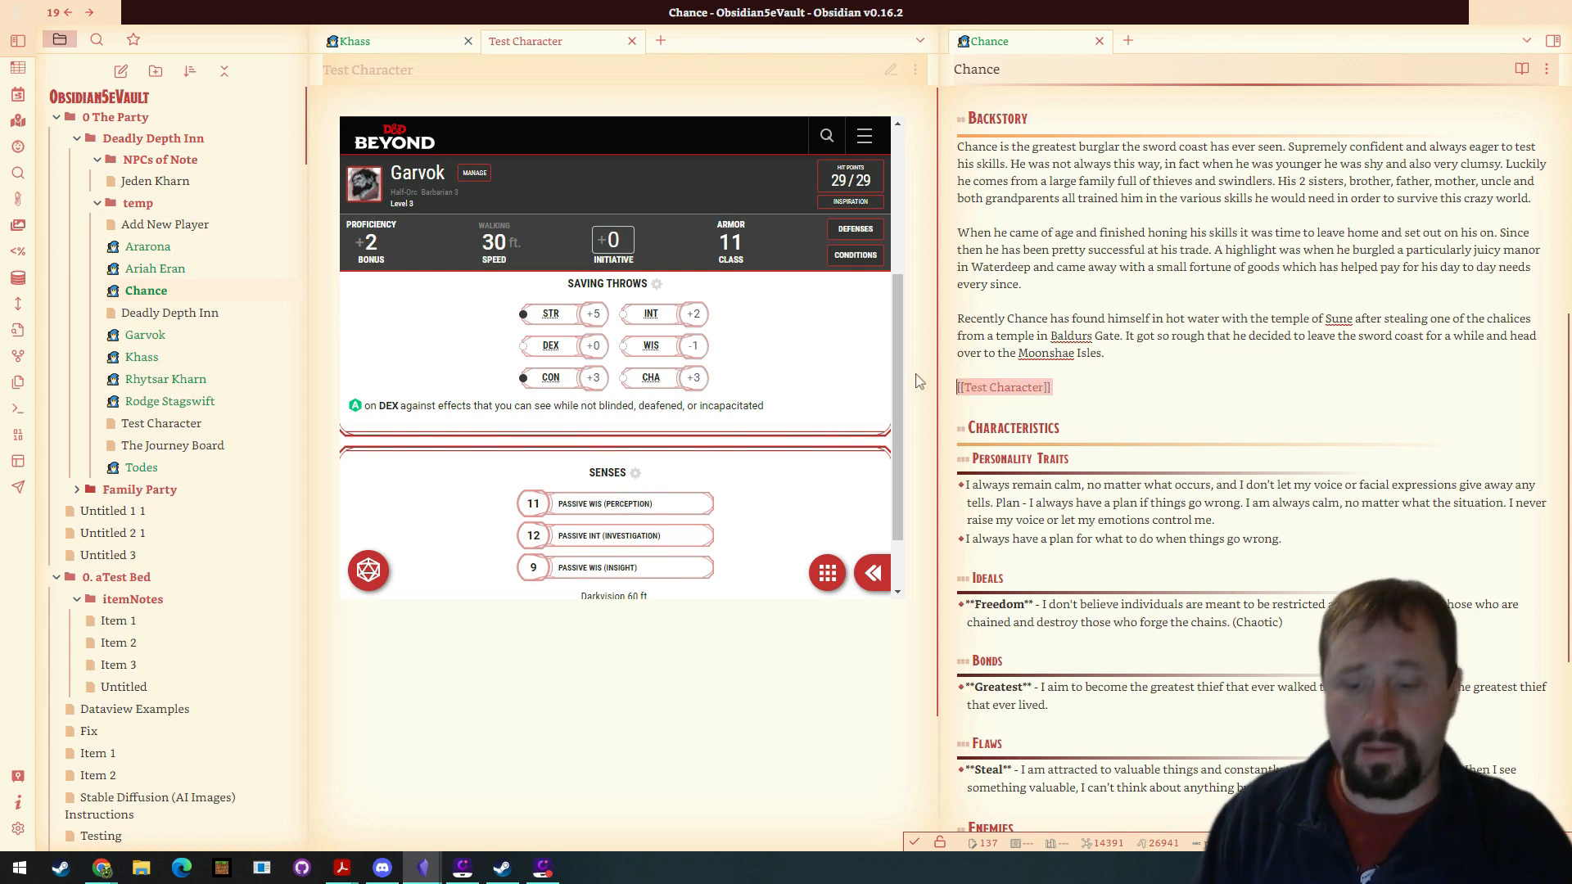
pyautogui.scroll(-3)
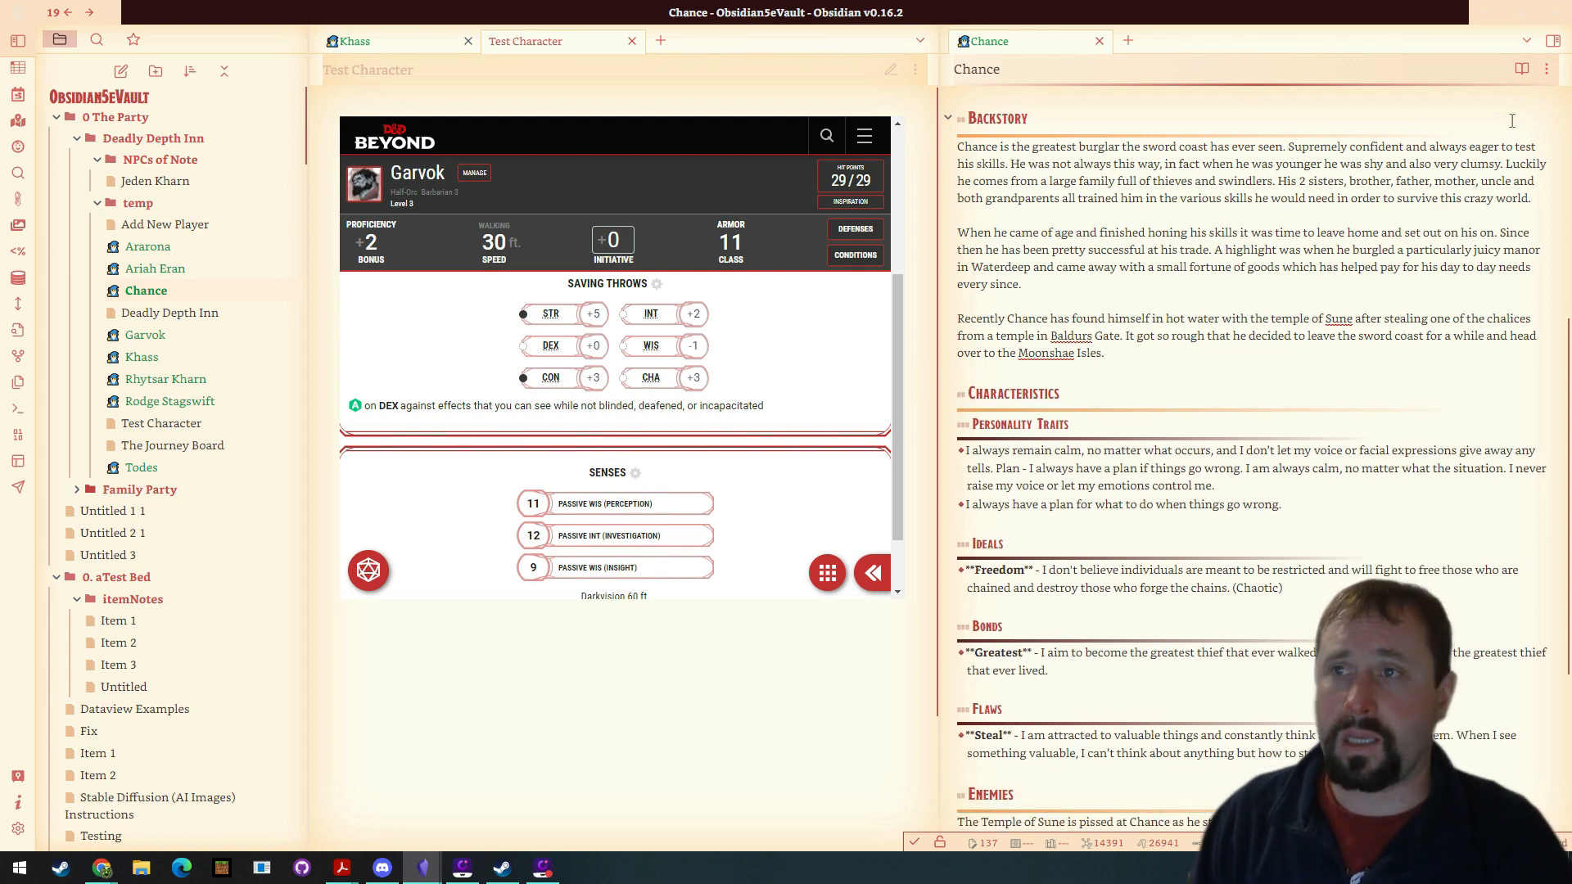
pyautogui.click(524, 41)
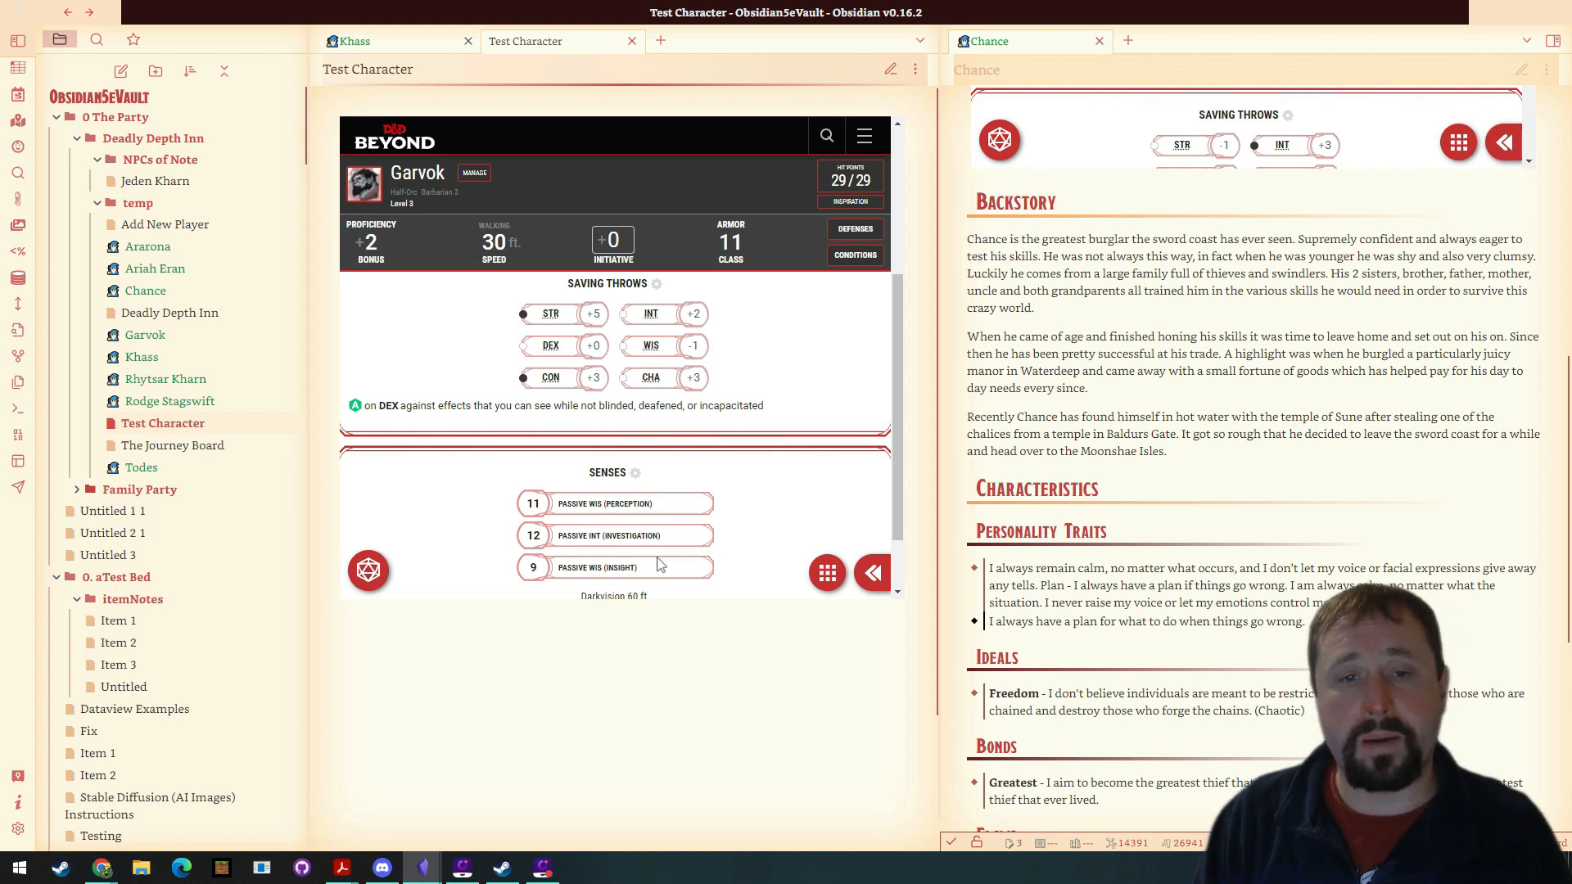
pyautogui.moveTo(866, 397)
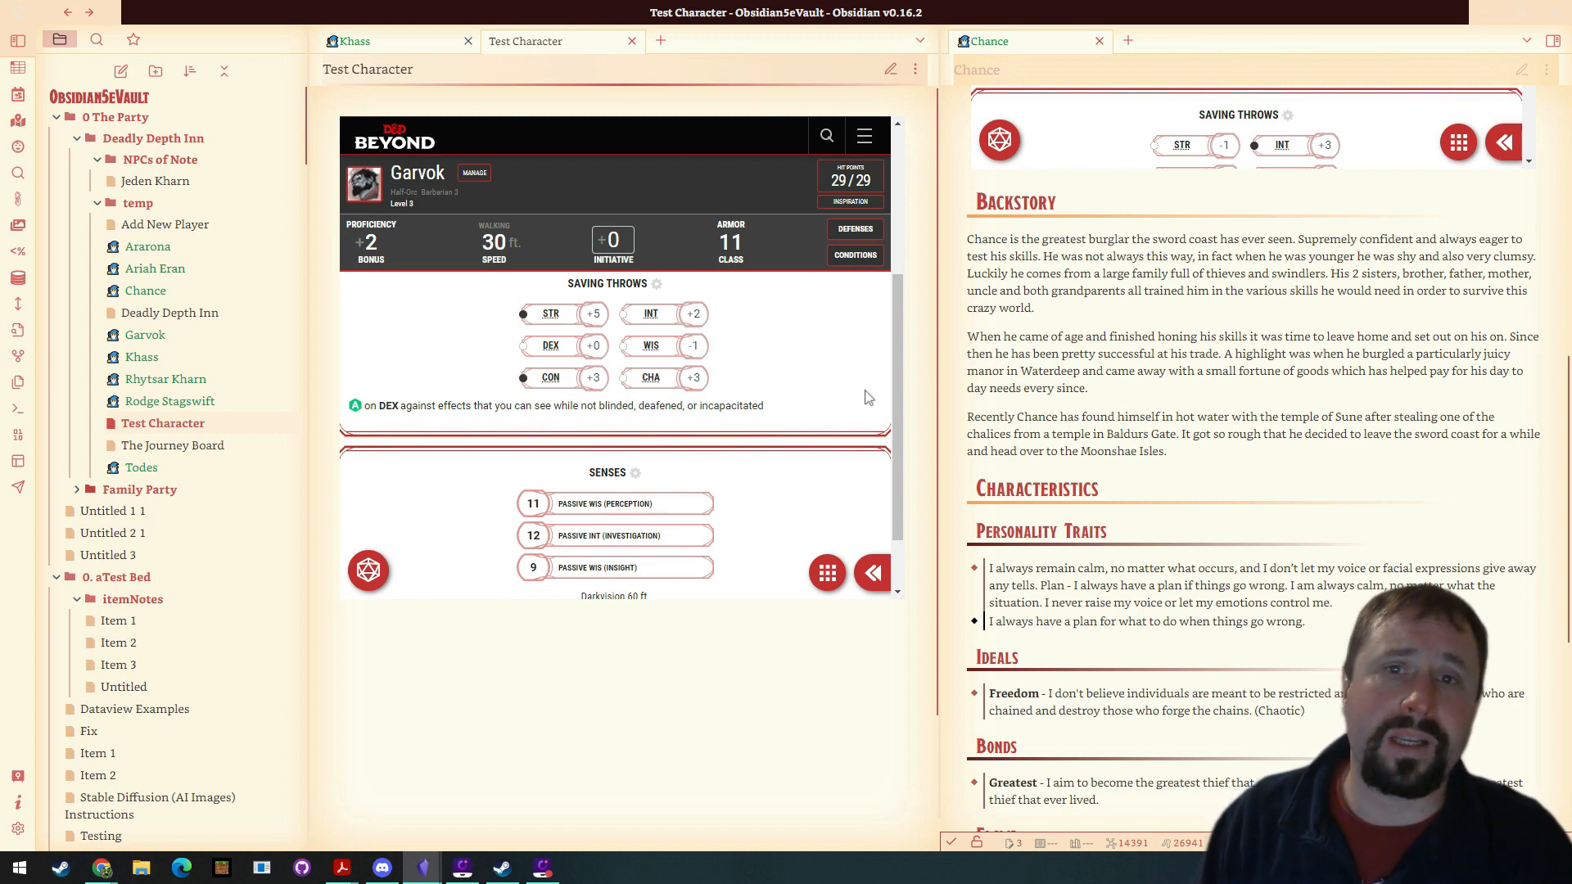
# Open the user profile page in the embedded site and dismiss the playtest survey announcement.
pyautogui.click(638, 135)
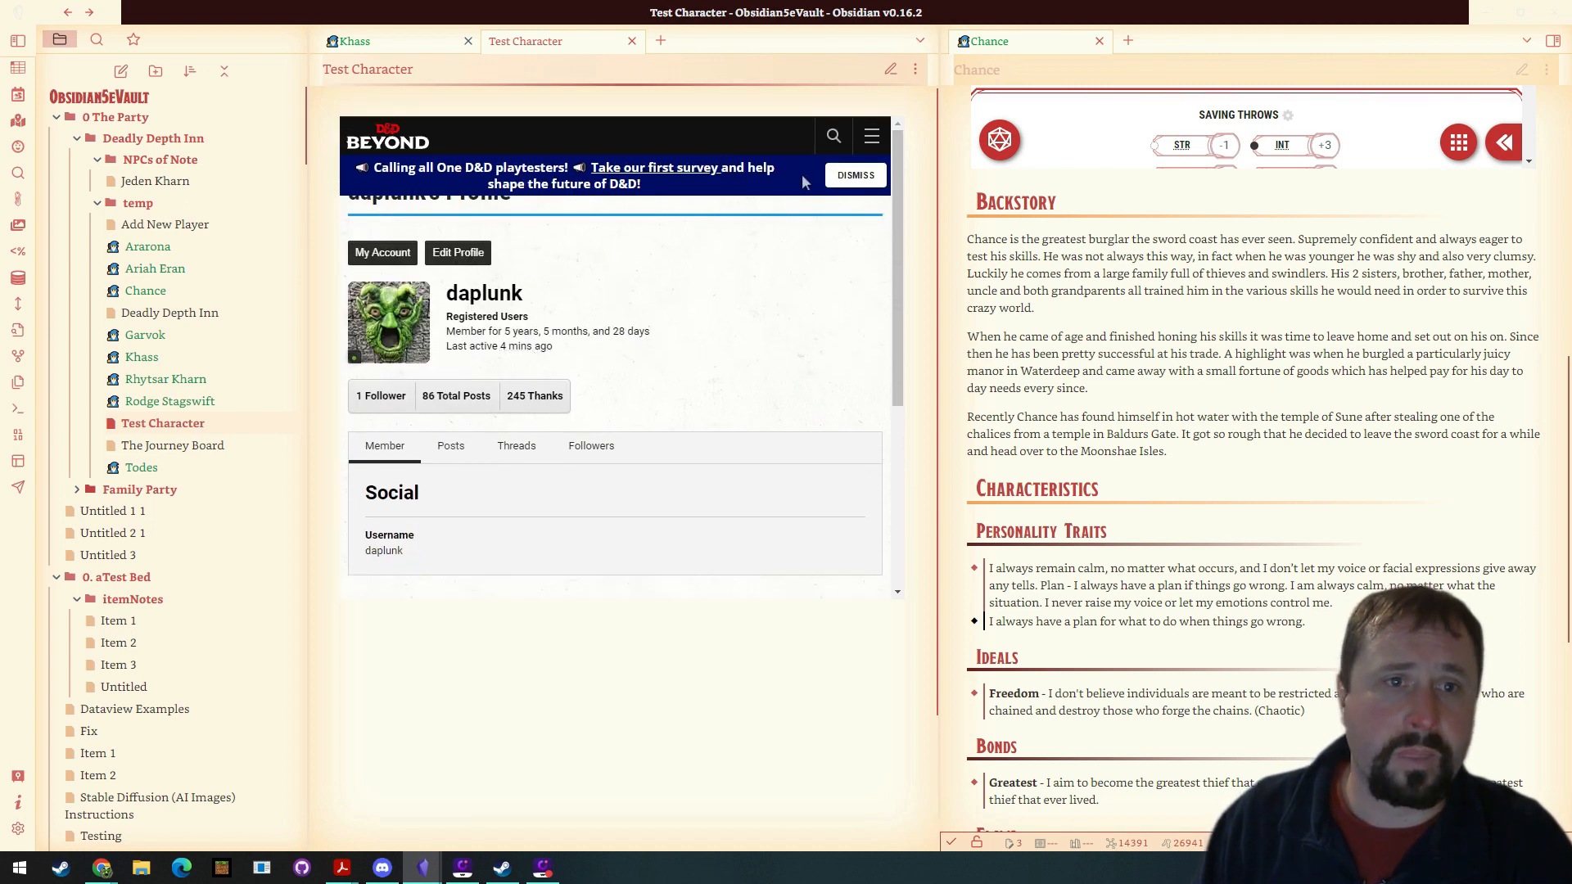
pyautogui.moveTo(594, 254)
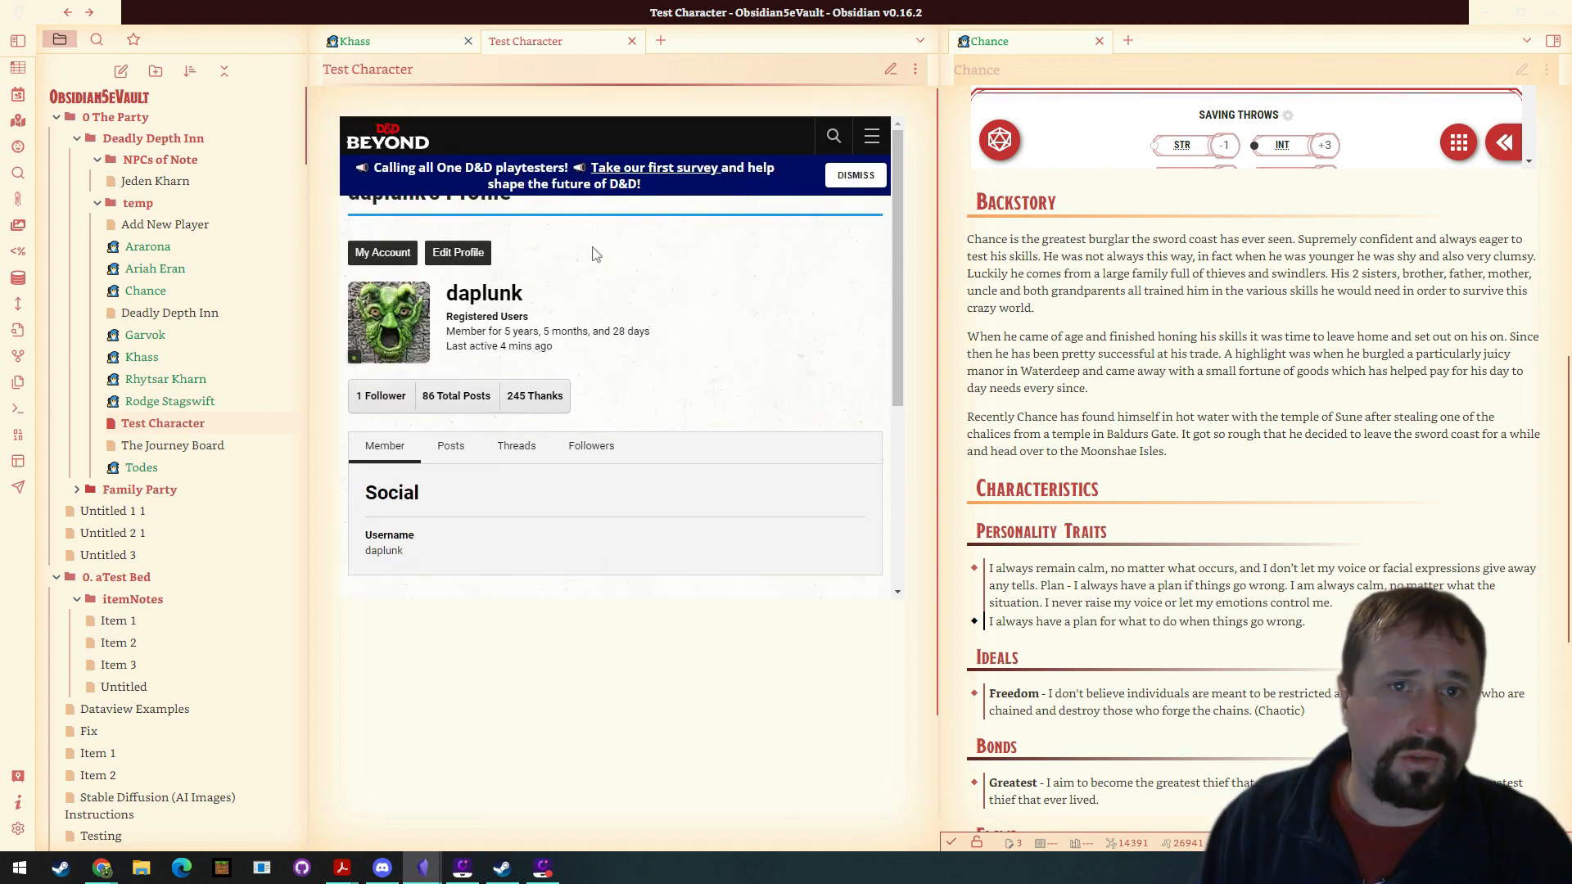
pyautogui.click(854, 175)
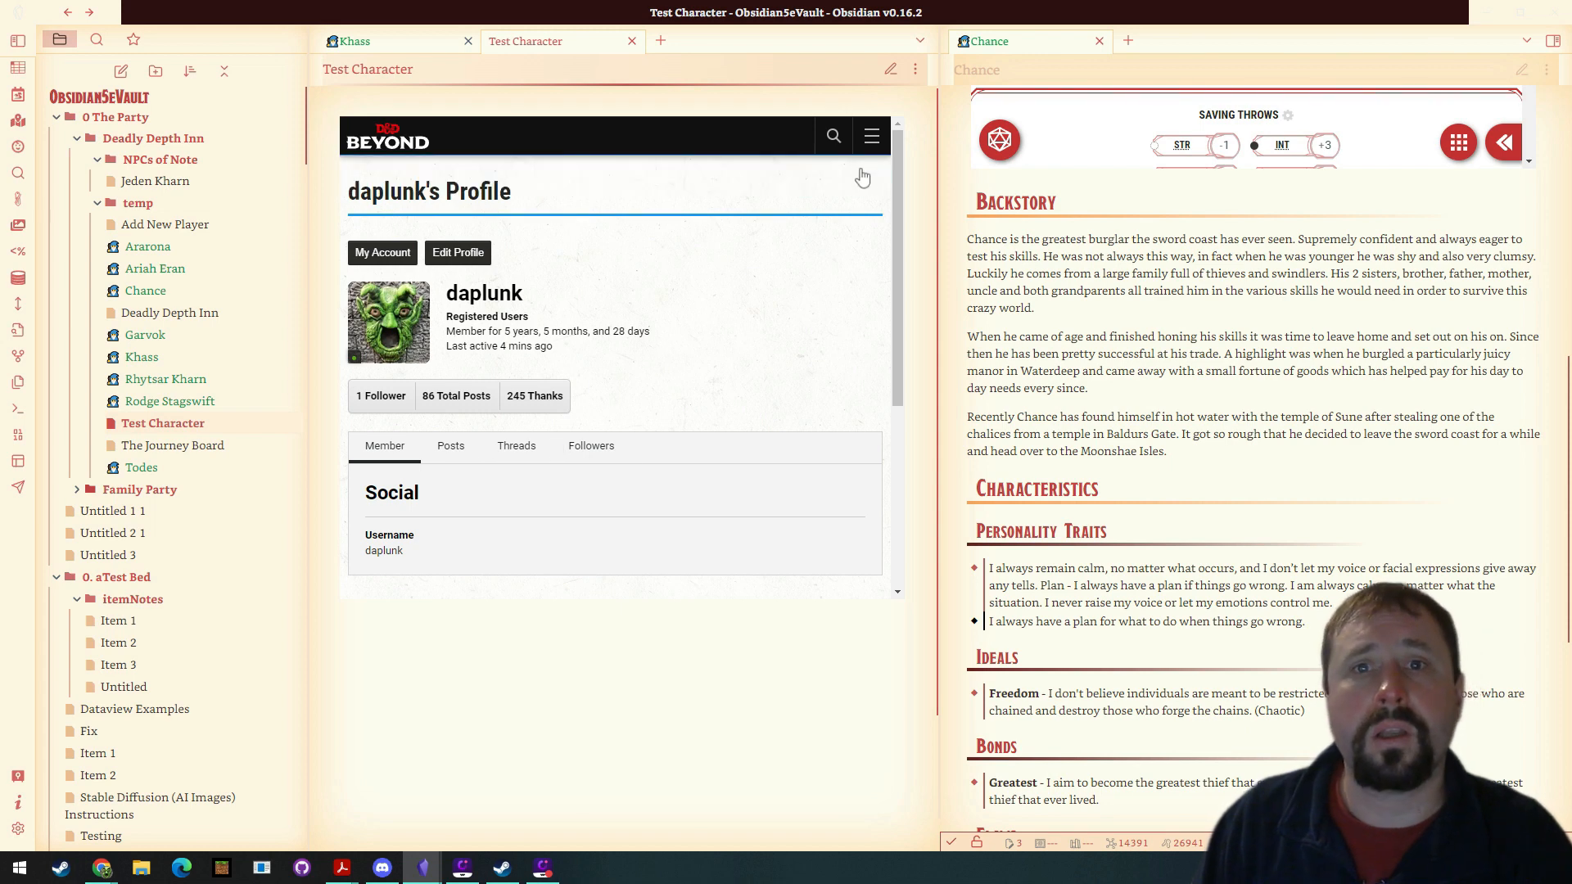
pyautogui.scroll(-3)
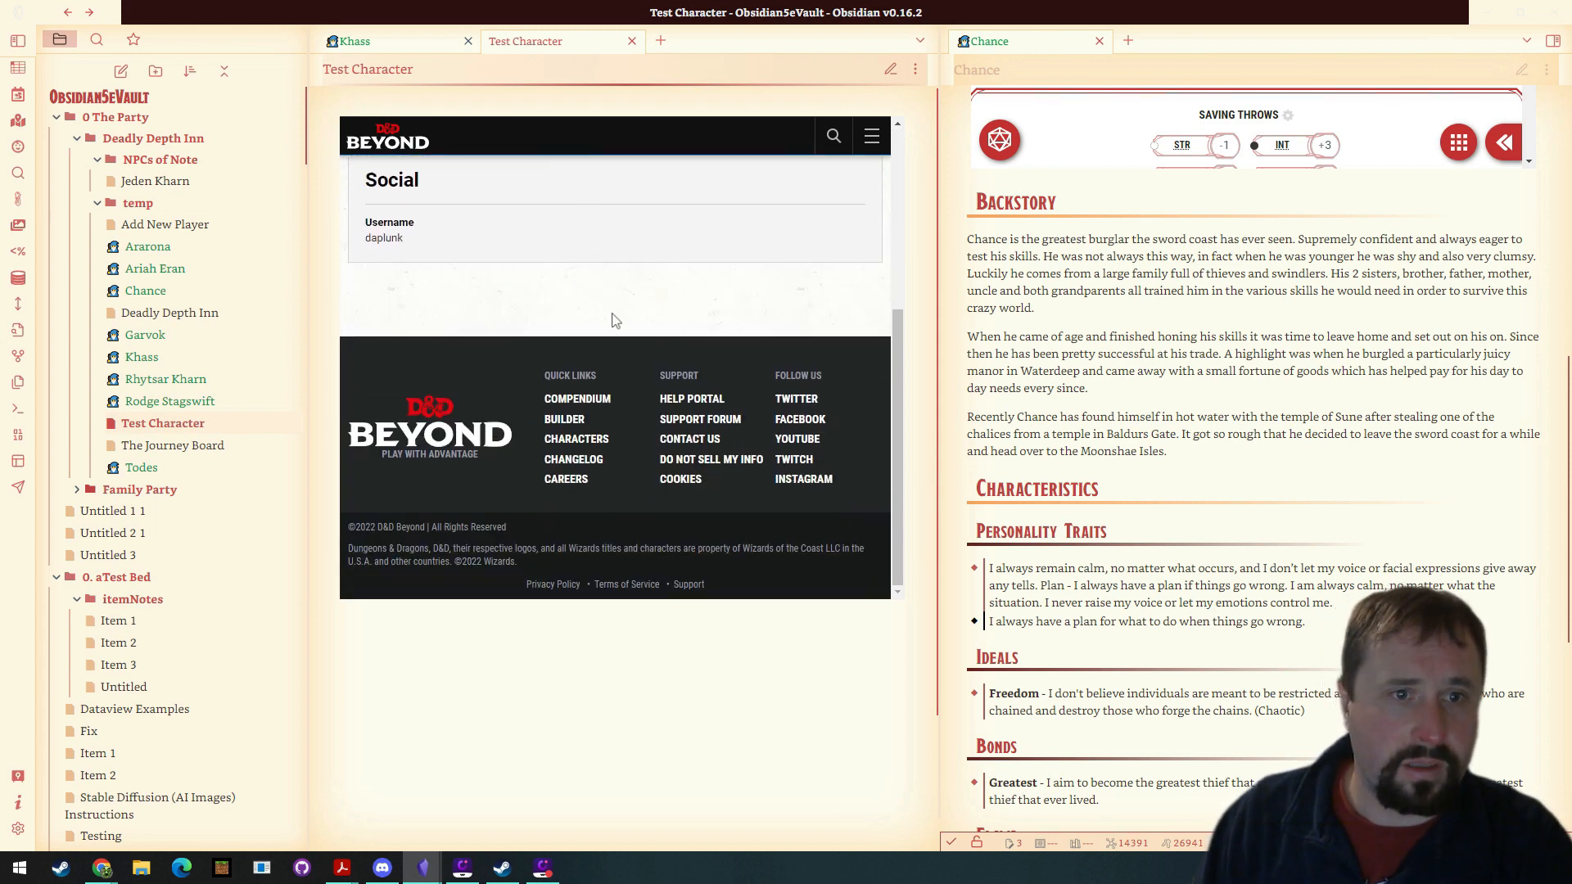
pyautogui.scroll(3)
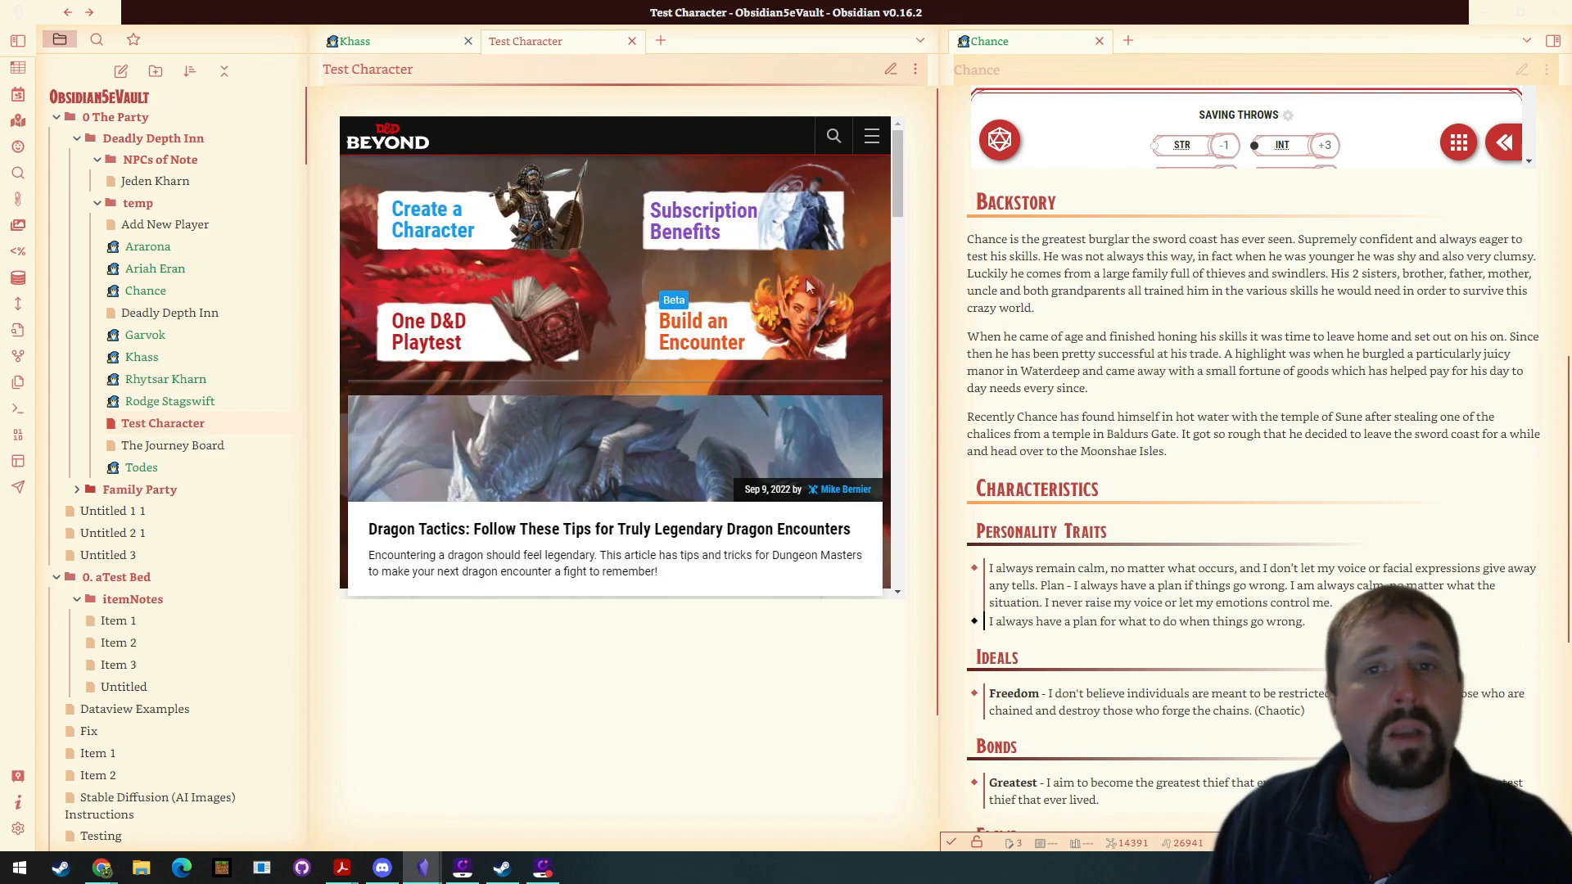
pyautogui.moveTo(732, 688)
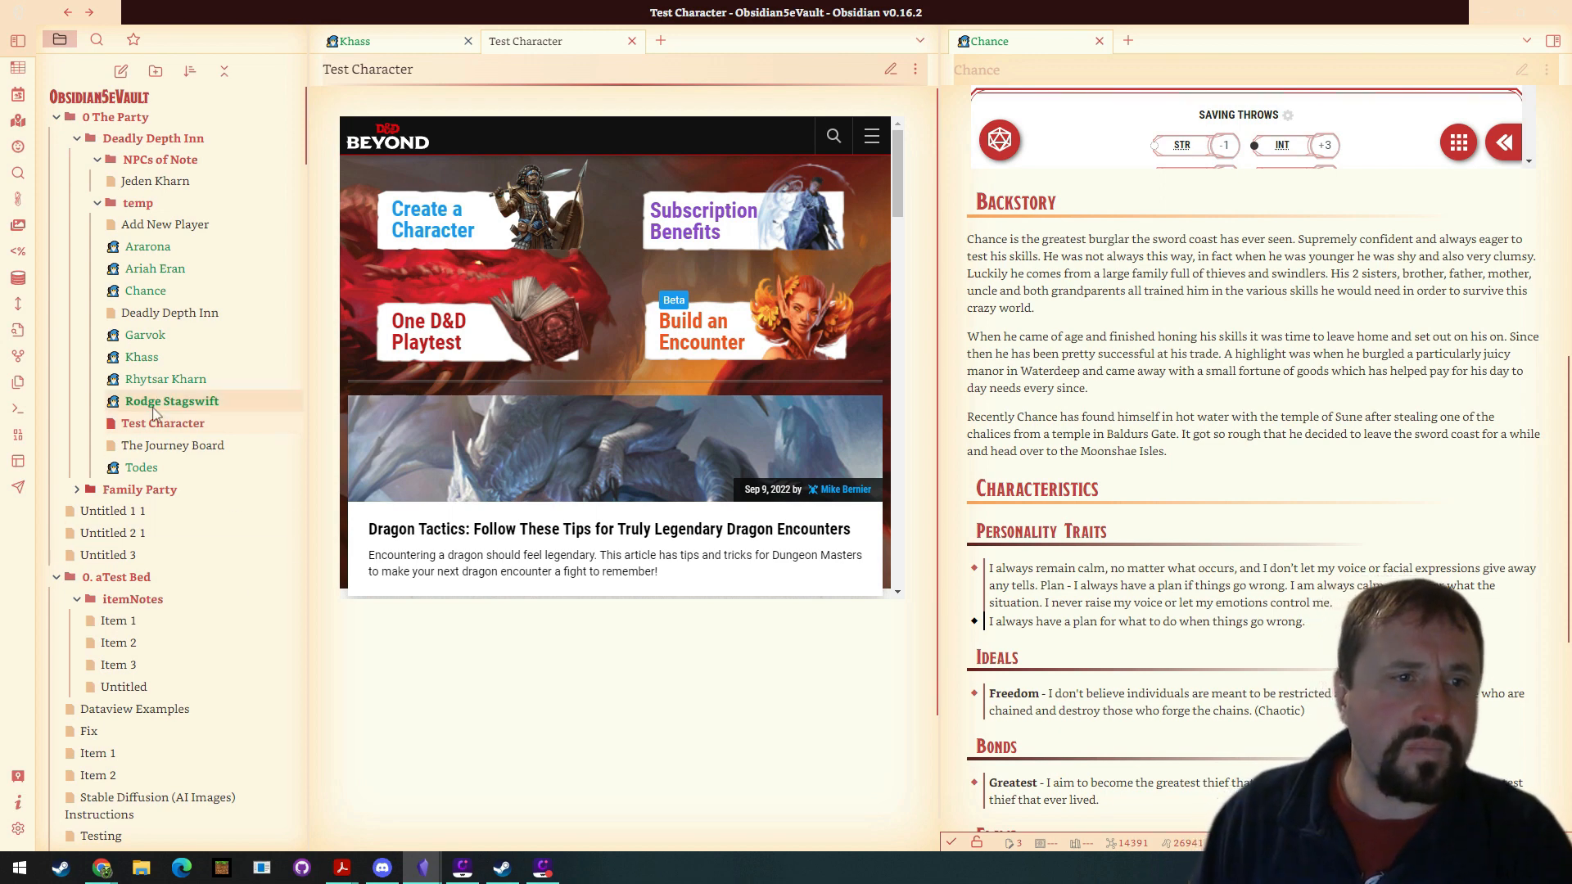
# Delete the Test Character note from the file explorer and open Garvok's note.
pyautogui.rightClick(162, 422)
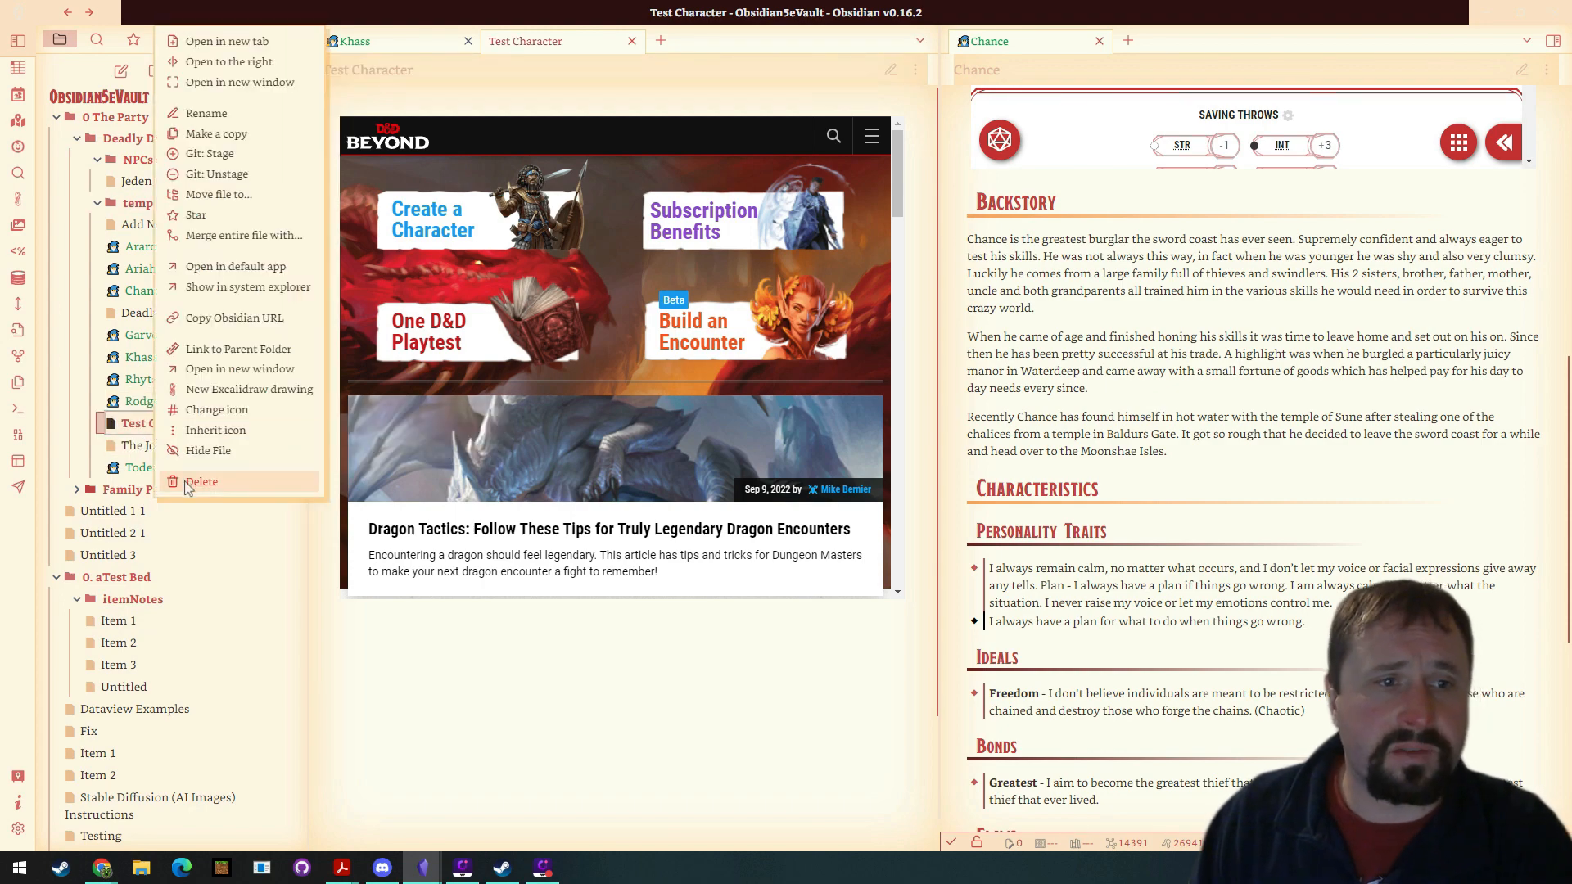
pyautogui.click(202, 482)
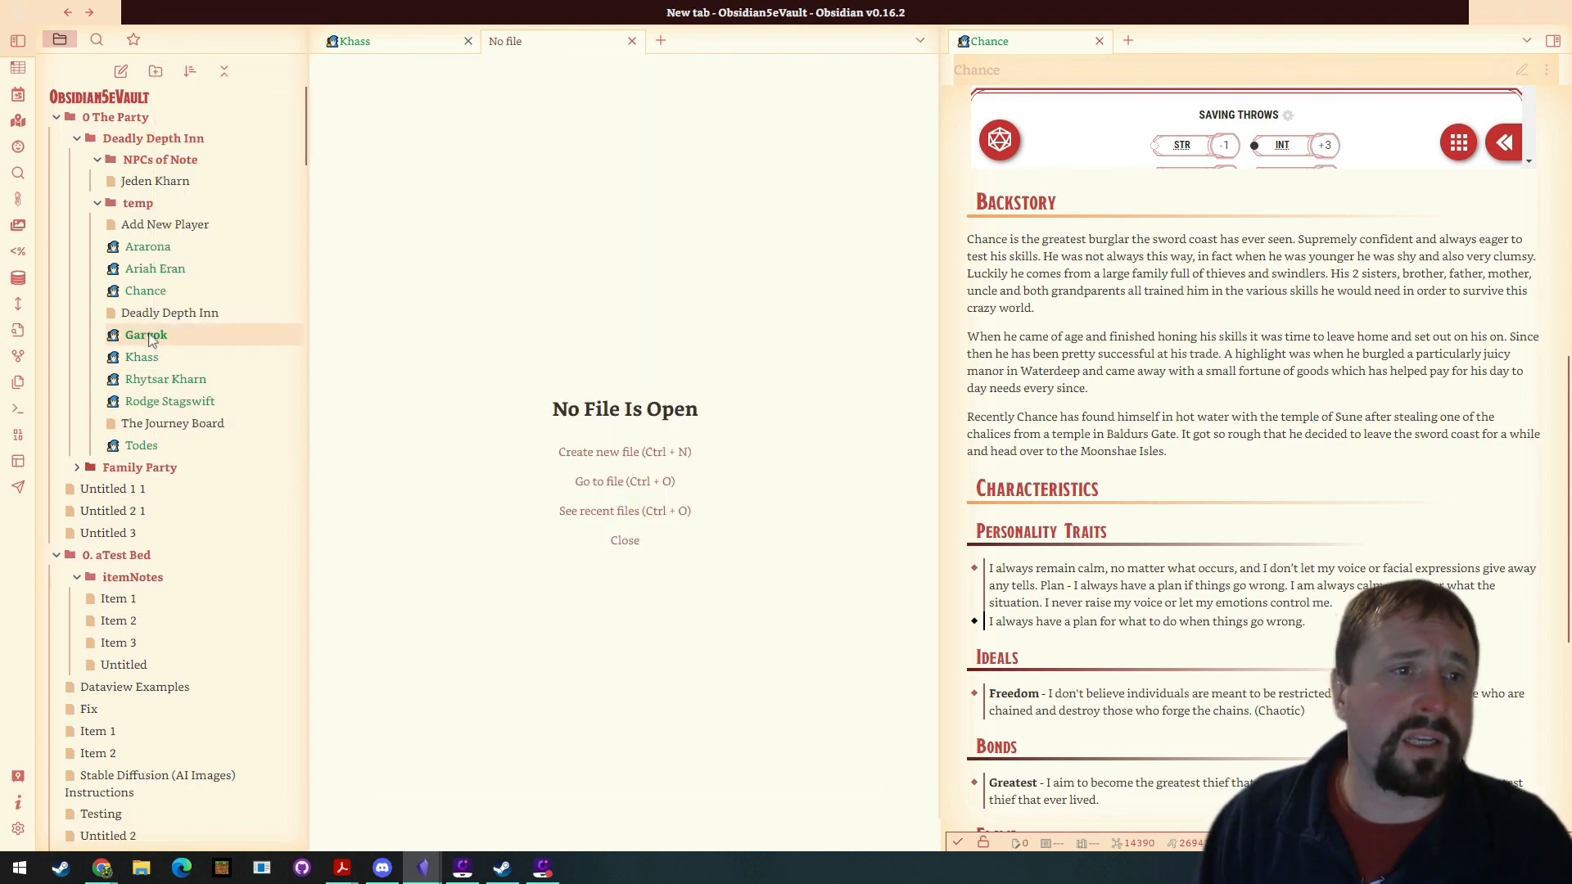
pyautogui.click(146, 334)
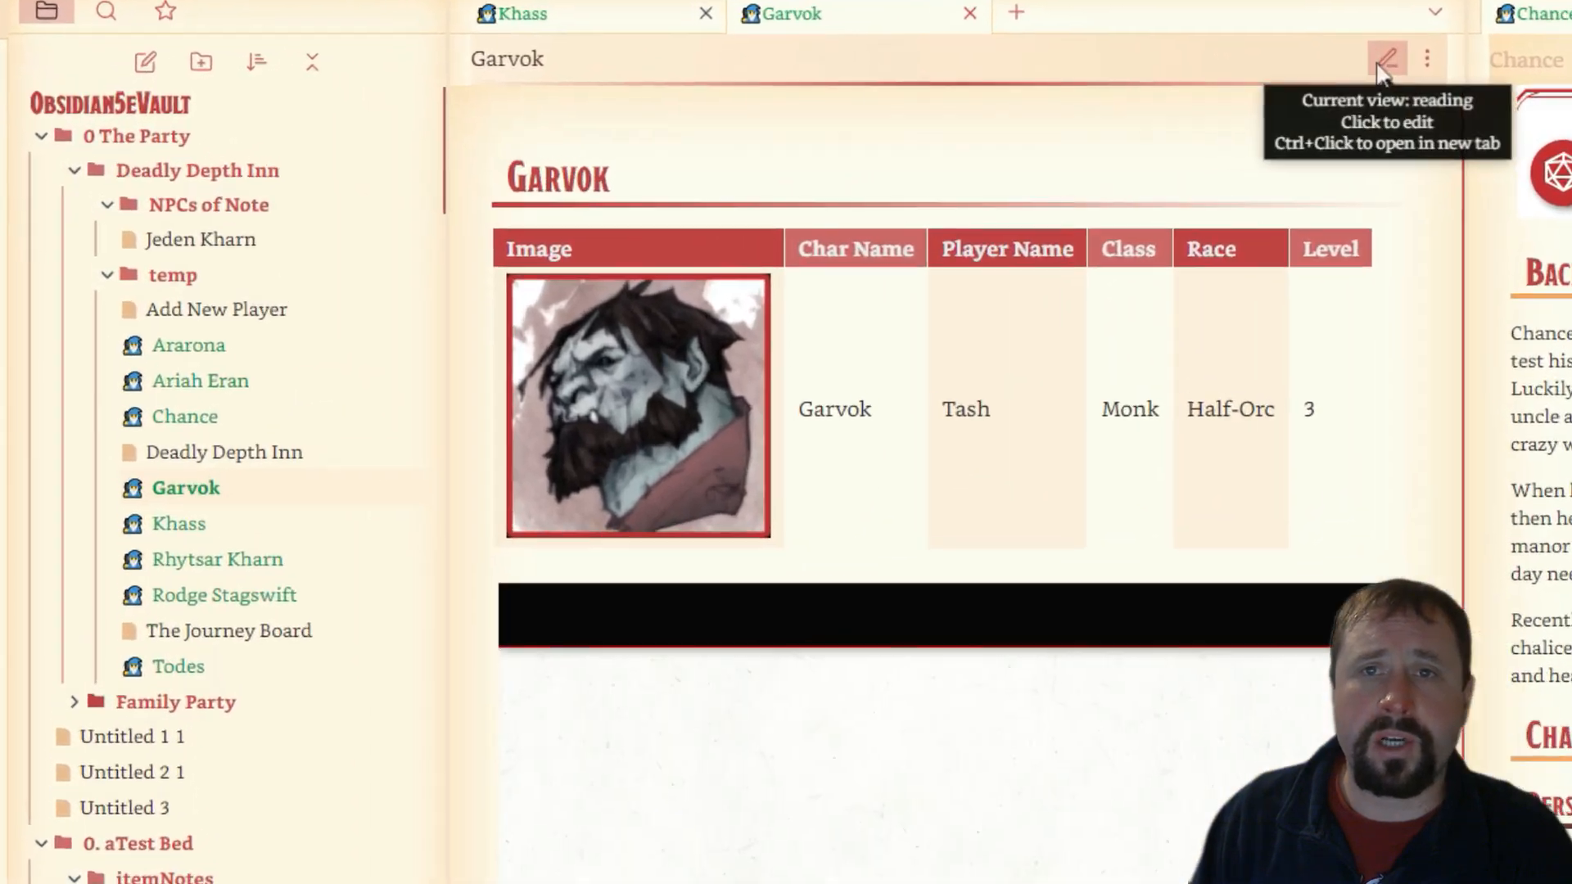
# Show Garvok's note as source text and click through its properties and table.
pyautogui.click(1386, 58)
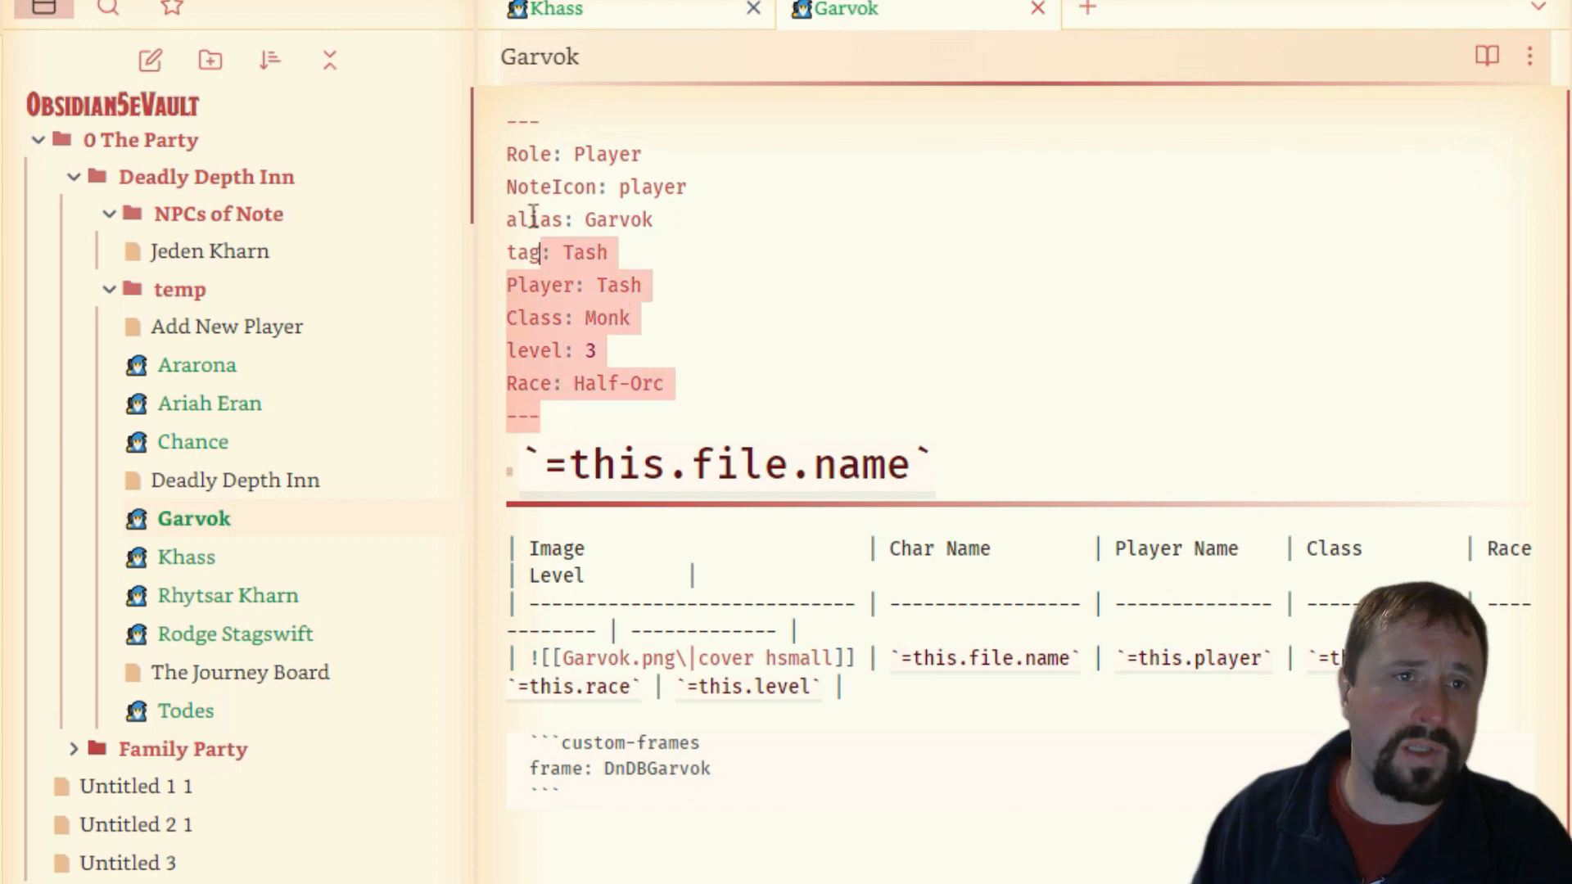
pyautogui.click(808, 317)
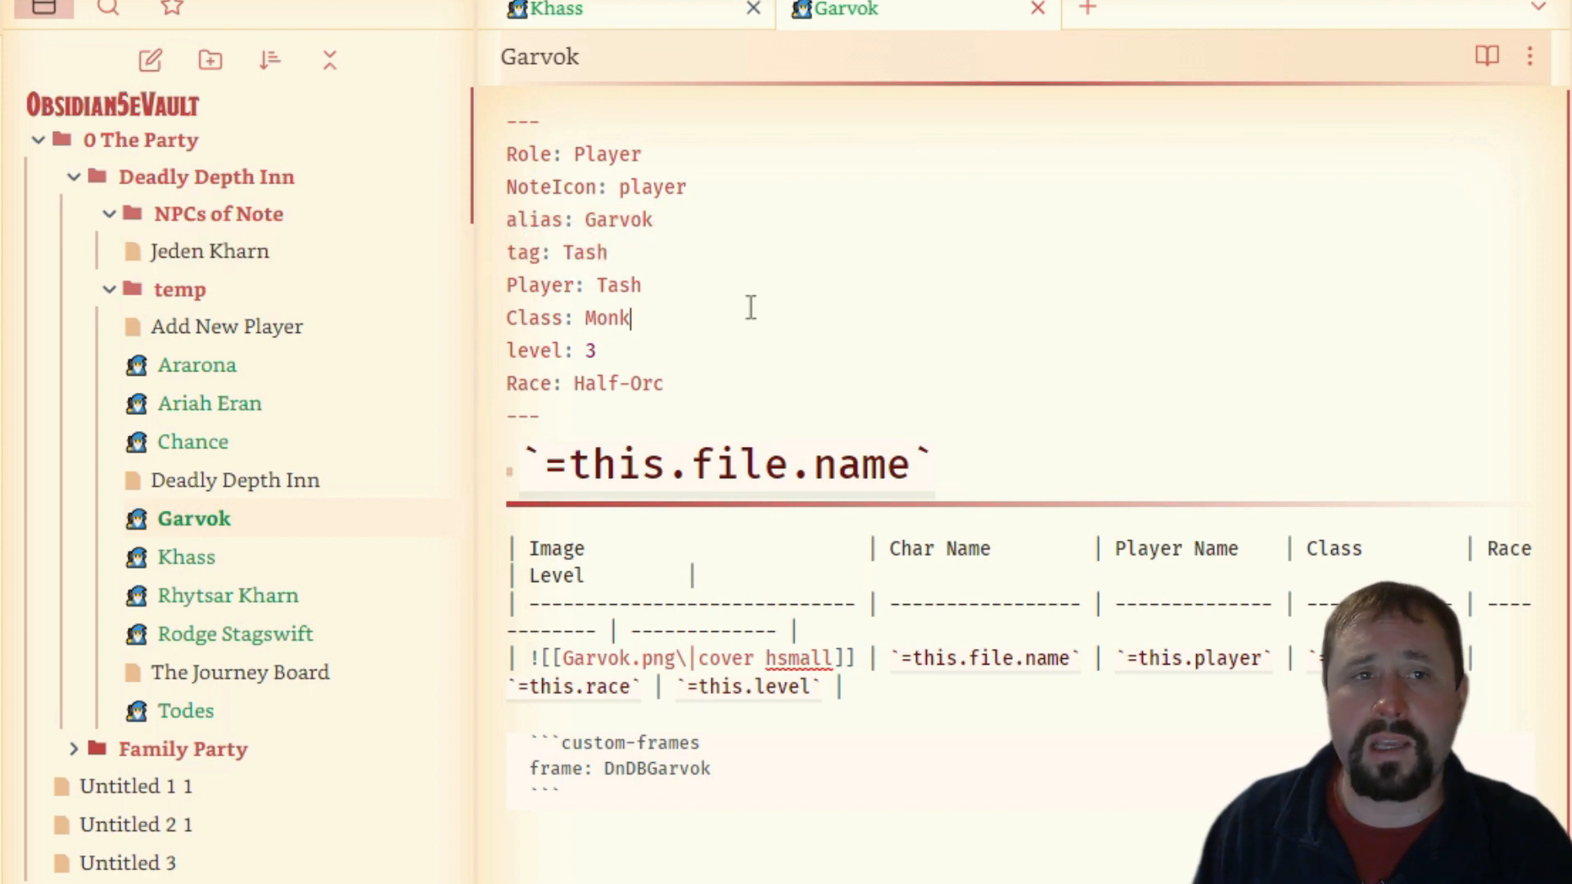
pyautogui.moveTo(674, 299)
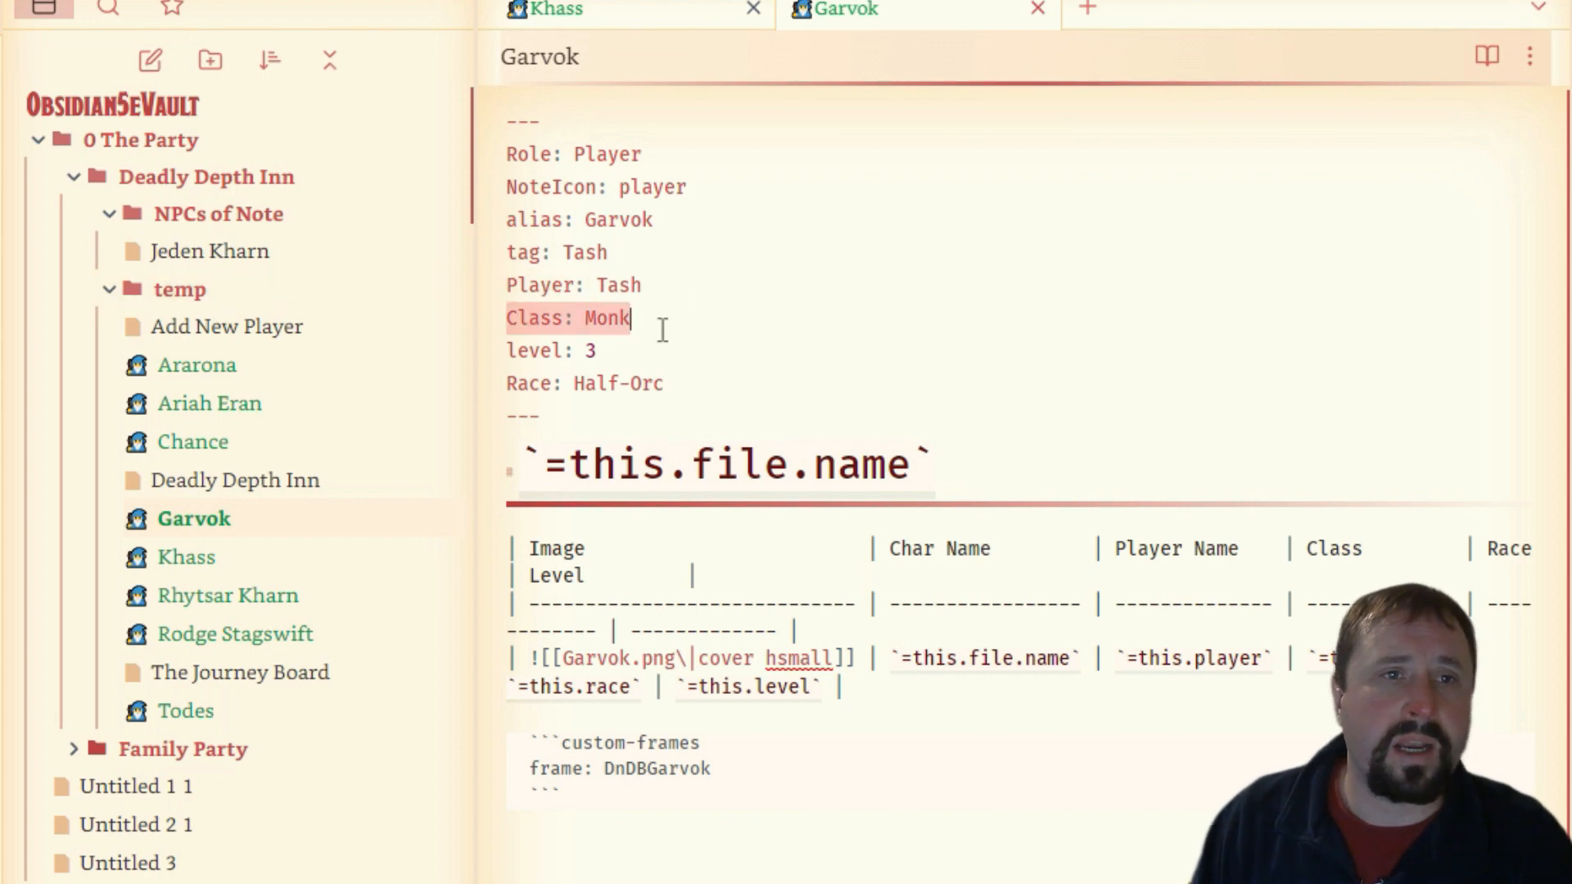
pyautogui.click(1121, 659)
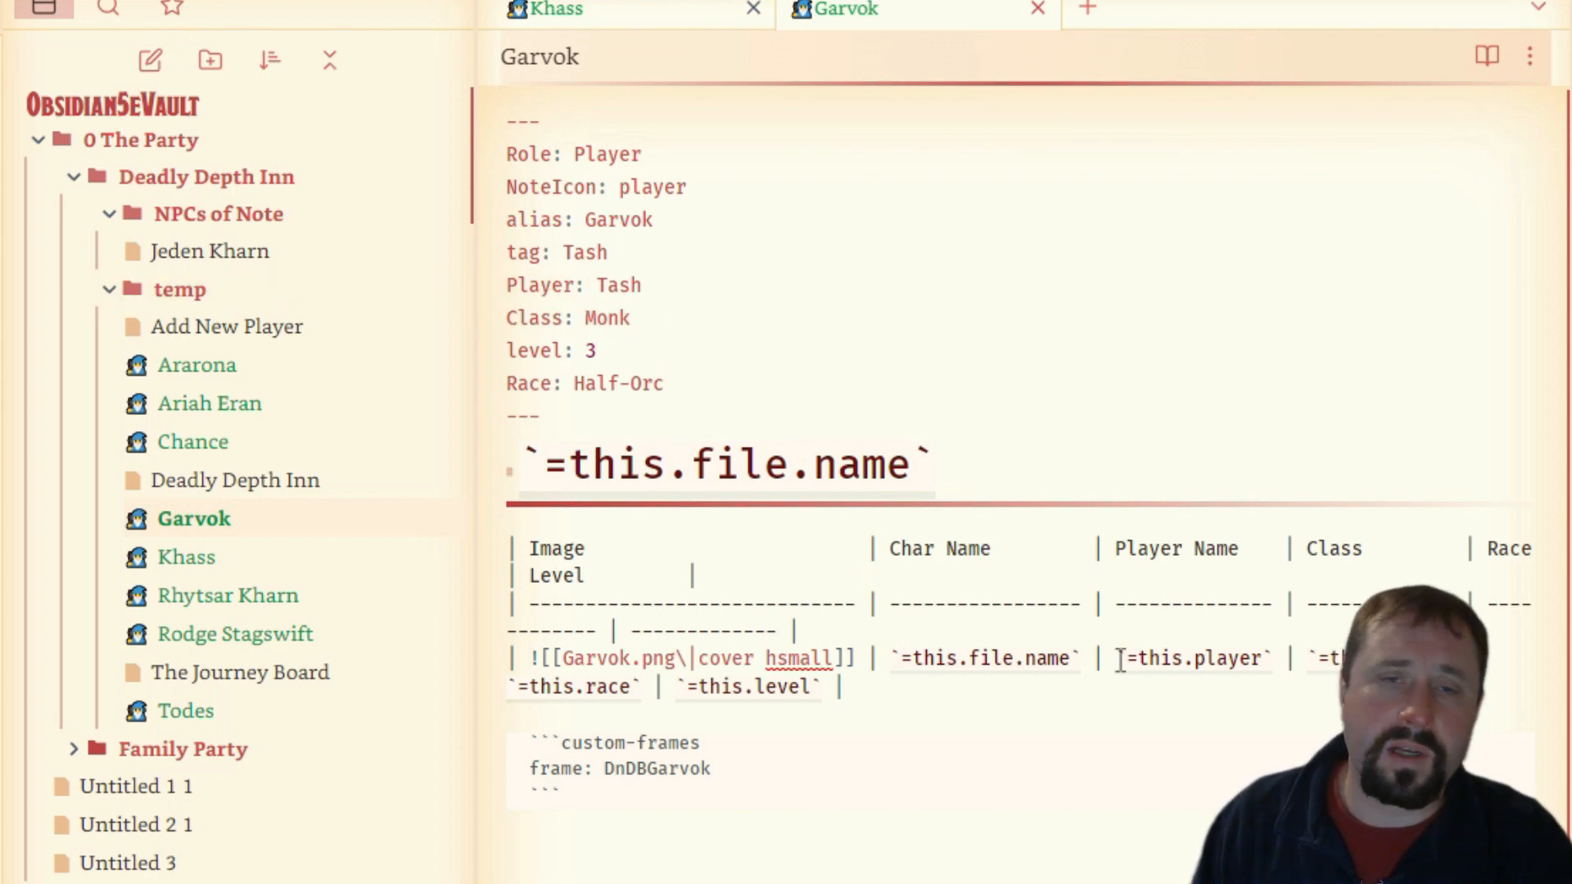
pyautogui.click(662, 383)
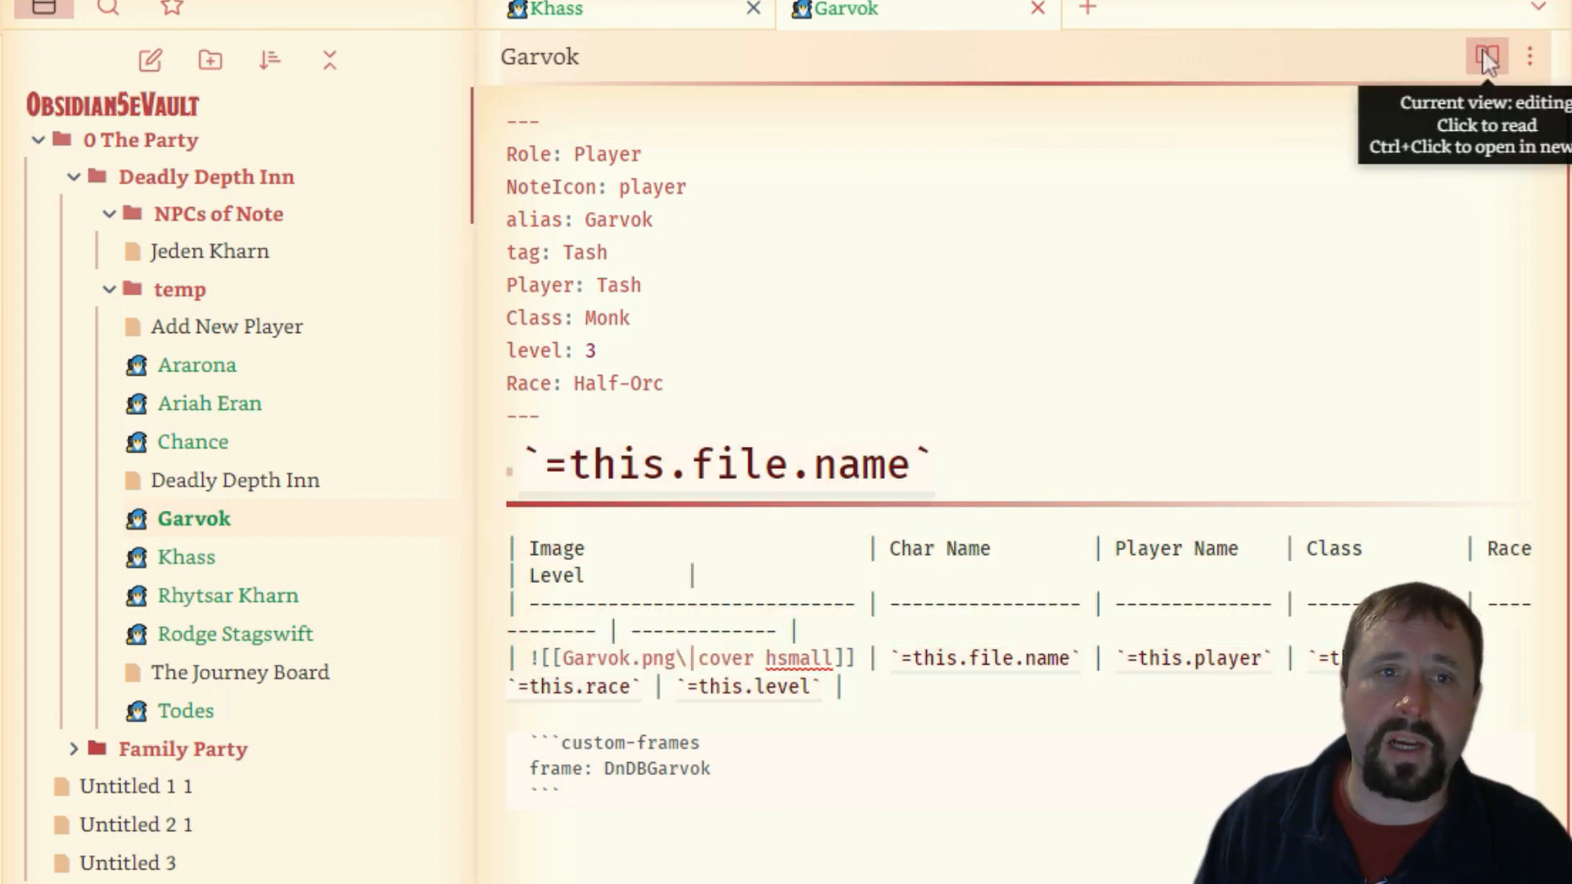
# Toggle Garvok's note between reading and source, ending rendered, then make Chance's note editable.
pyautogui.click(1487, 57)
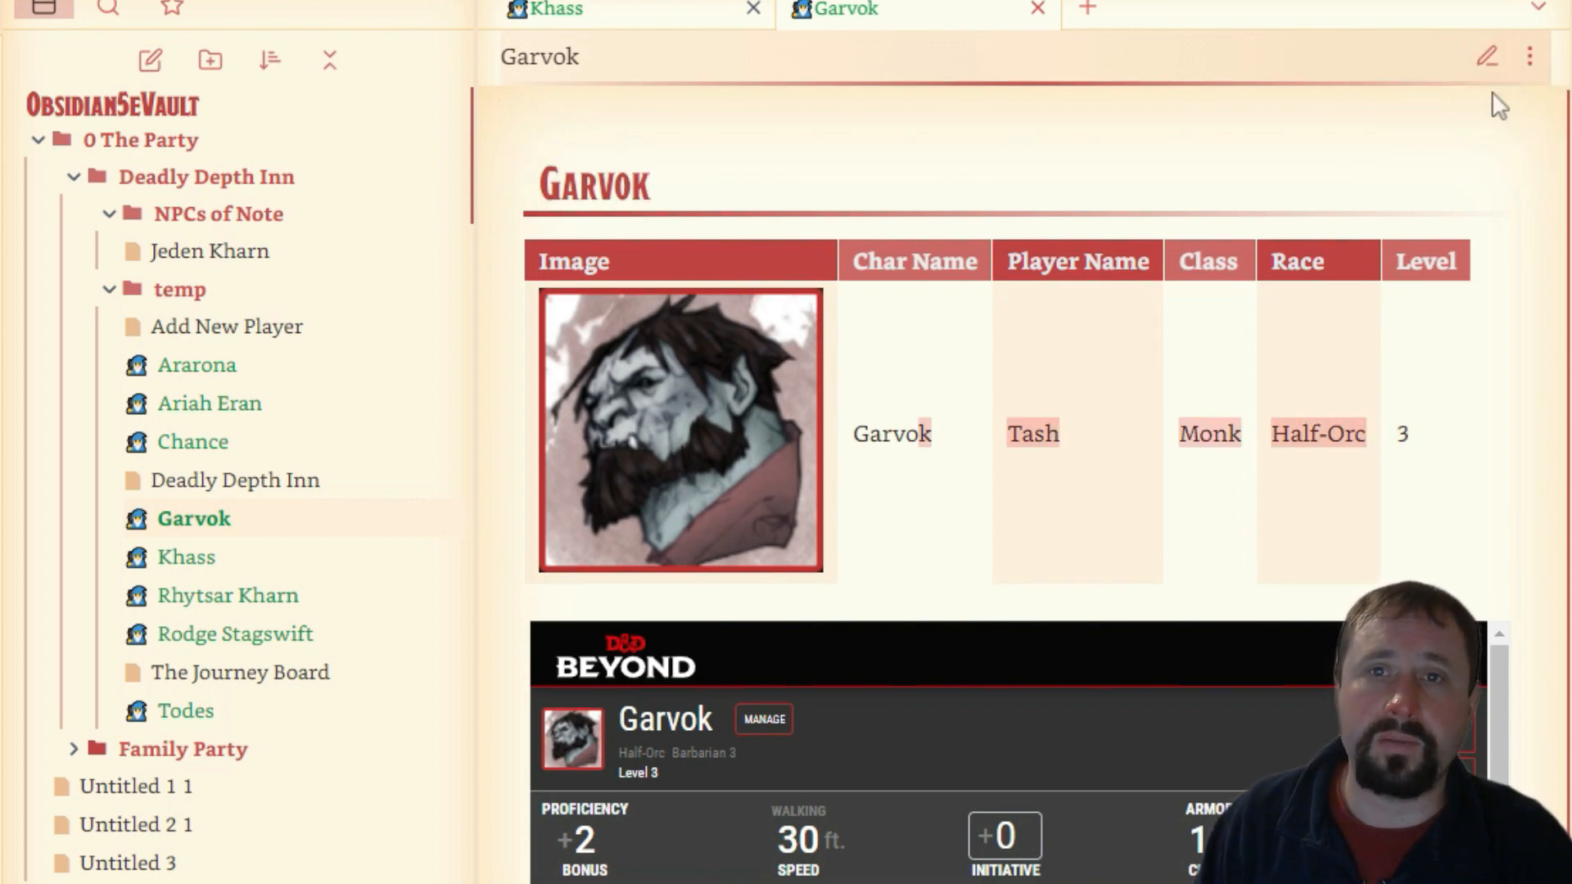
pyautogui.click(1487, 56)
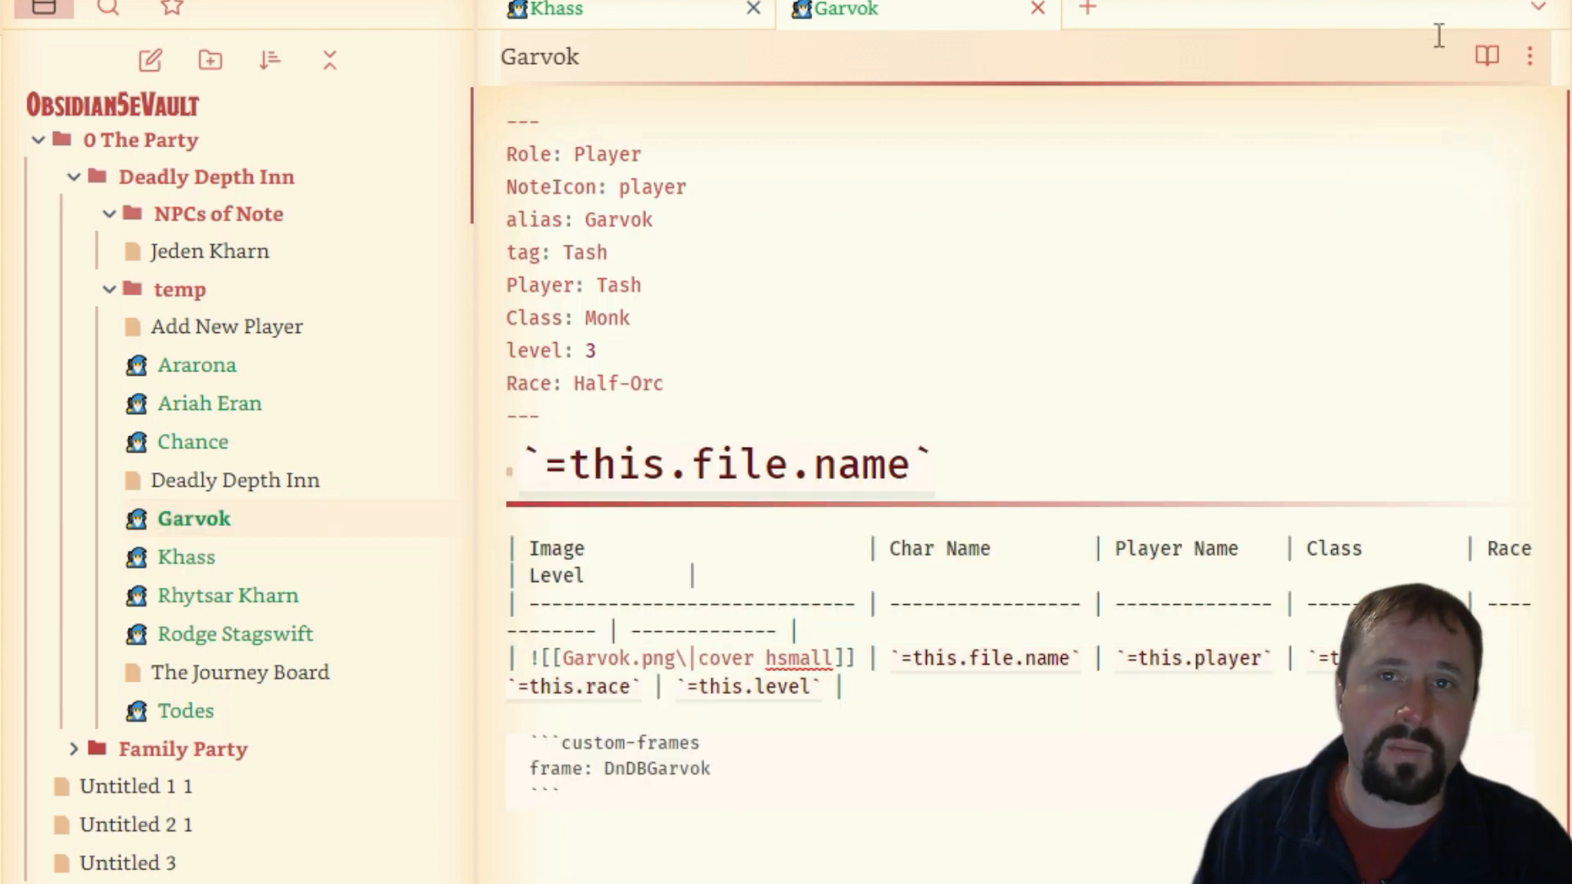
pyautogui.click(1487, 56)
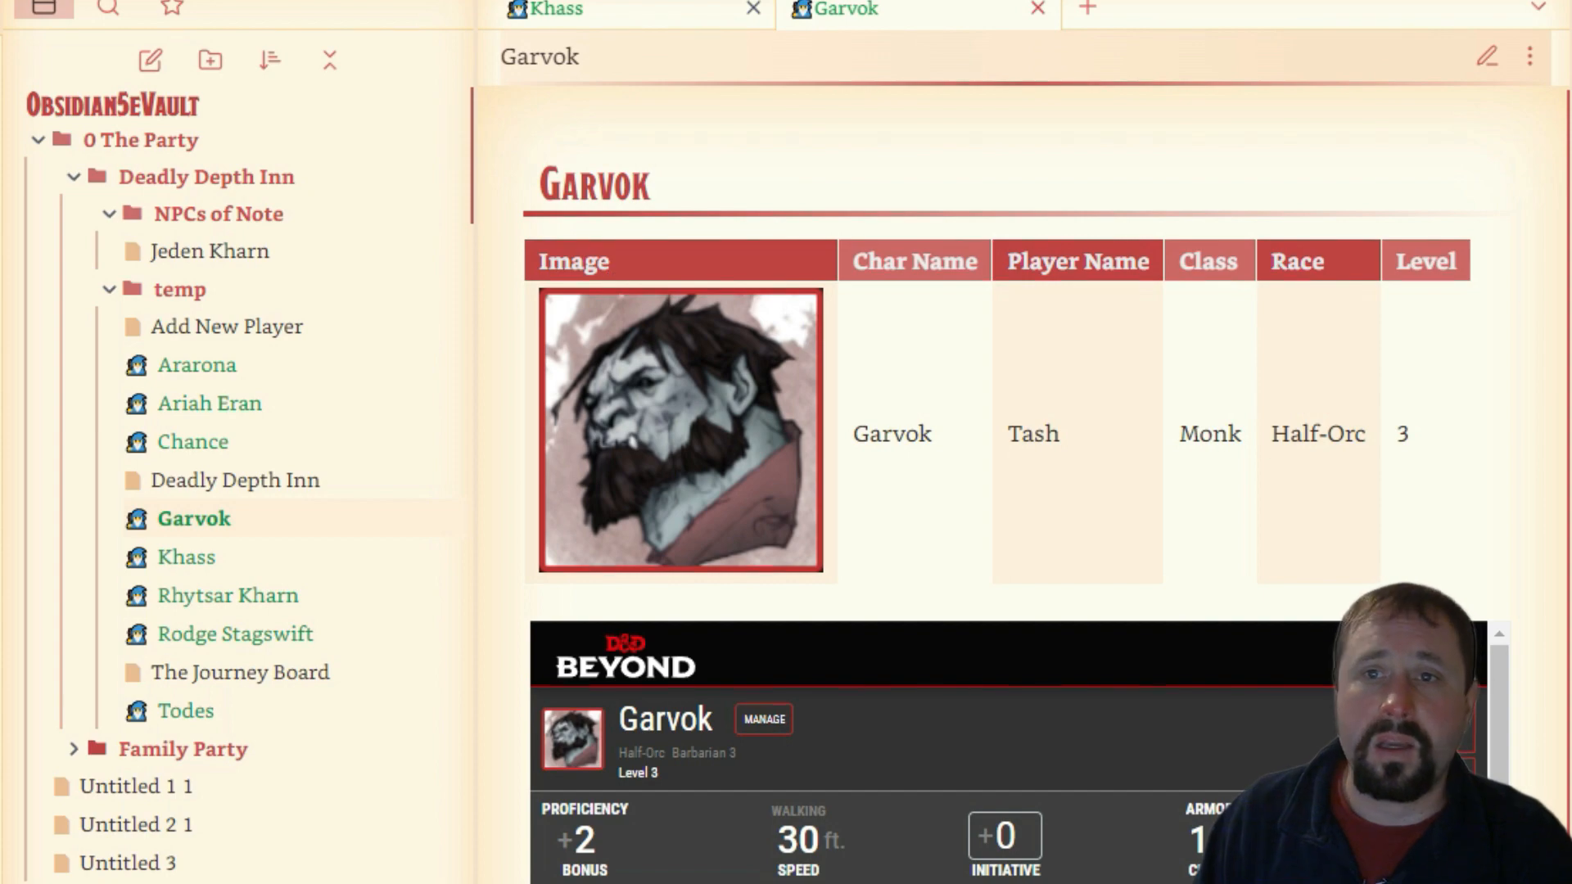
pyautogui.click(192, 441)
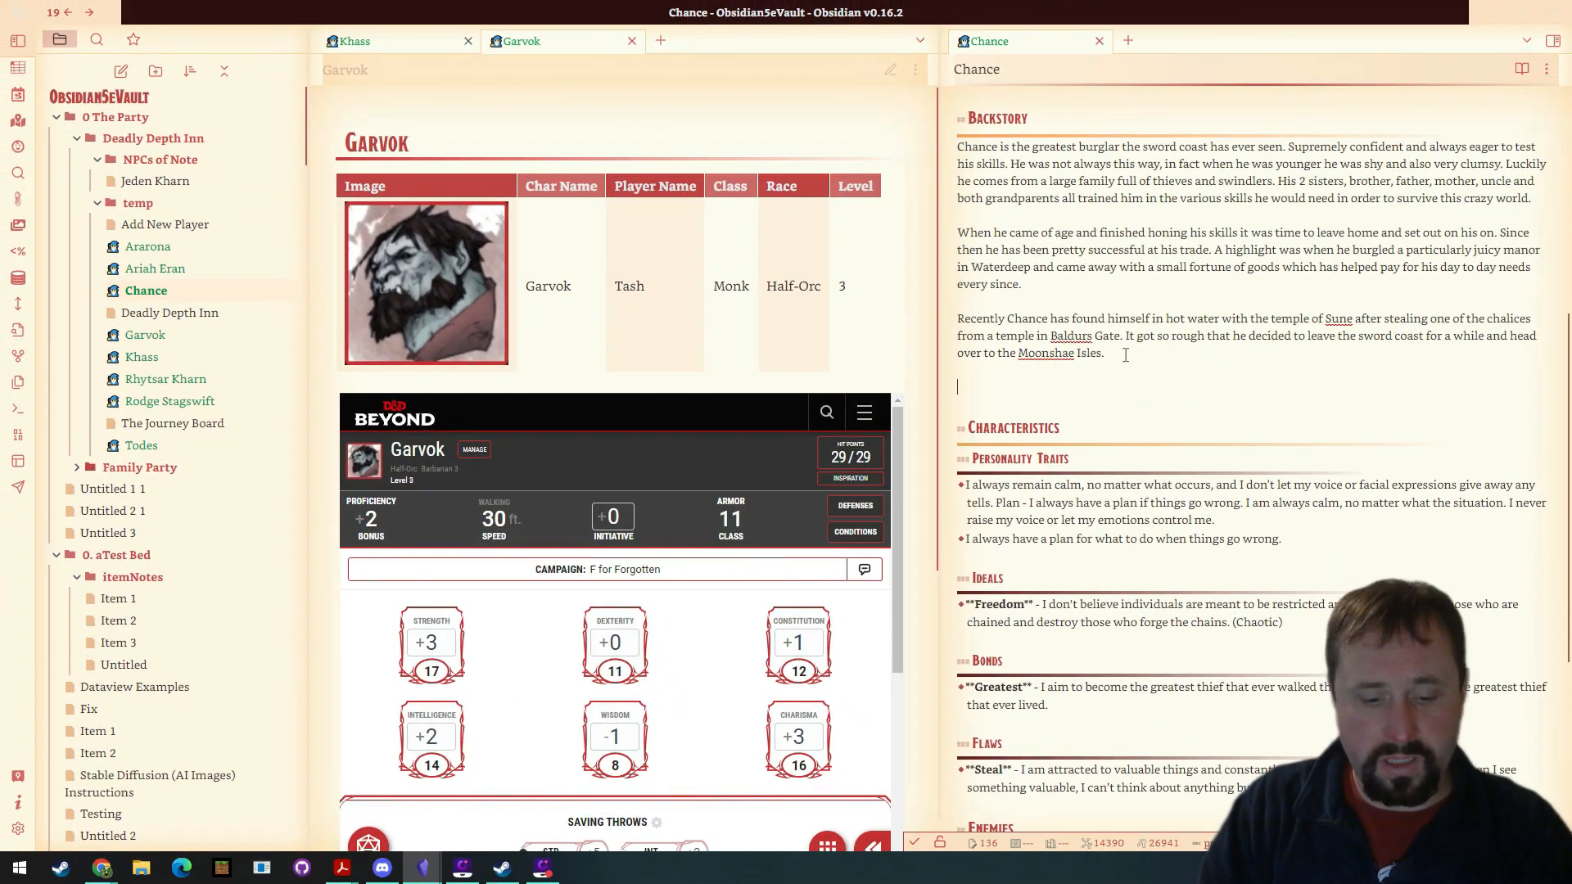
pyautogui.write('Garvok')
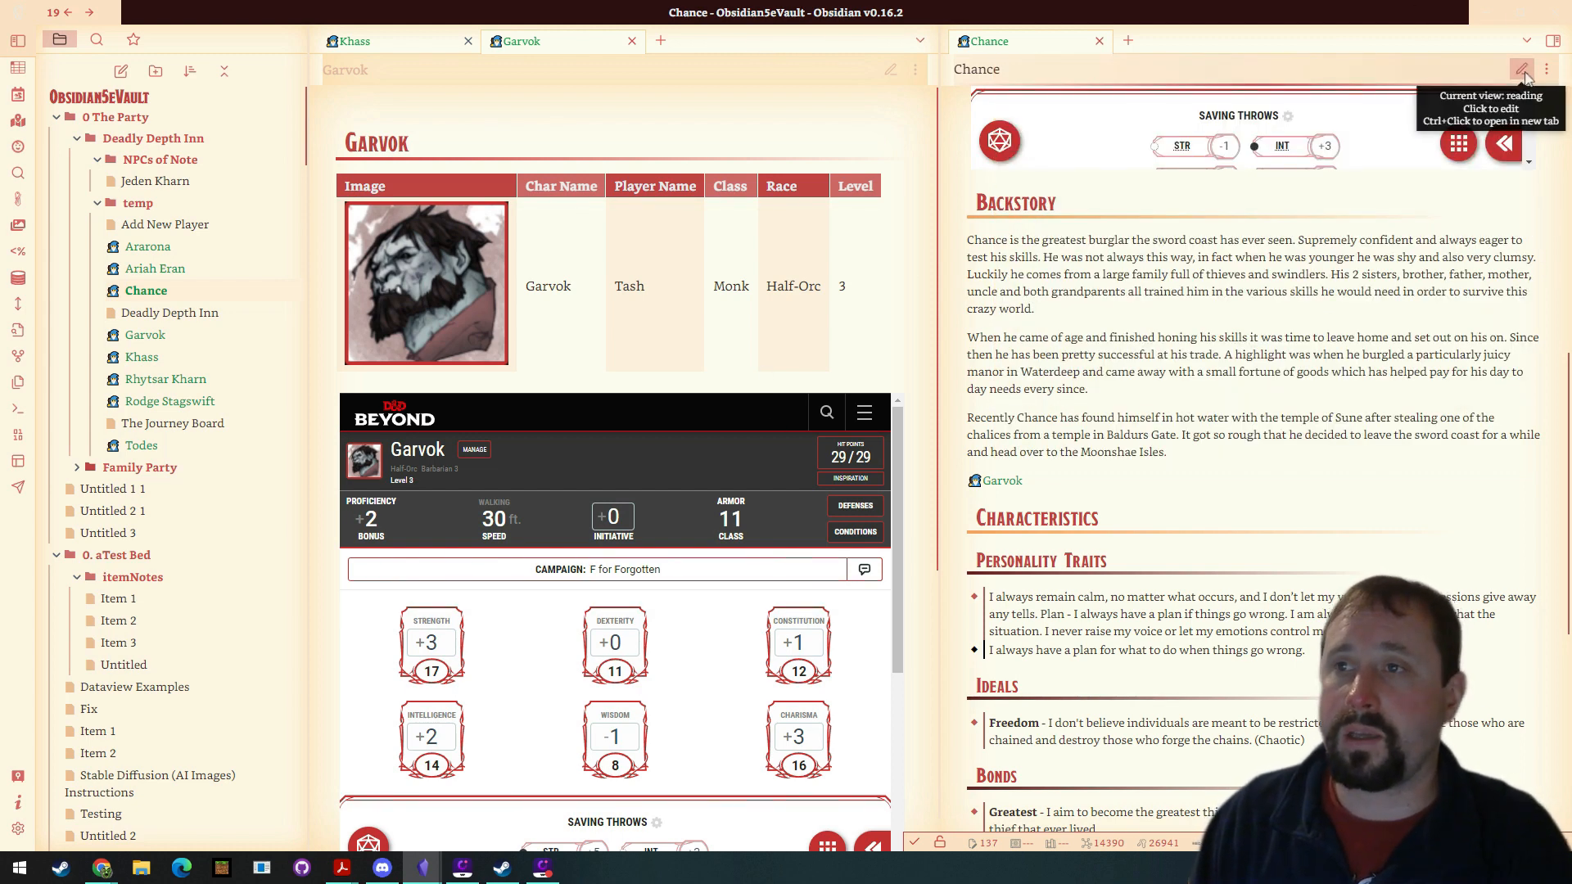
pyautogui.click(1522, 68)
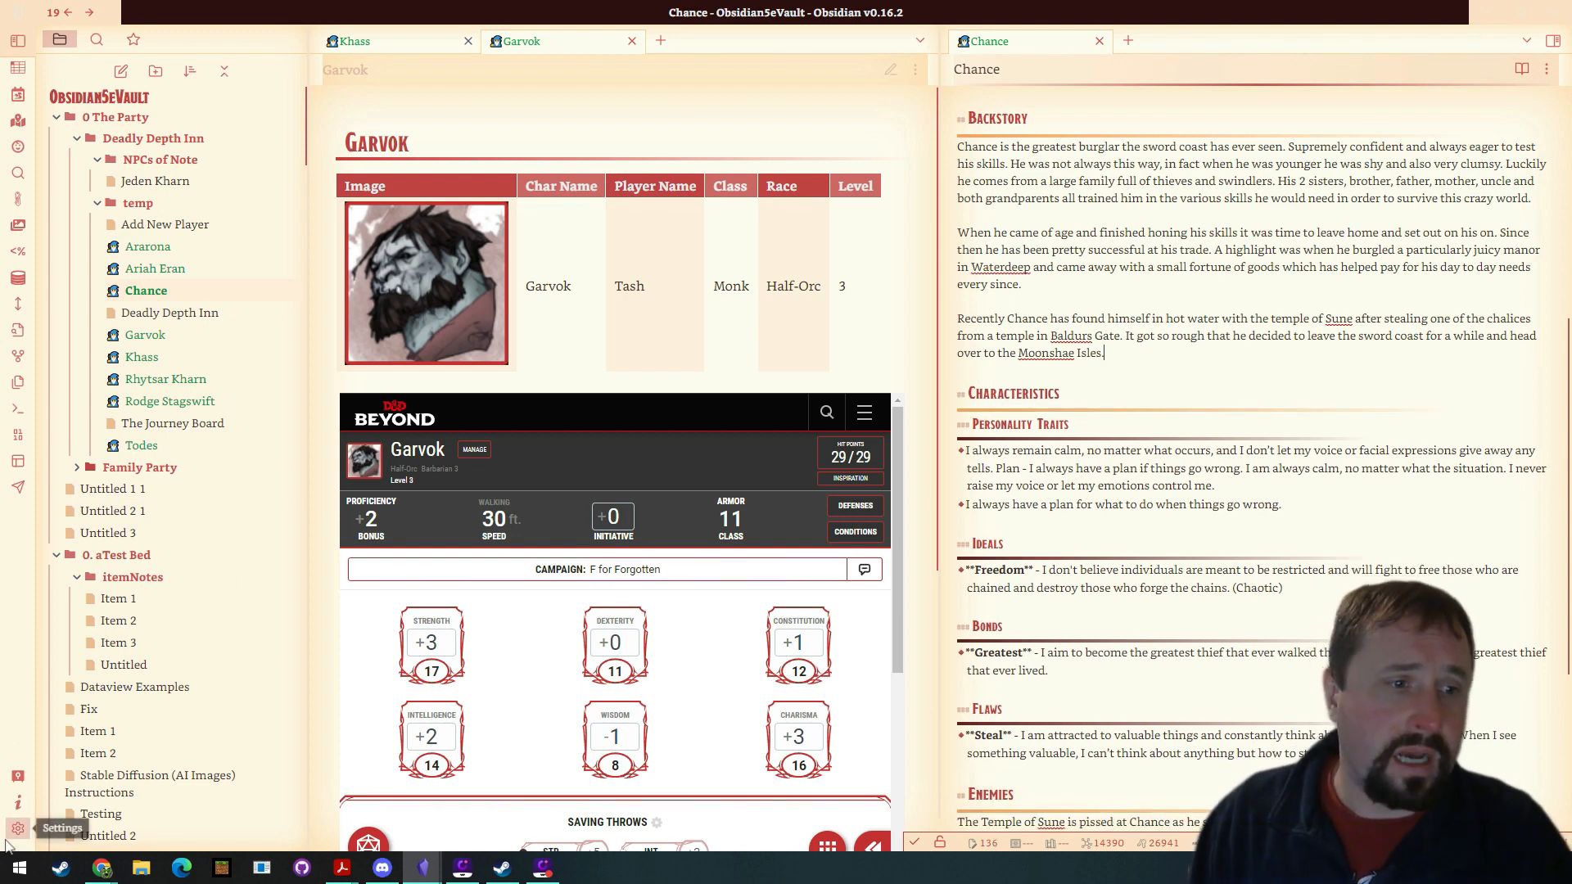
pyautogui.click(17, 827)
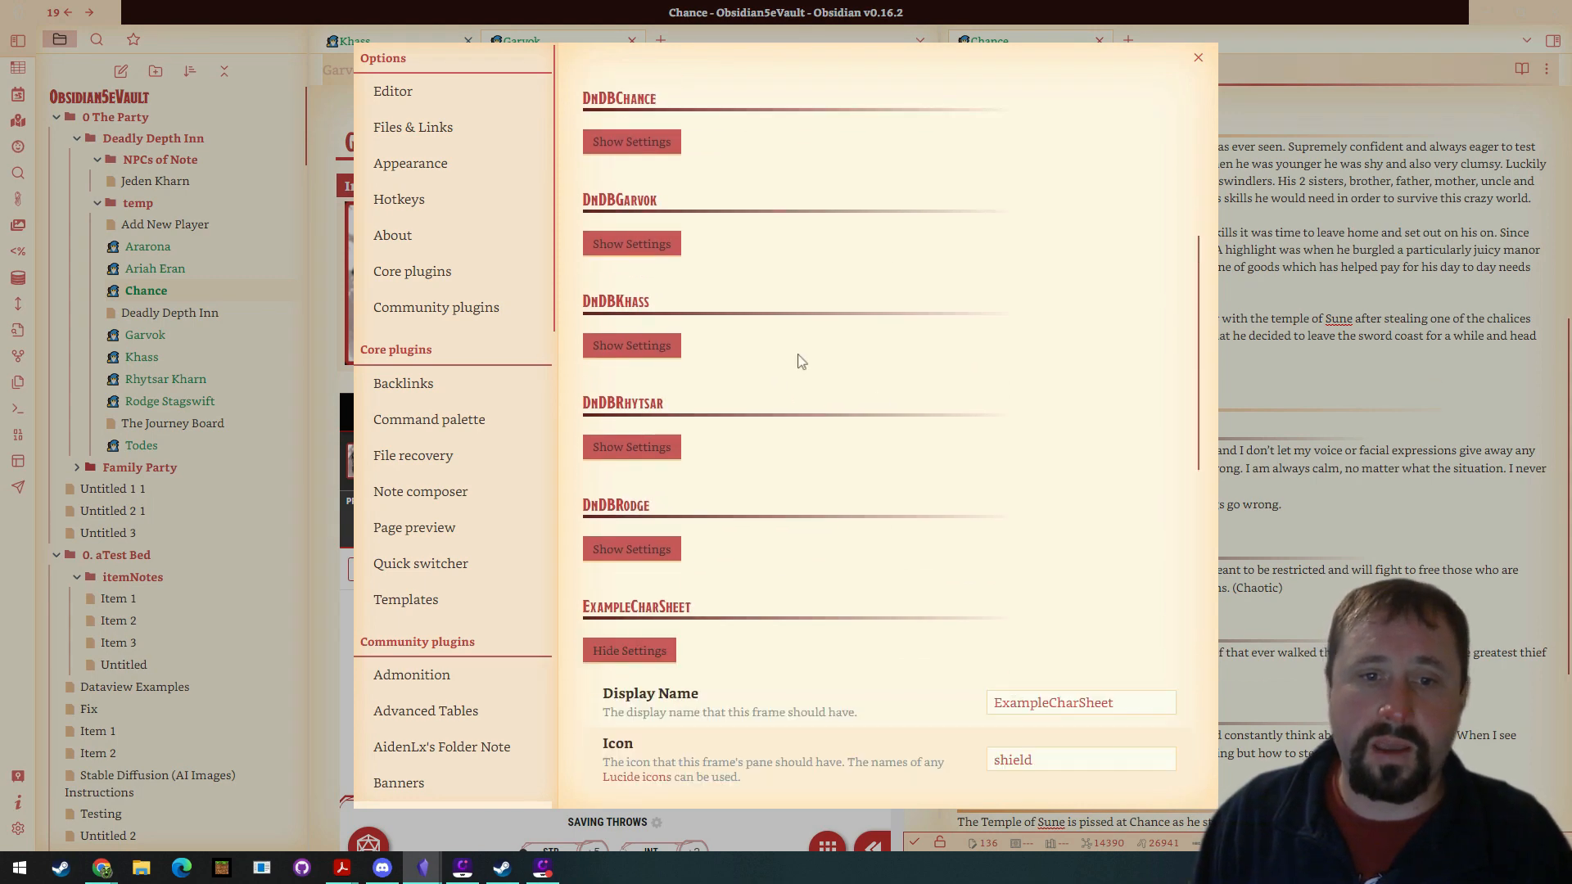
pyautogui.scroll(-3)
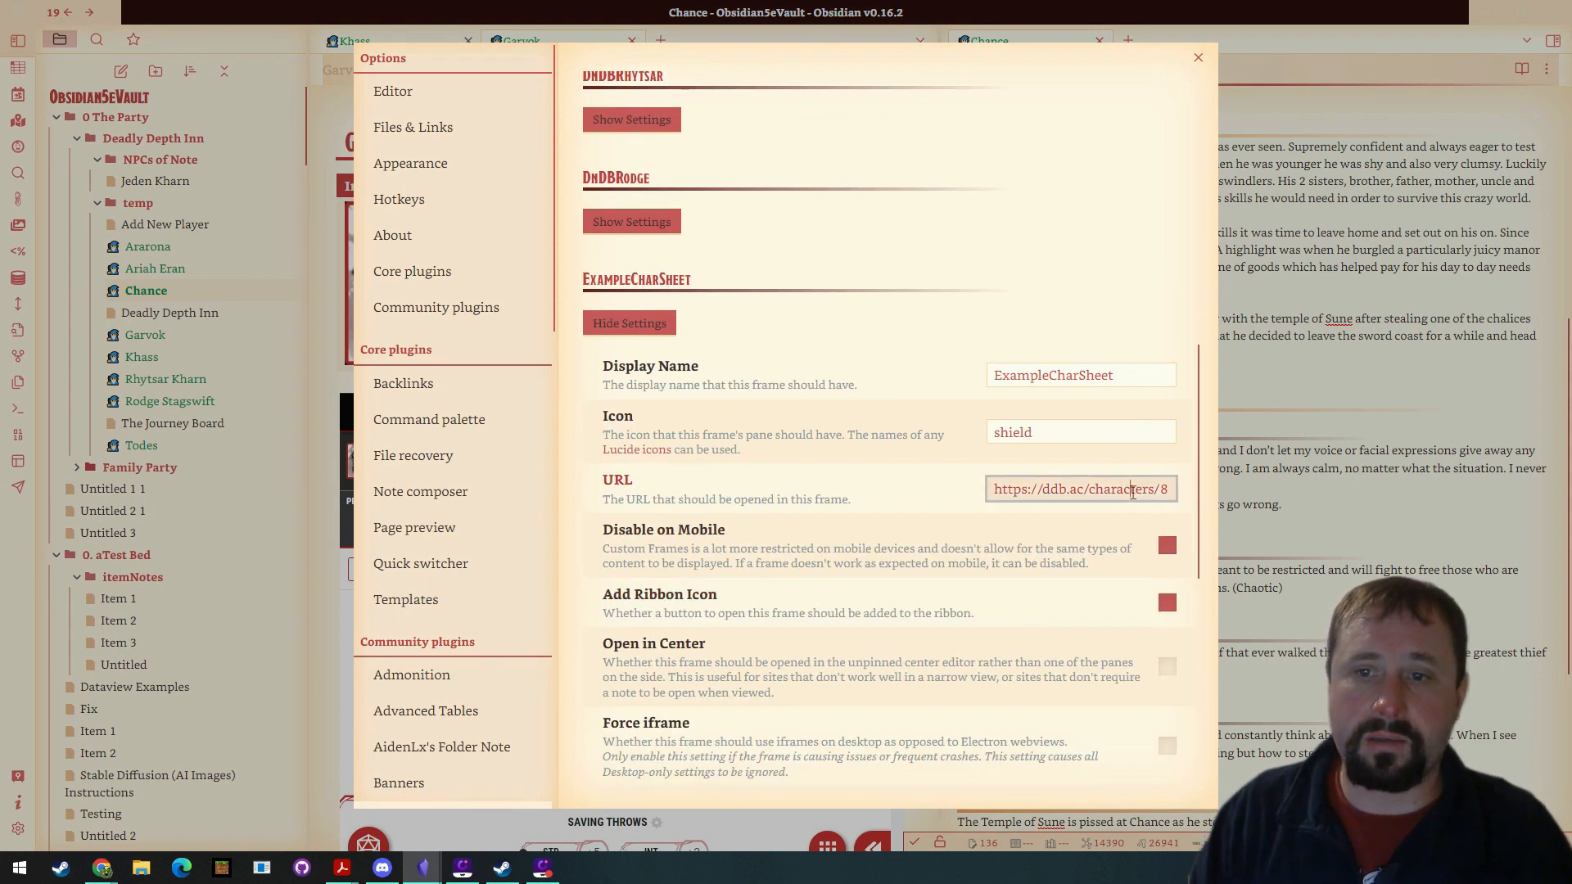
pyautogui.write('www.g')
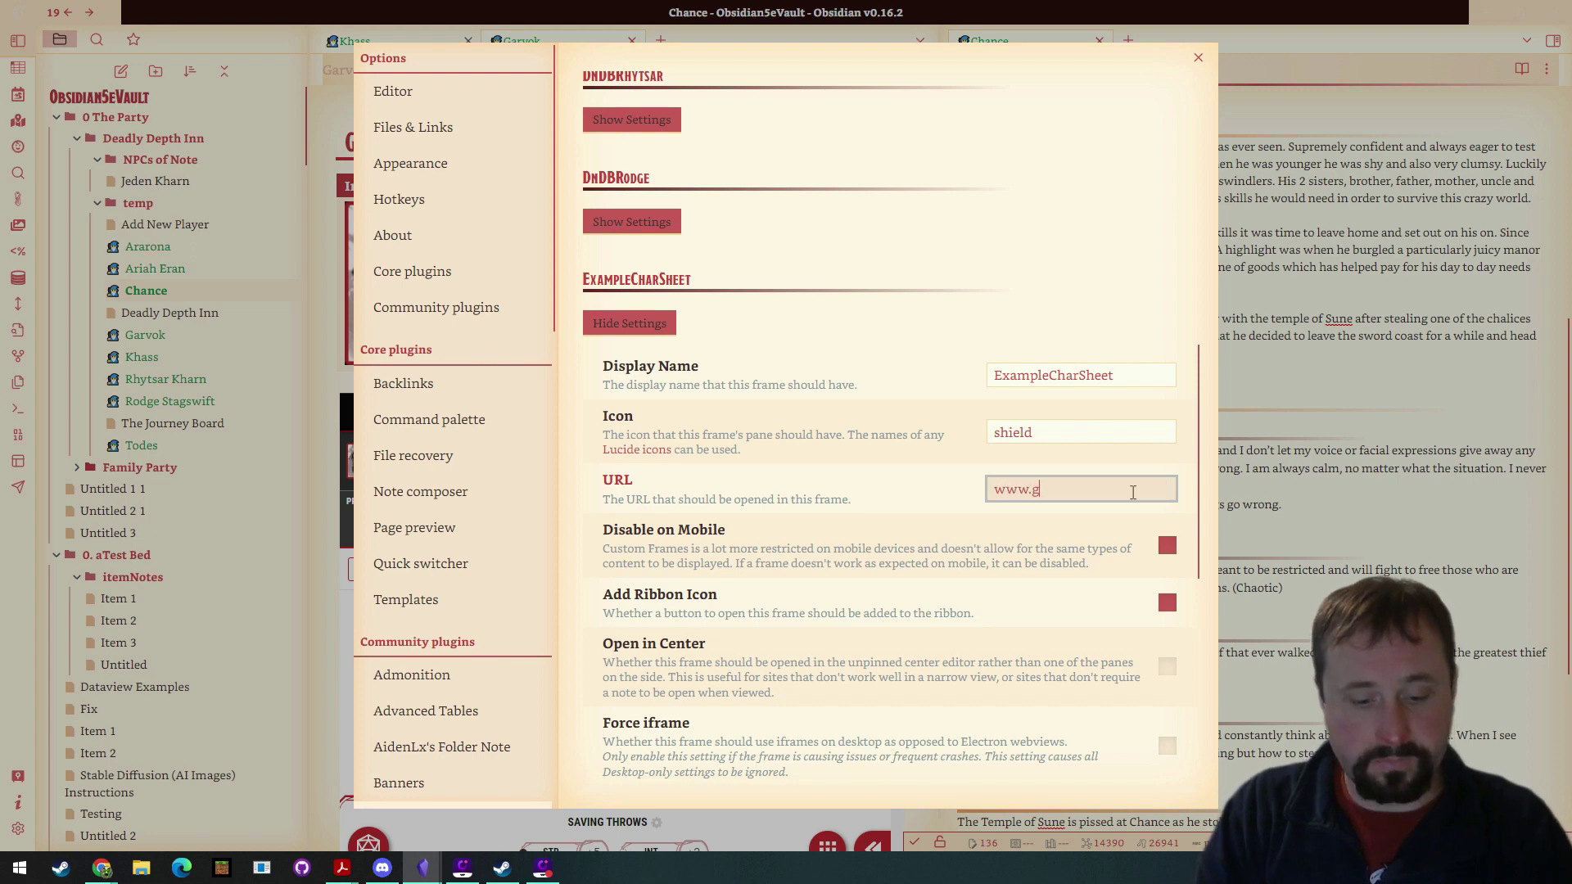
pyautogui.write('oogle.com')
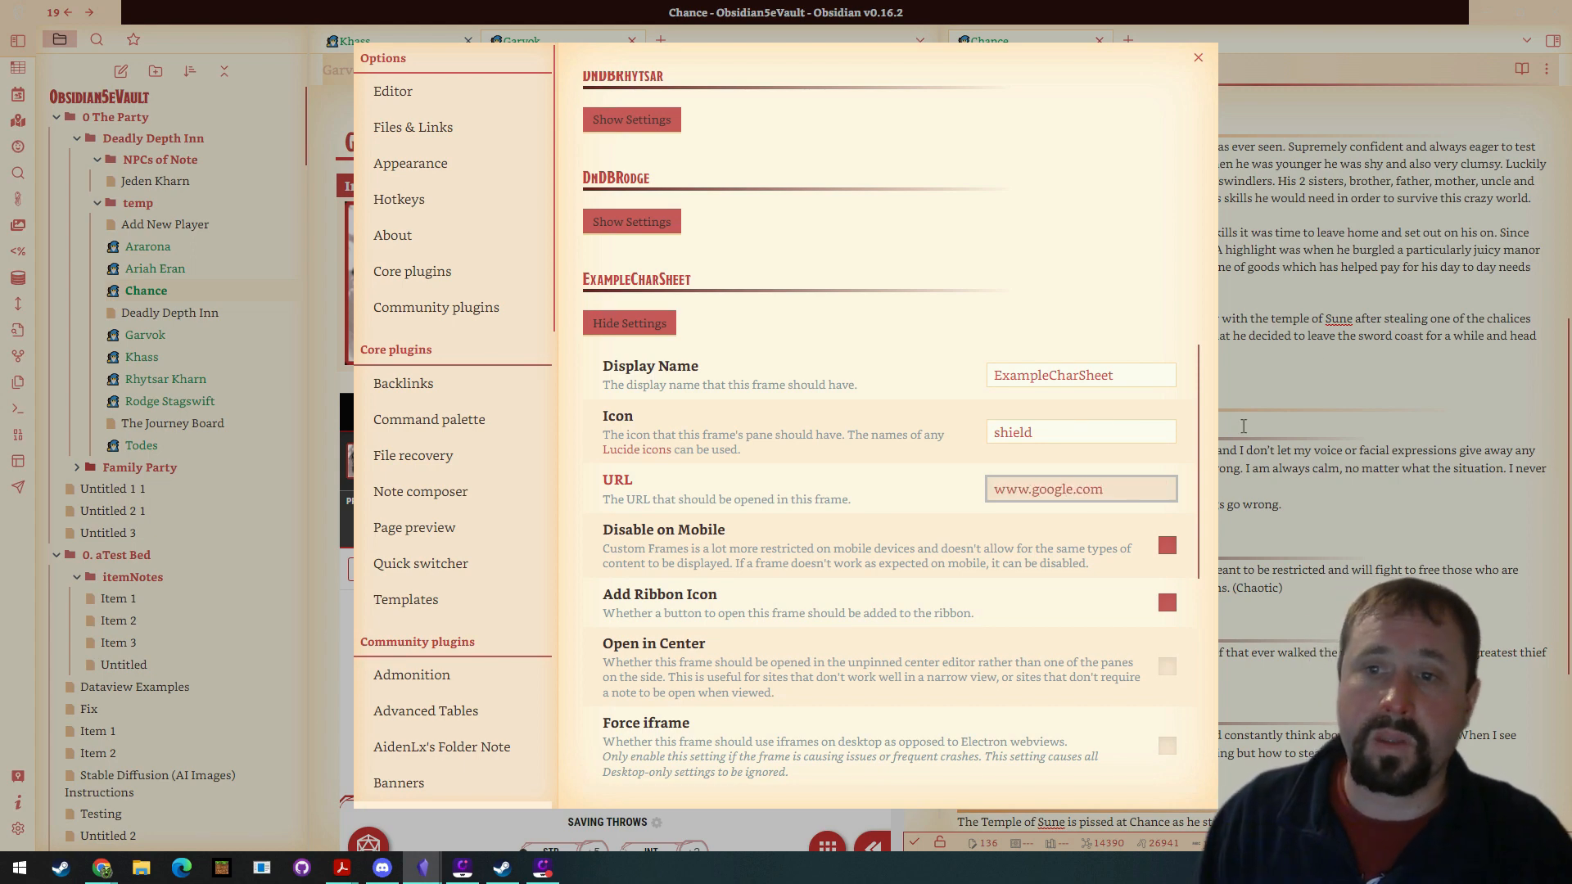
pyautogui.click(1081, 488)
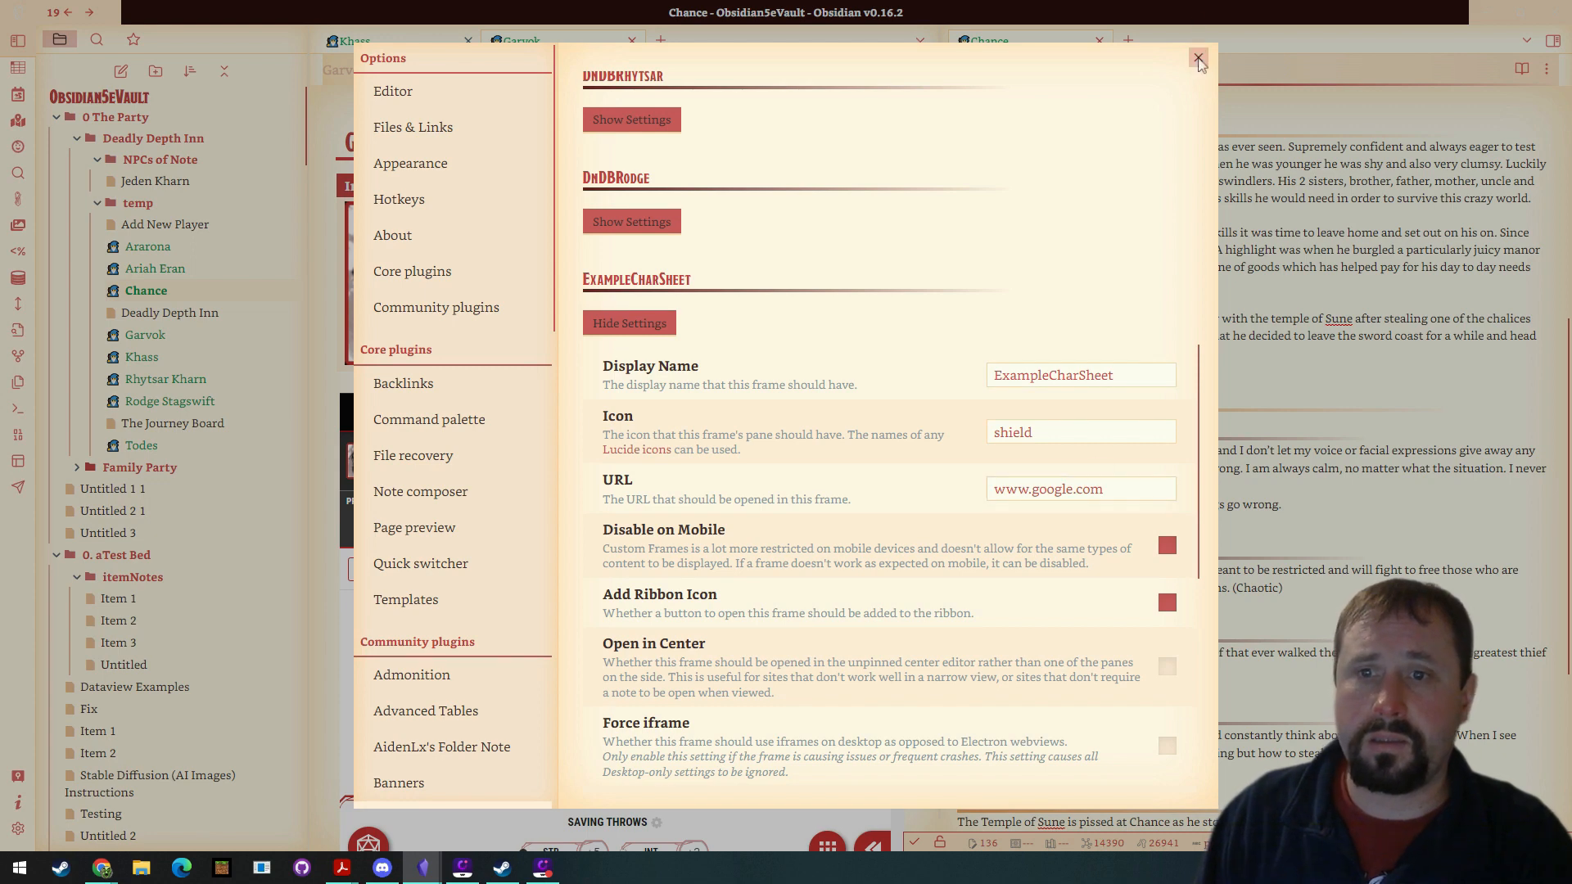
# Close Settings and change Garvok's custom-frames line to frame: ExampleCharSheet.
pyautogui.click(1198, 59)
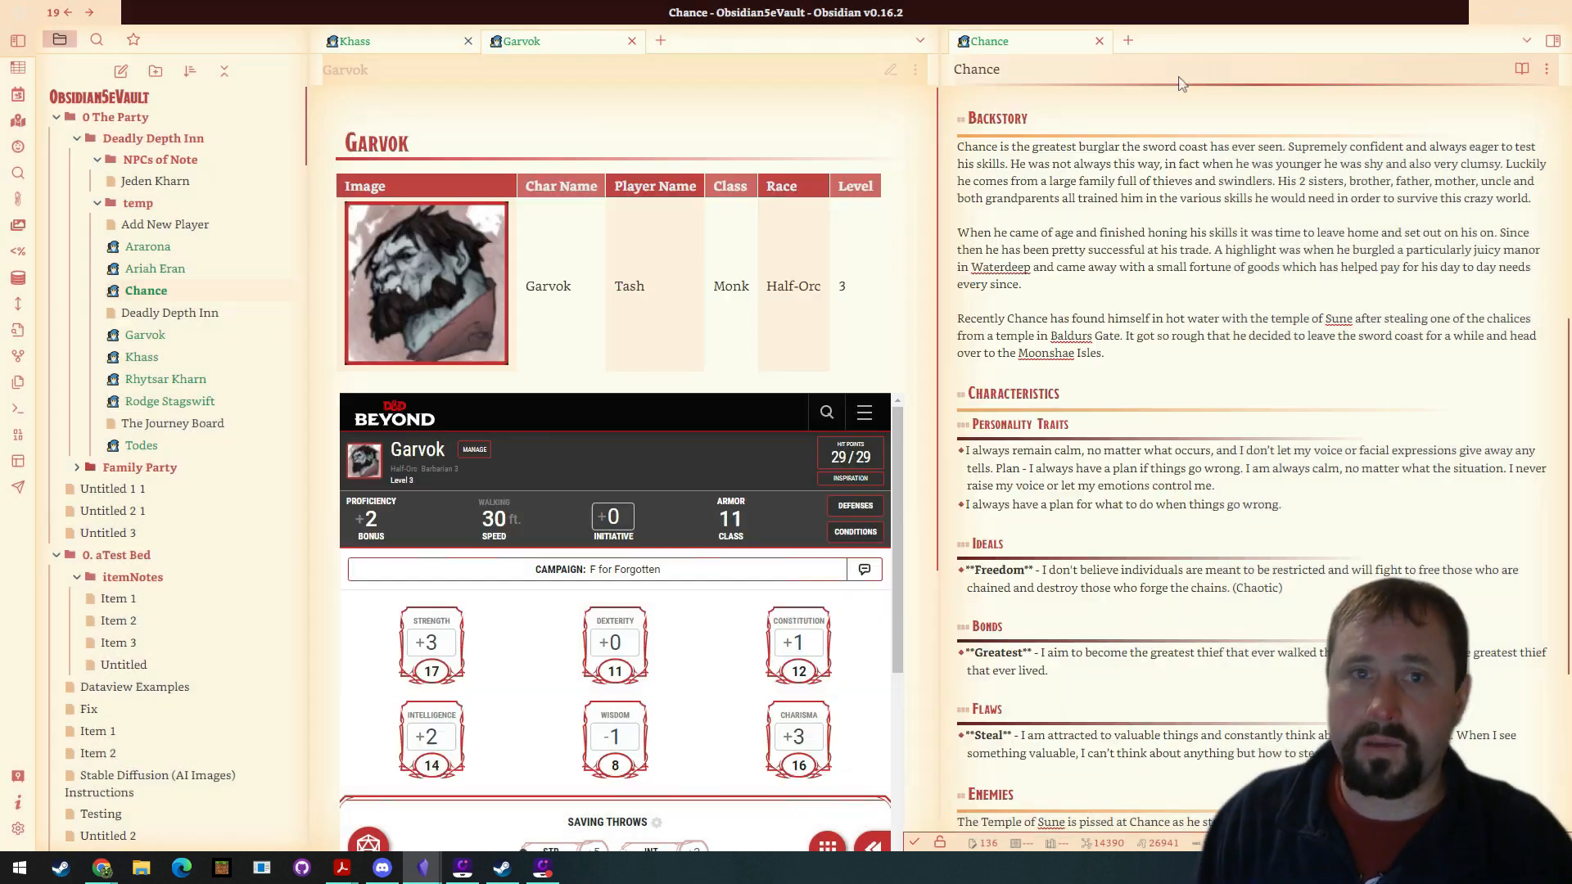
pyautogui.click(888, 69)
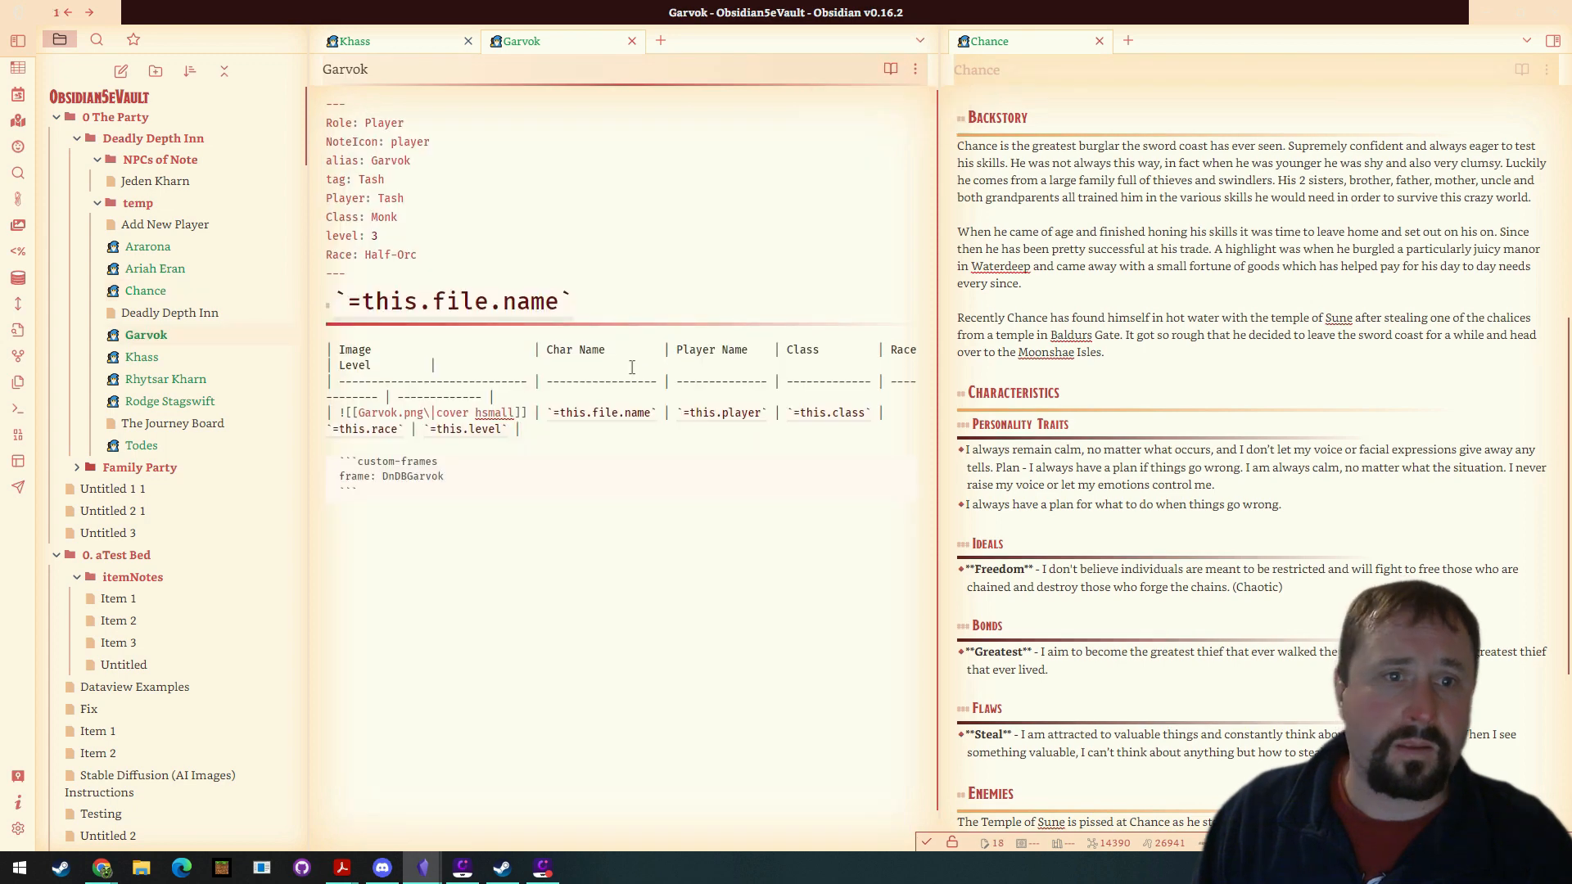
pyautogui.scroll(3)
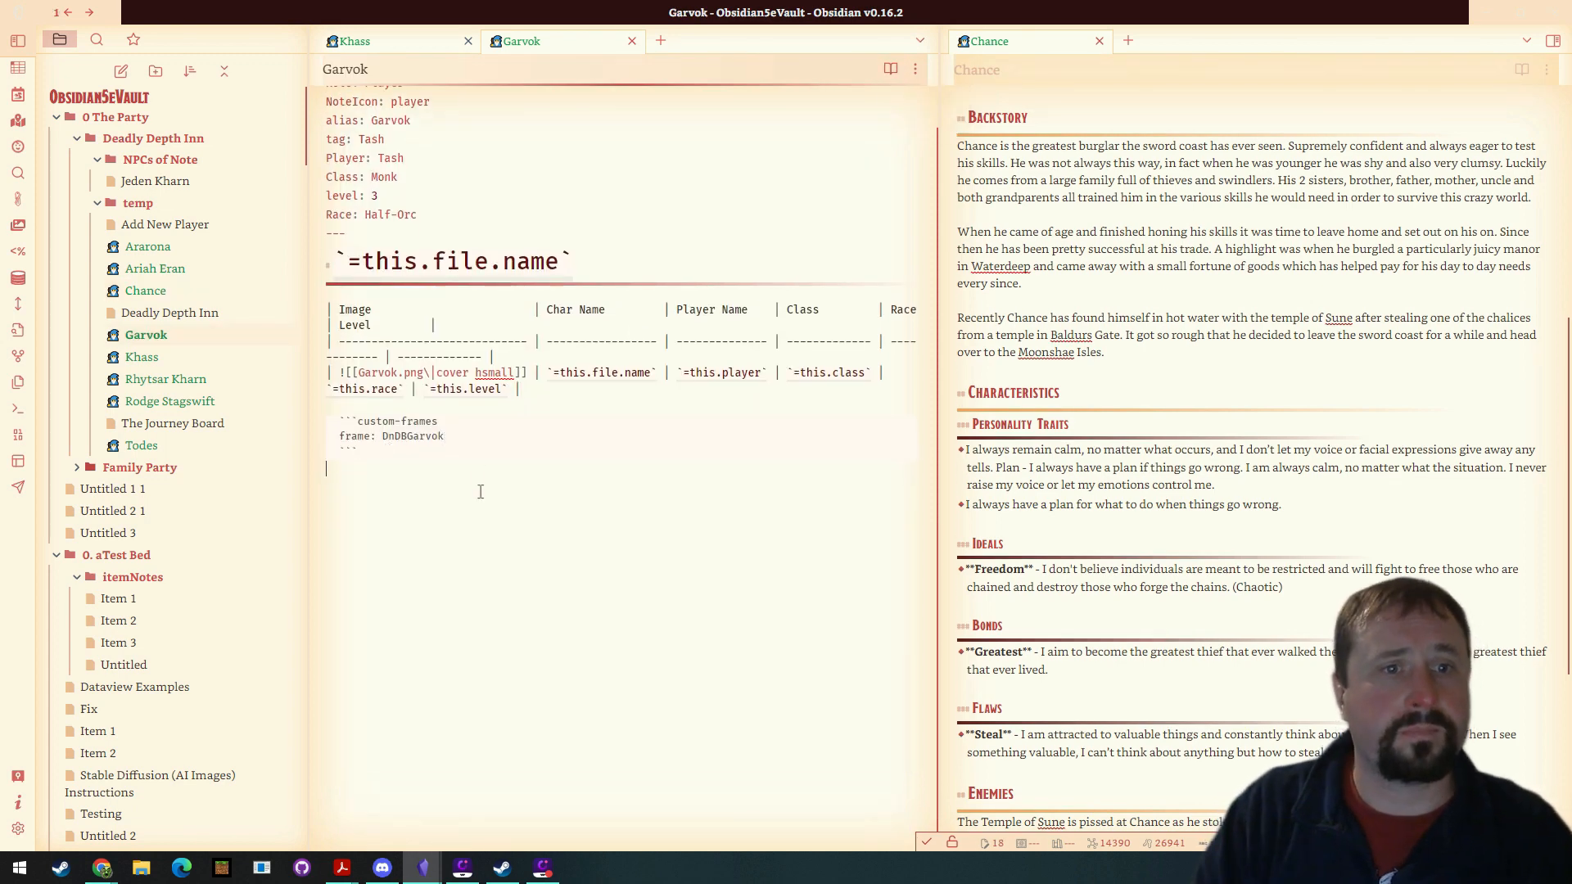
pyautogui.write('ExampleCharSheet')
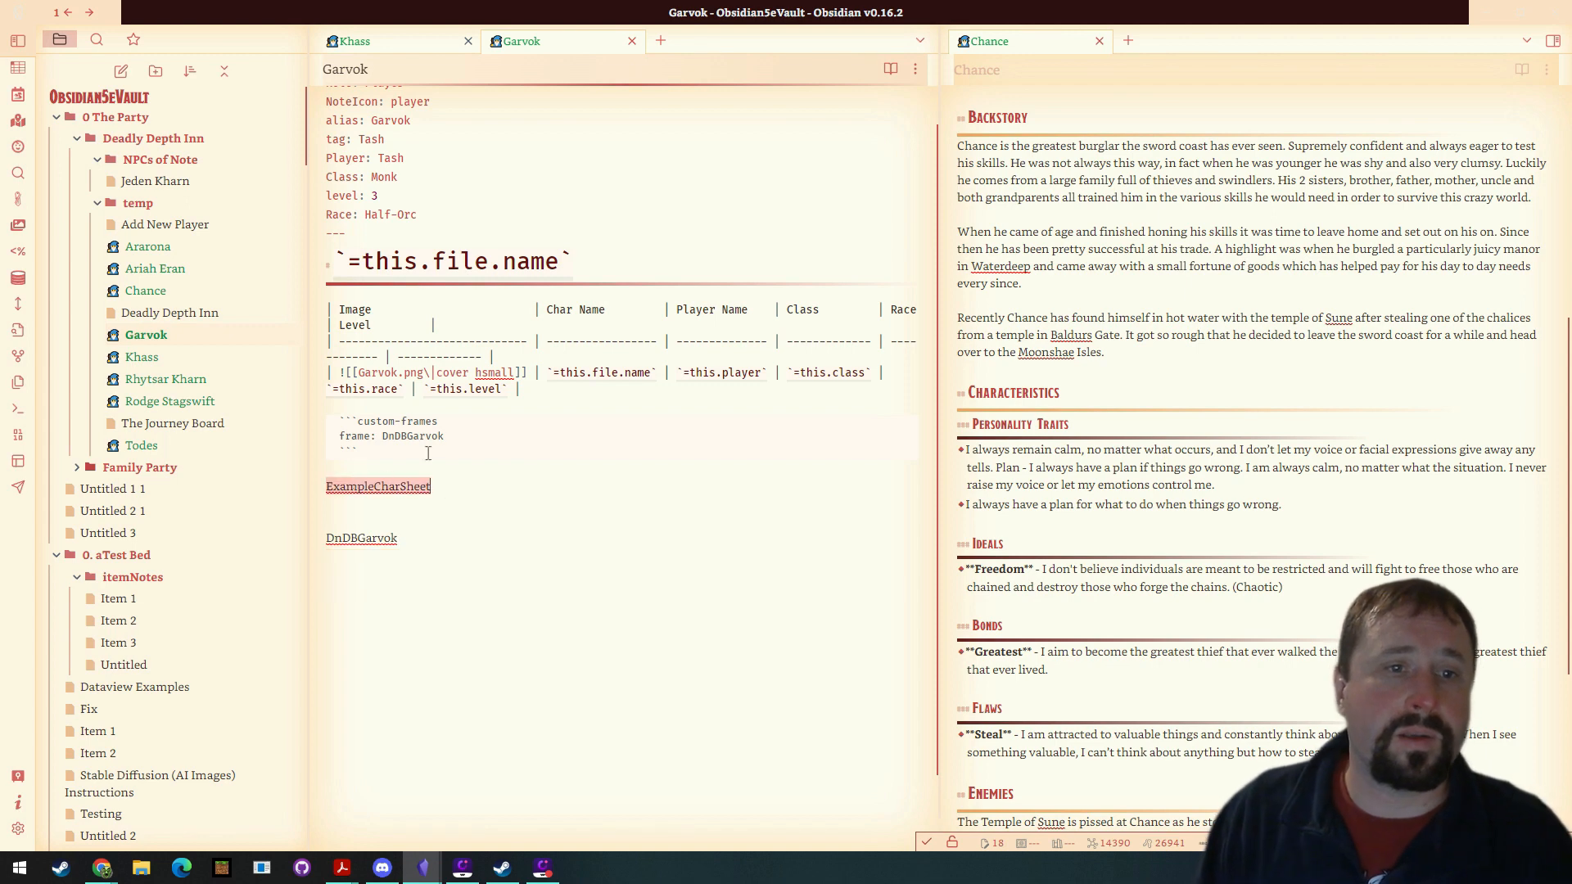
pyautogui.write('ExampleCharSheet')
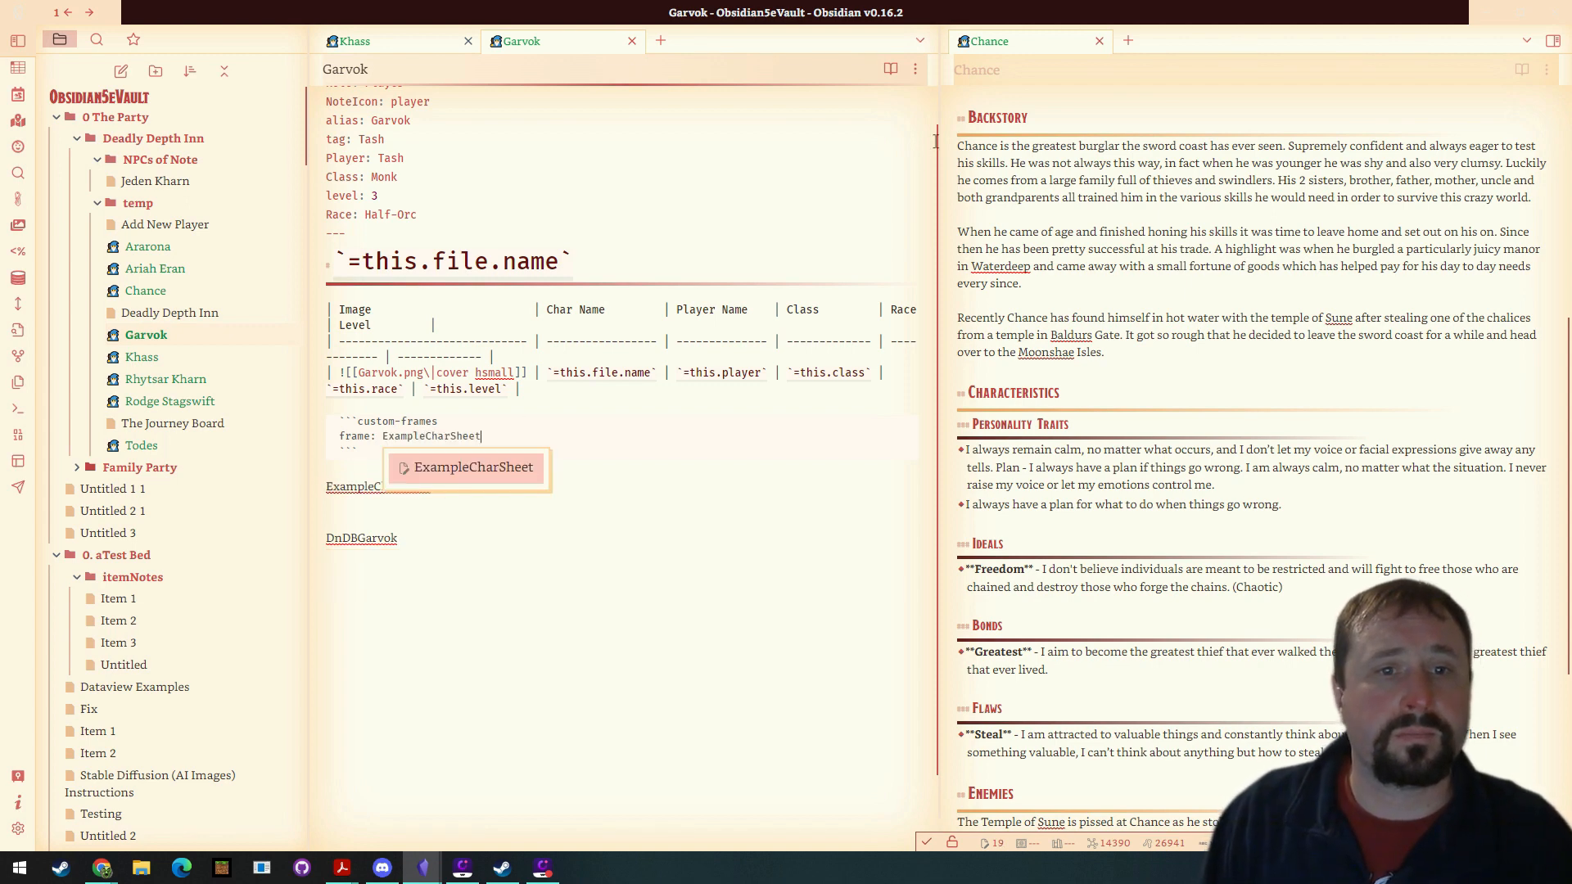
pyautogui.click(889, 68)
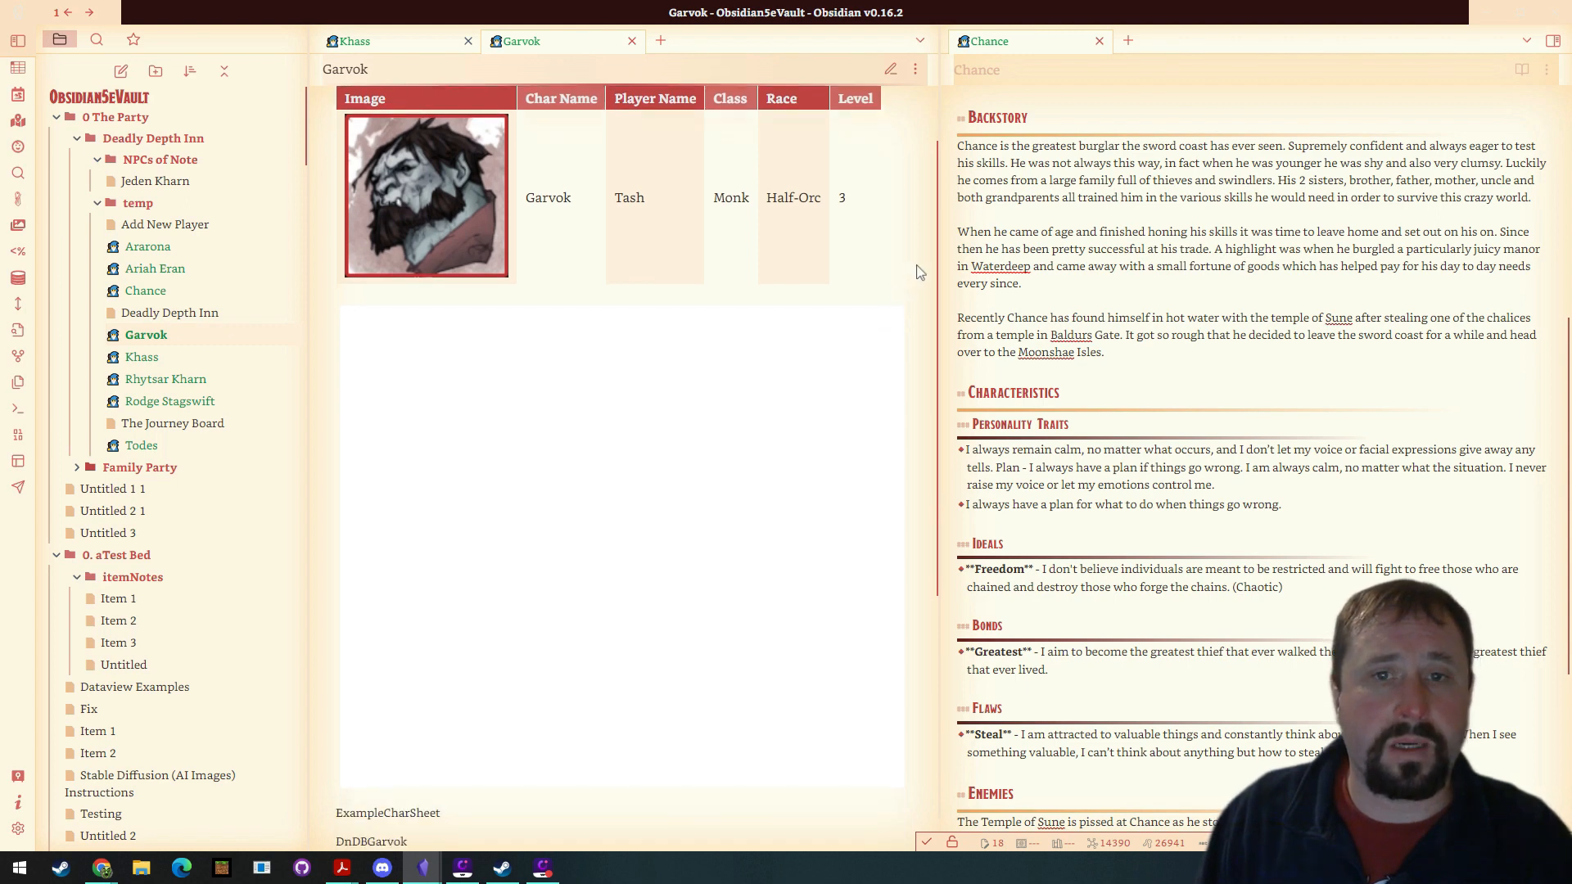
pyautogui.scroll(-3)
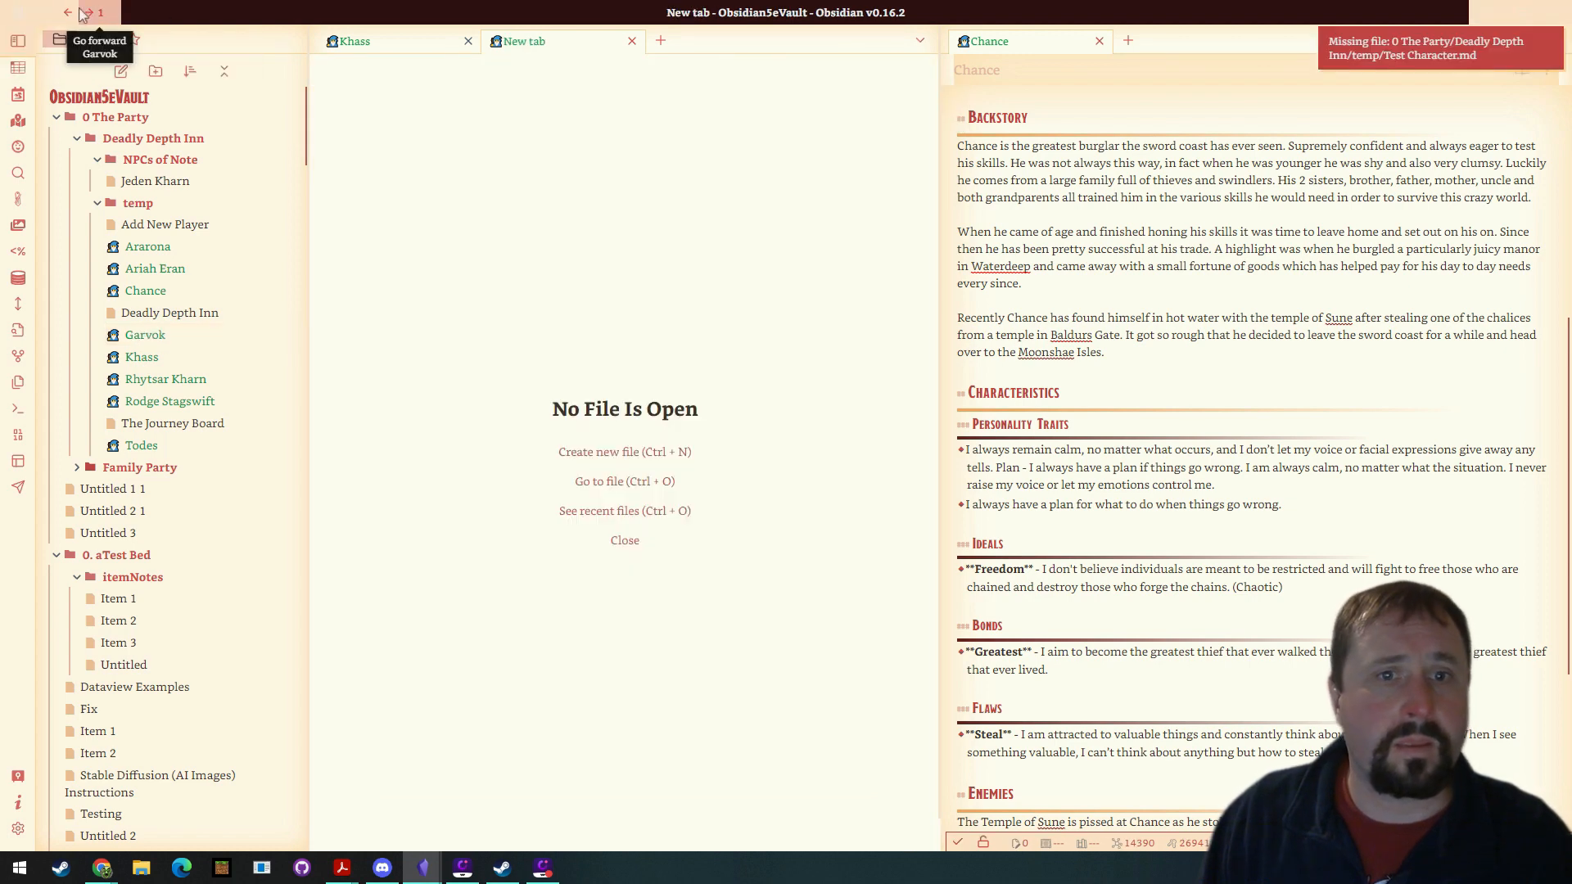
pyautogui.click(88, 12)
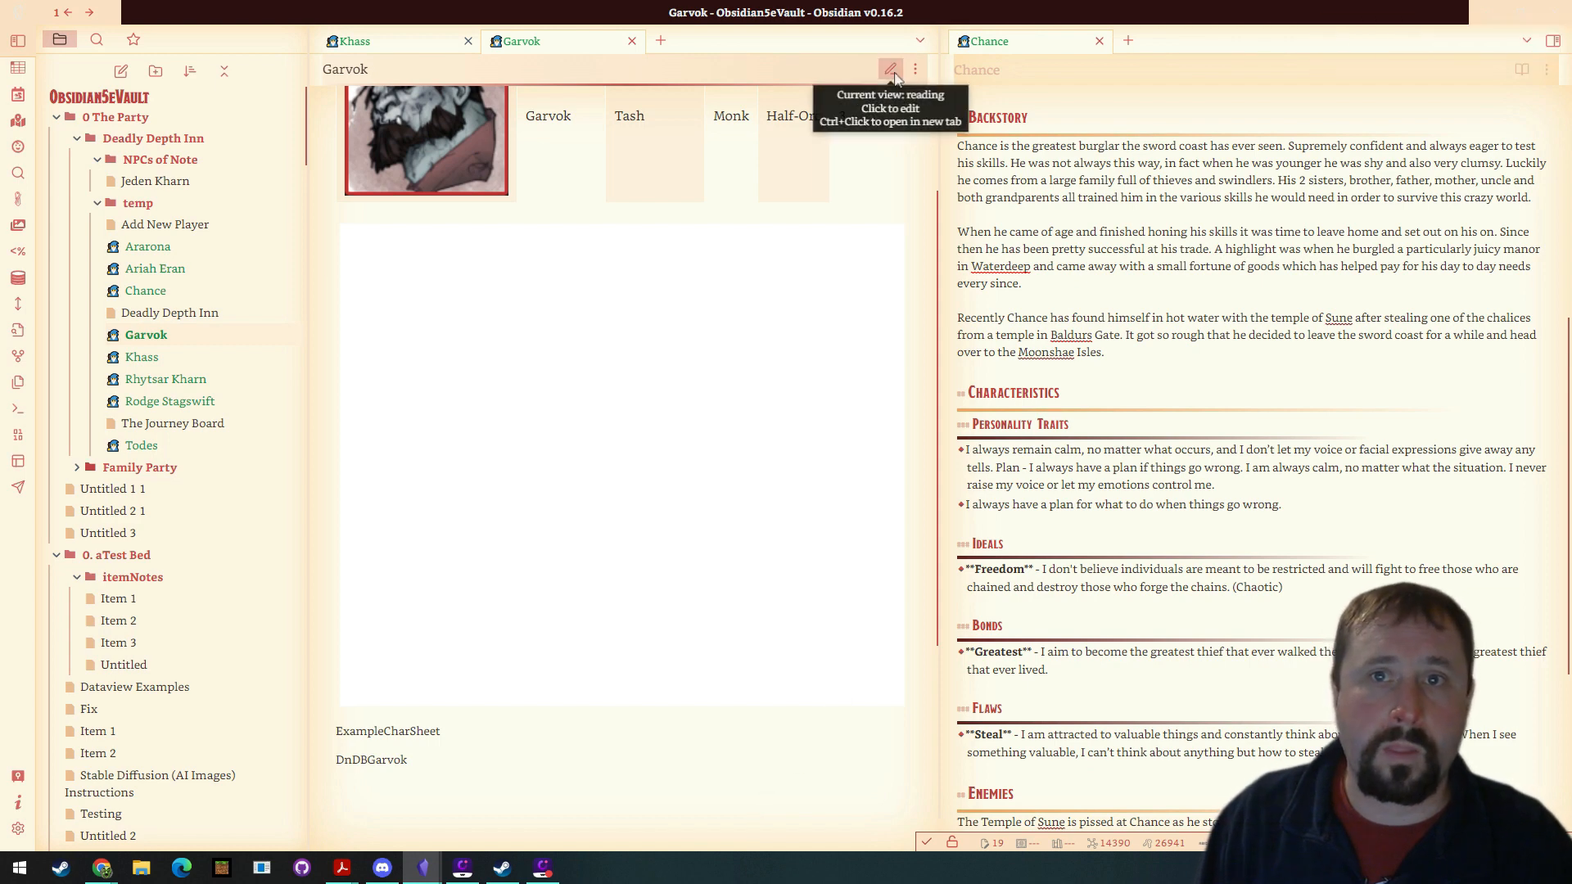
pyautogui.click(889, 68)
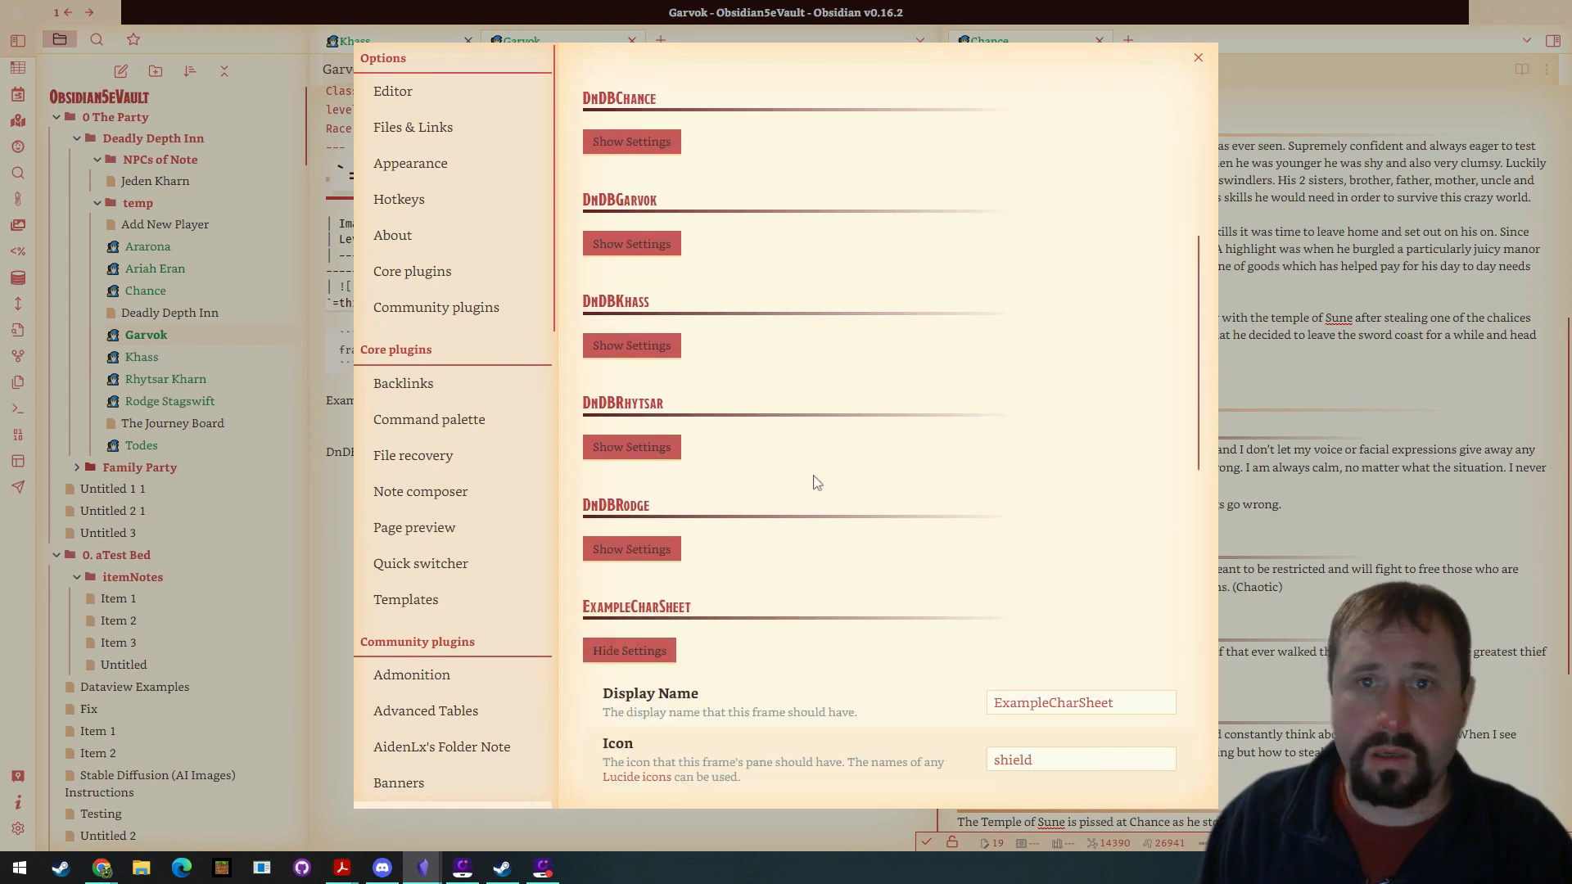
pyautogui.scroll(-3)
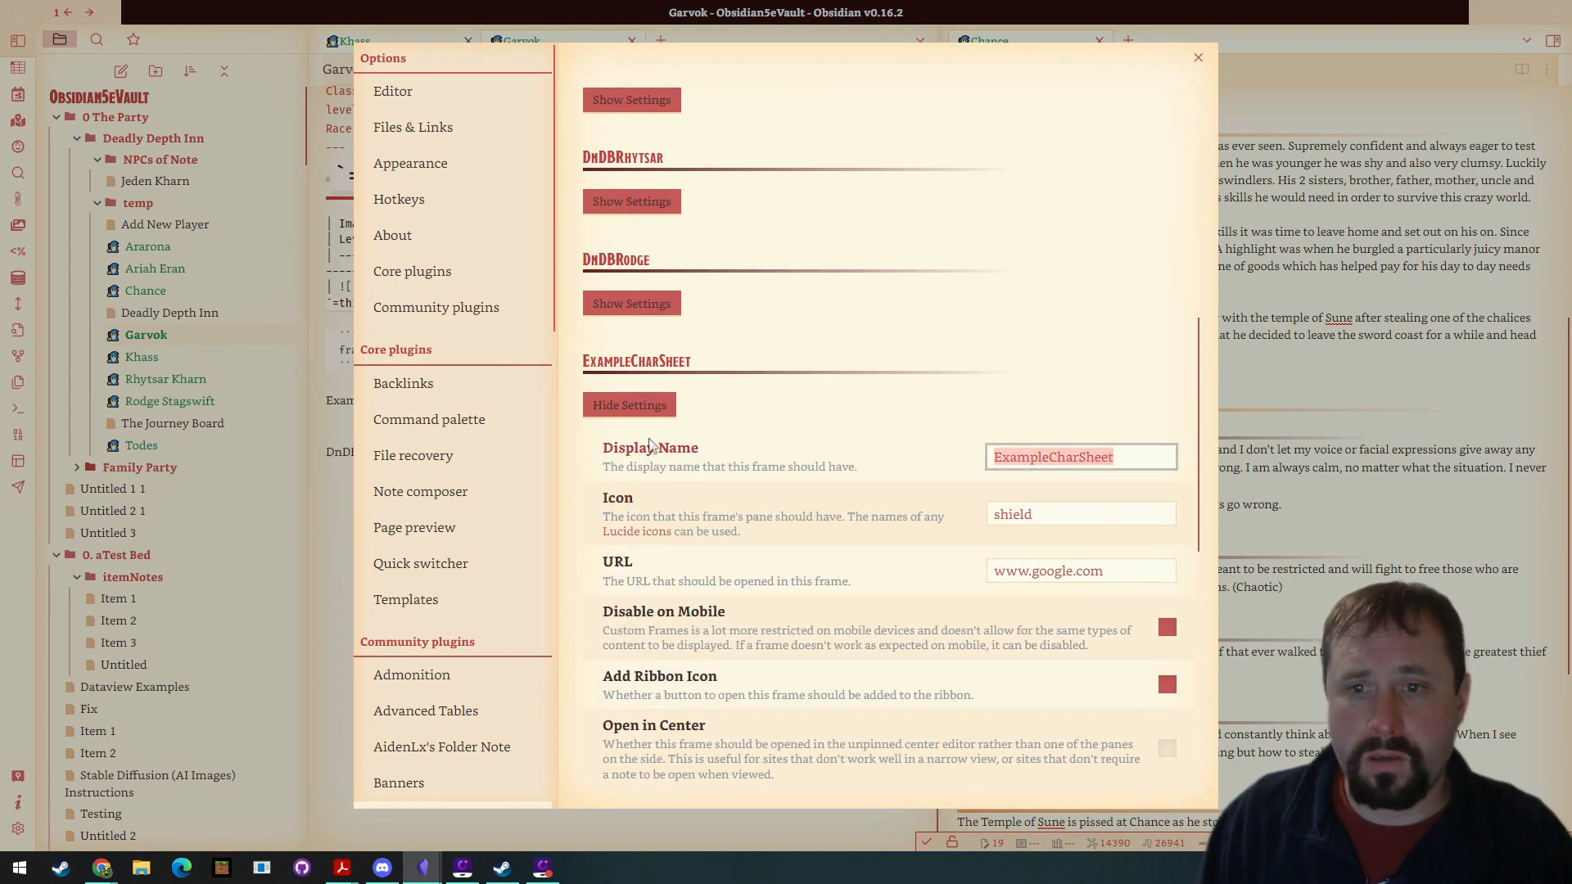
pyautogui.click(1081, 571)
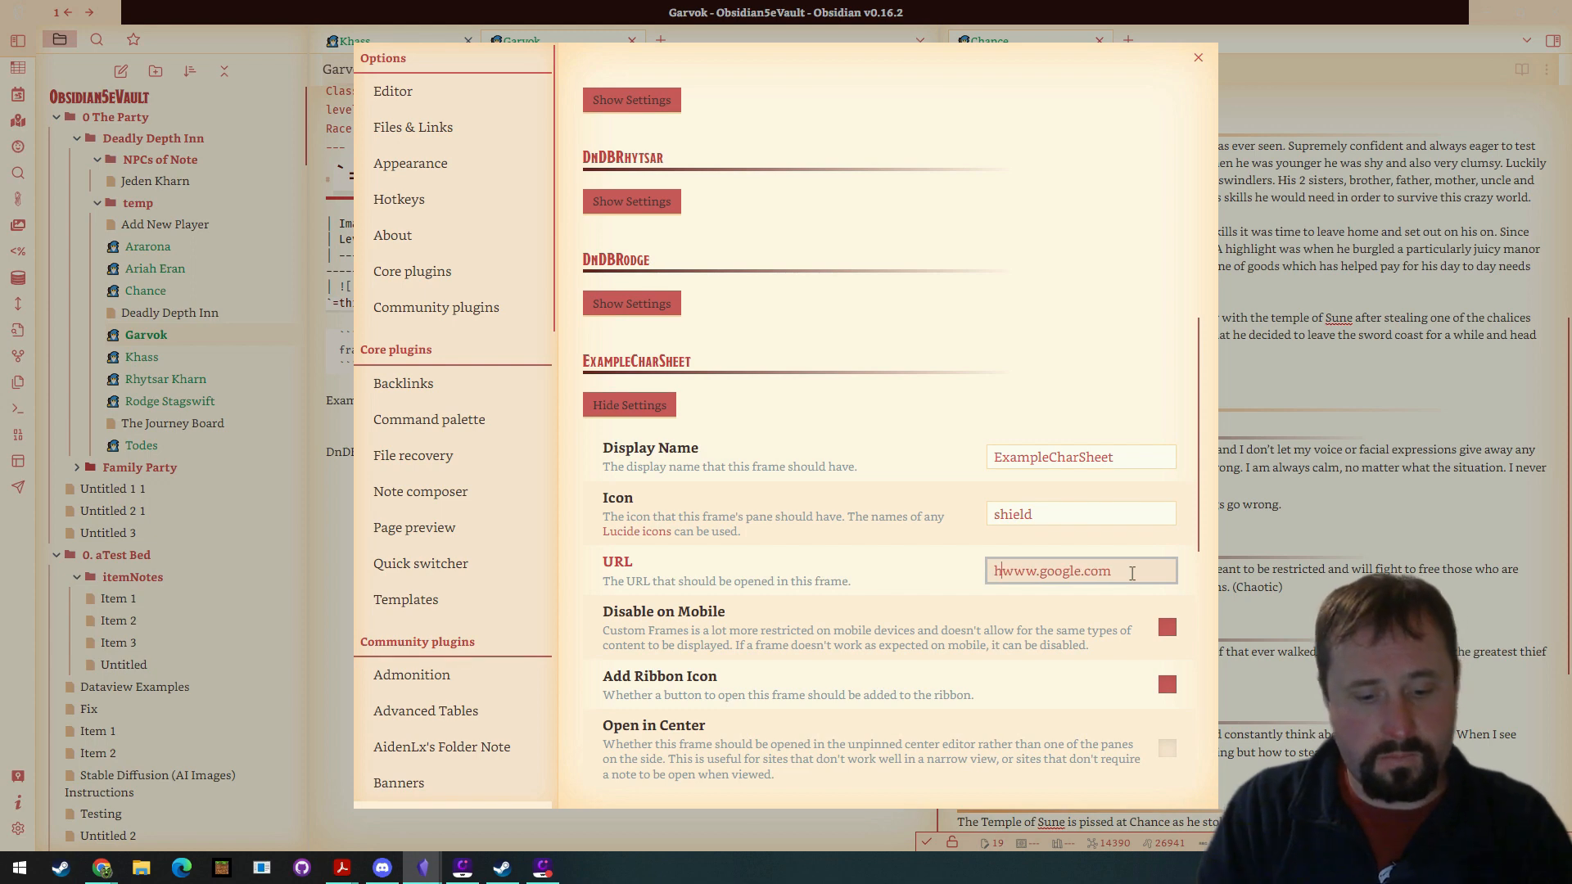
pyautogui.write('http://')
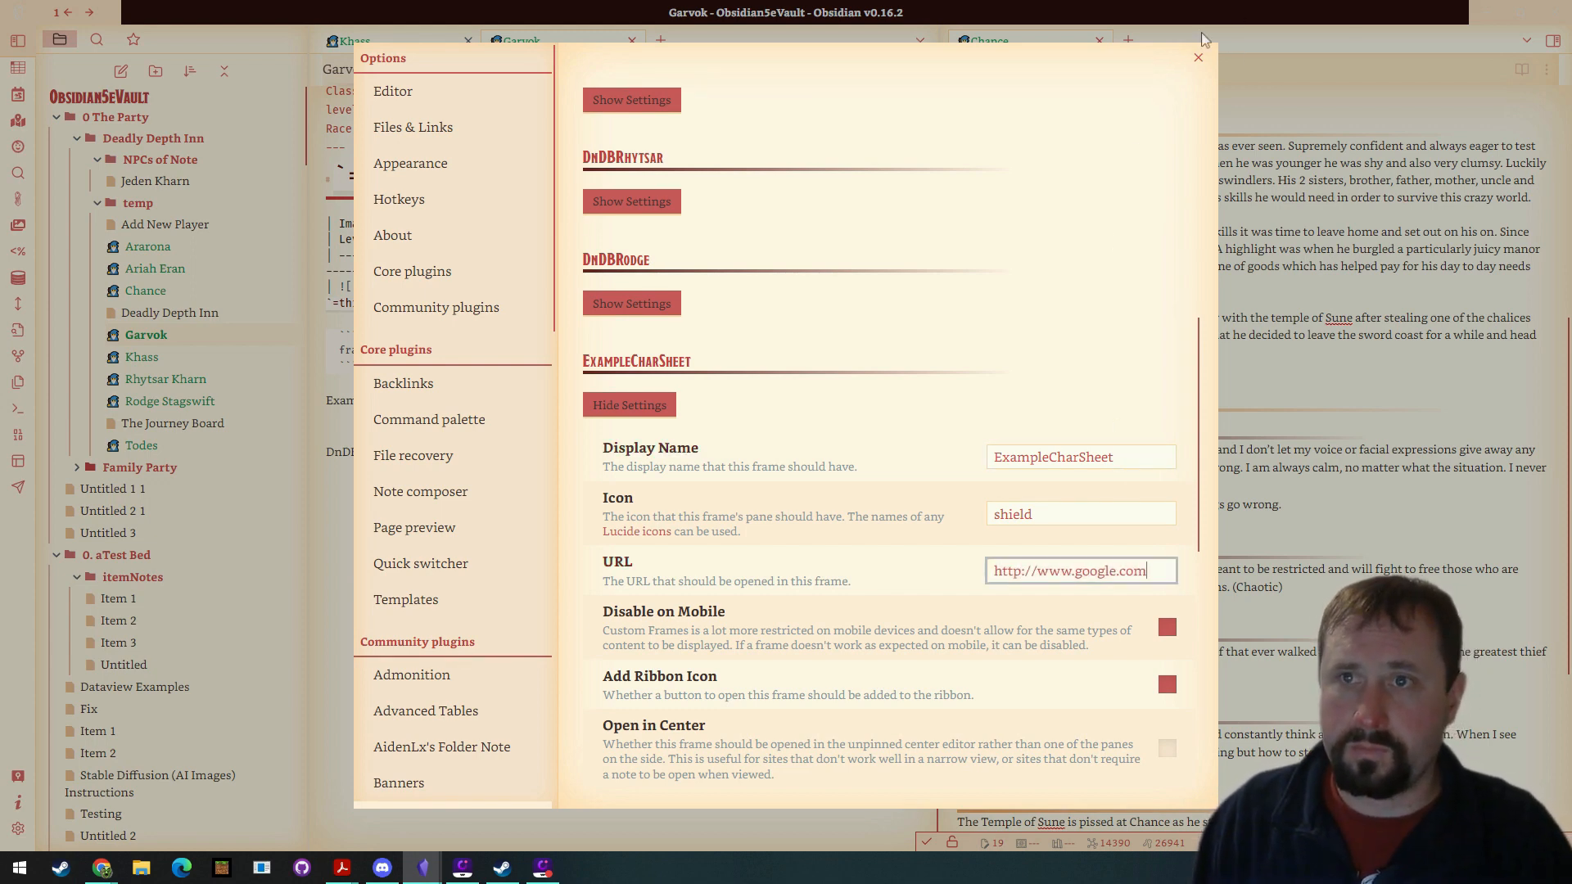
pyautogui.click(1197, 57)
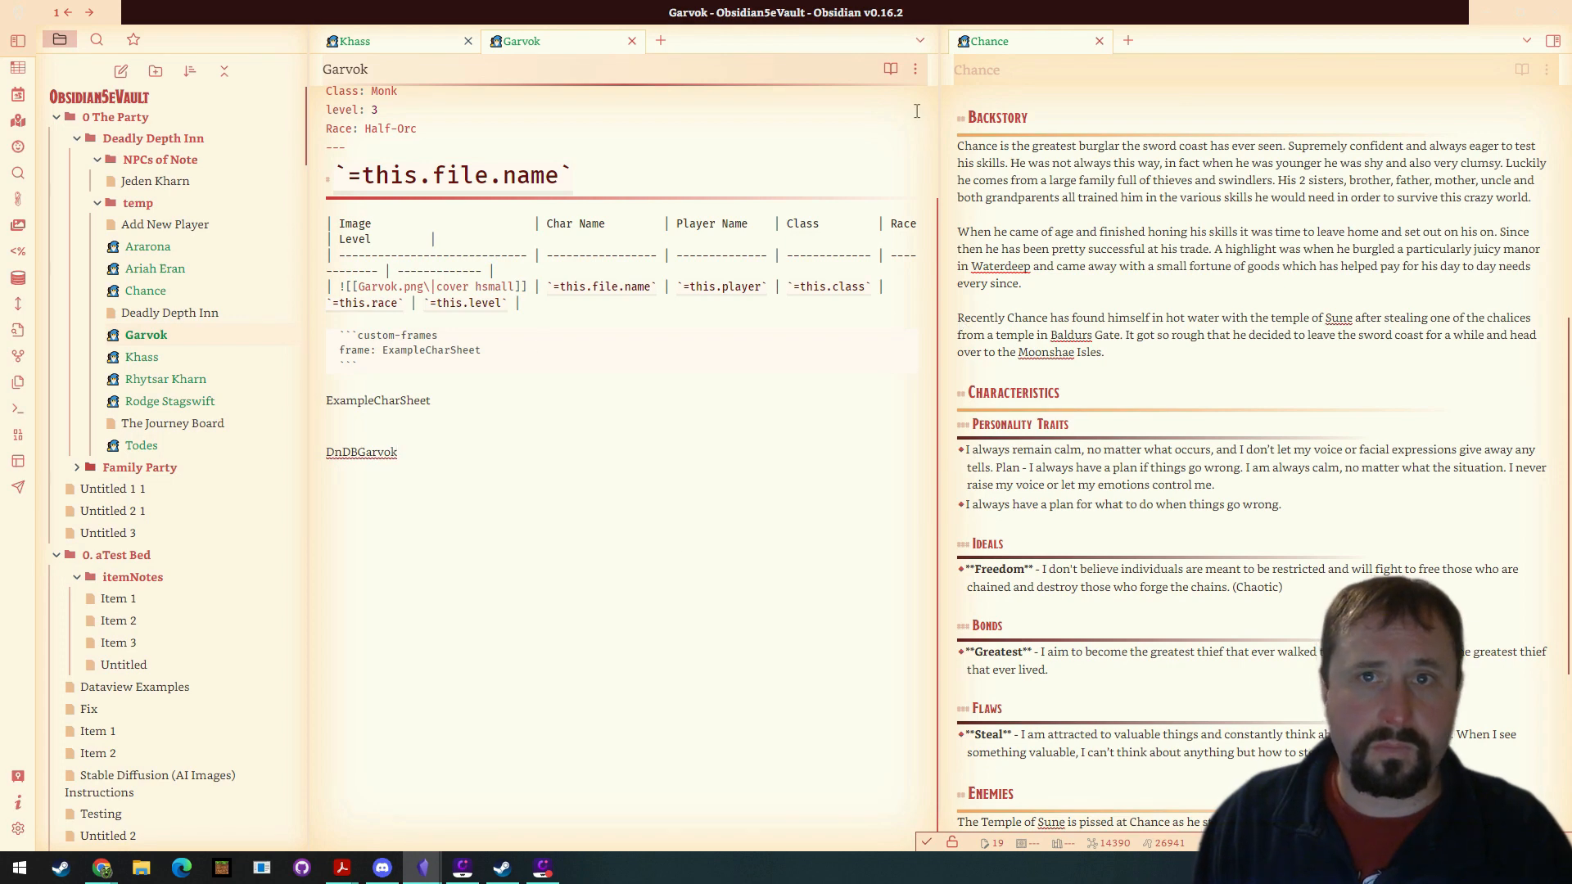
# Reload Obsidian without saving and view Garvok's note rendering the Google page in its frame.
pyautogui.click(889, 69)
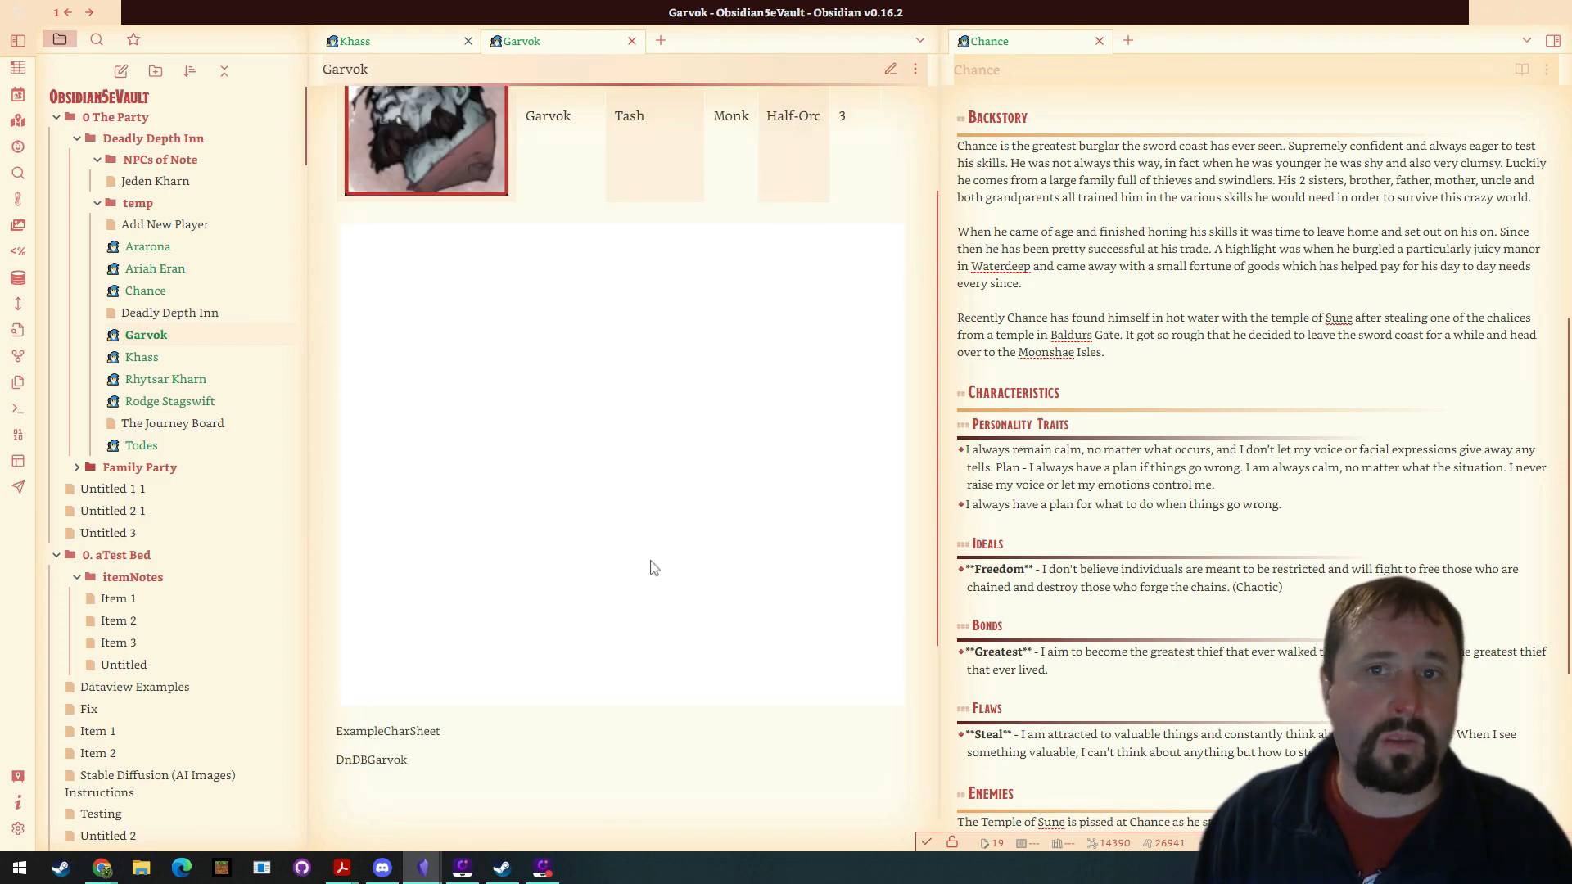
pyautogui.moveTo(888, 69)
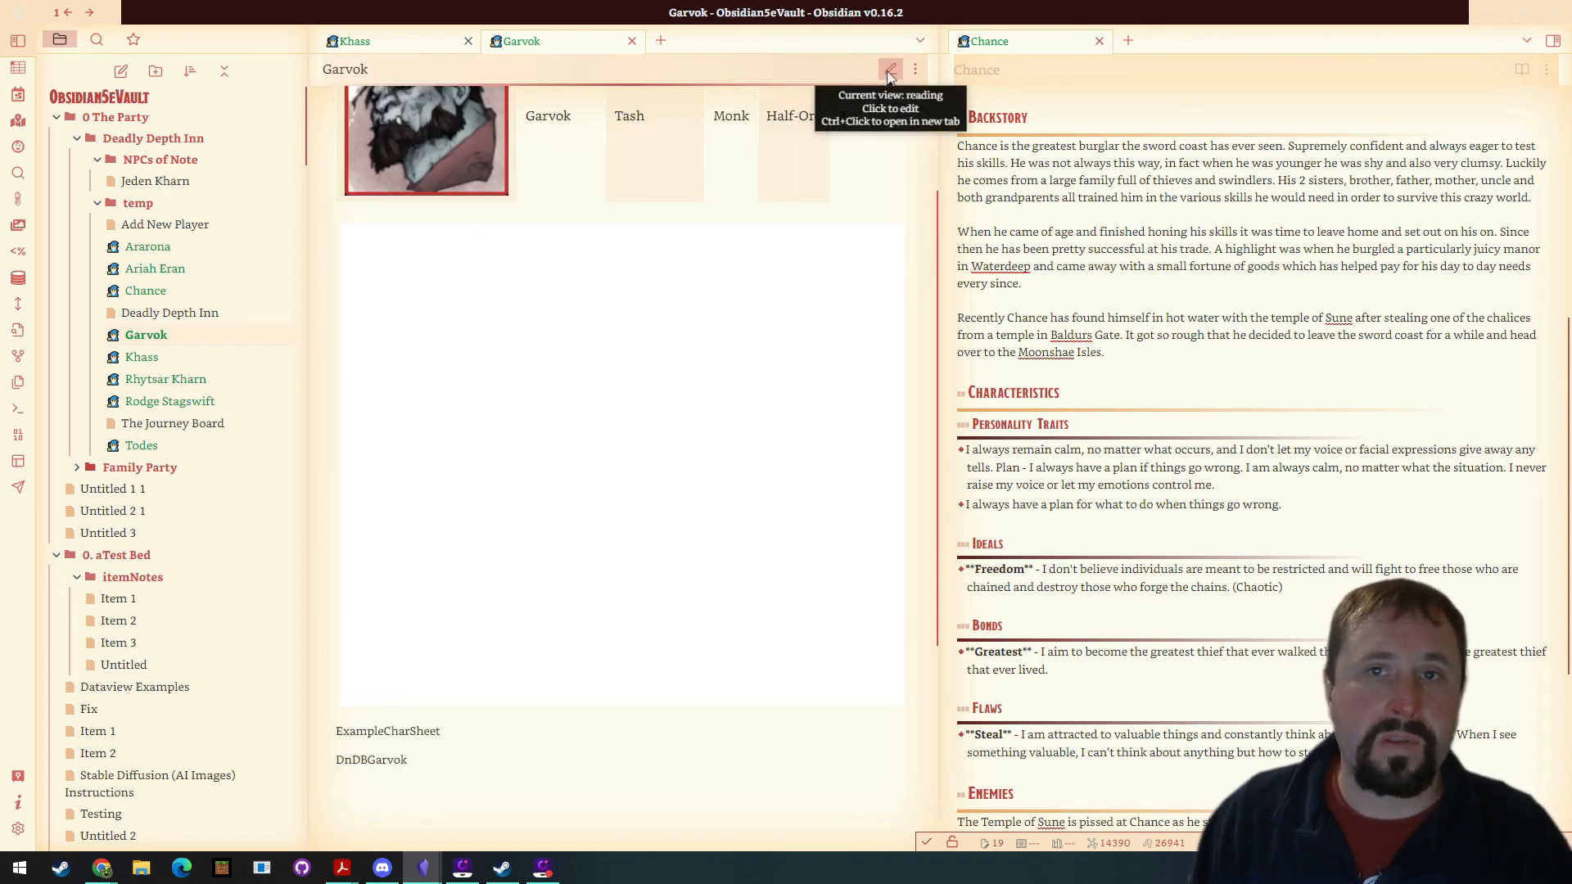
pyautogui.click(888, 68)
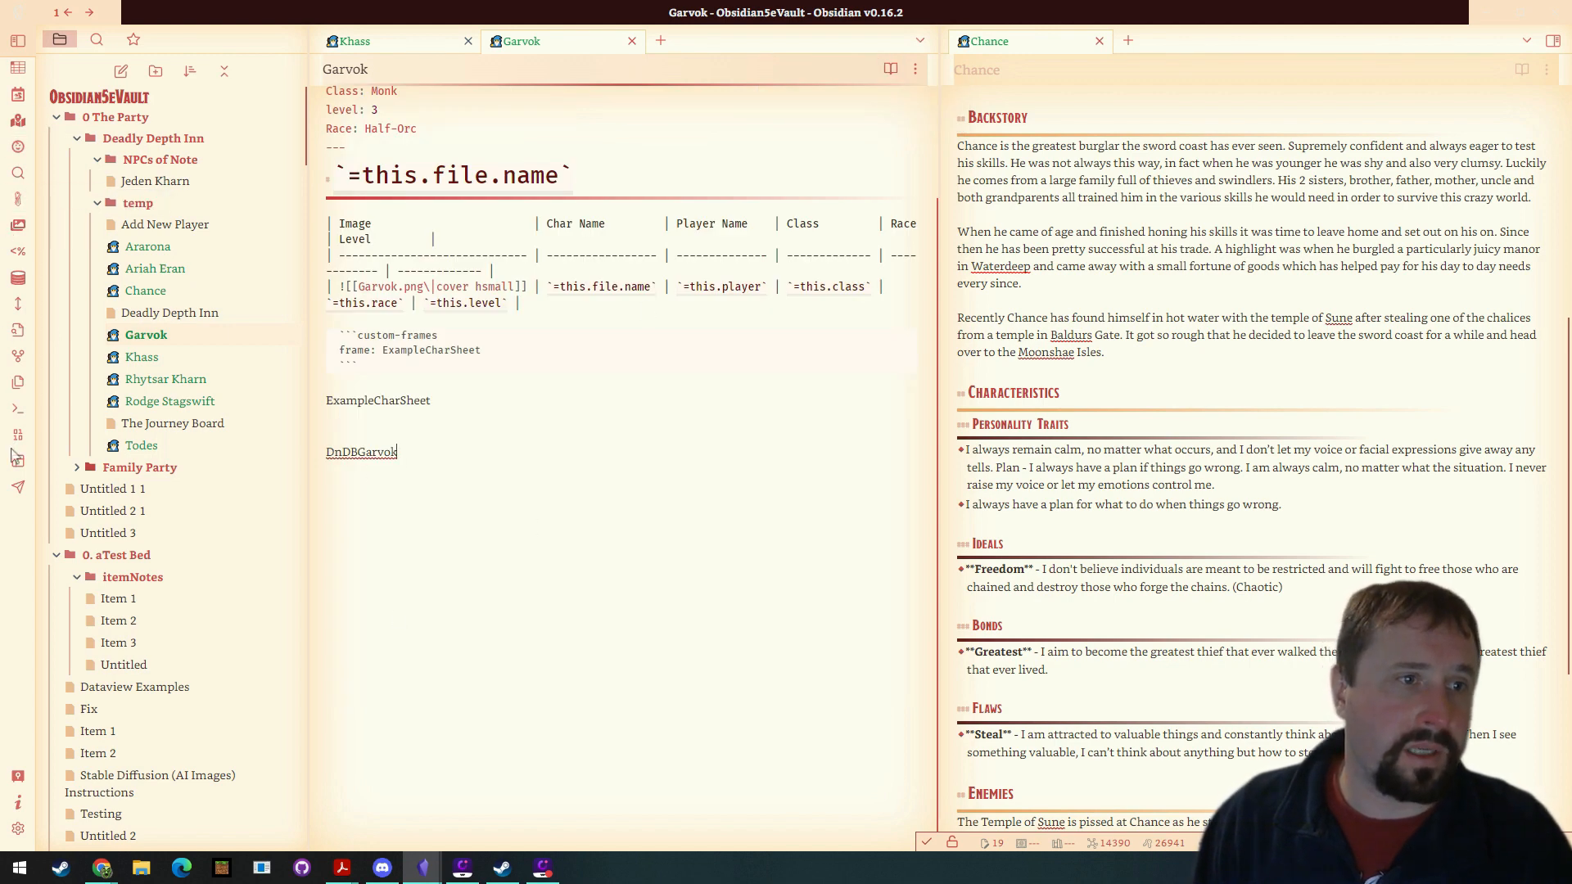
pyautogui.write('reload')
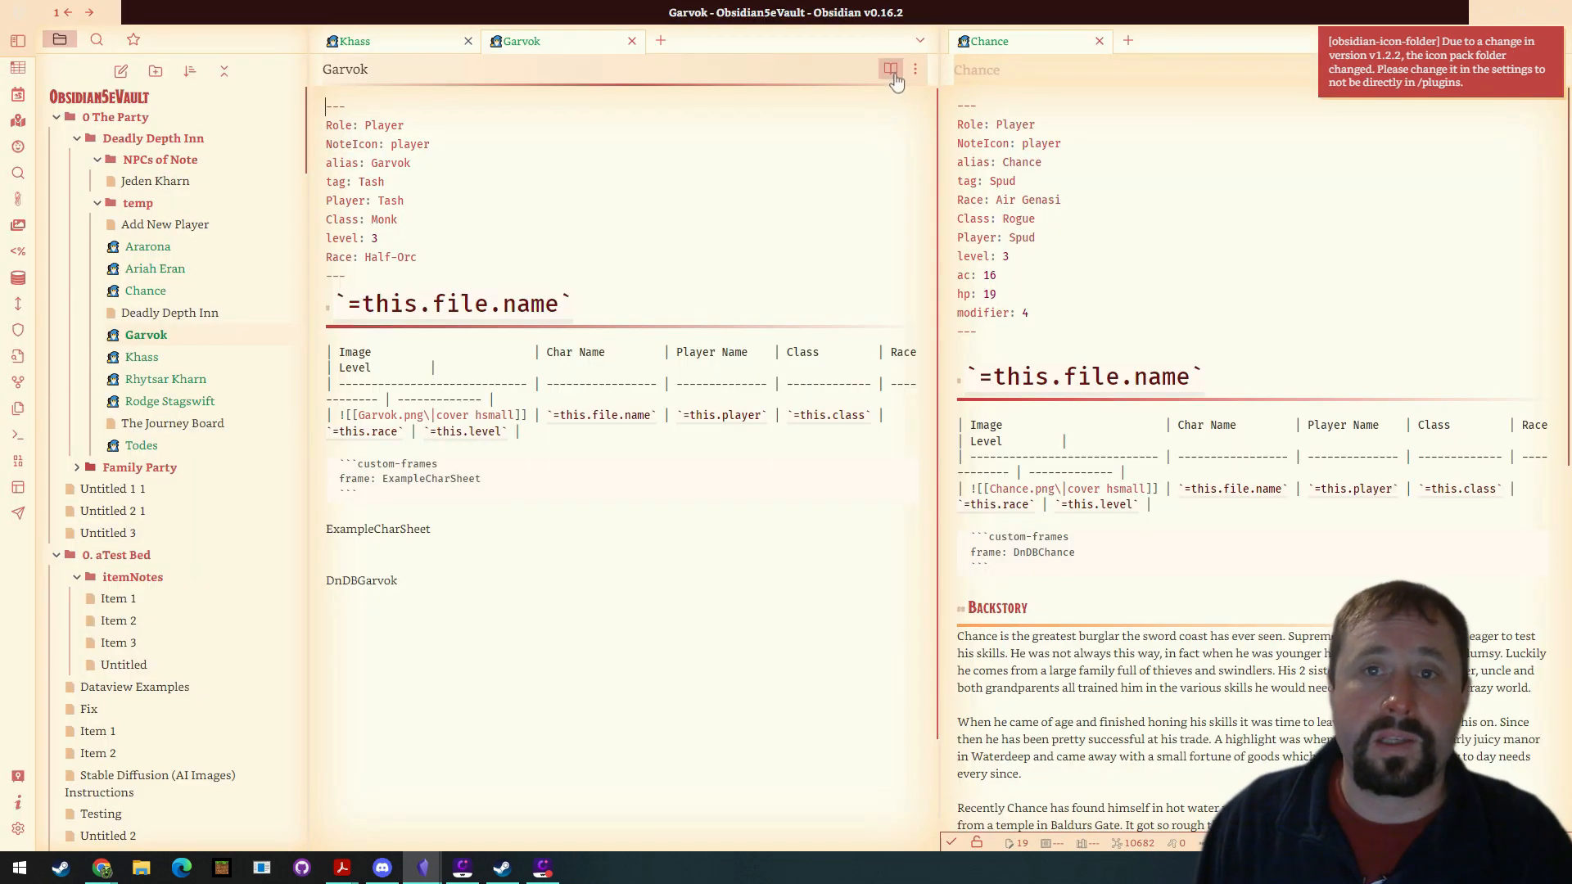
pyautogui.click(890, 68)
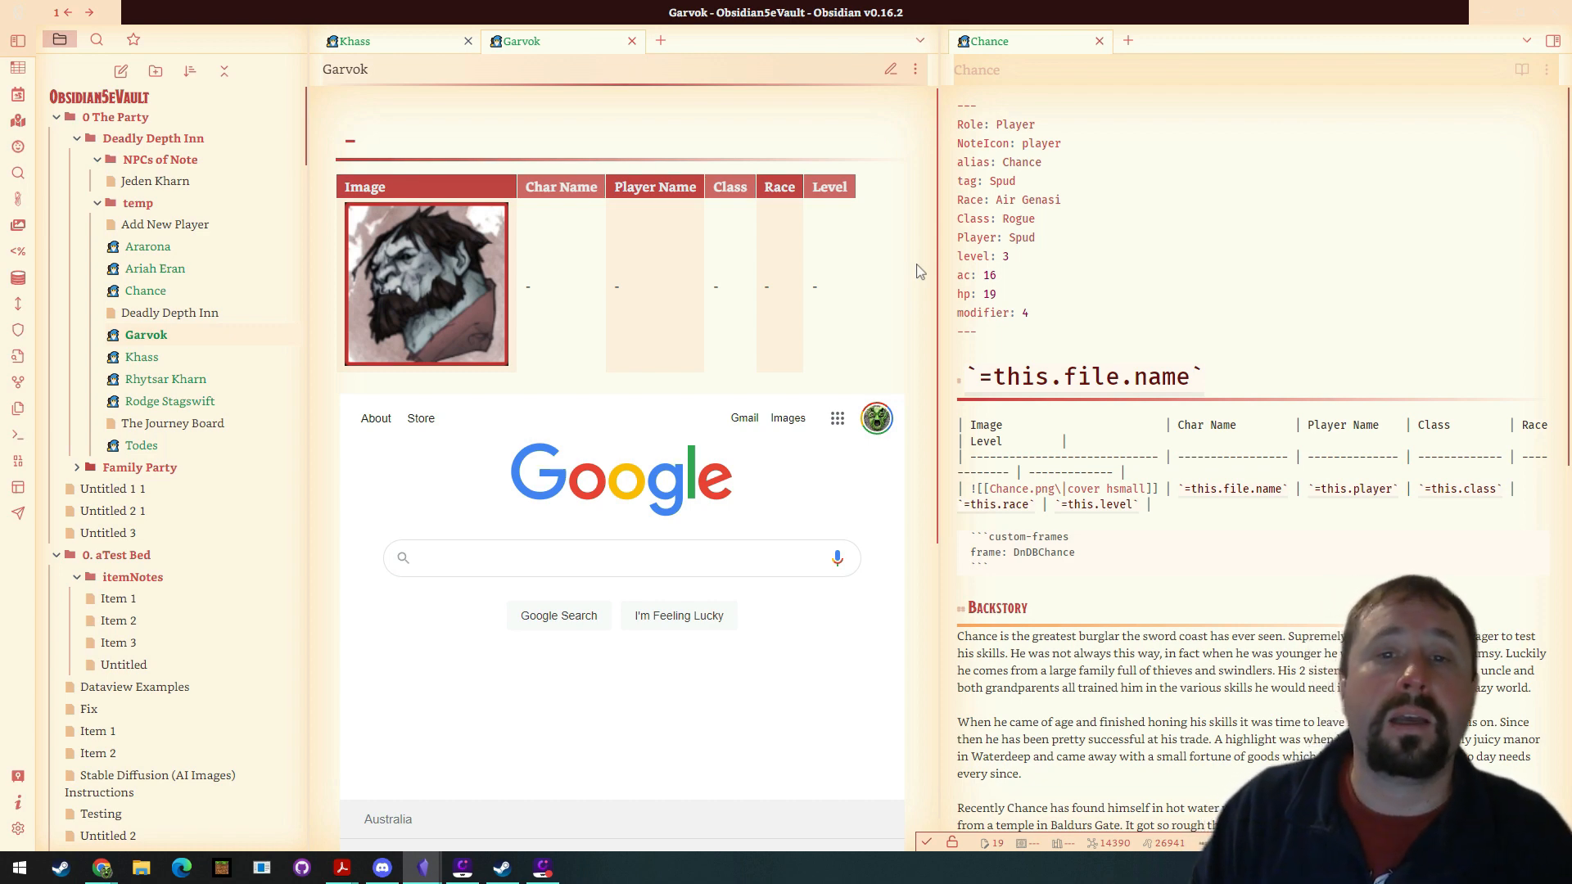
pyautogui.moveTo(892, 245)
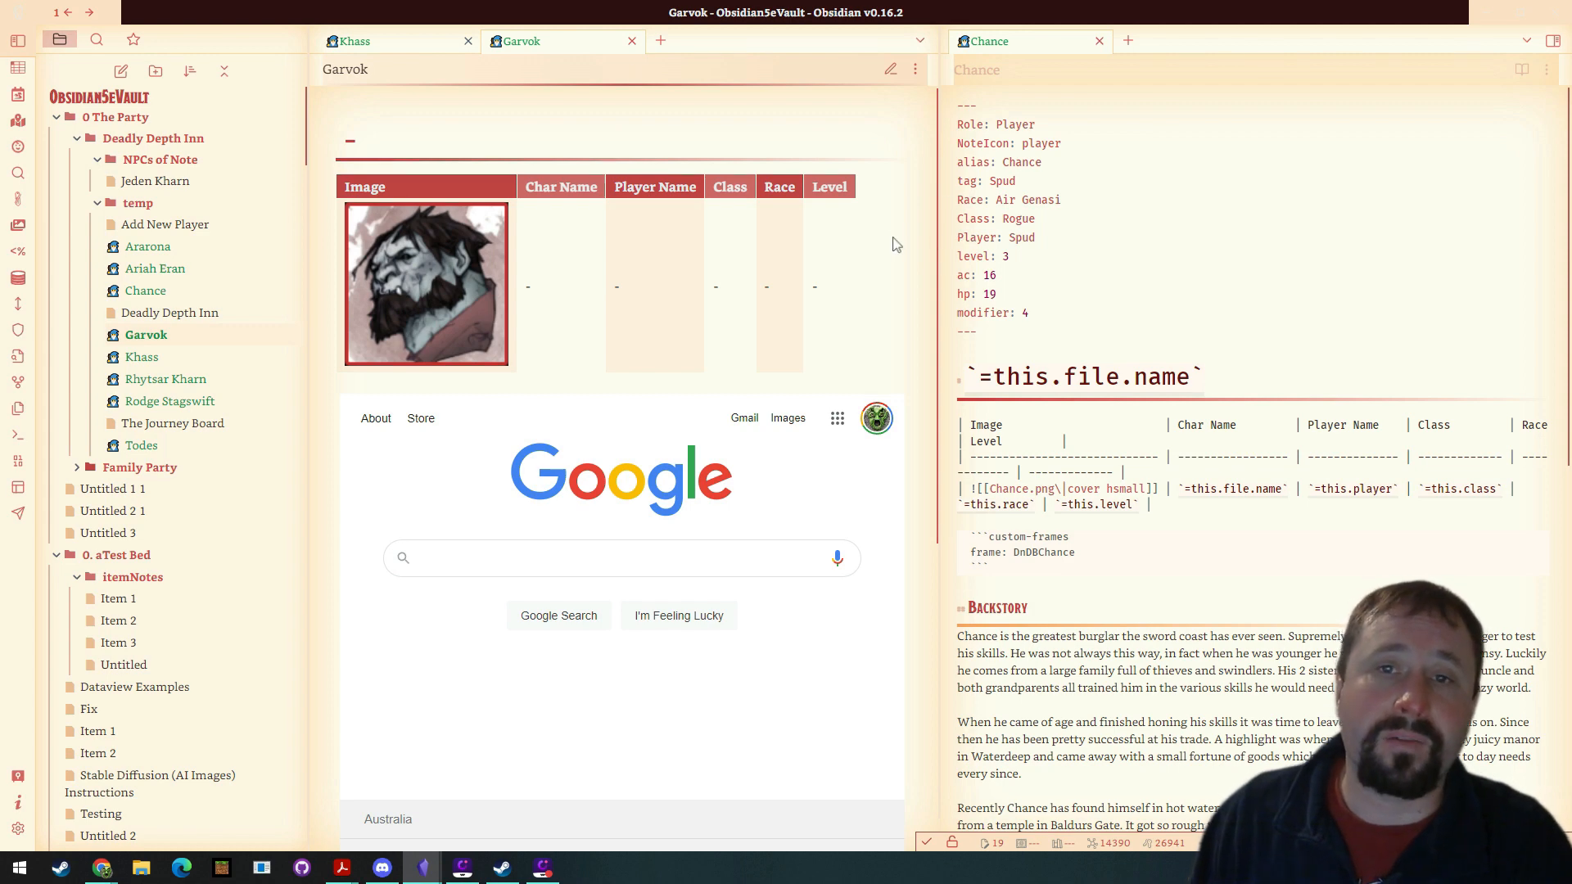
pyautogui.scroll(-3)
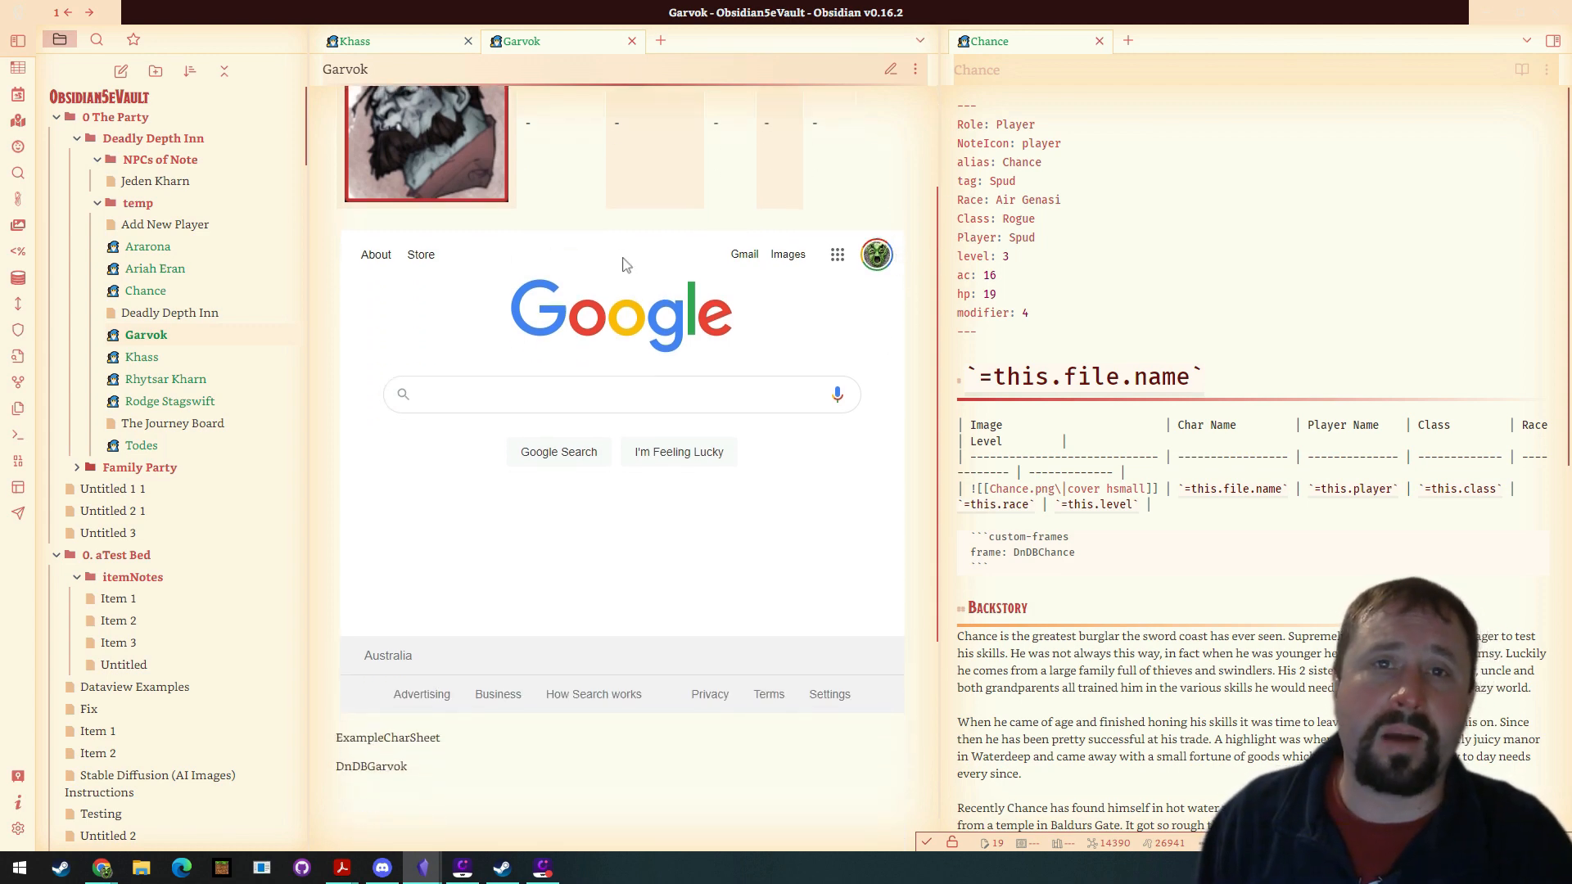
pyautogui.moveTo(910, 287)
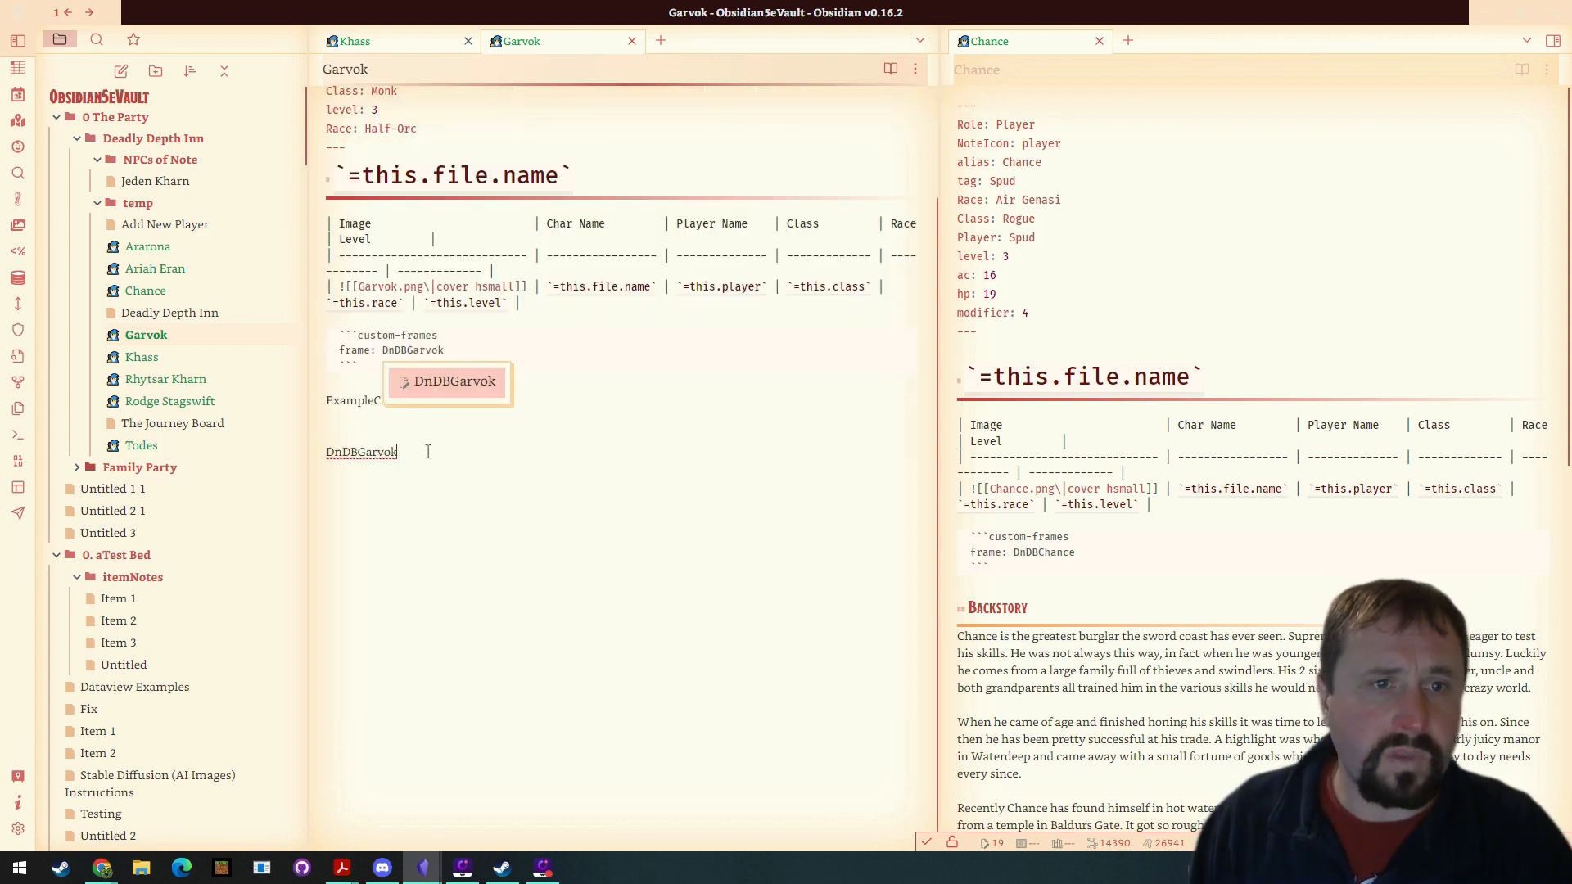
# Switch Garvok's embed to frame: DnDBGarvok and view the rendered D&D Beyond sheet.
pyautogui.scroll(3)
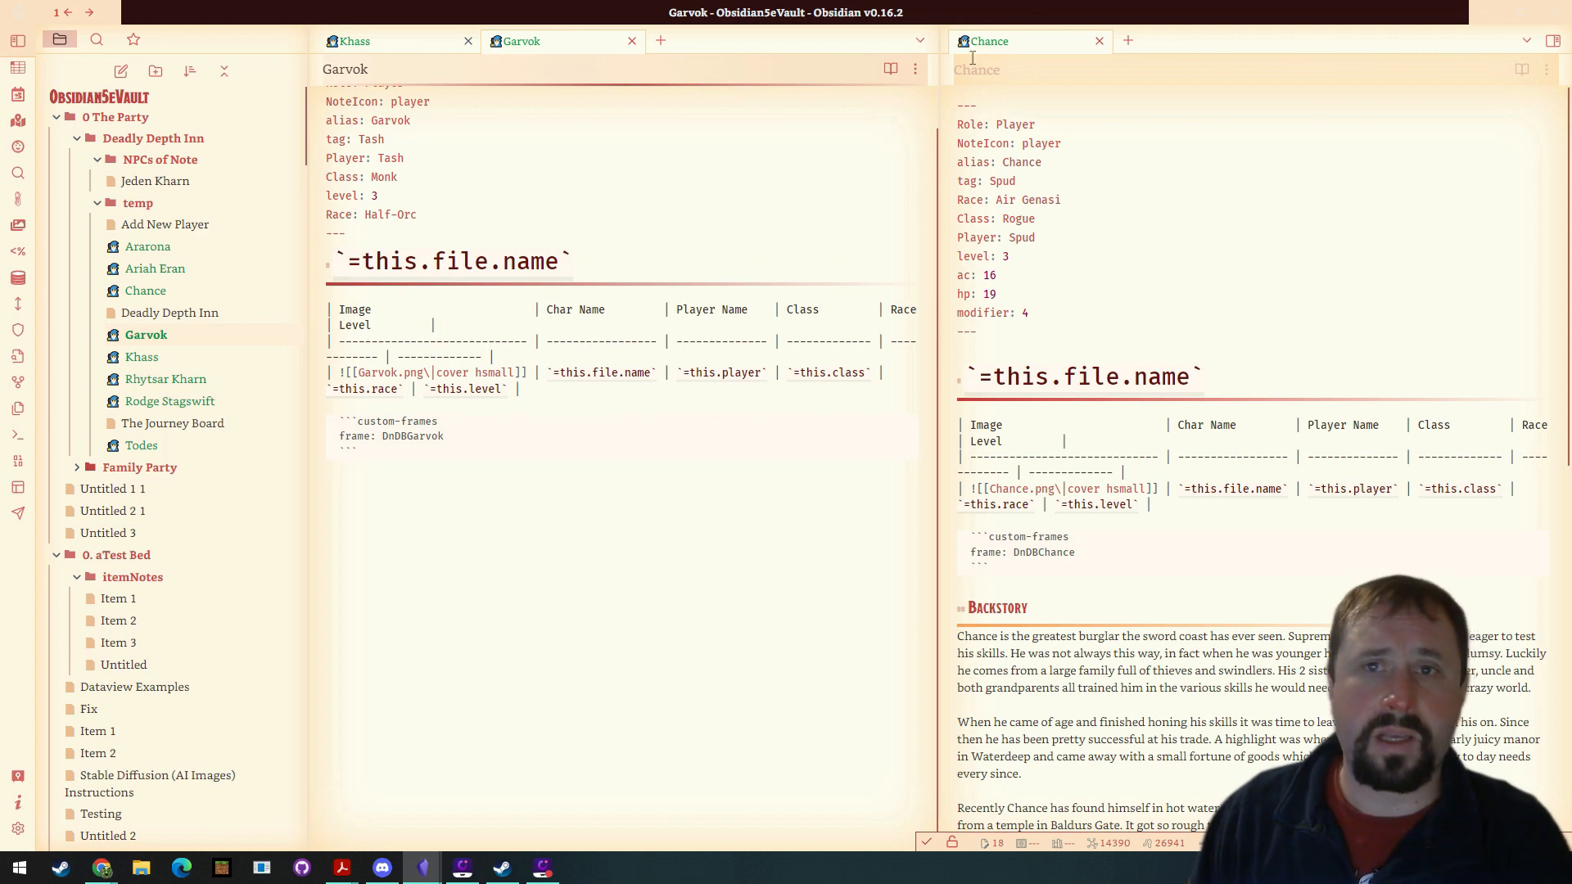
pyautogui.click(890, 68)
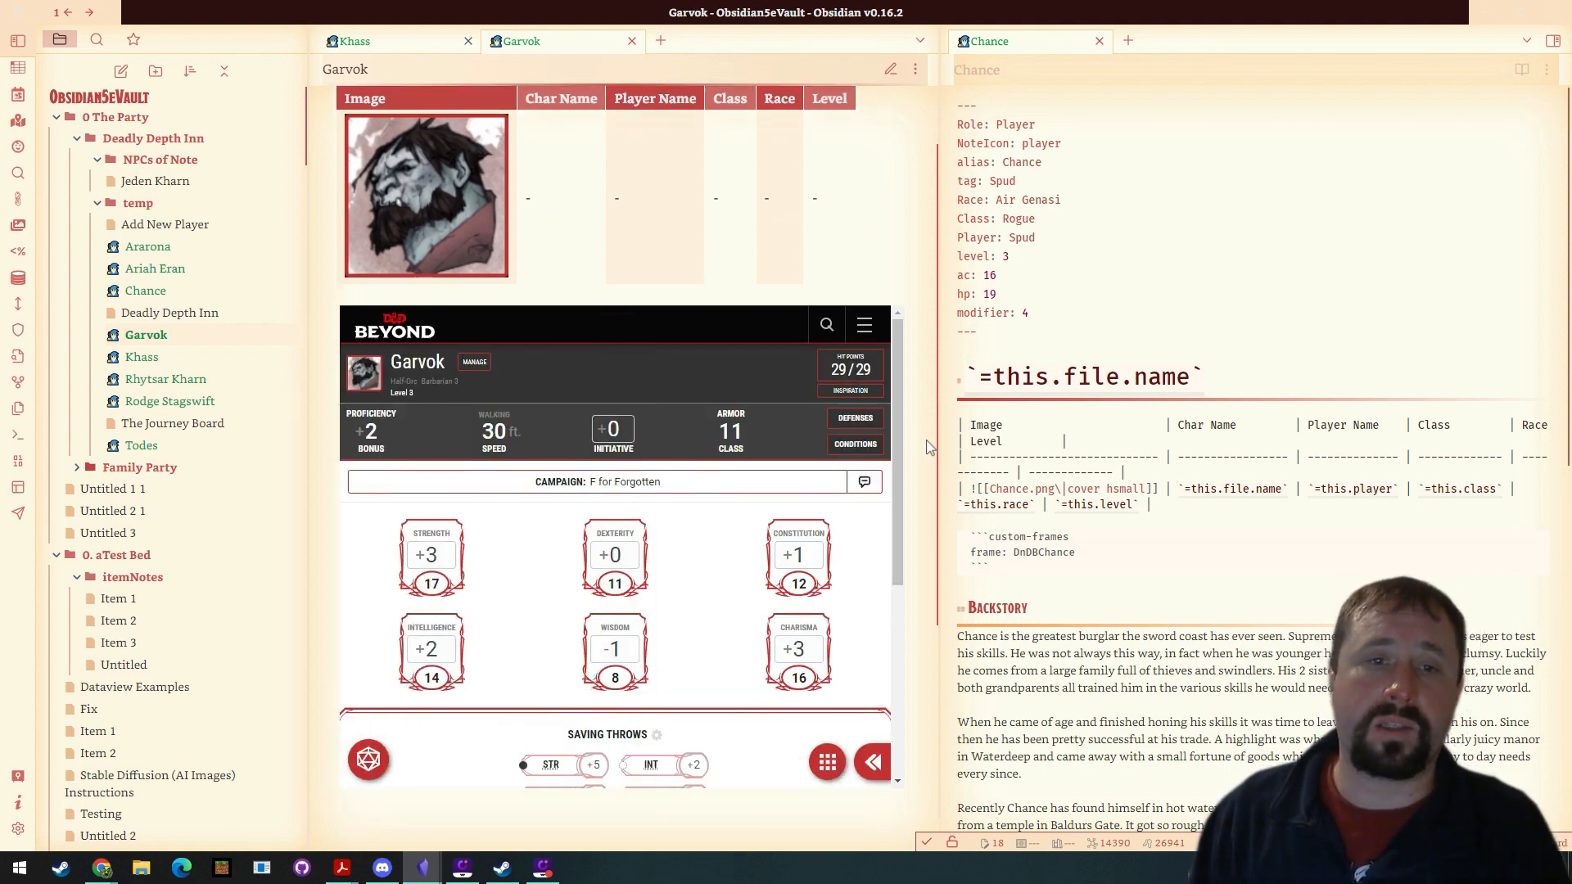
pyautogui.moveTo(598, 381)
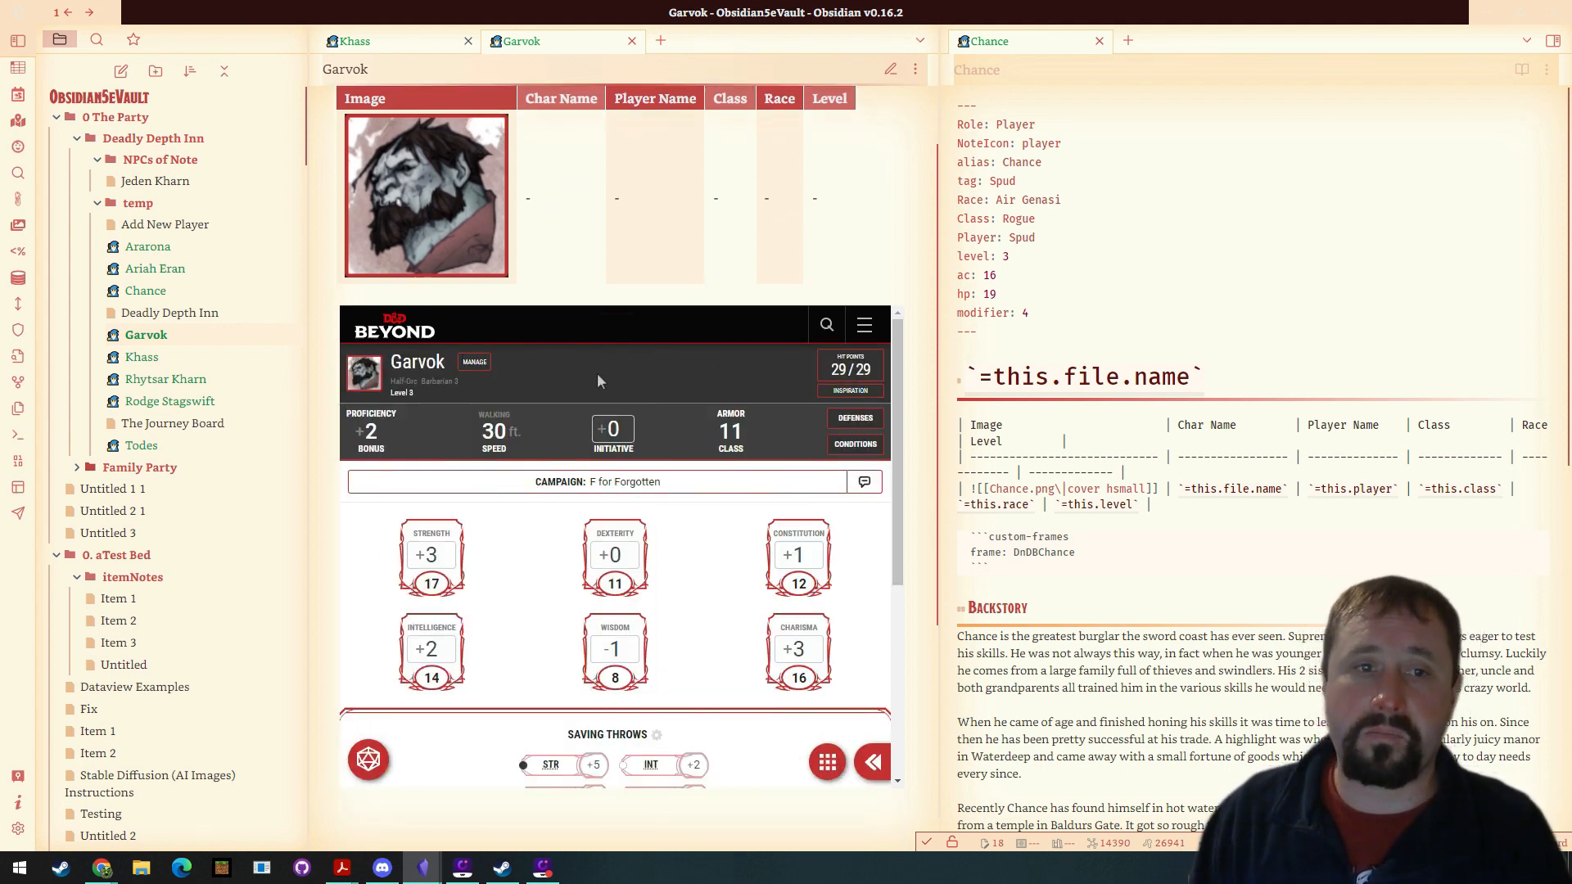
pyautogui.scroll(-3)
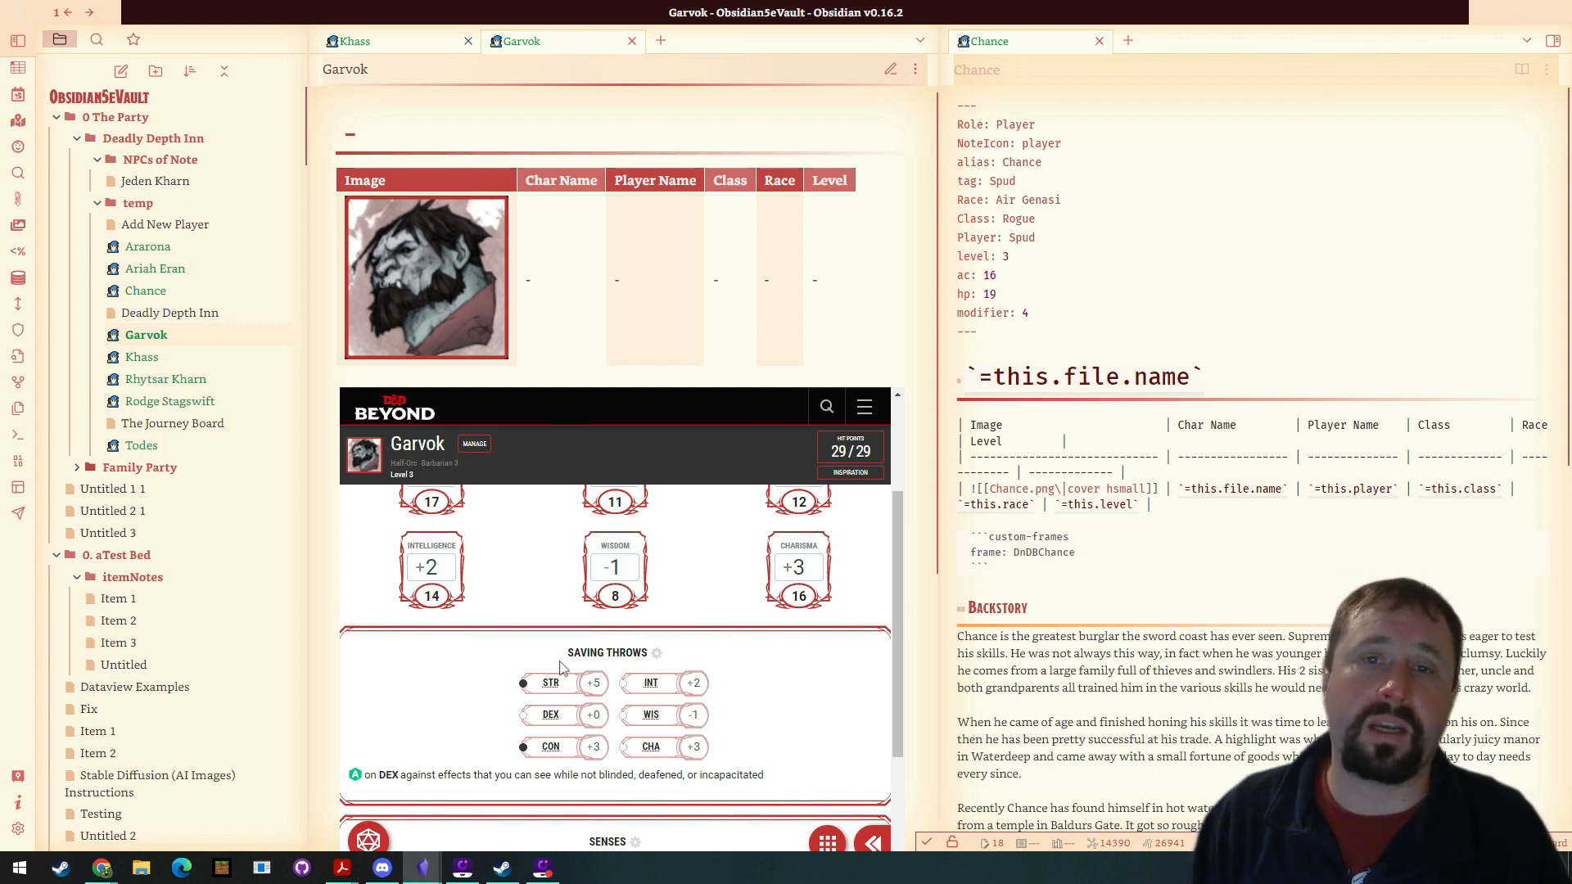
pyautogui.scroll(-3)
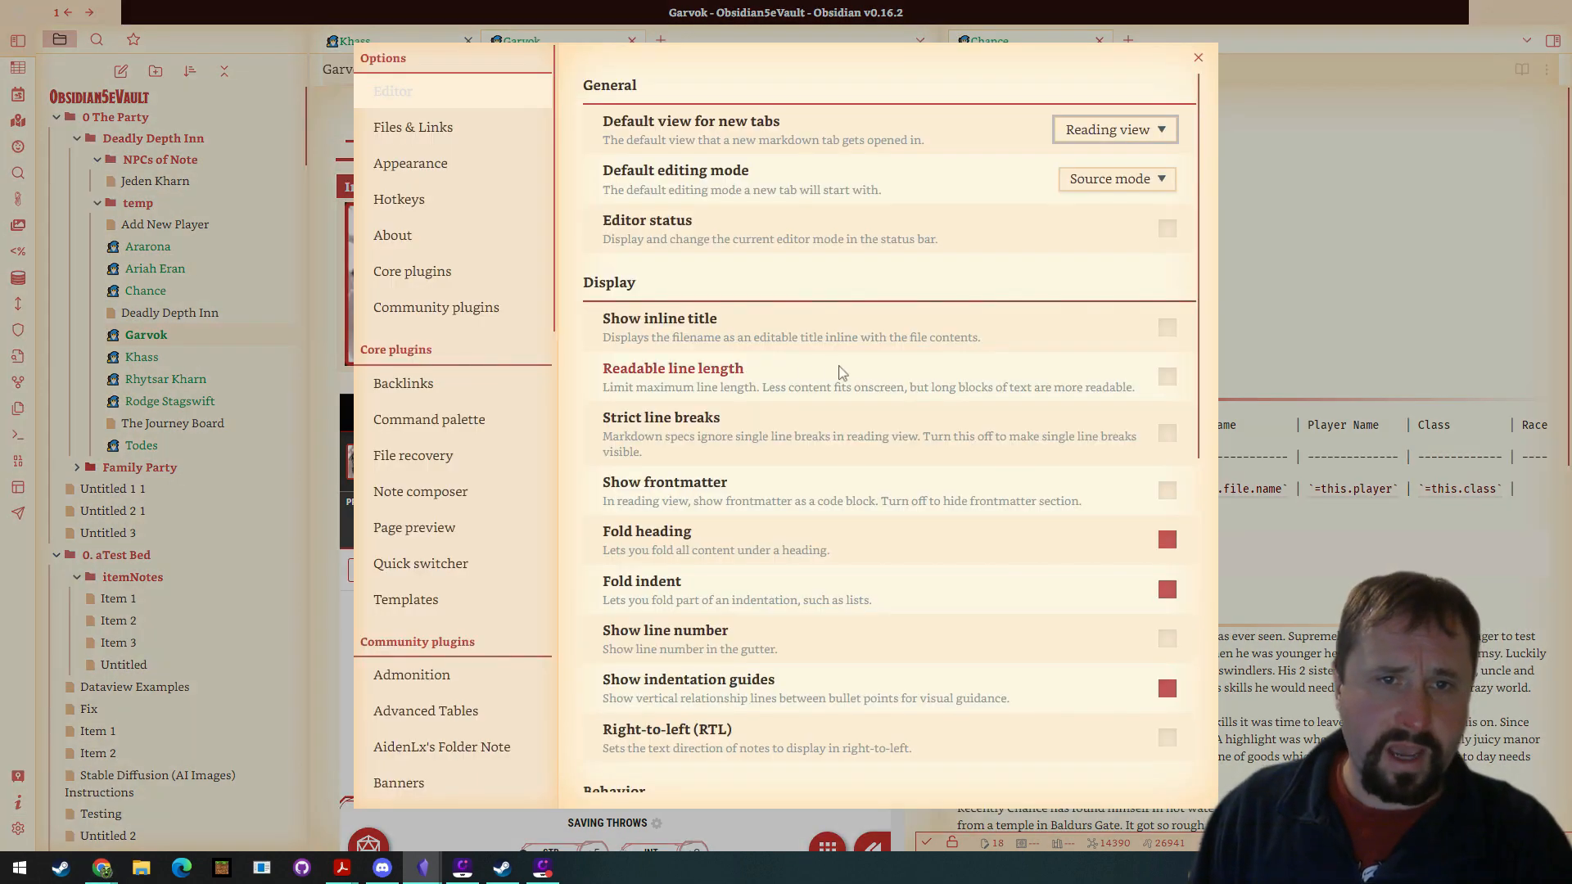
pyautogui.click(435, 307)
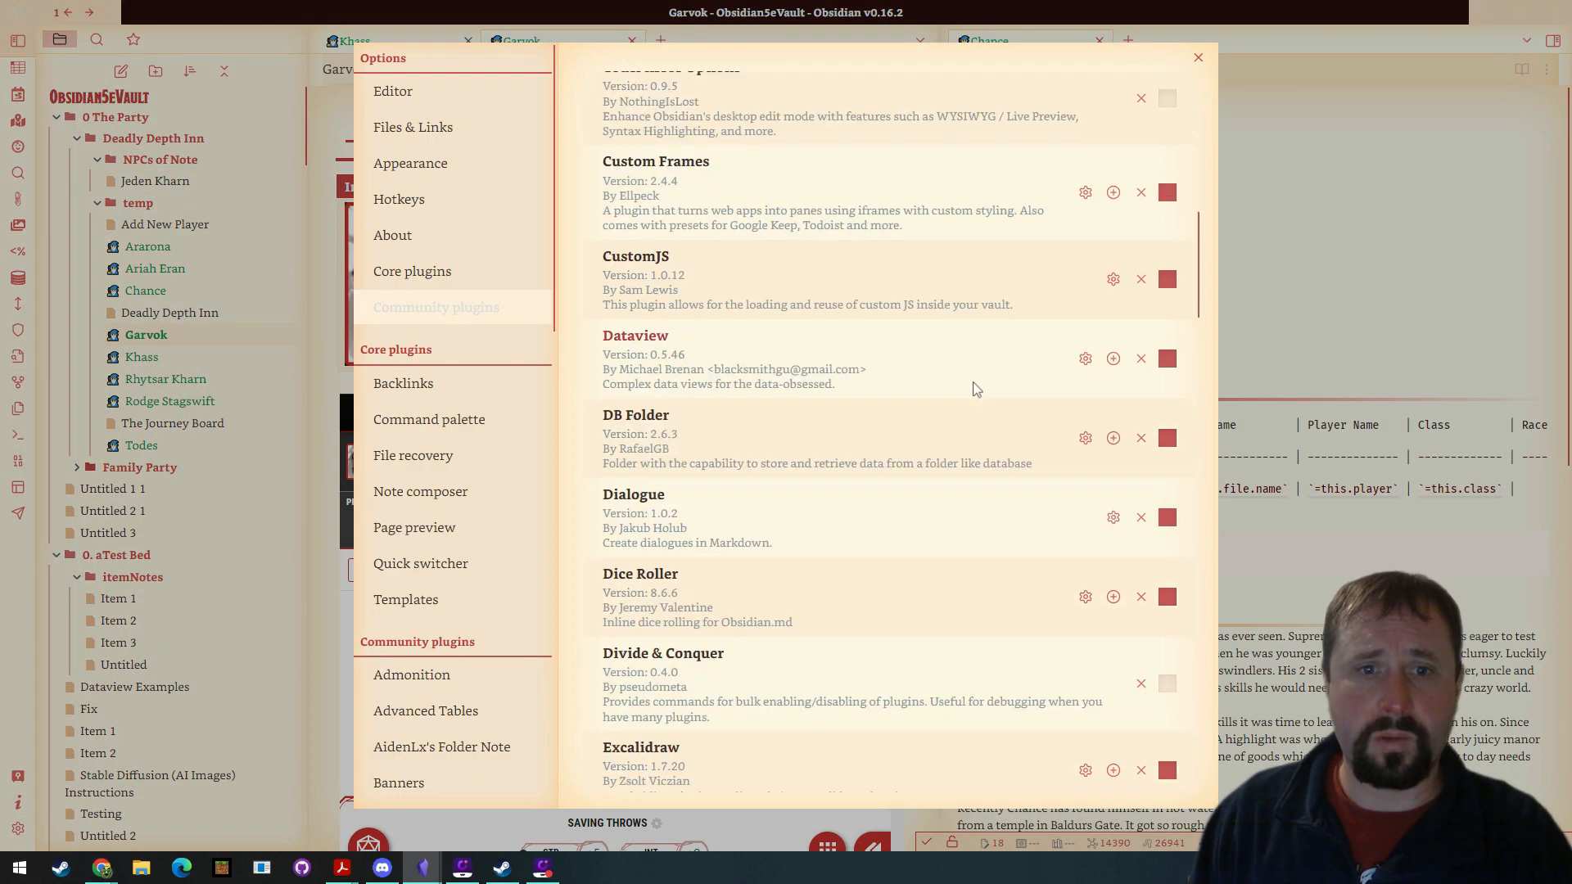
pyautogui.scroll(3)
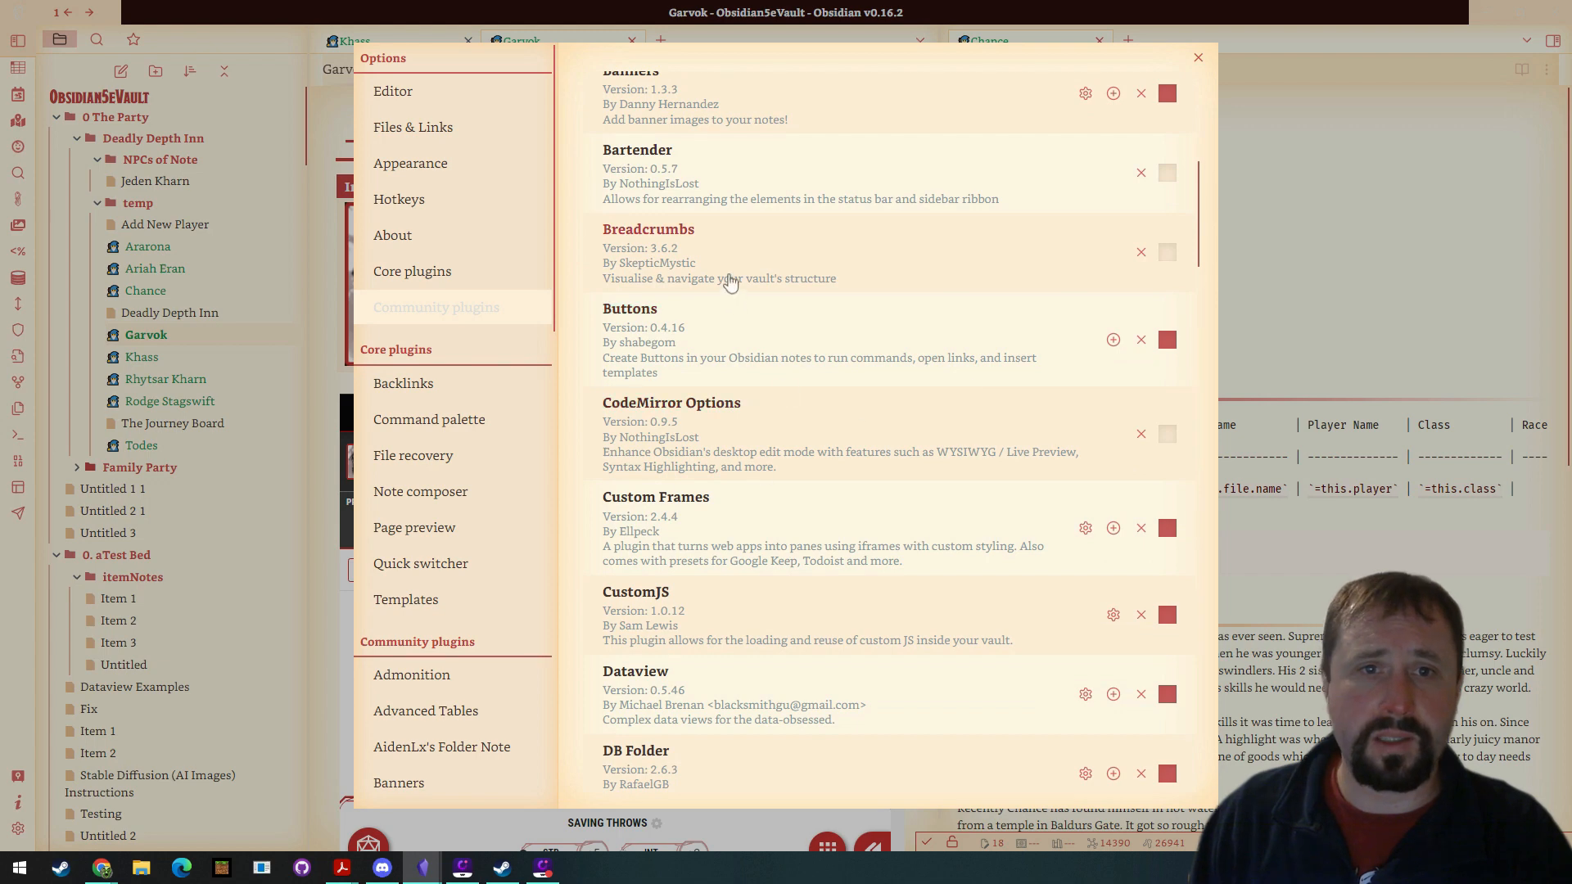
pyautogui.moveTo(789, 541)
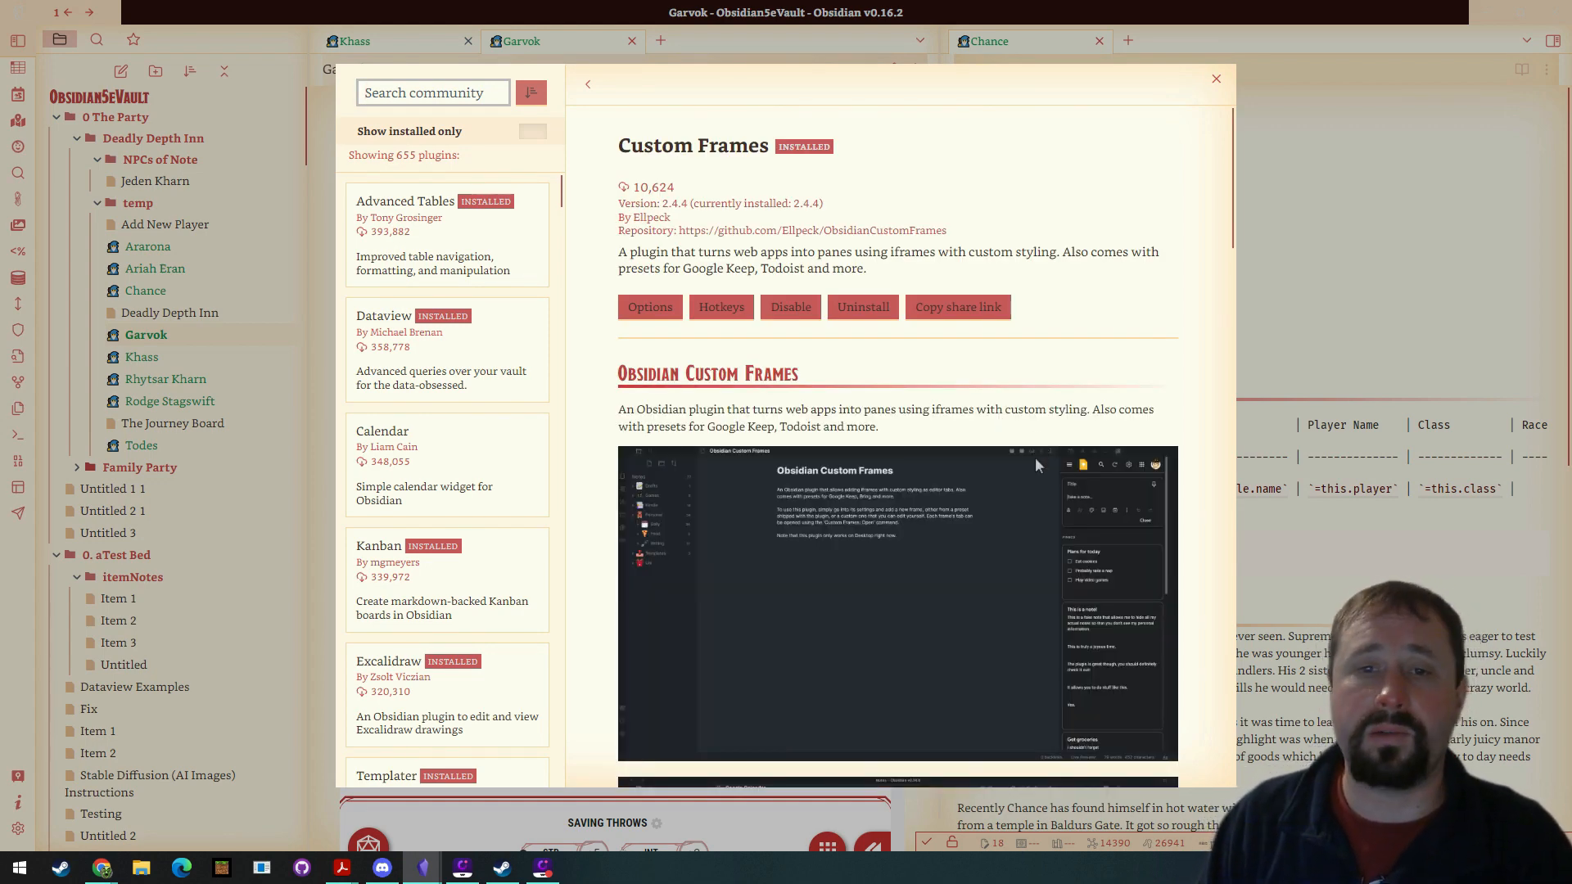
pyautogui.scroll(-3)
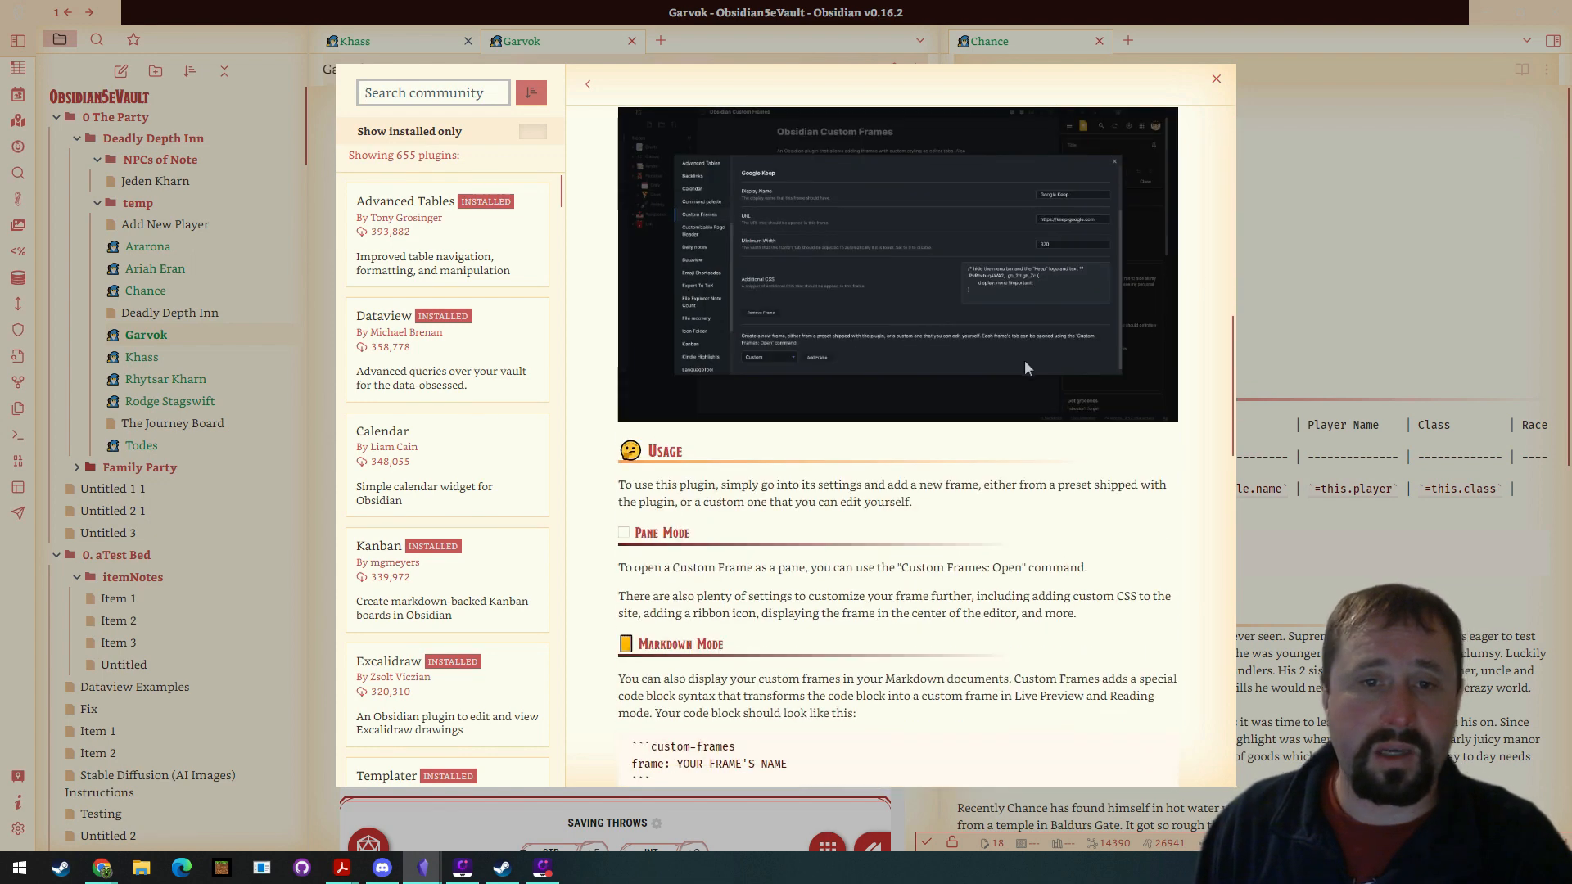
pyautogui.scroll(-3)
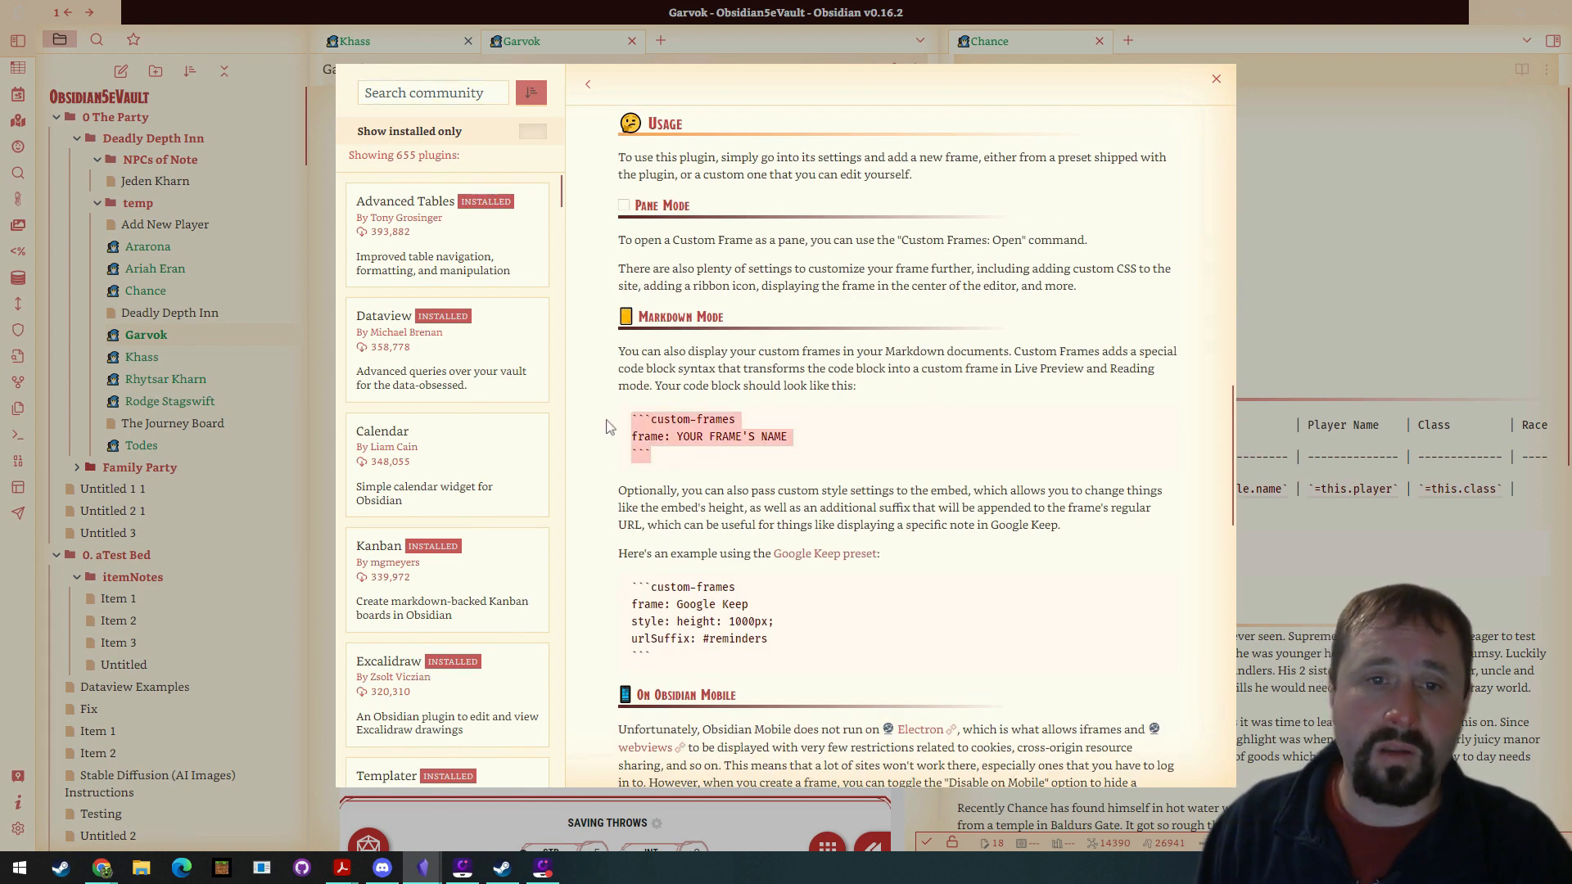
pyautogui.moveTo(899, 423)
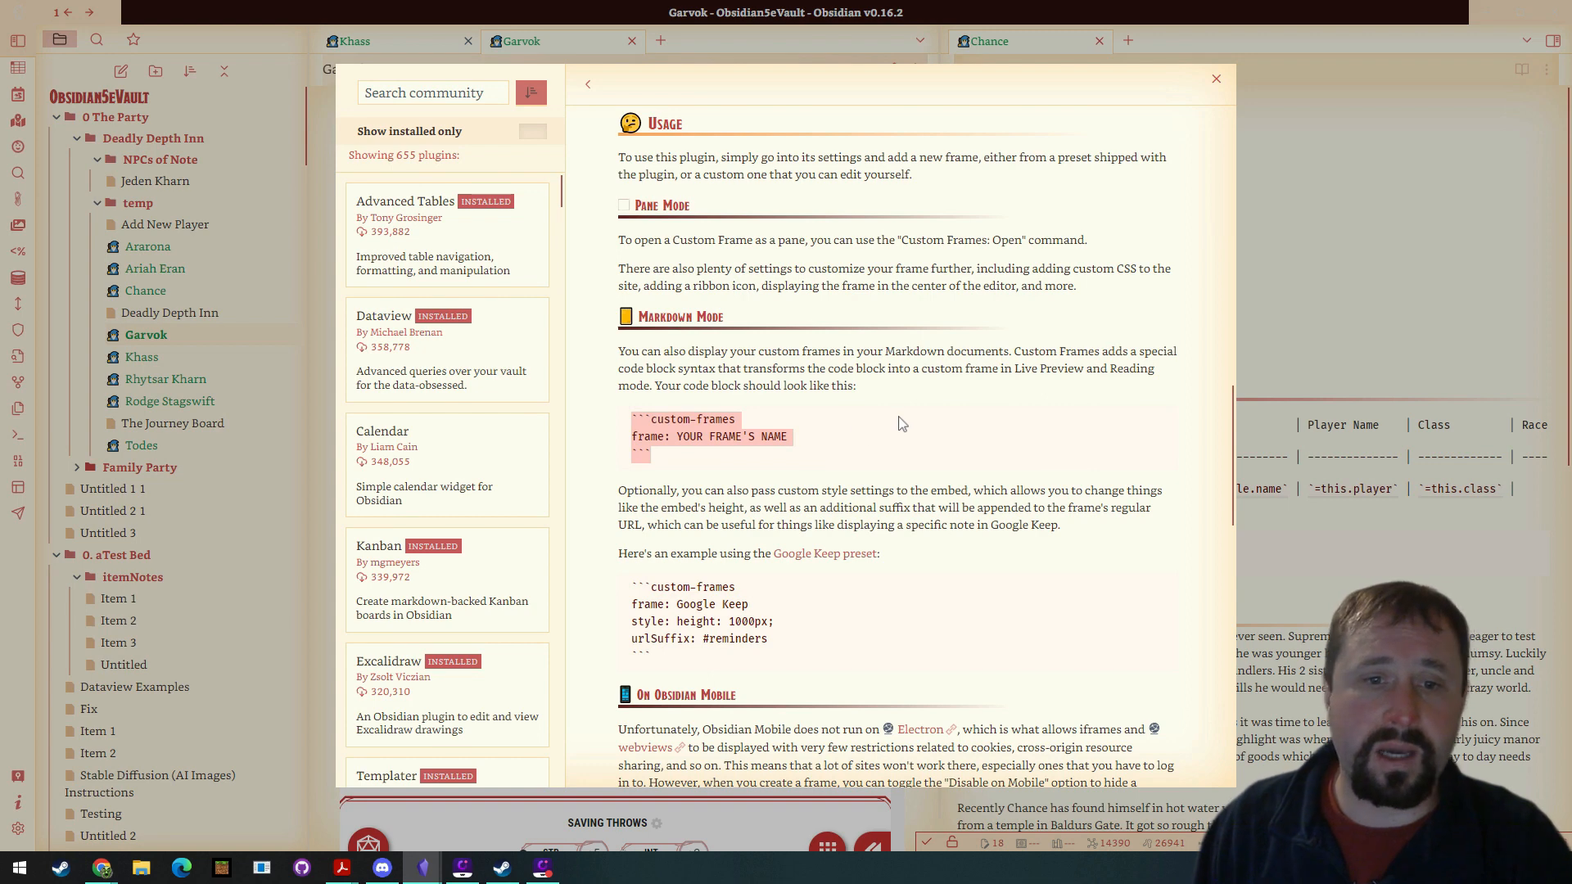
pyautogui.scroll(-3)
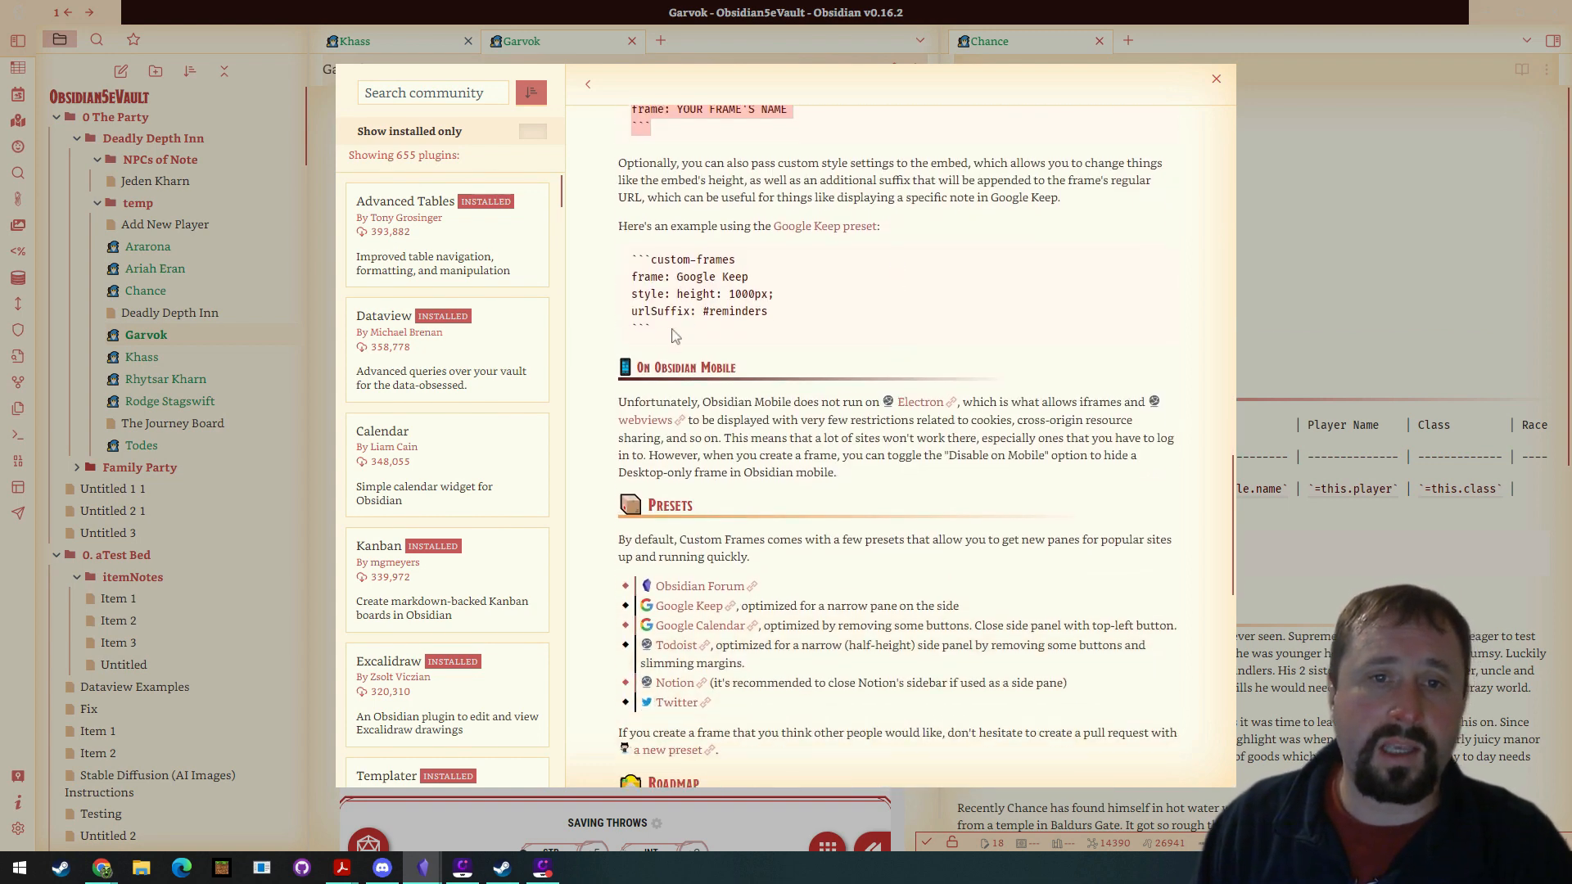
pyautogui.moveTo(652, 333)
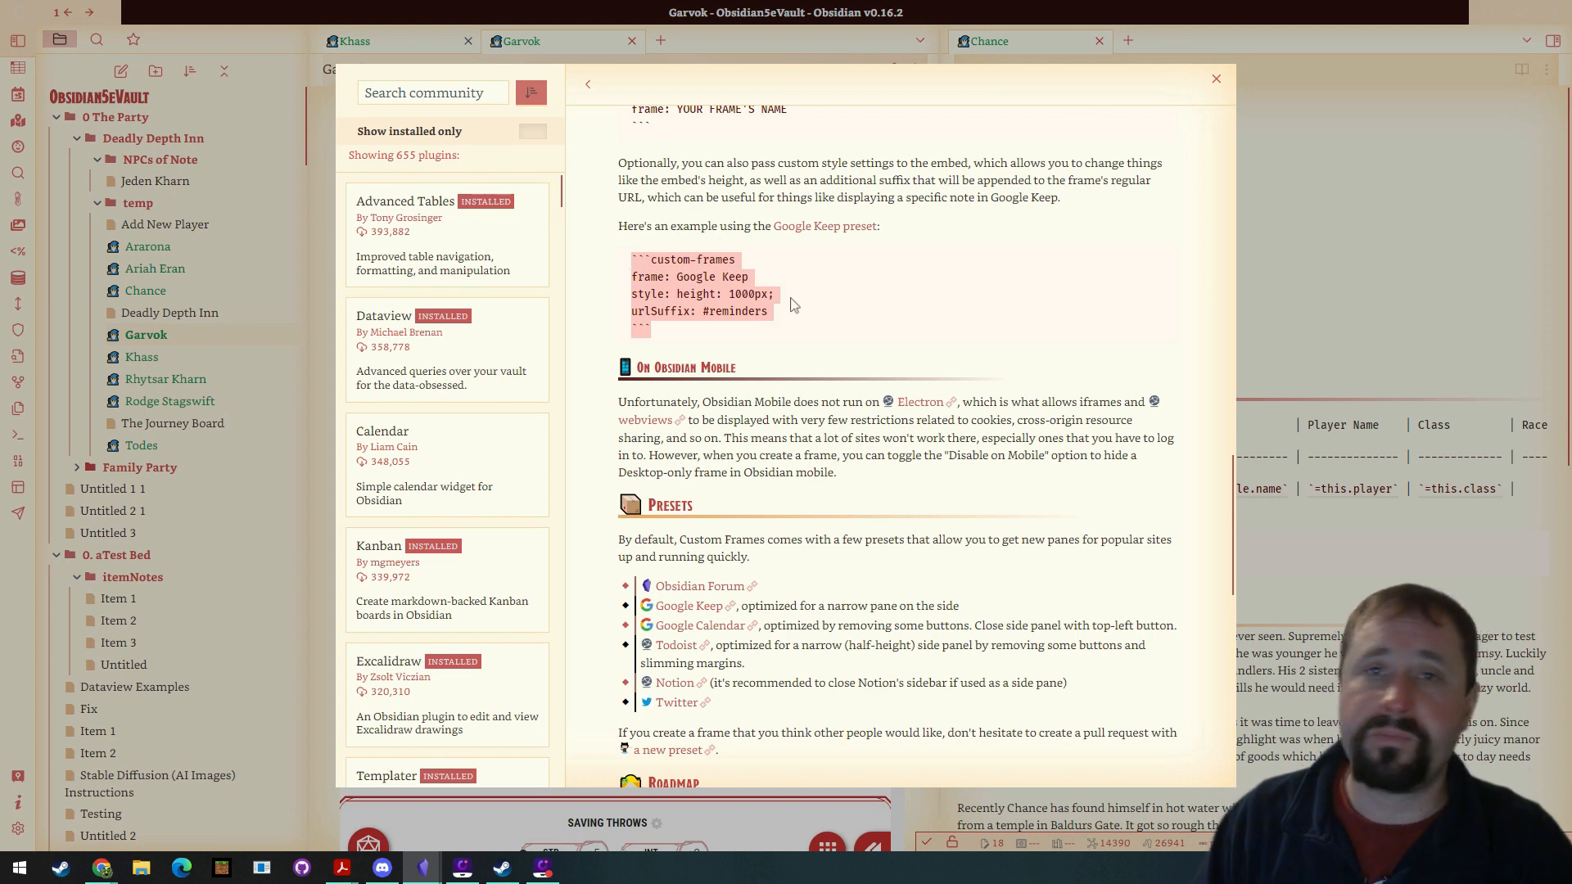
pyautogui.scroll(-3)
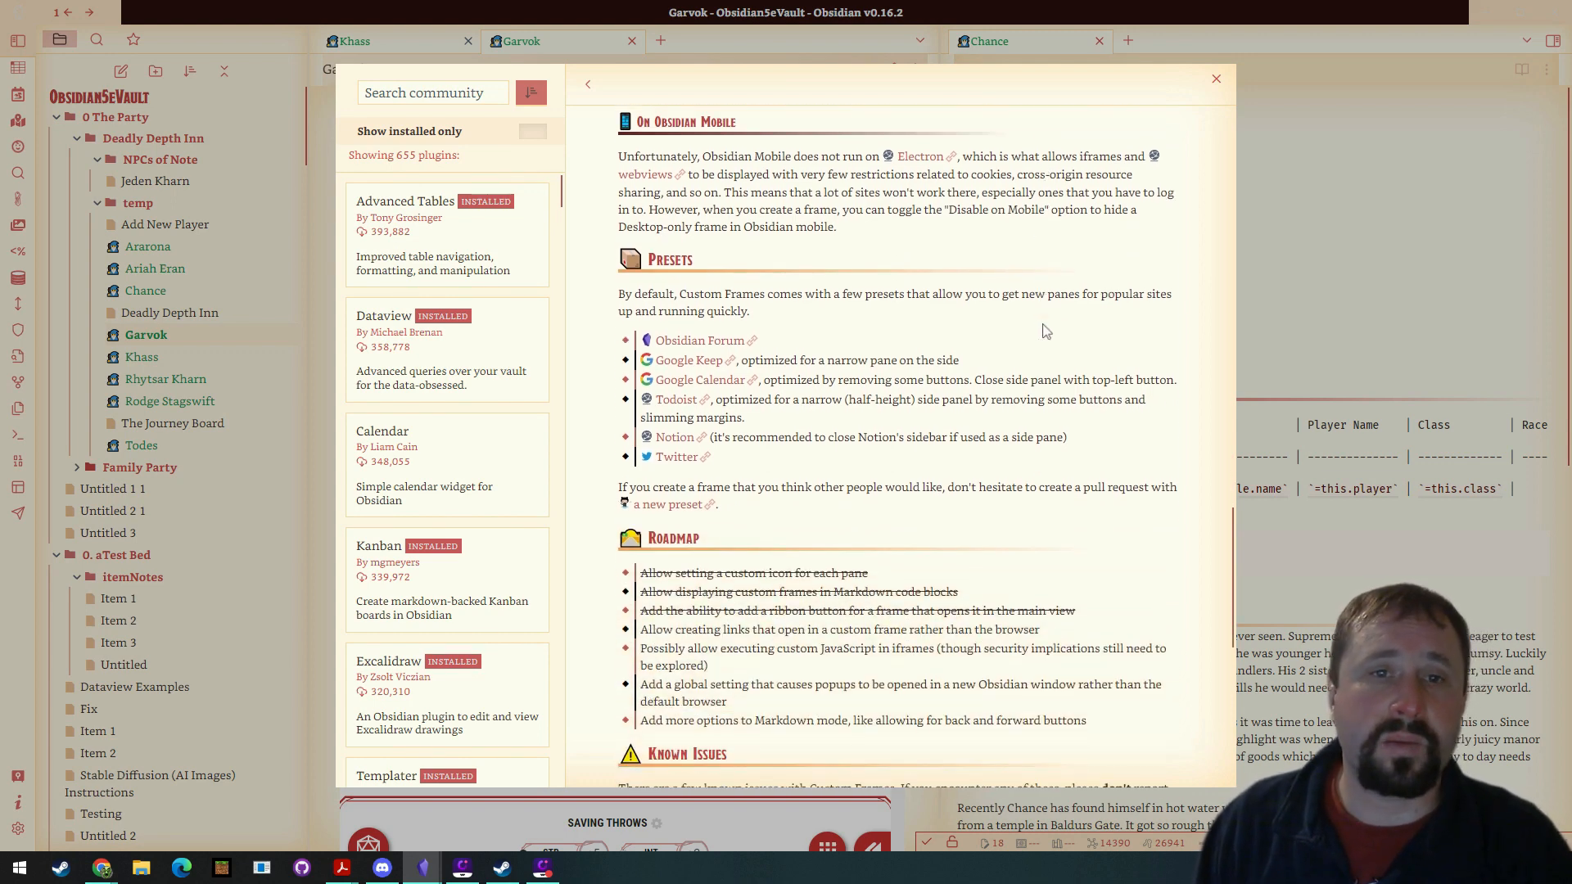
pyautogui.scroll(-3)
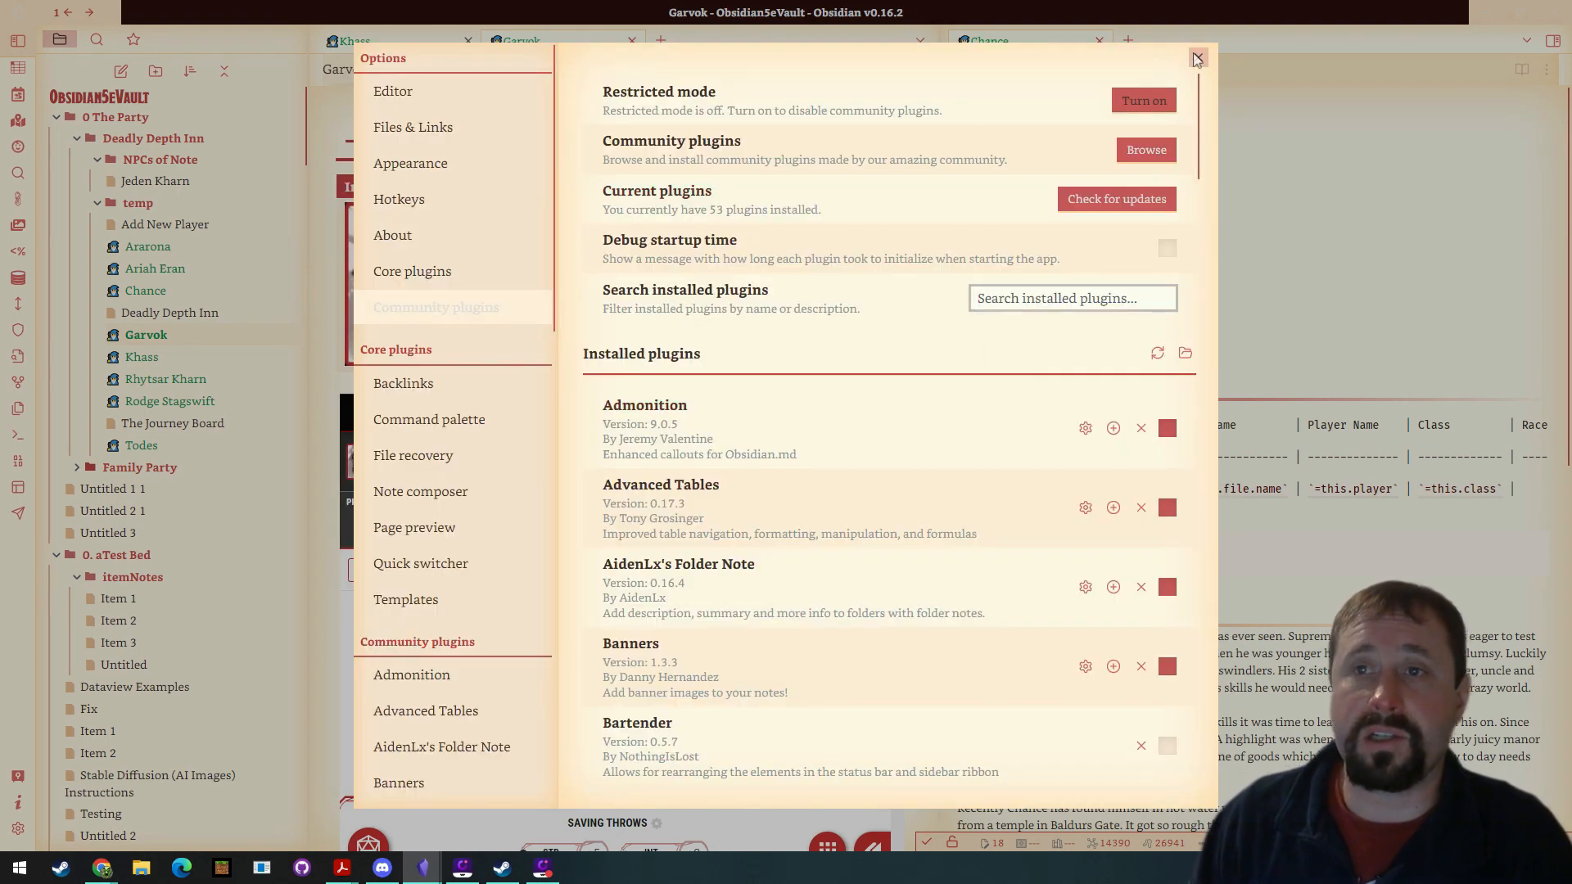
pyautogui.click(1196, 58)
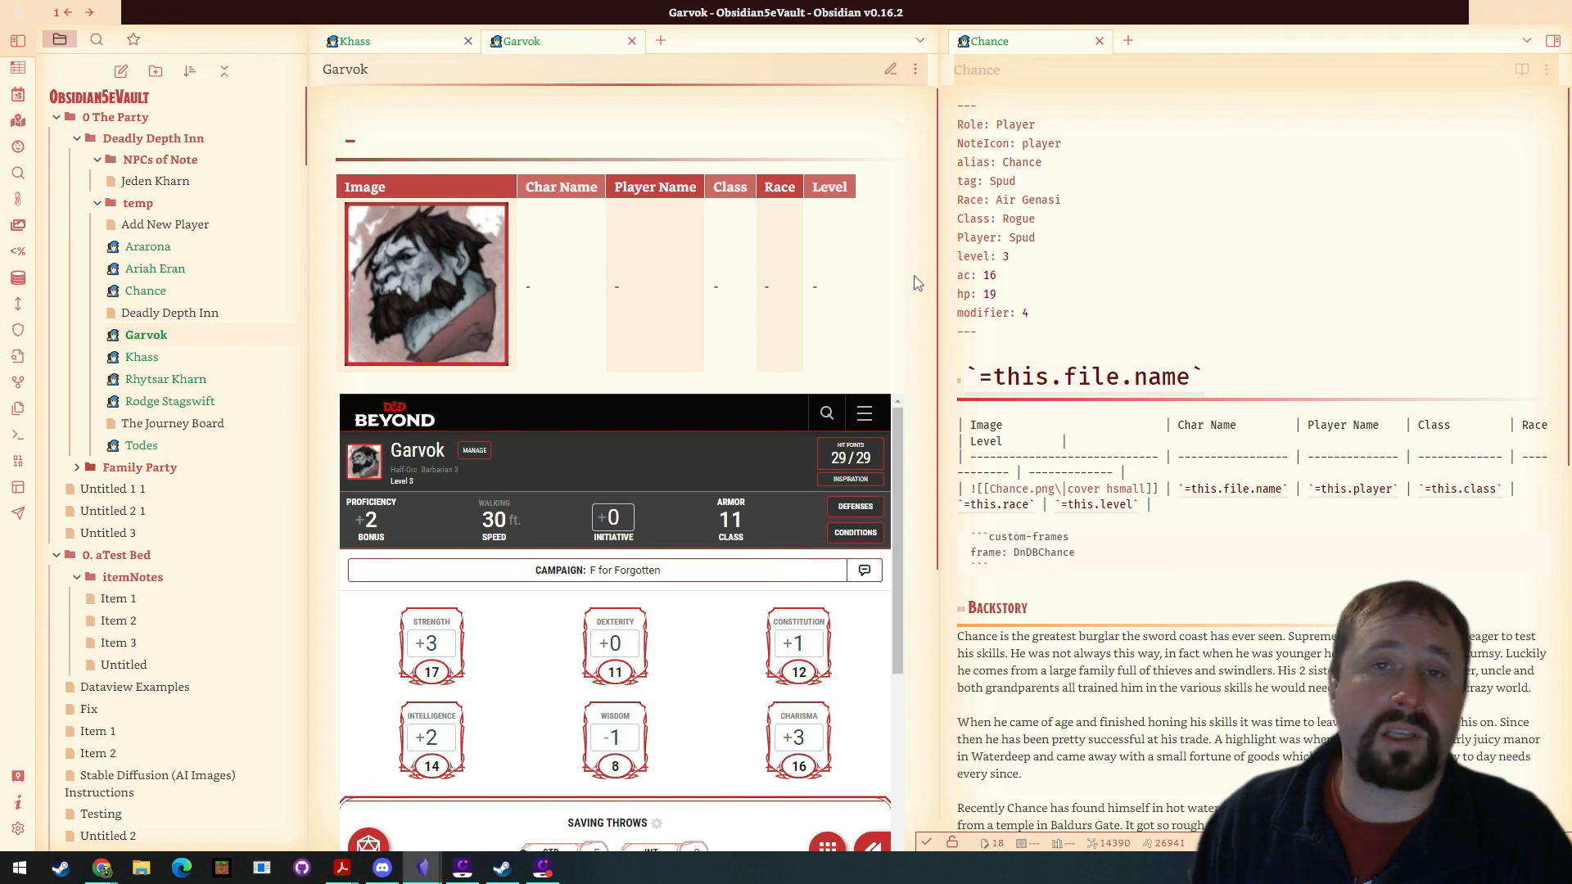